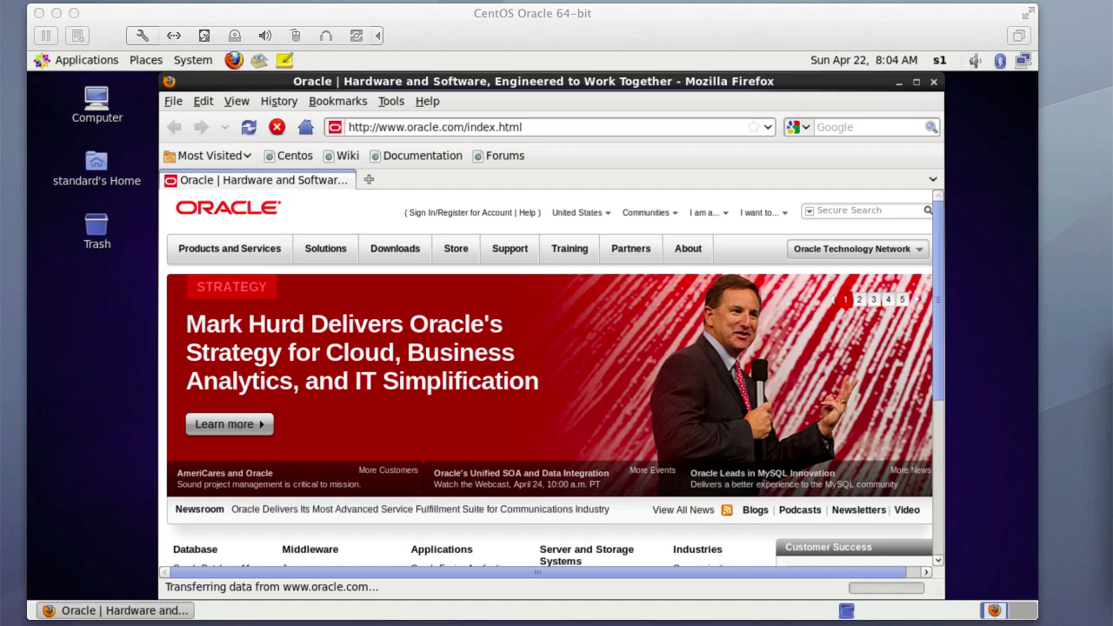
- Go to the Database 11g Release 2 Express Edition downloads page from Oracle's Downloads menu
left_click(859, 299)
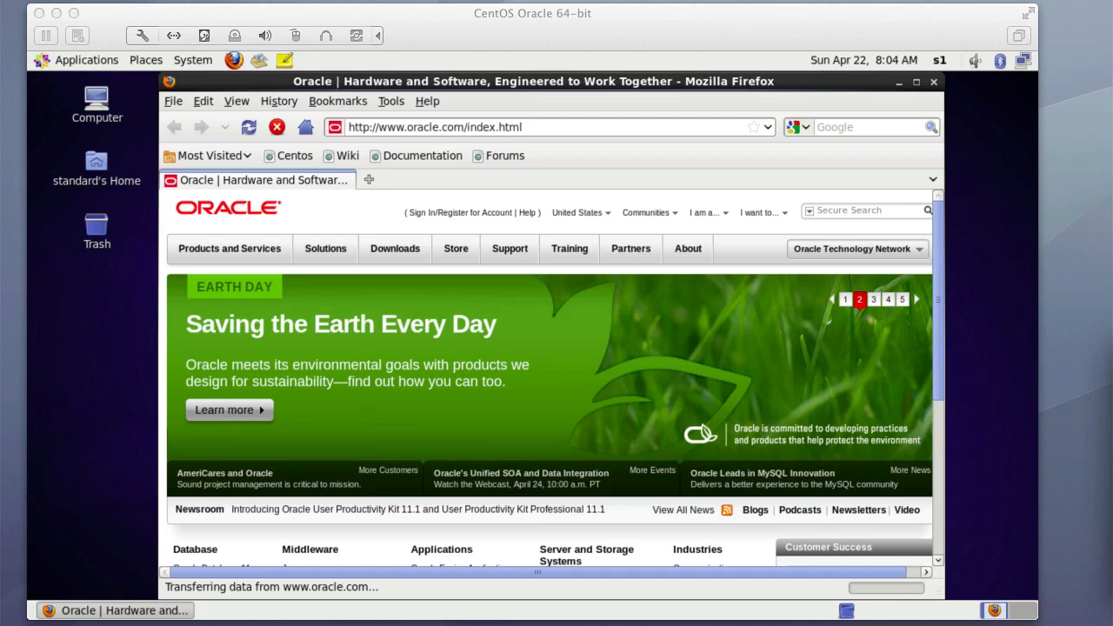
left_click(873, 299)
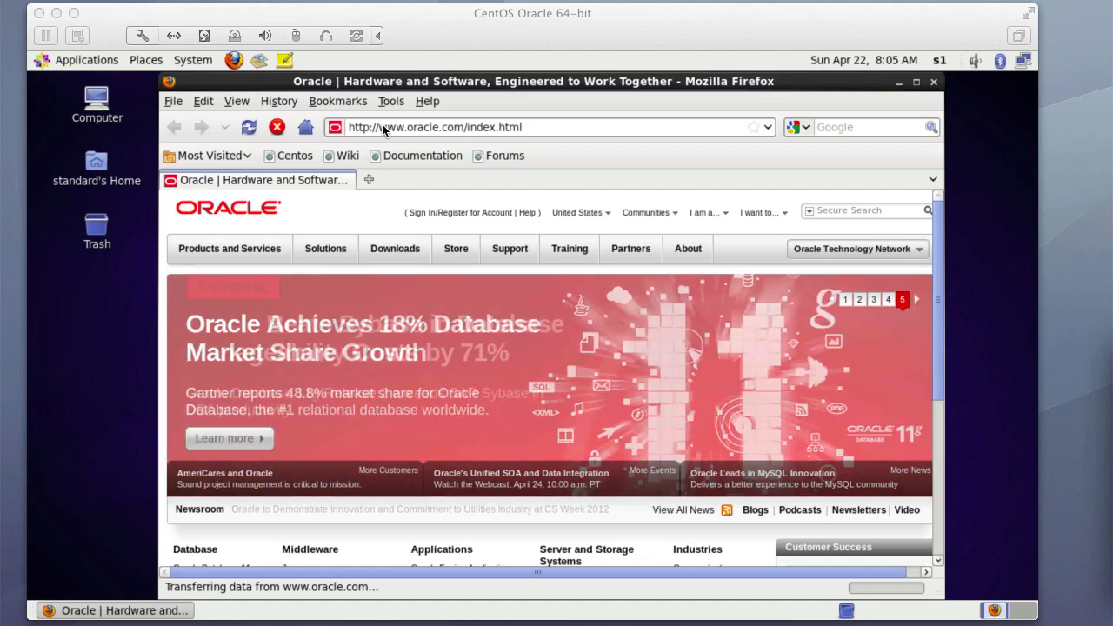
left_click(395, 248)
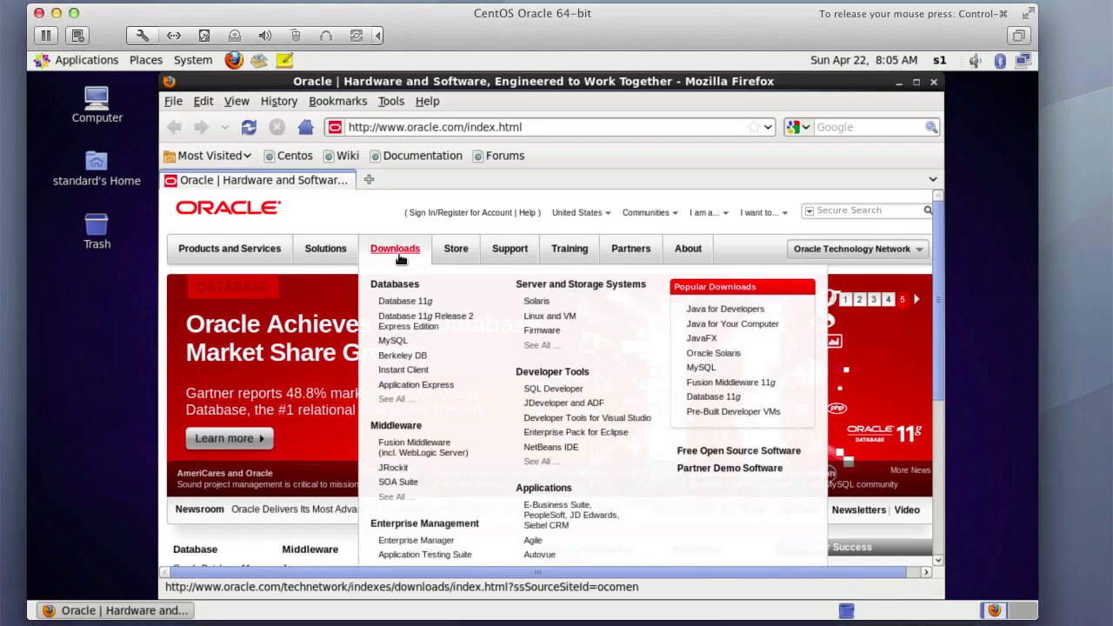
mouse_move(409, 326)
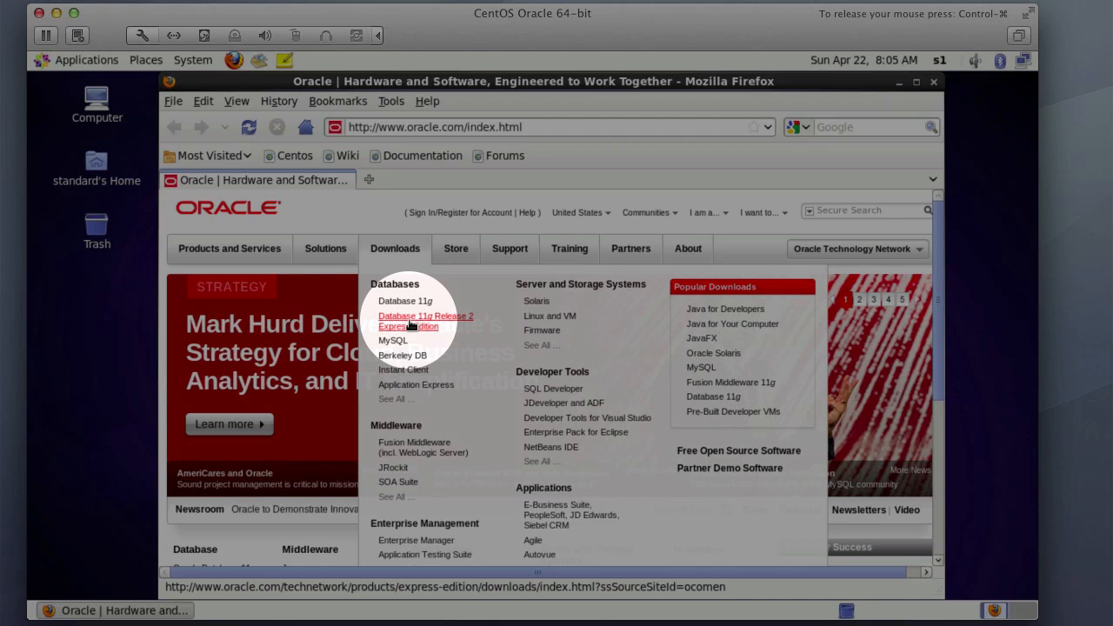
left_click(425, 321)
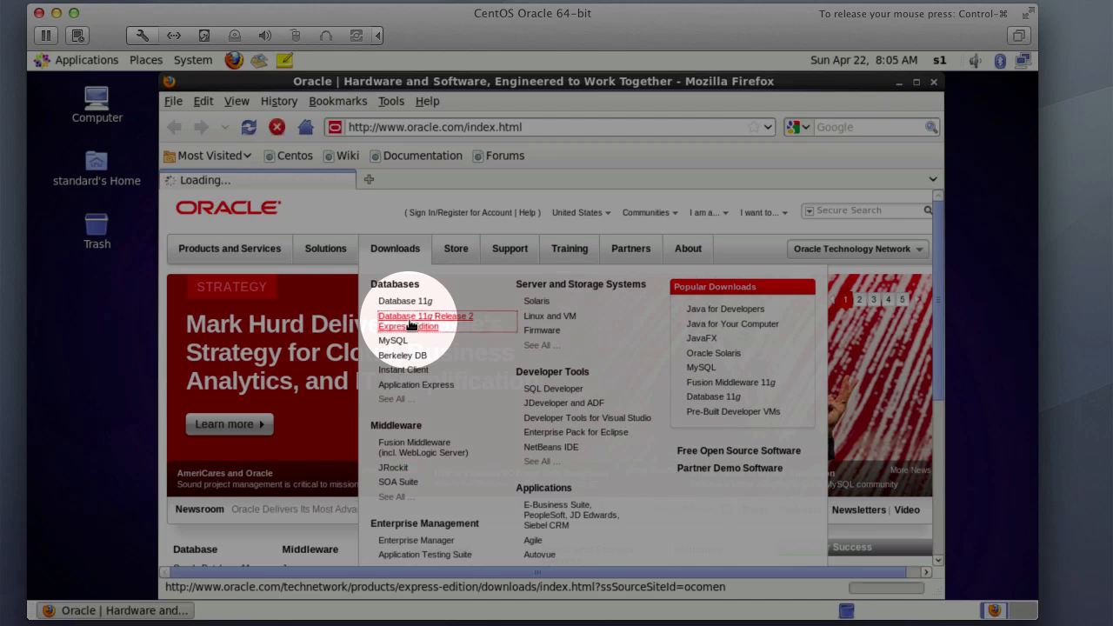
left_click(426, 321)
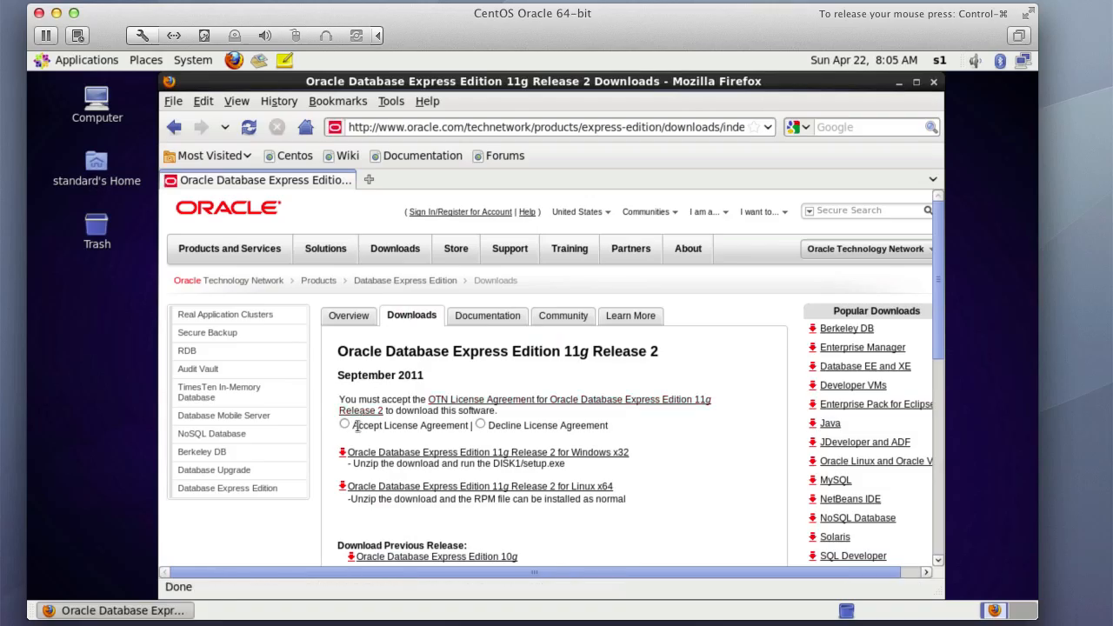
- Accept the license agreement and start the Linux x64 package download
left_click(344, 424)
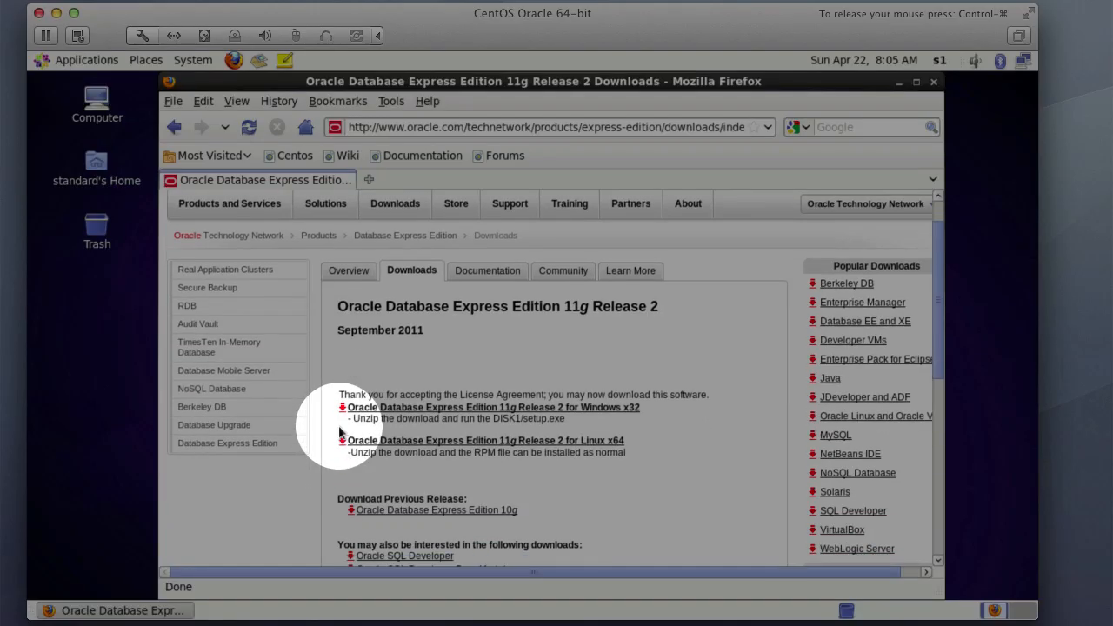
scroll("down", 3)
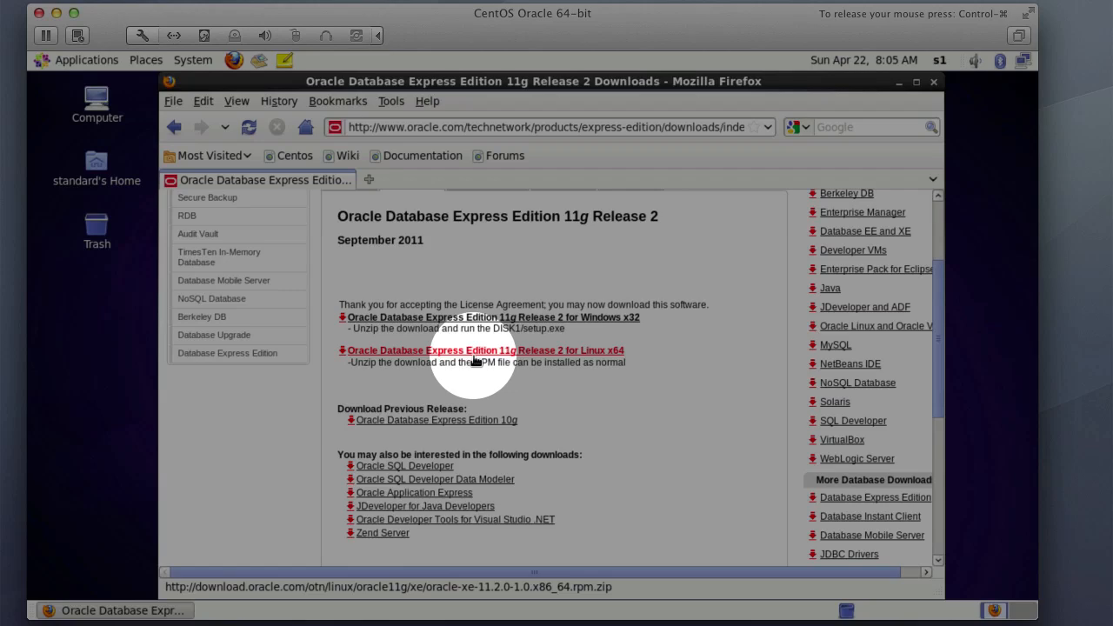
left_click(481, 351)
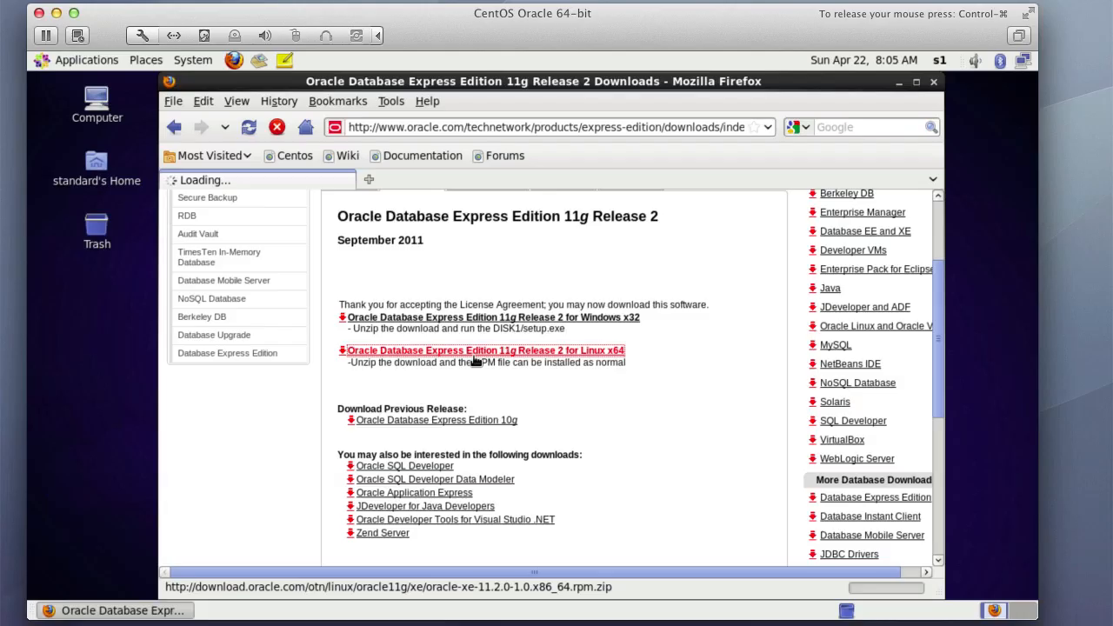
left_click(482, 350)
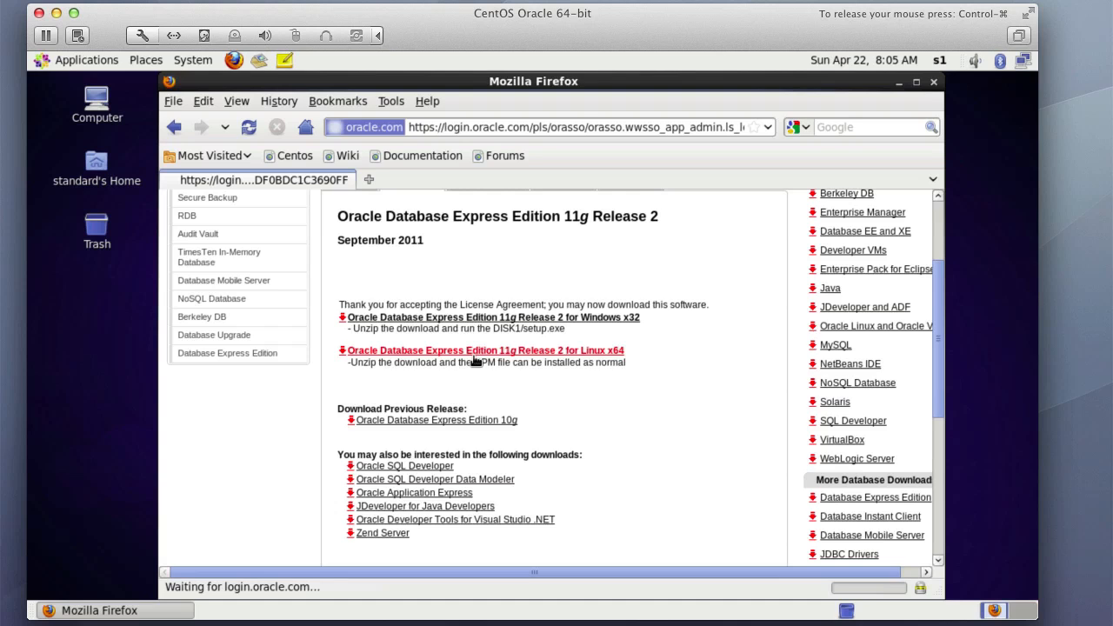
- Follow the Linux x64 download link through to Oracle's Single Sign On login page
left_click(481, 350)
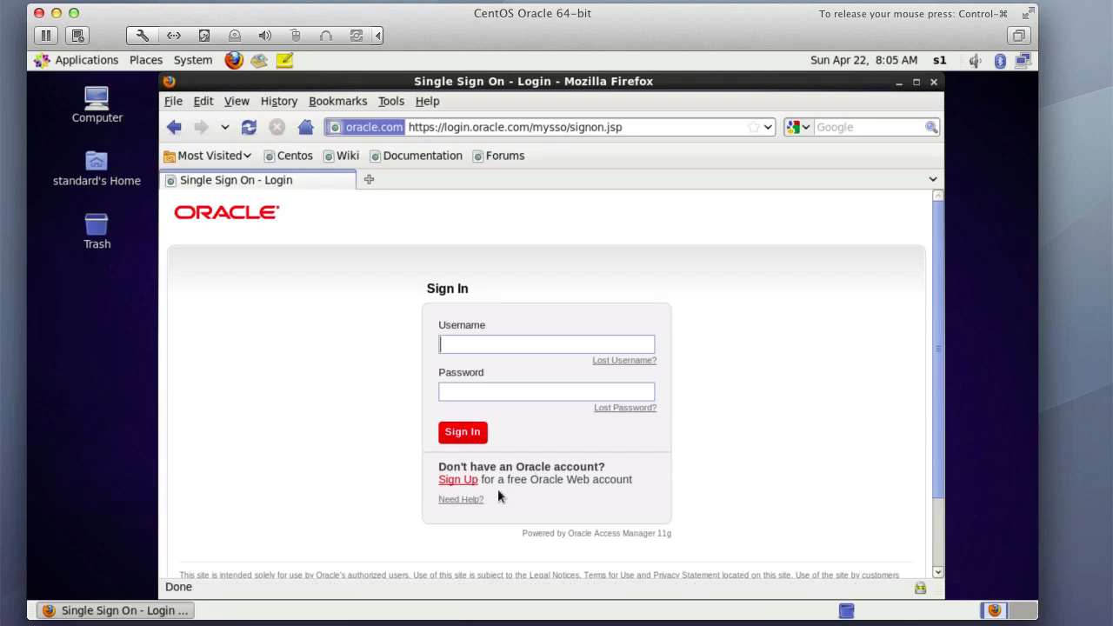
mouse_move(522, 472)
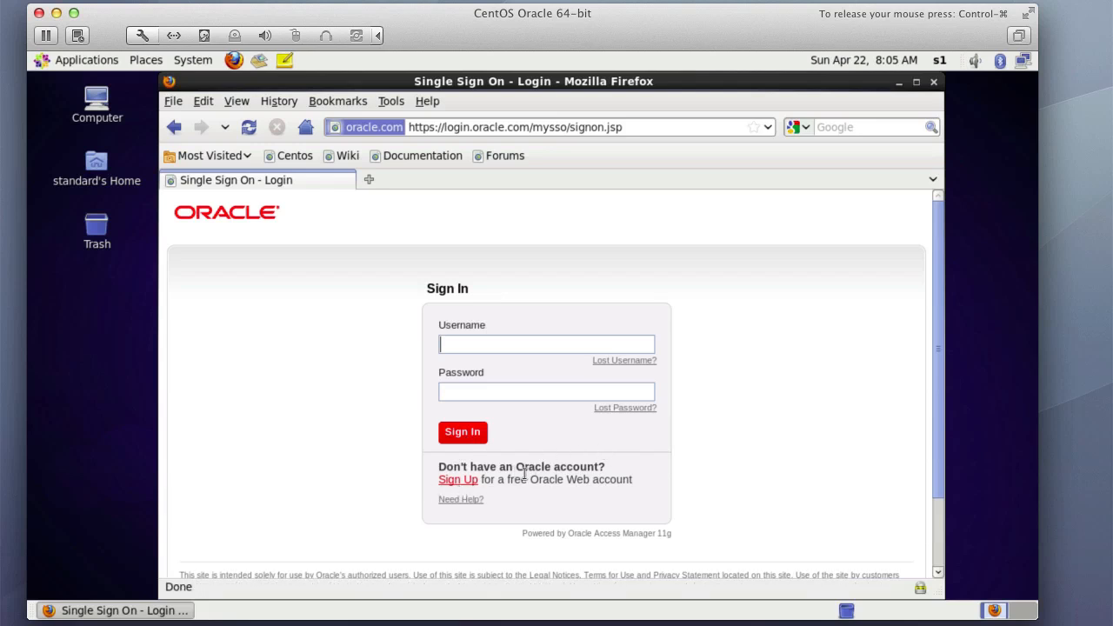
mouse_move(672, 303)
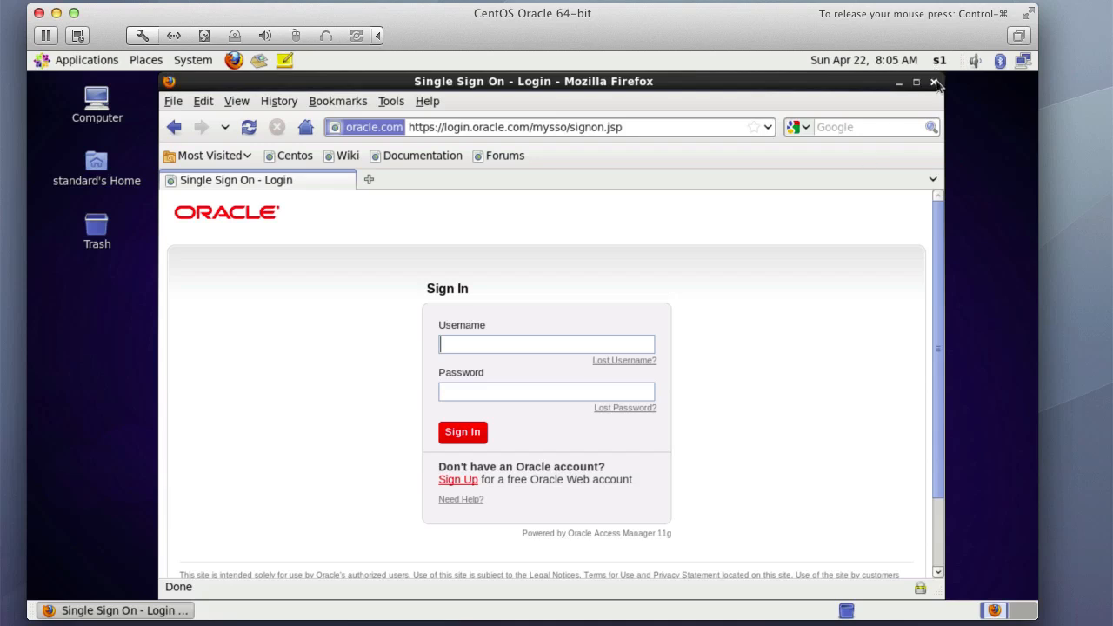
- Close Firefox and drag oracle-xe-11.2.0-1.0.x86_64.rpm.zip from Downloads into the standard home folder
left_click(936, 83)
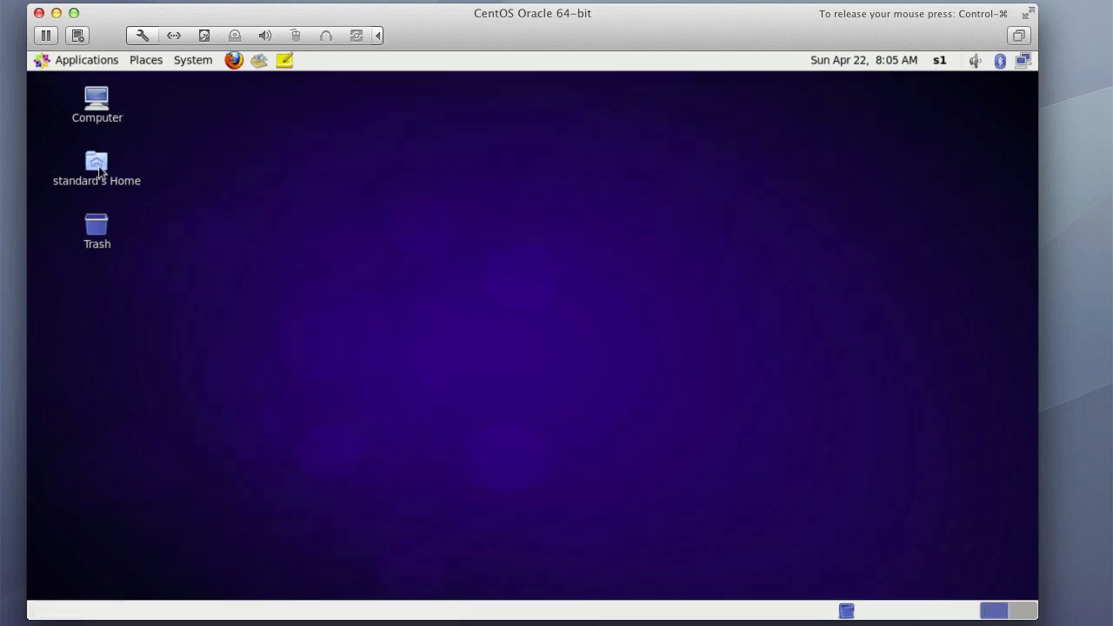
double_click(96, 165)
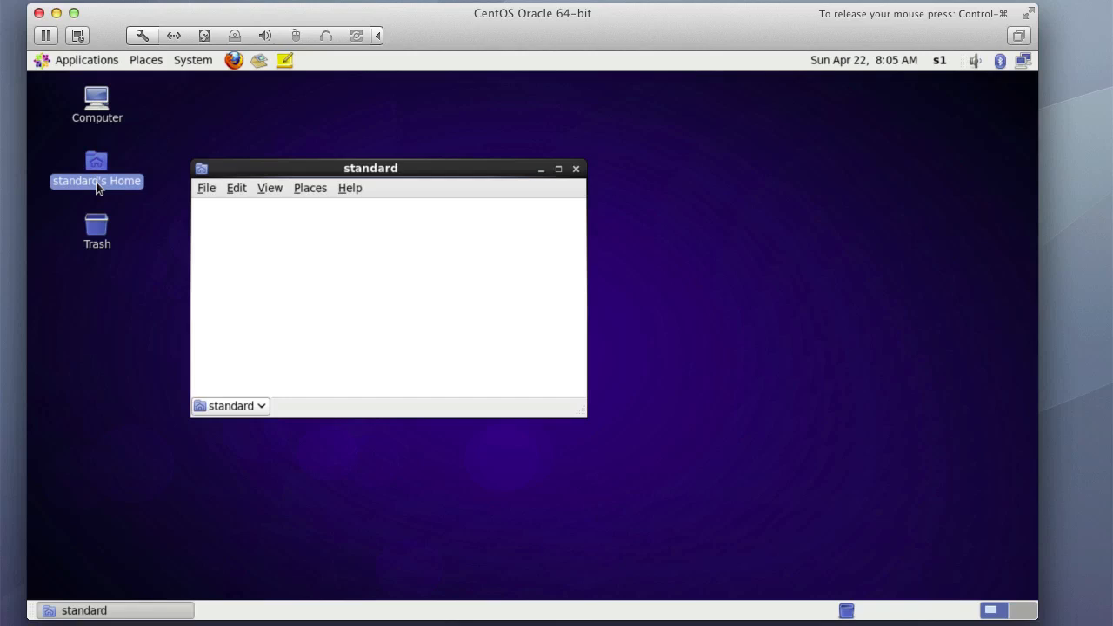
double_click(500, 224)
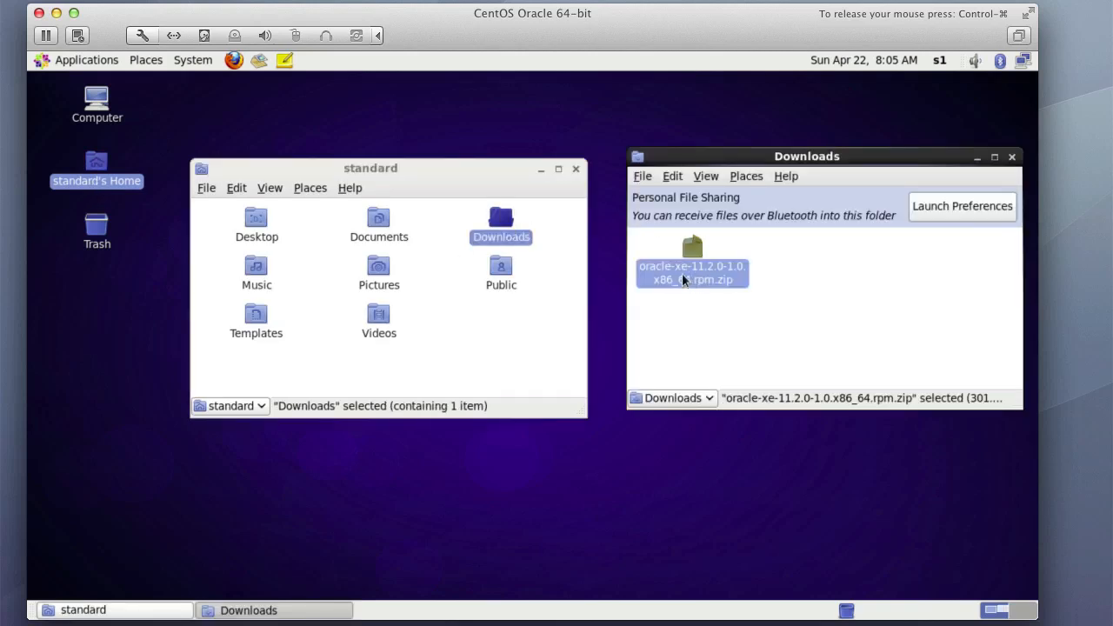
left_click_drag(691, 272, 501, 339)
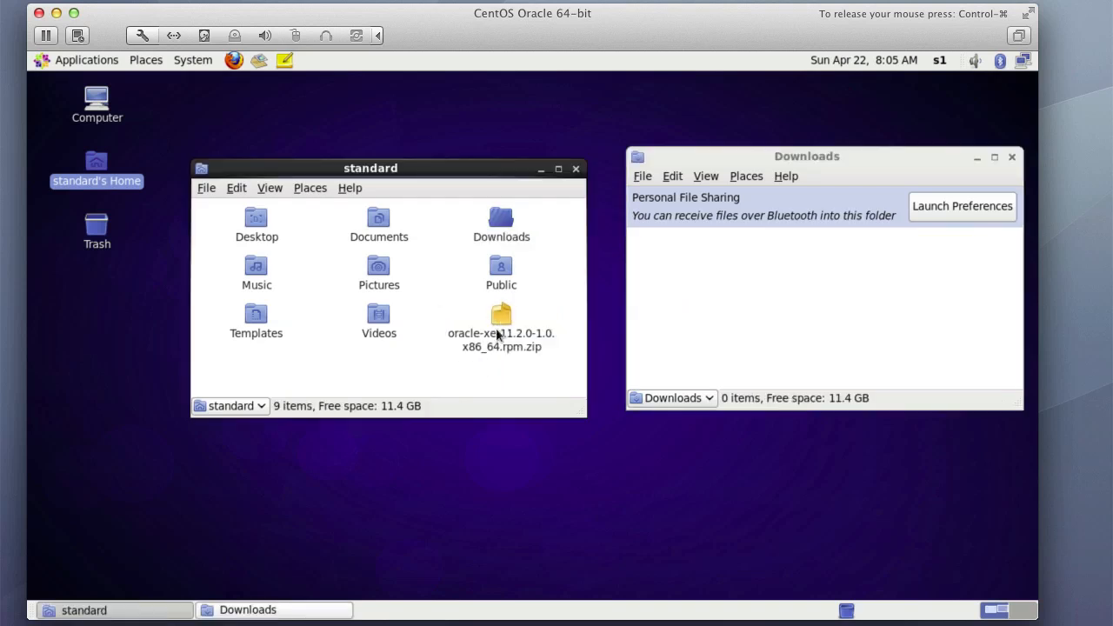
left_click(1012, 157)
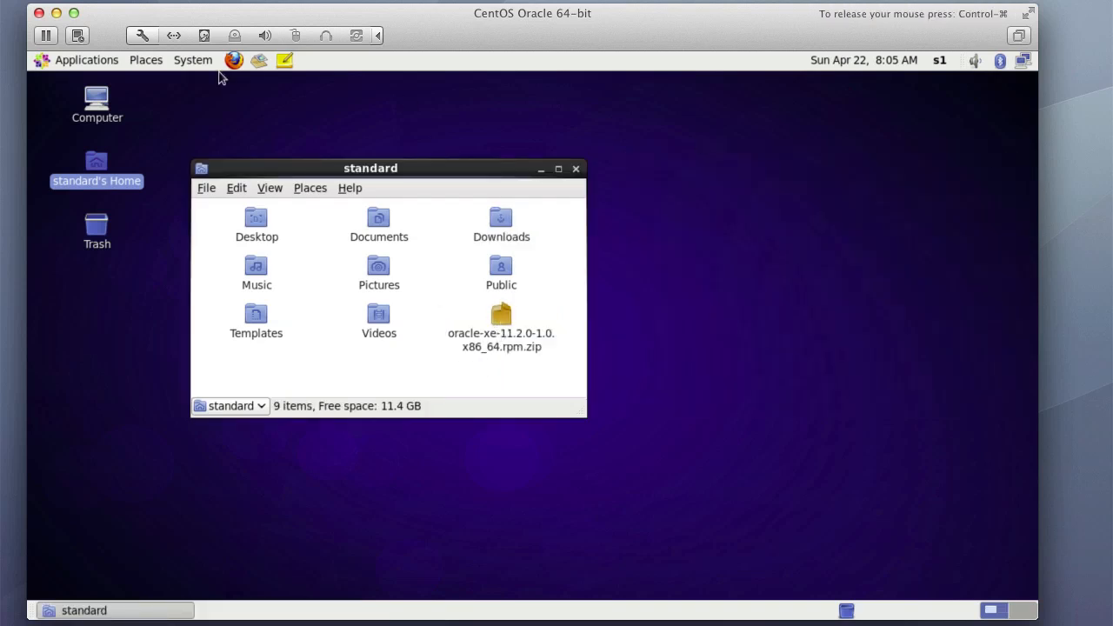
- Launch Terminal from System Tools and switch to root with su and the root password
left_click(86, 60)
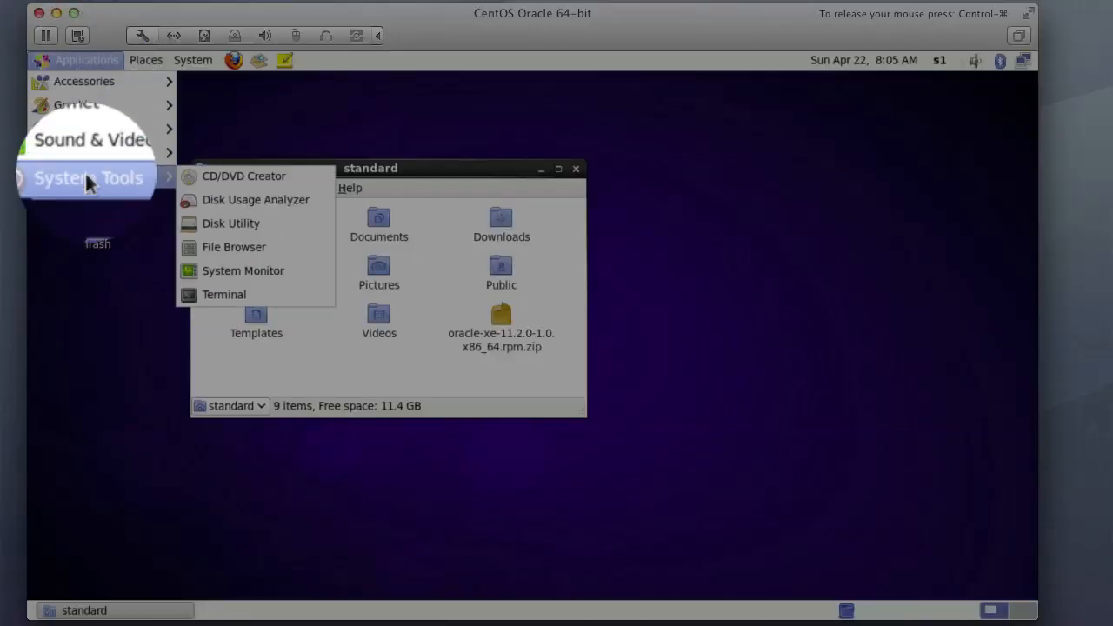
left_click(224, 294)
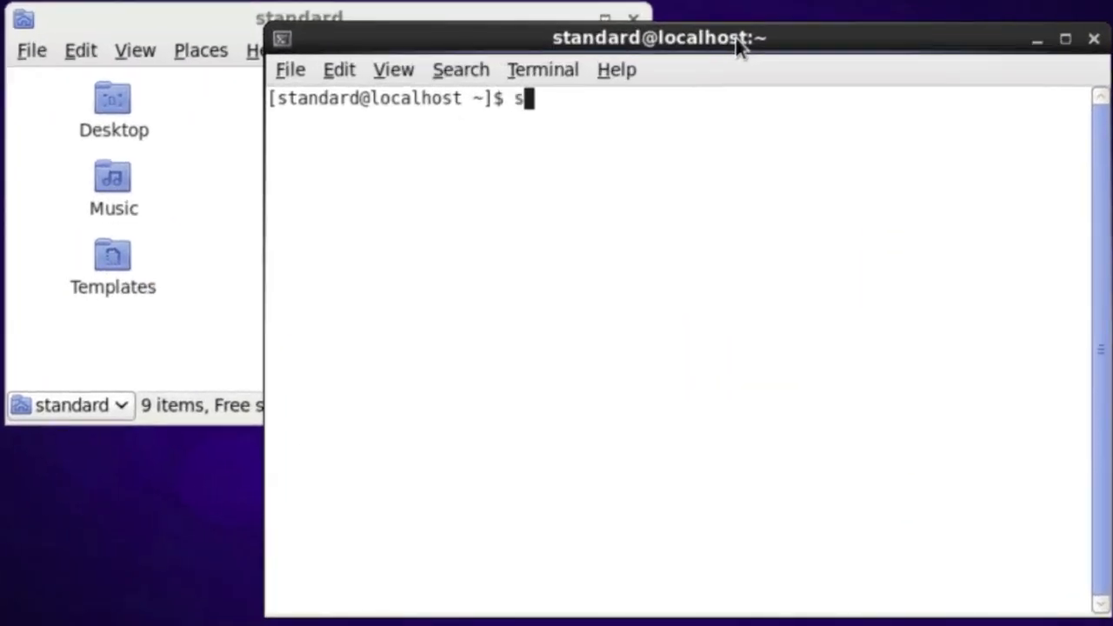
key("Return")
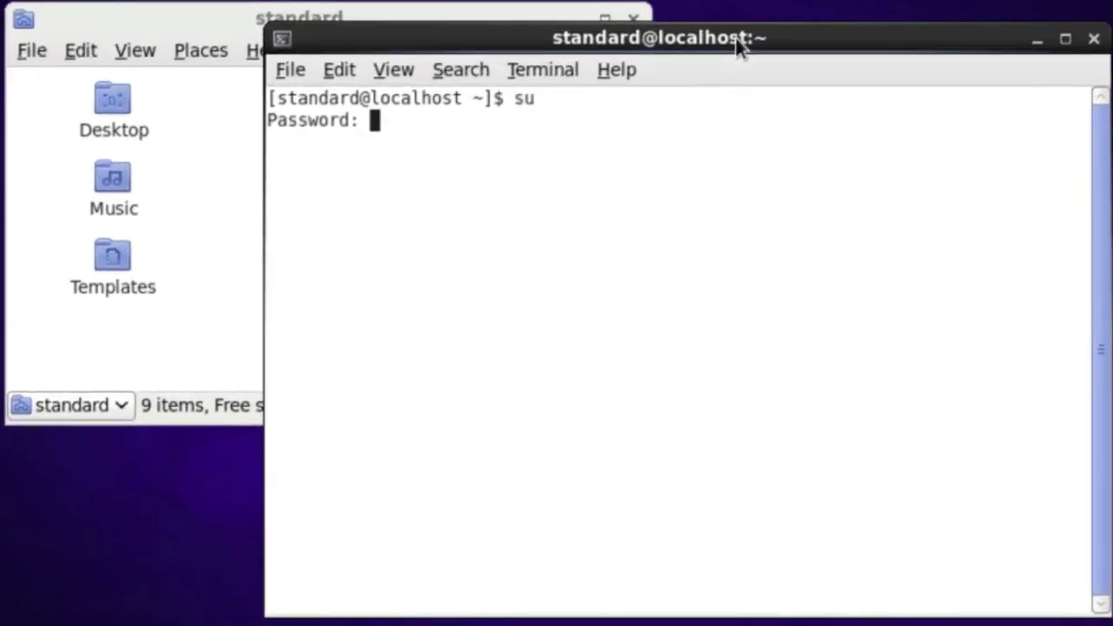
key("Return")
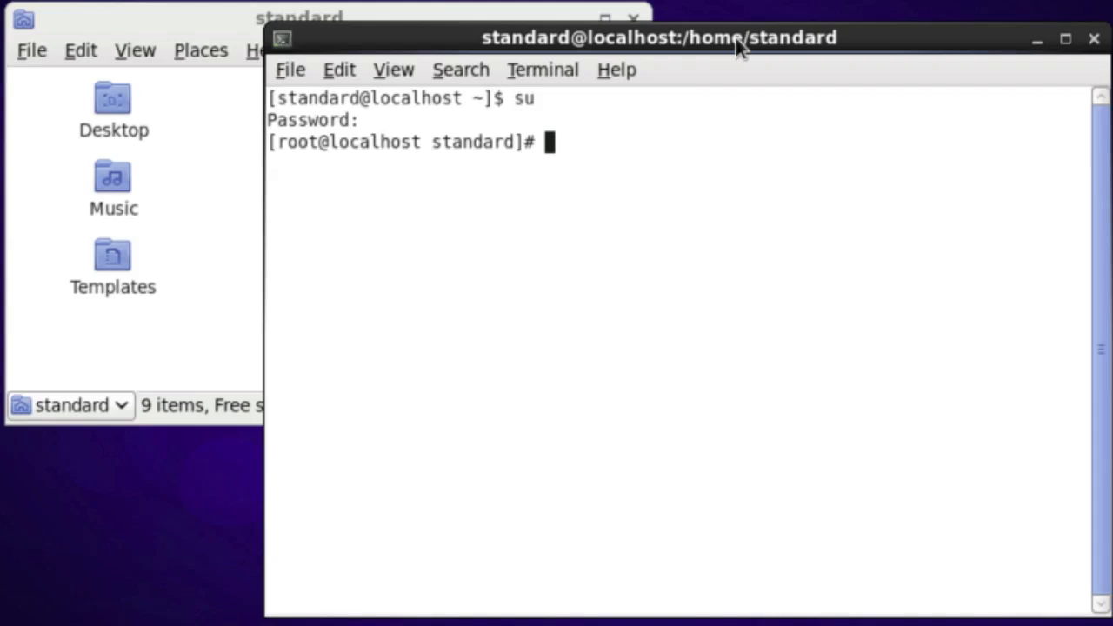
- Run 'yum install libaio bc' as root
type("yum")
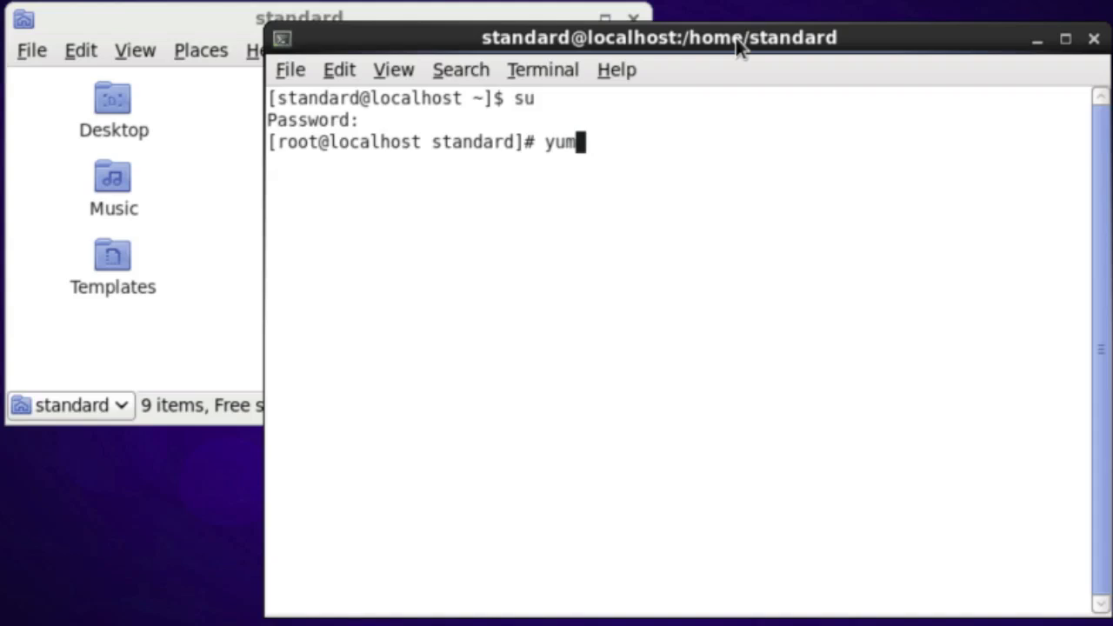
type("install l")
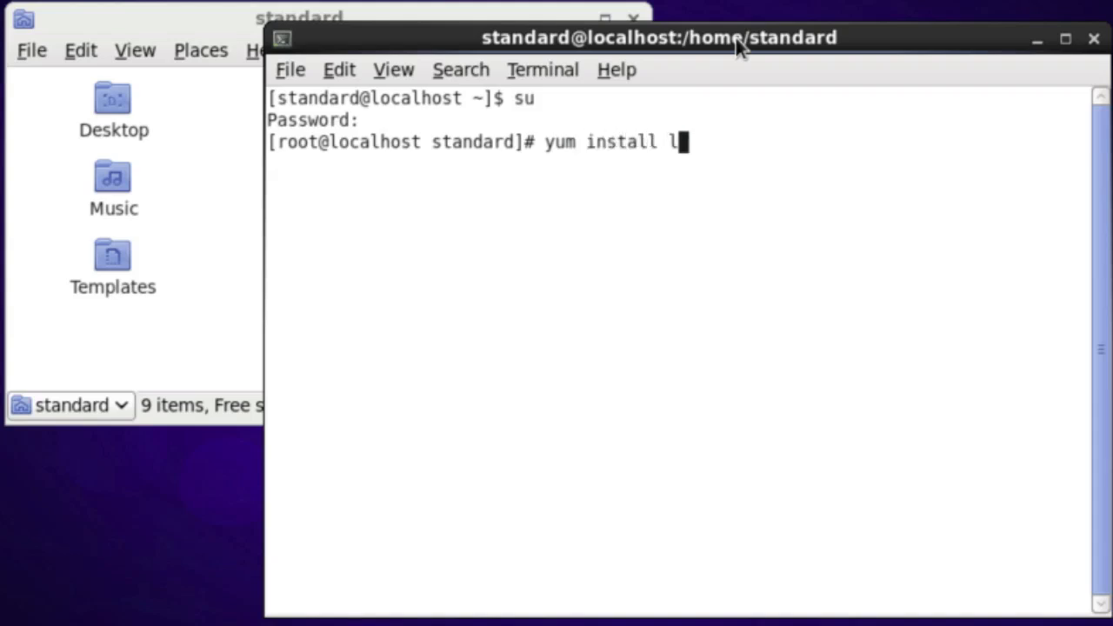
type("ibaio")
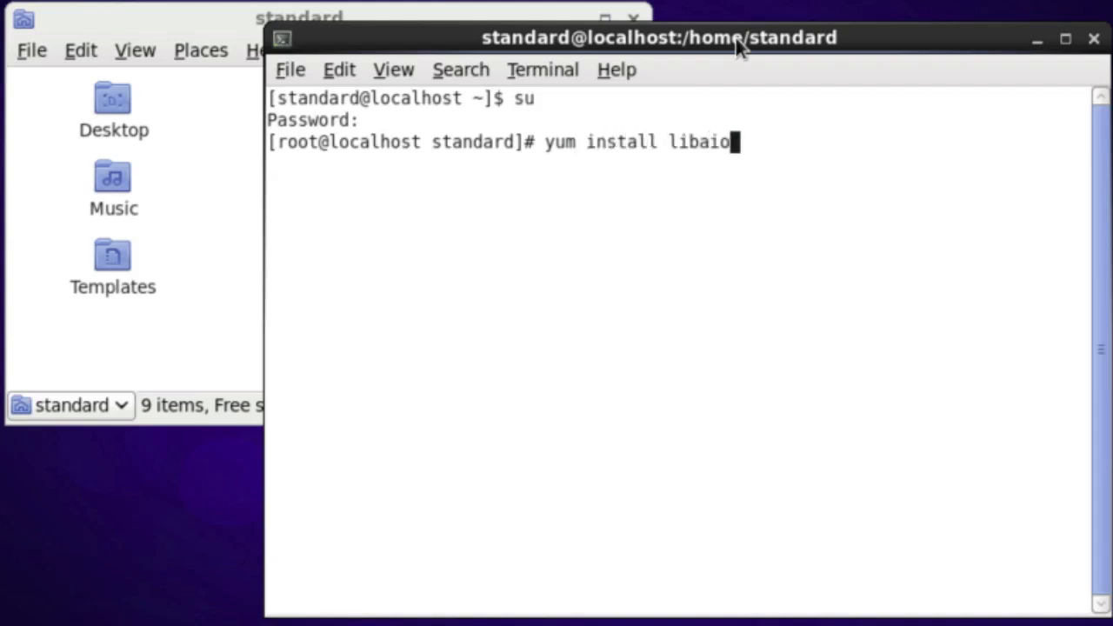
type("bc")
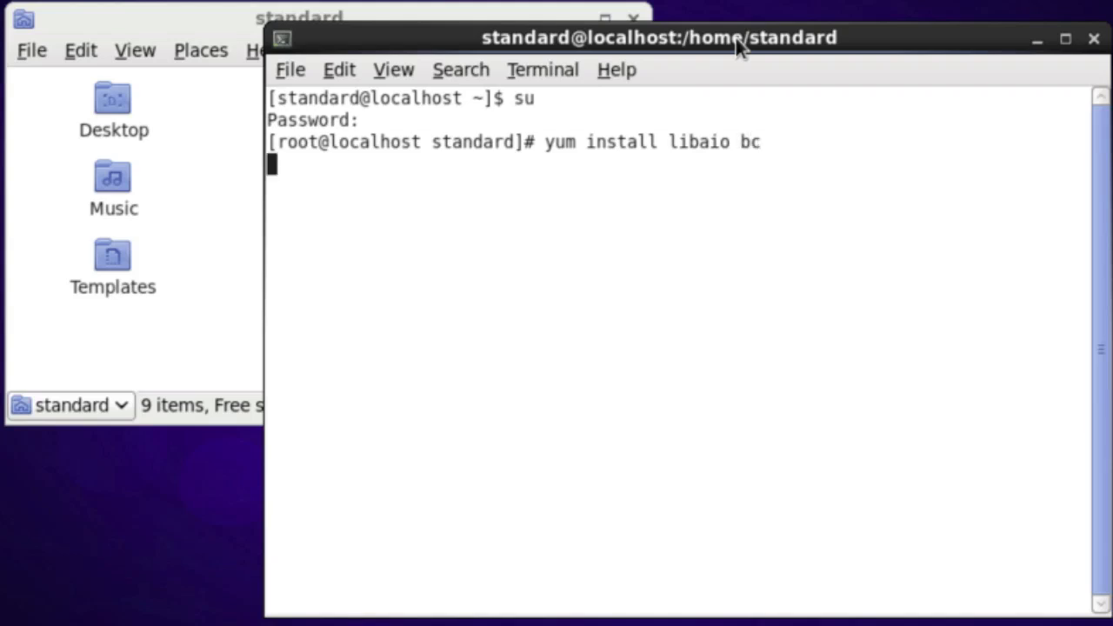
key("Return")
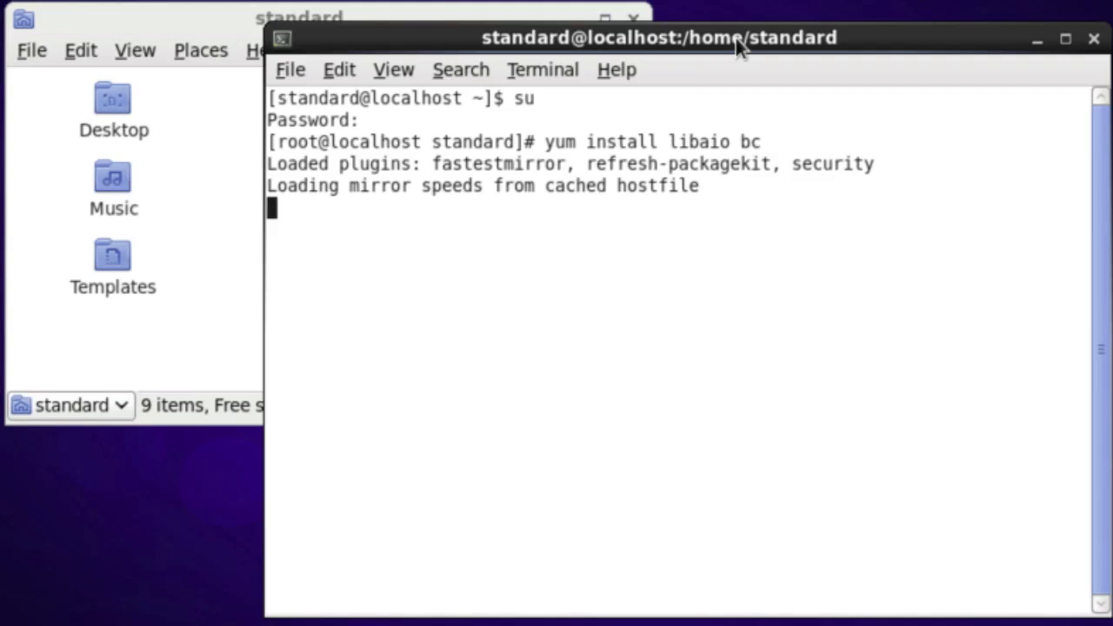
mouse_move(741, 47)
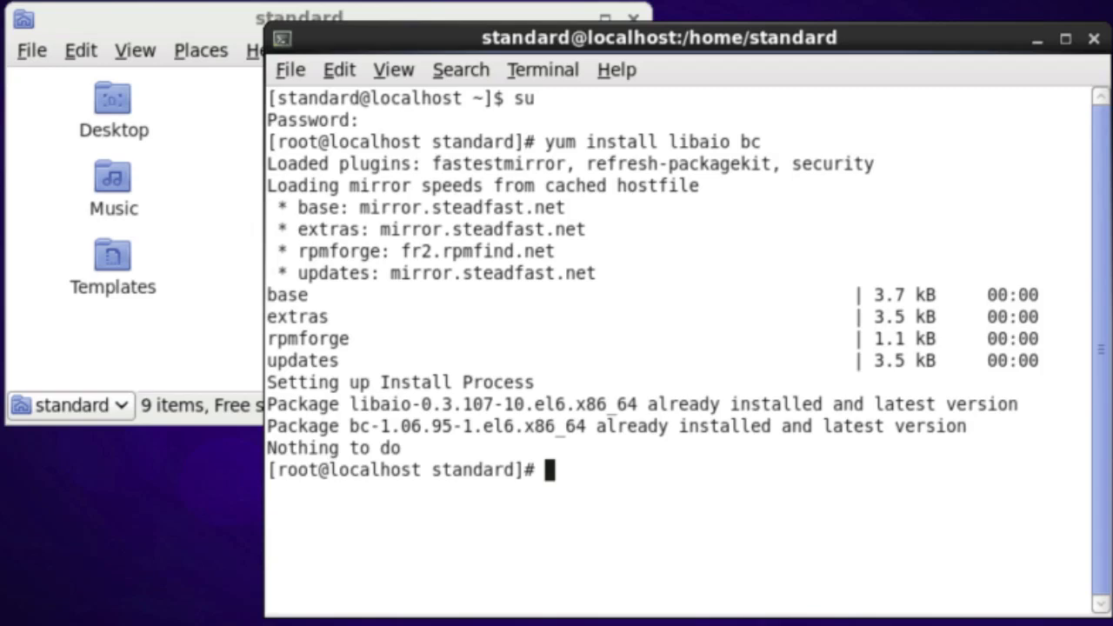
mouse_move(727, 56)
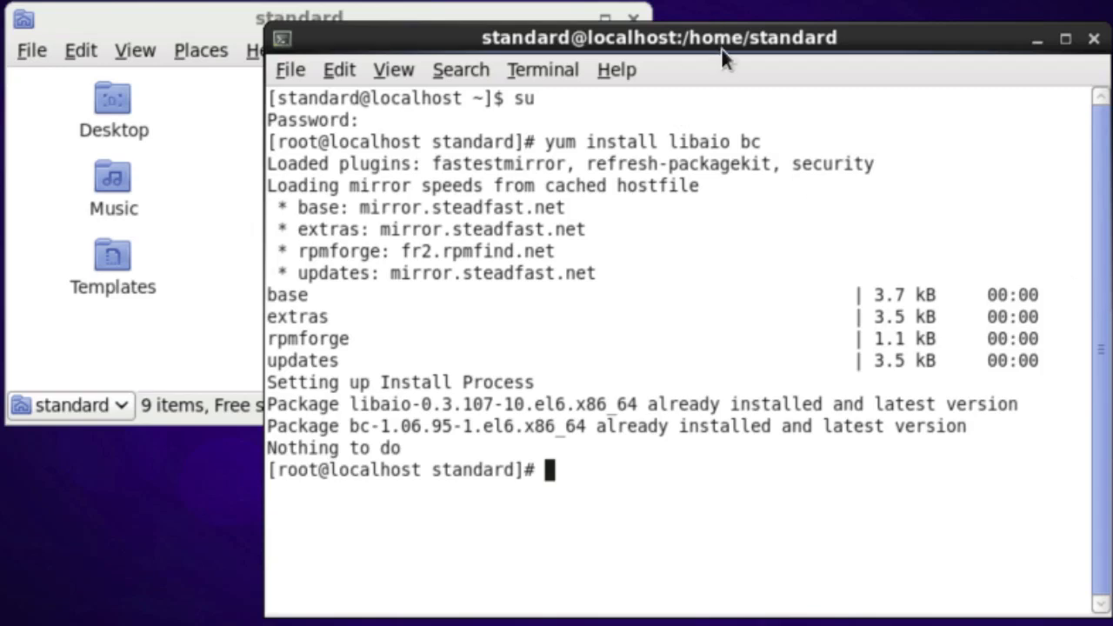
- Run mkdir to create the OracleXE directory in the home folder
type("m")
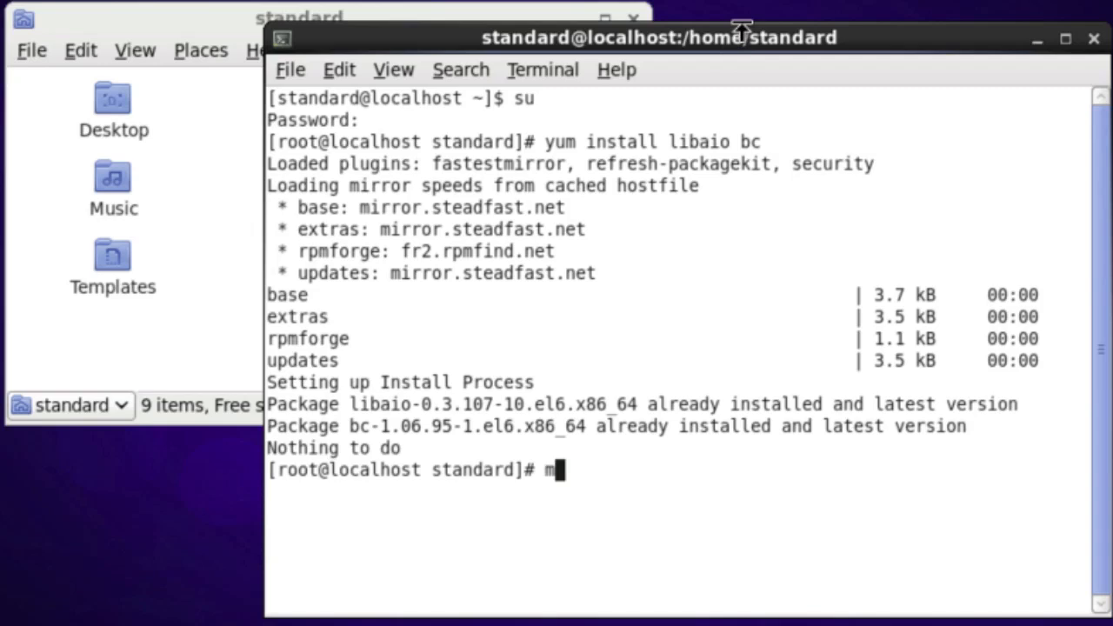
type("kdi")
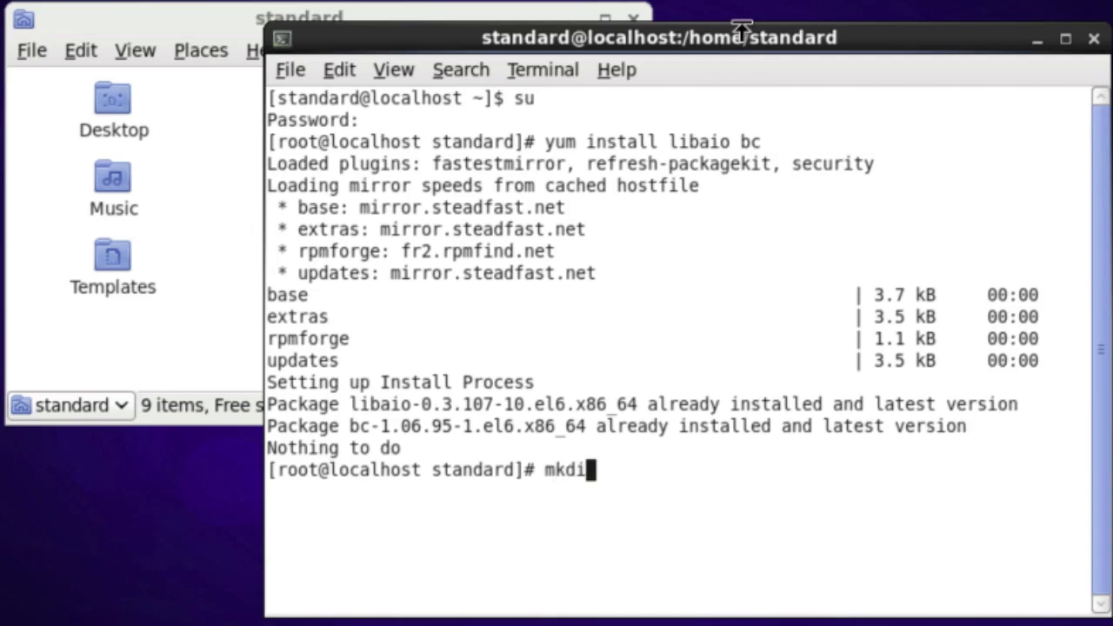
type("r O")
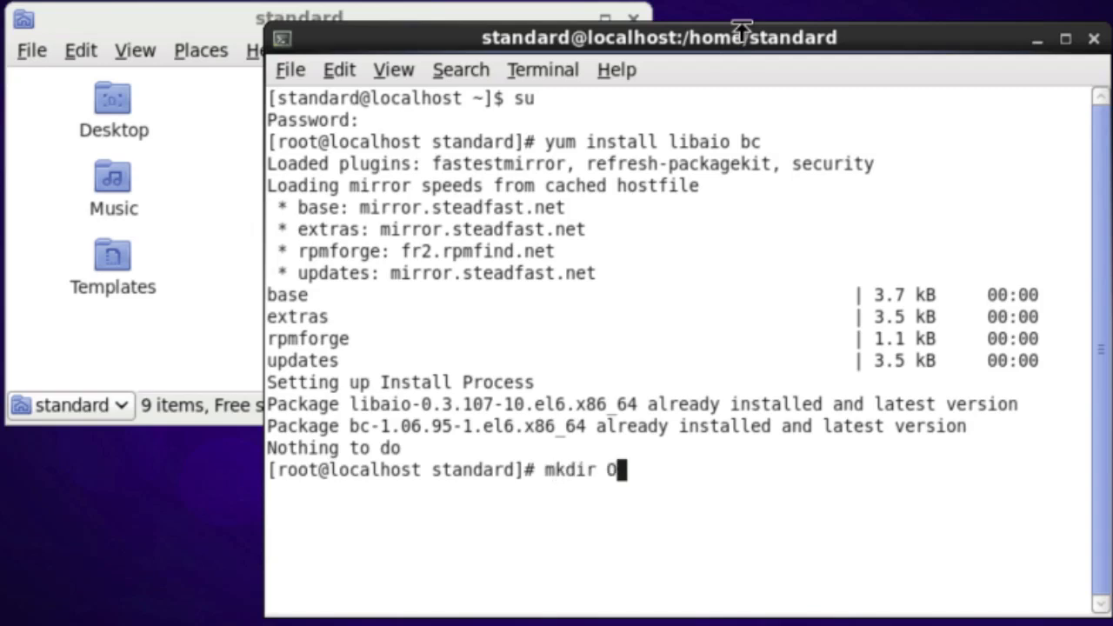
type("racle")
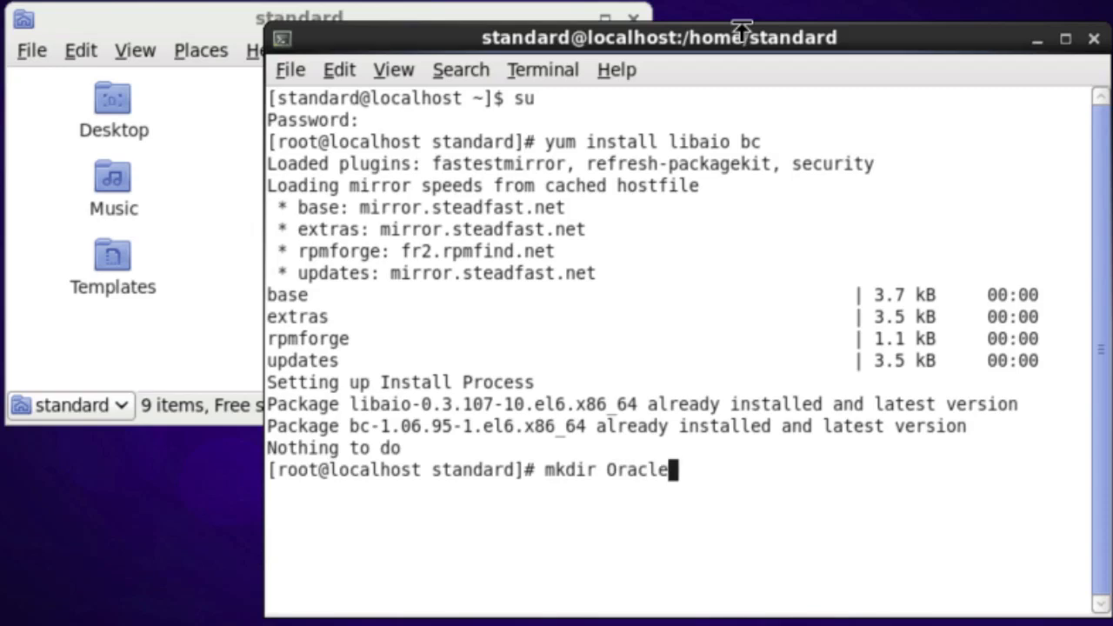
key("Return")
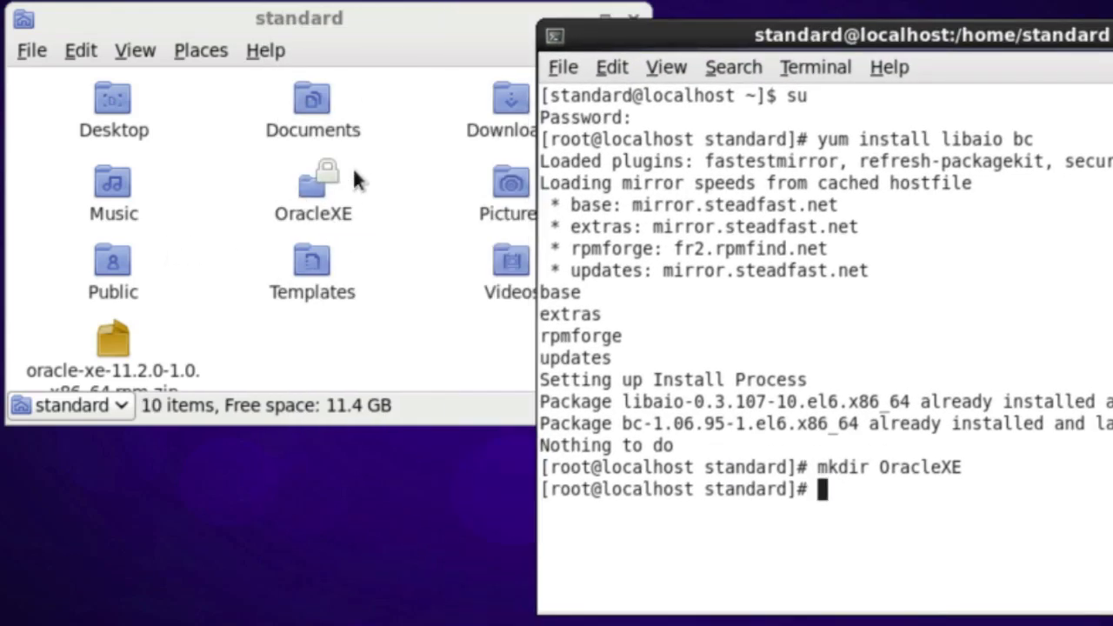
mouse_move(809, 130)
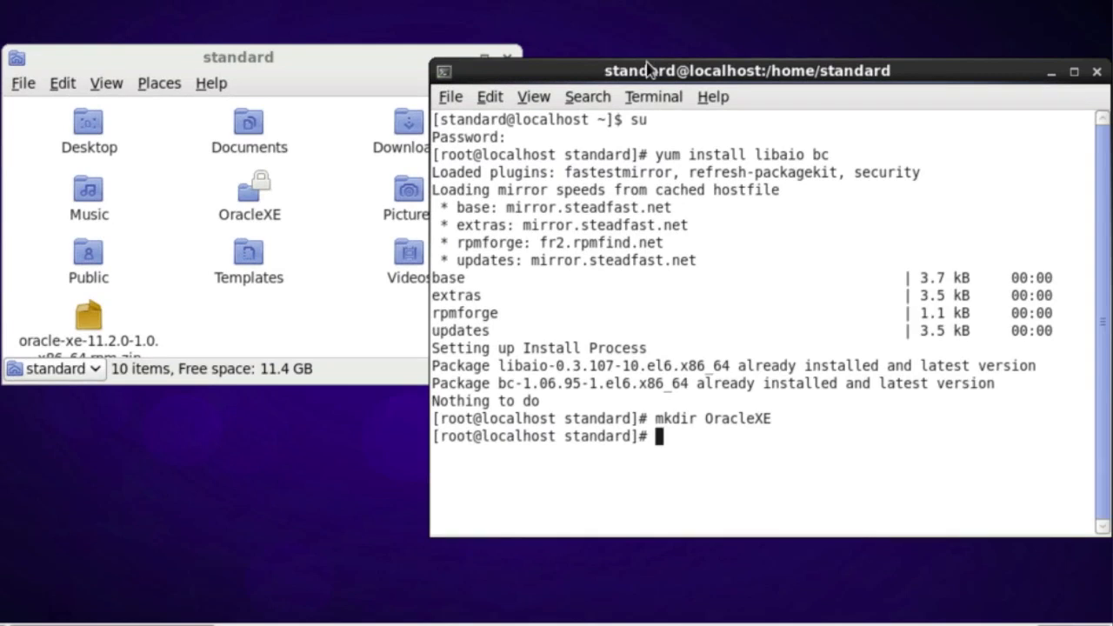
- Start the unzip command, checking the archive name in the home folder window
type("unzi")
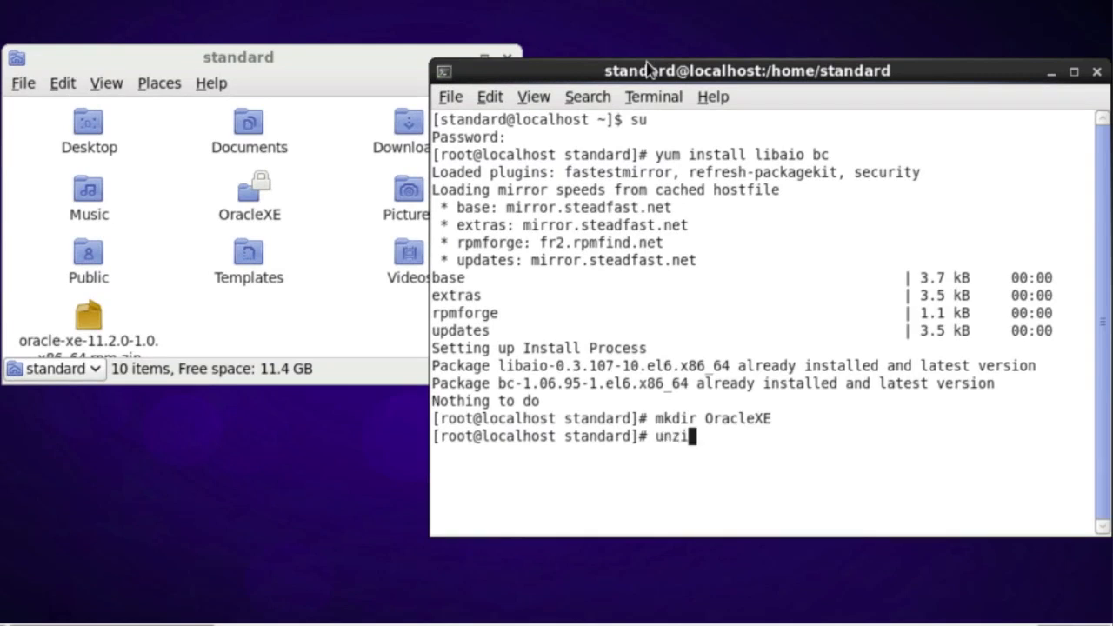
type("p")
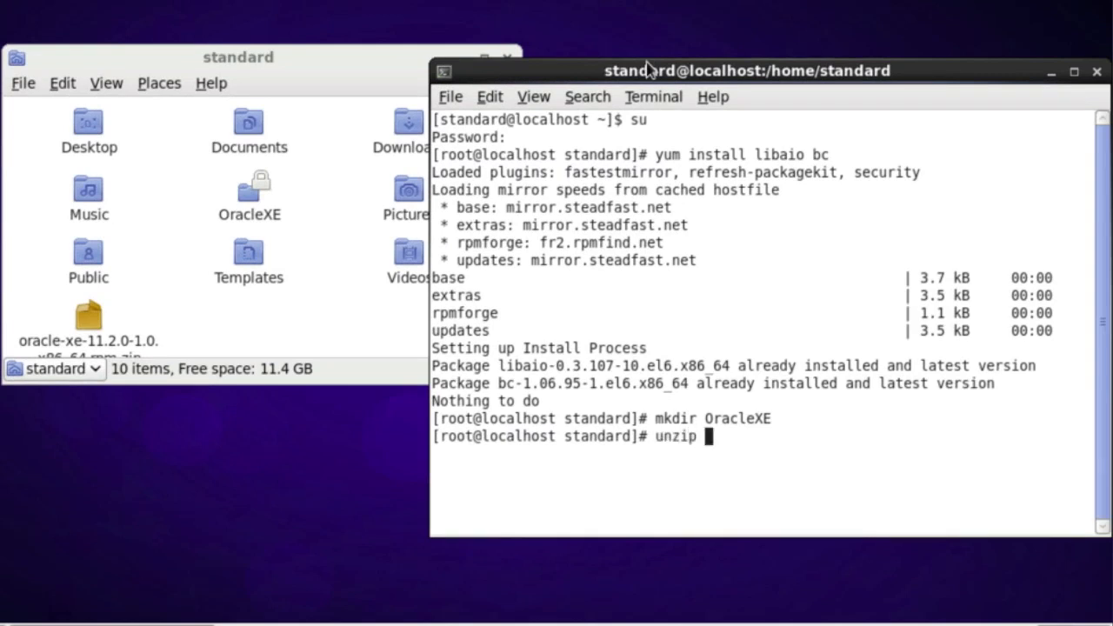
mouse_move(200, 408)
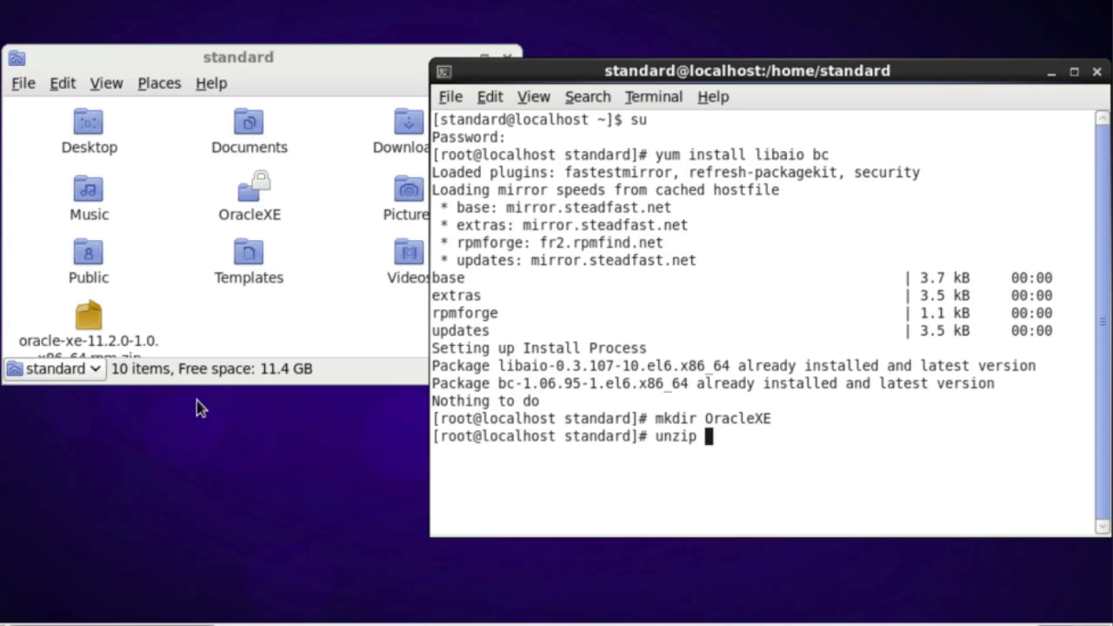
left_click(238, 56)
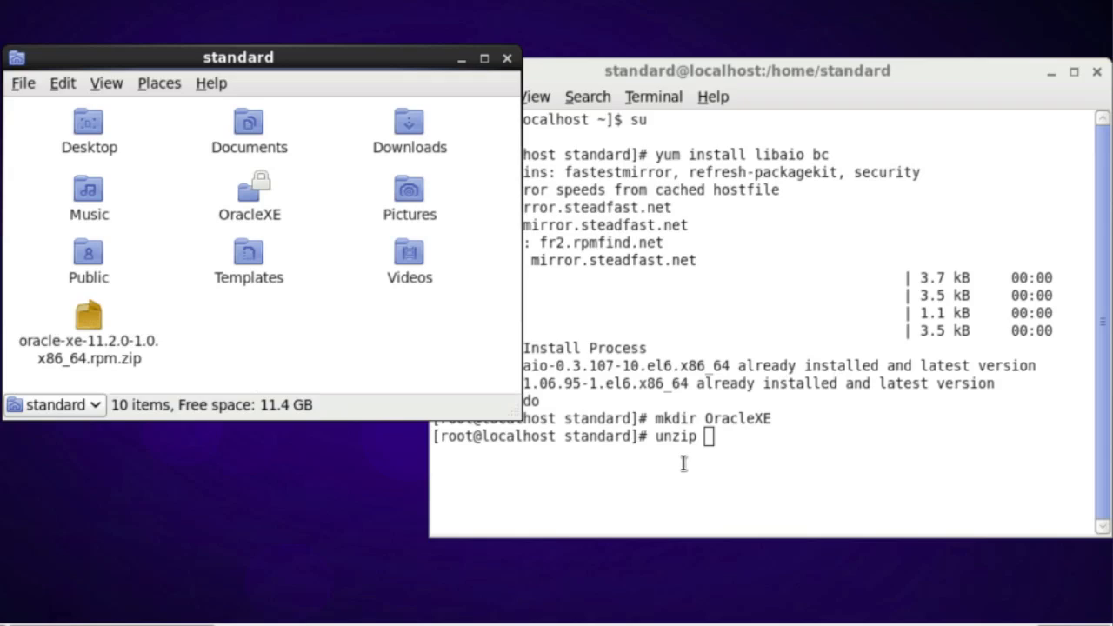
type("oracle")
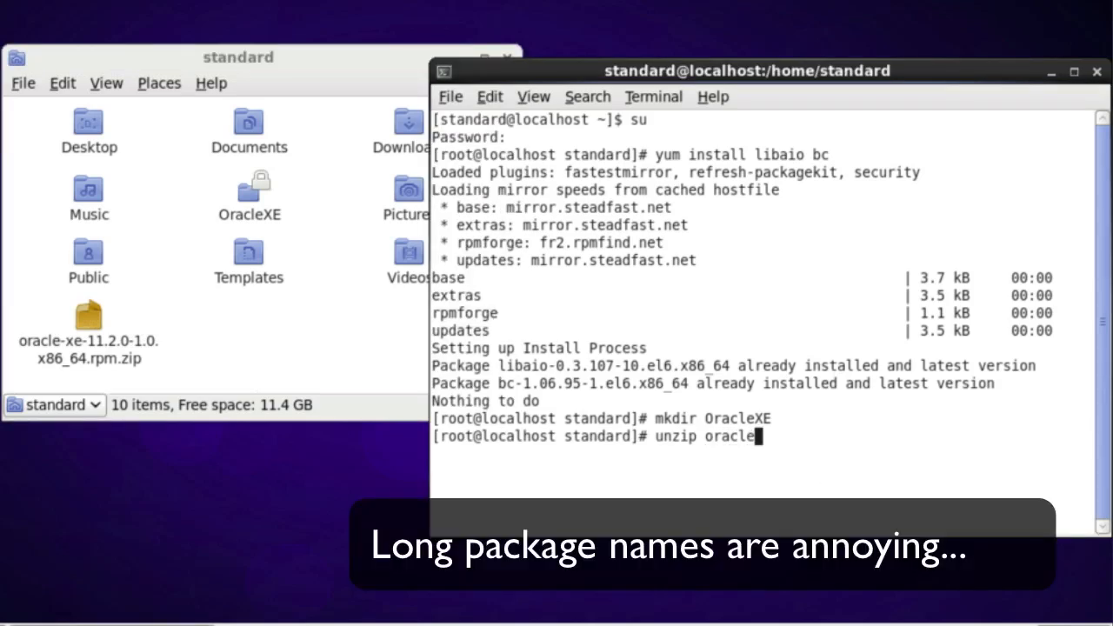
type("-xe")
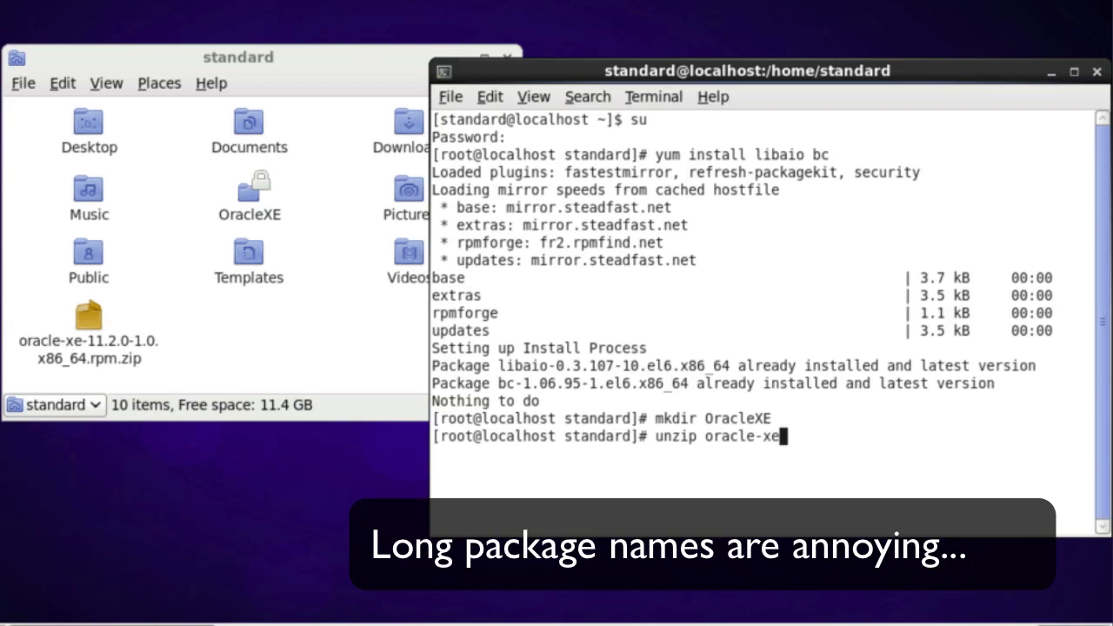
type("-11.2")
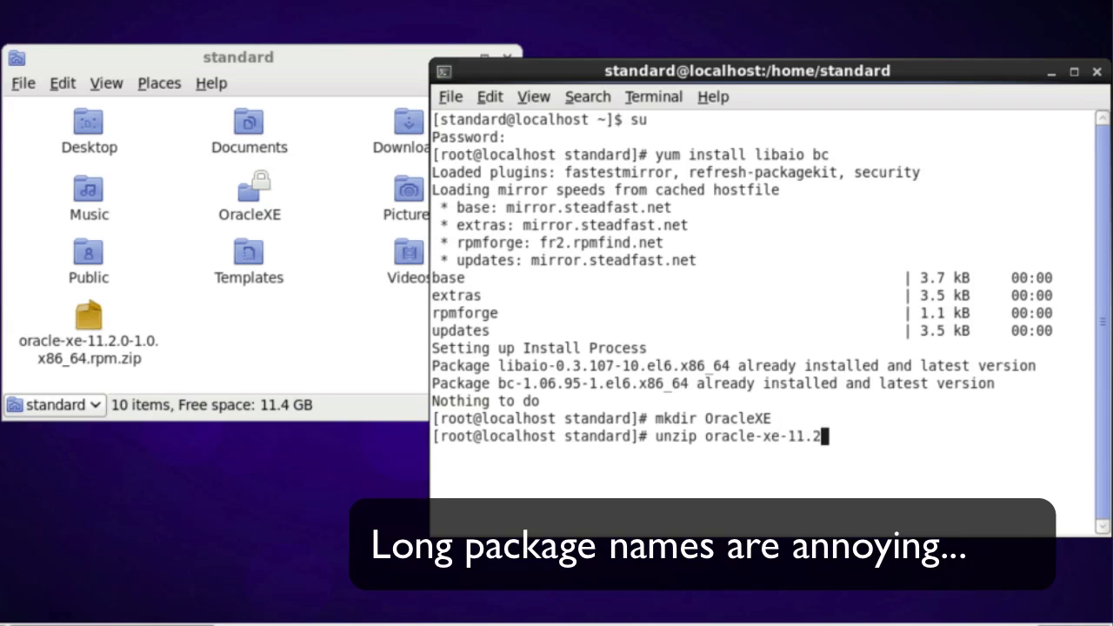
- Finish 'unzip oracle-xe-11.2.0-1.0.x86_64.rpm.zip -d OracleXE' and run the extraction
type(".0")
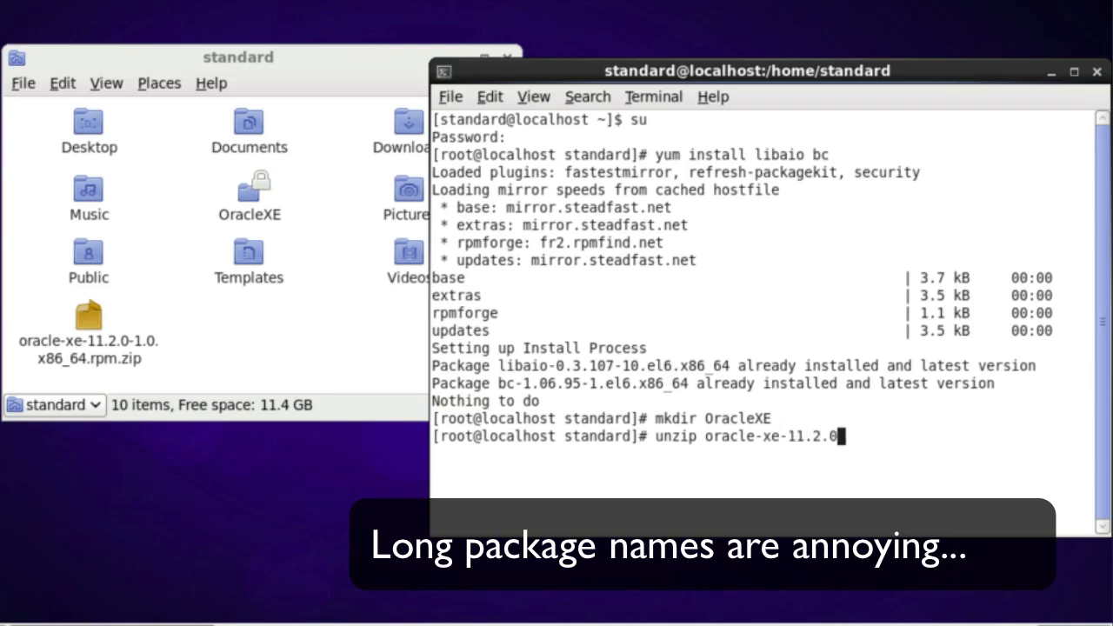
type("1.")
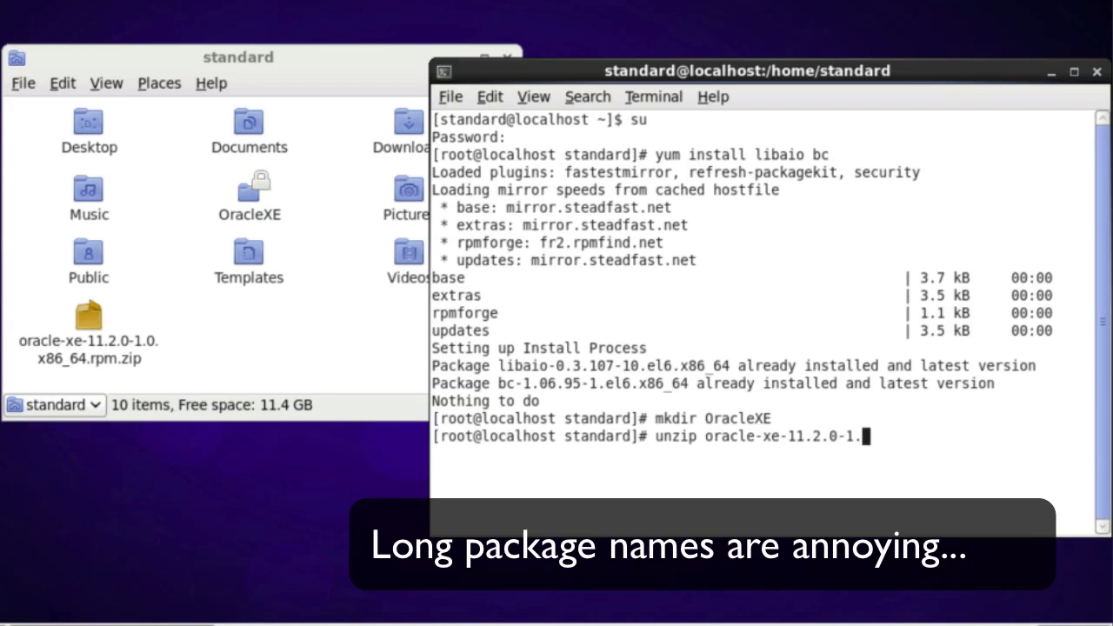
type("x86_")
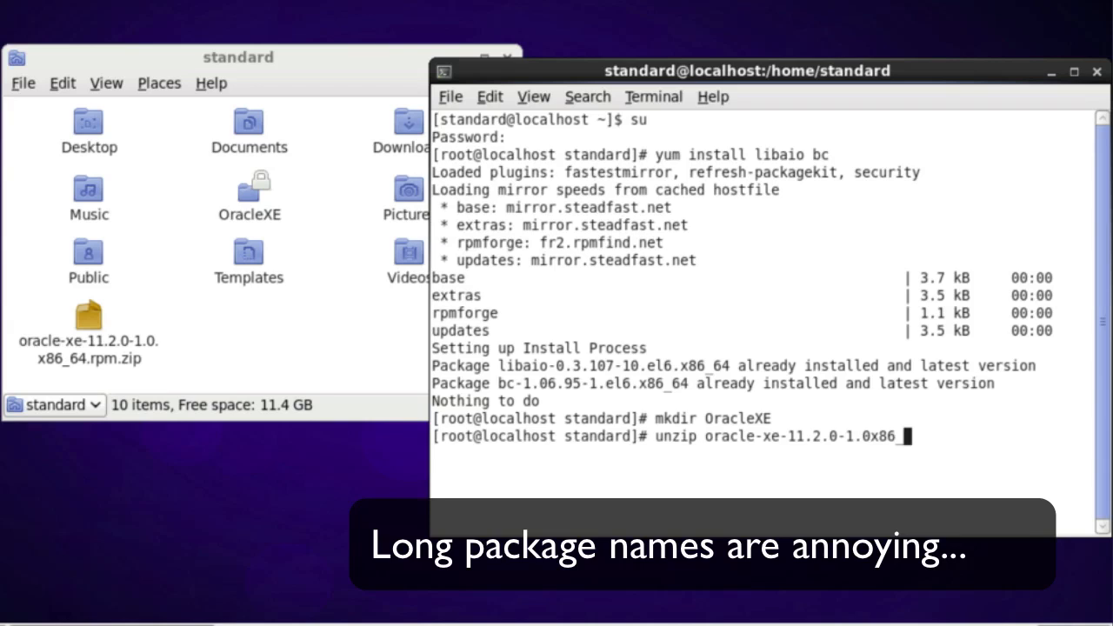
type("64")
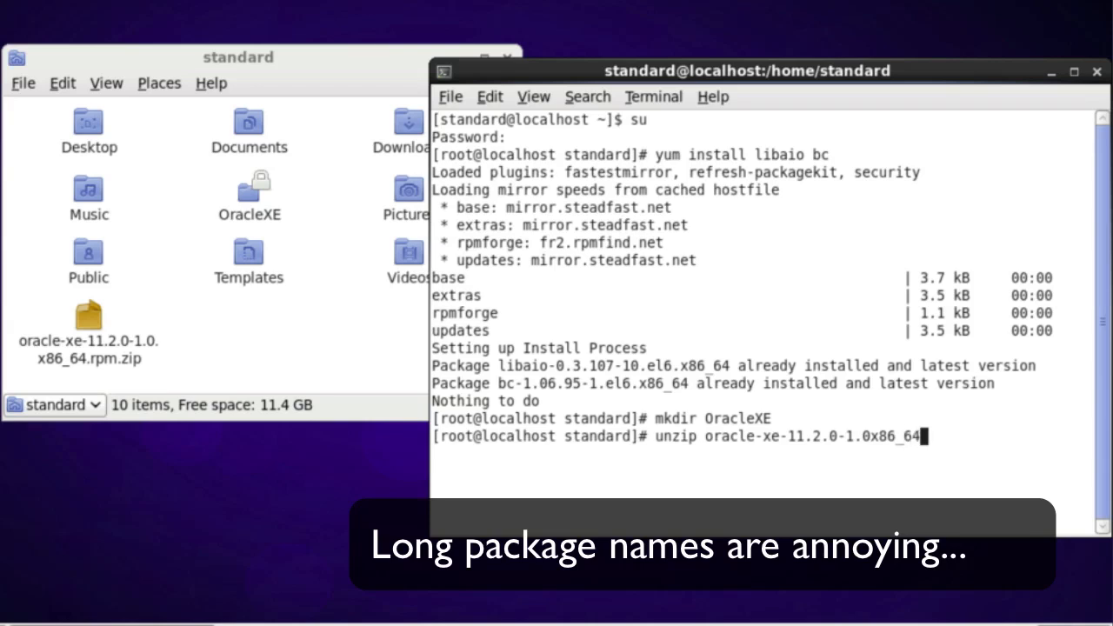
type(".rp")
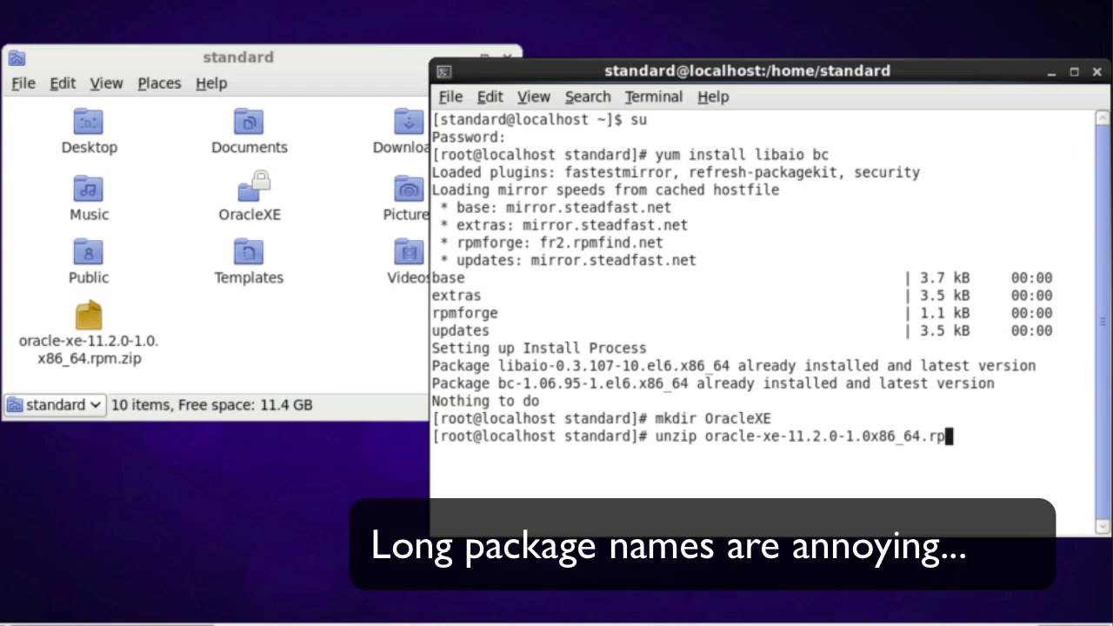
type("m")
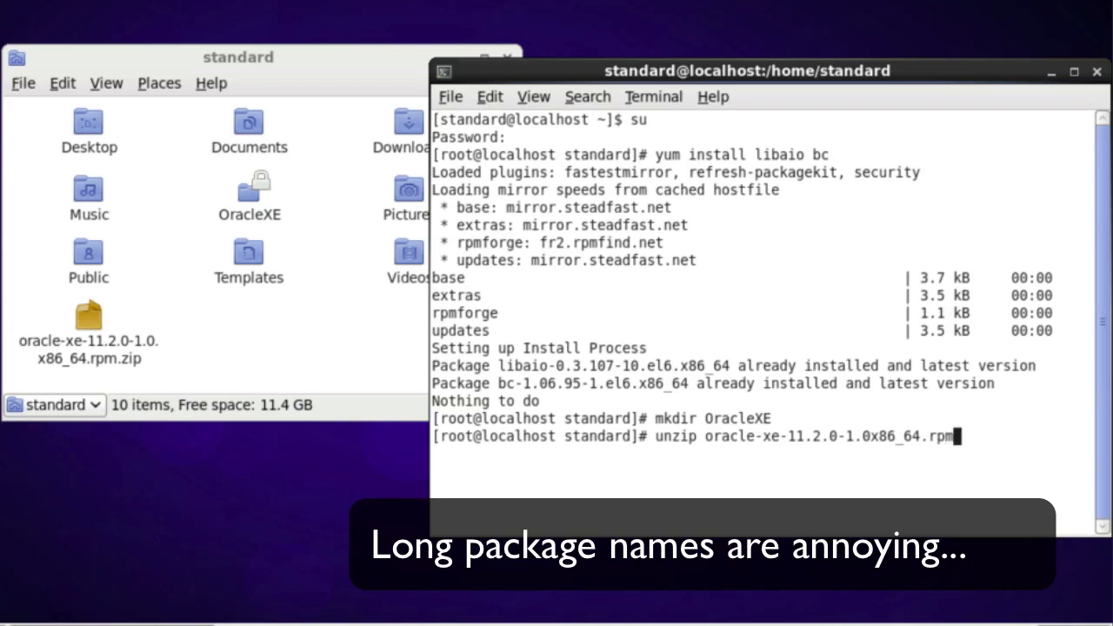
type(".zip")
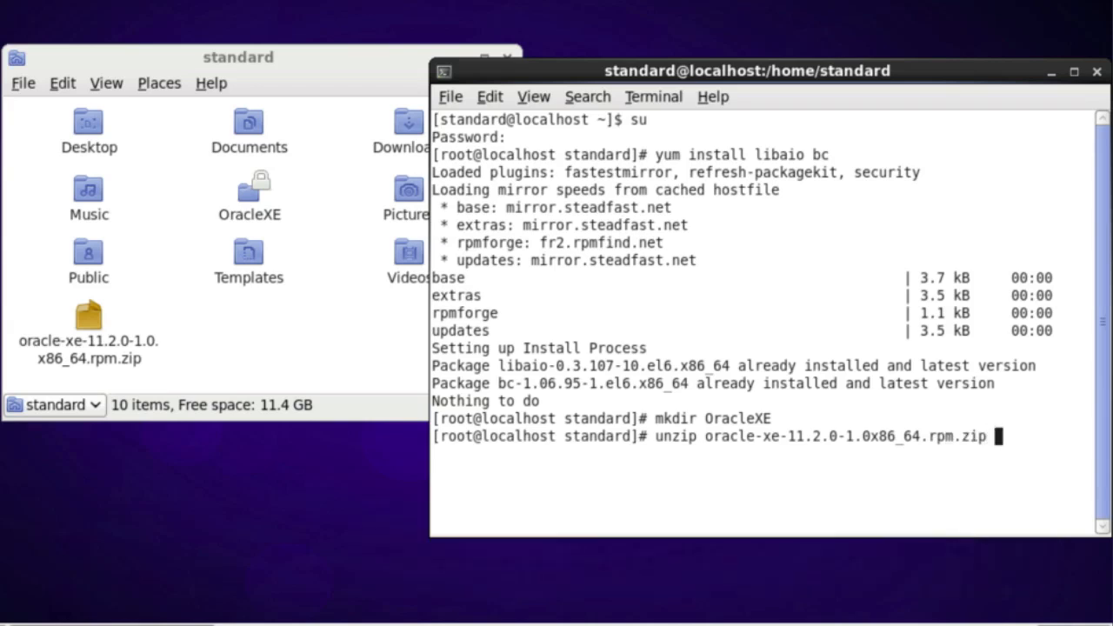
type("-d 0")
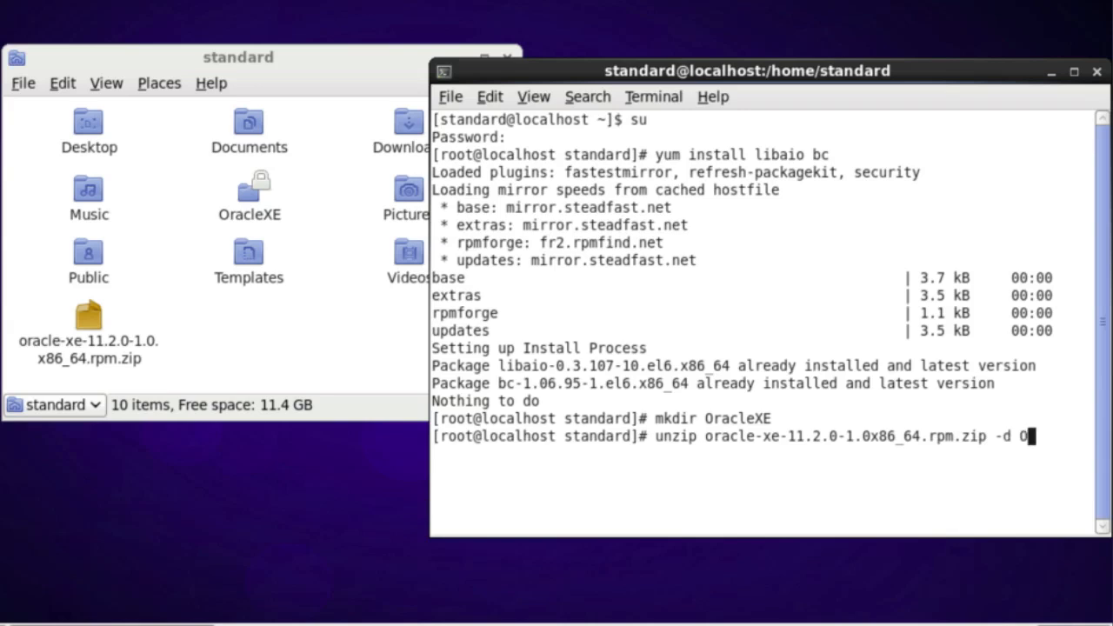
type("racle")
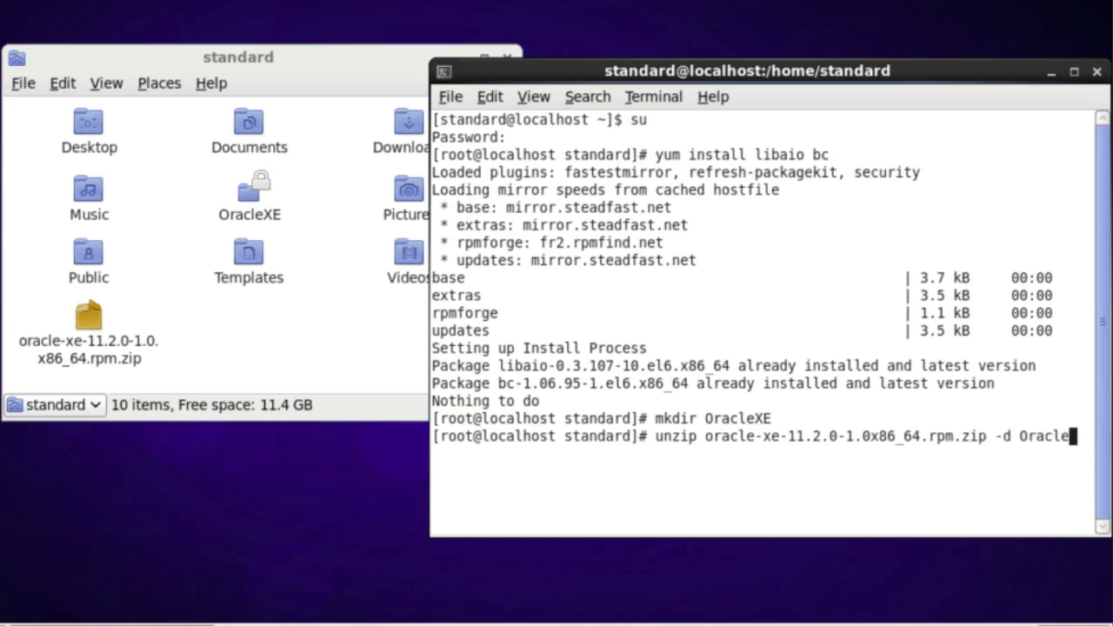
key("Return")
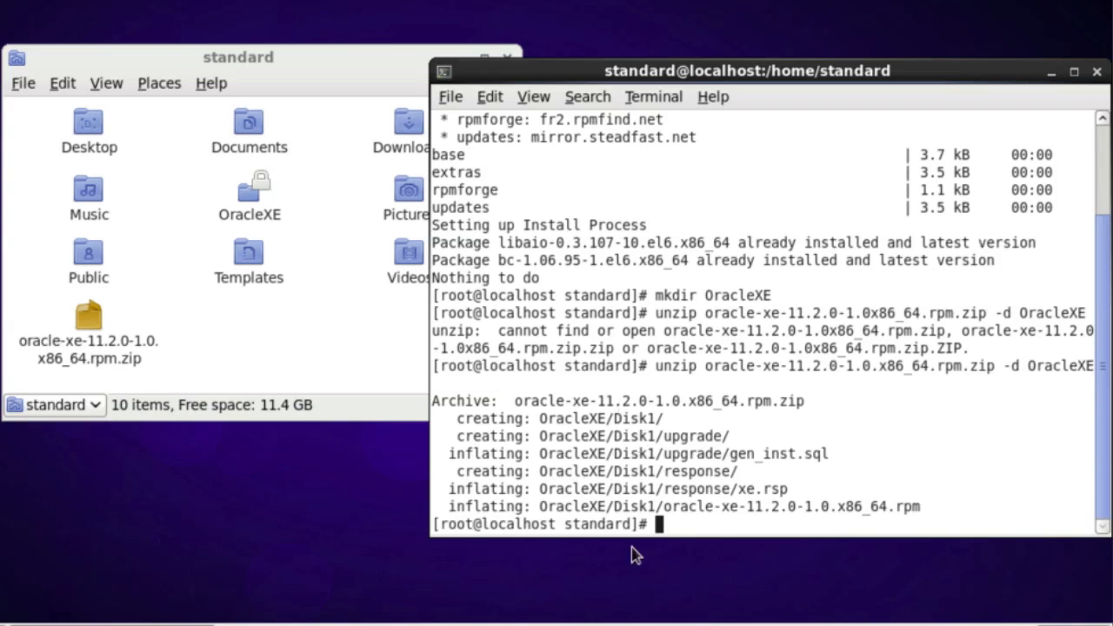
double_click(249, 189)
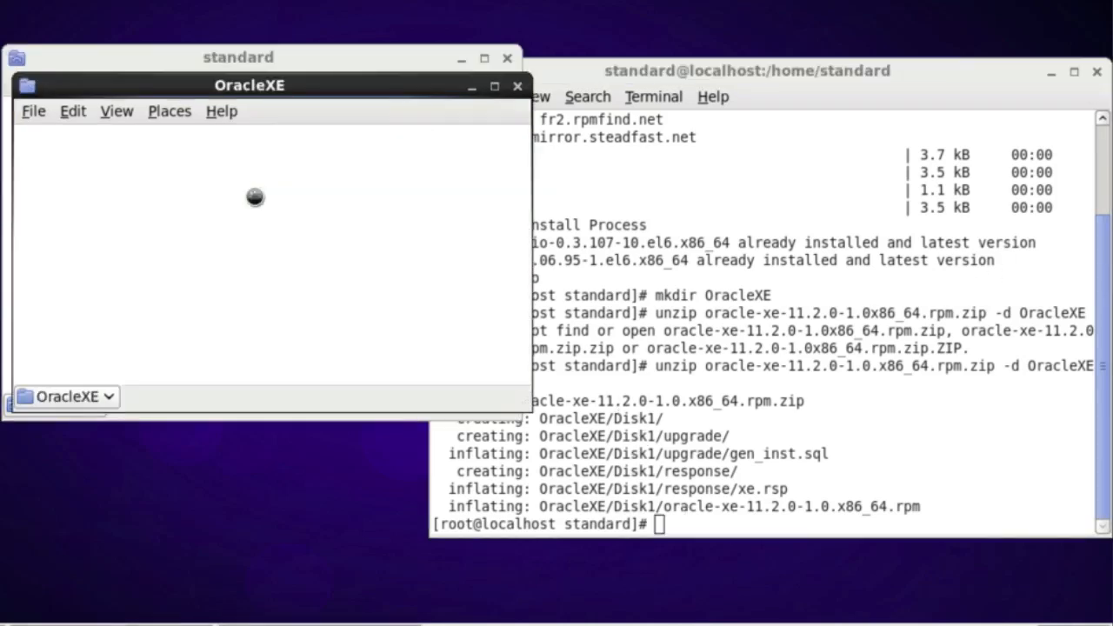
left_click(98, 161)
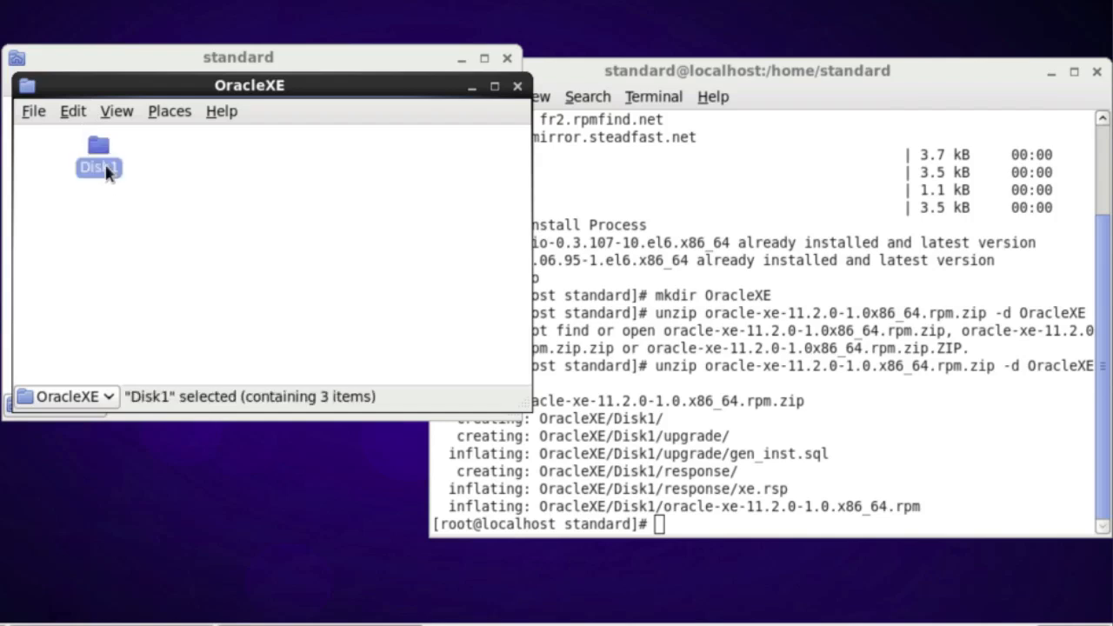
double_click(98, 161)
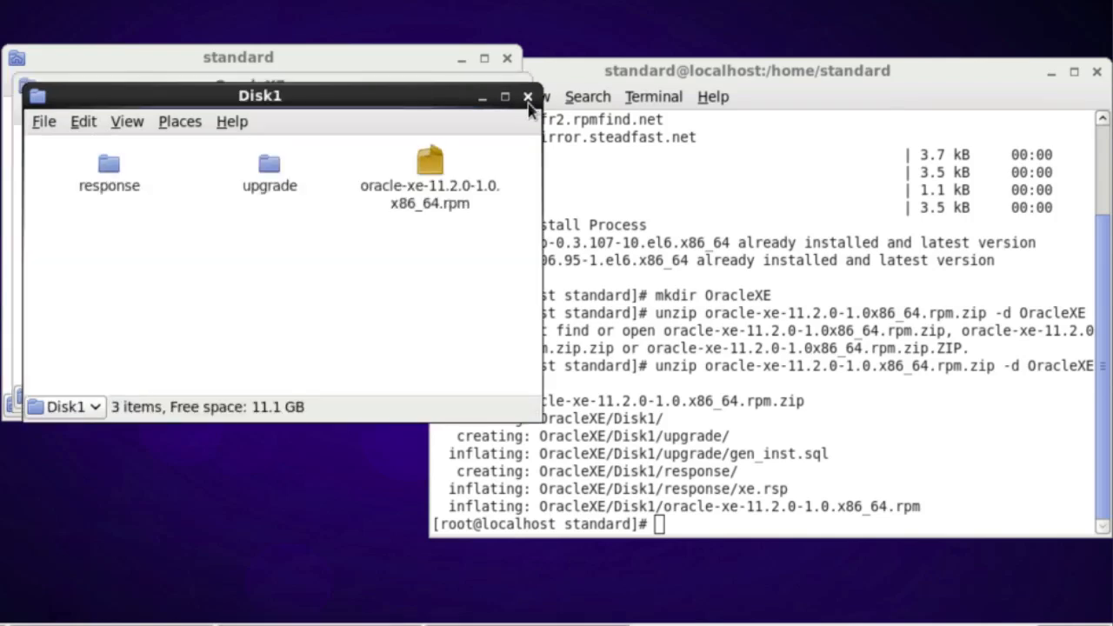
left_click(527, 95)
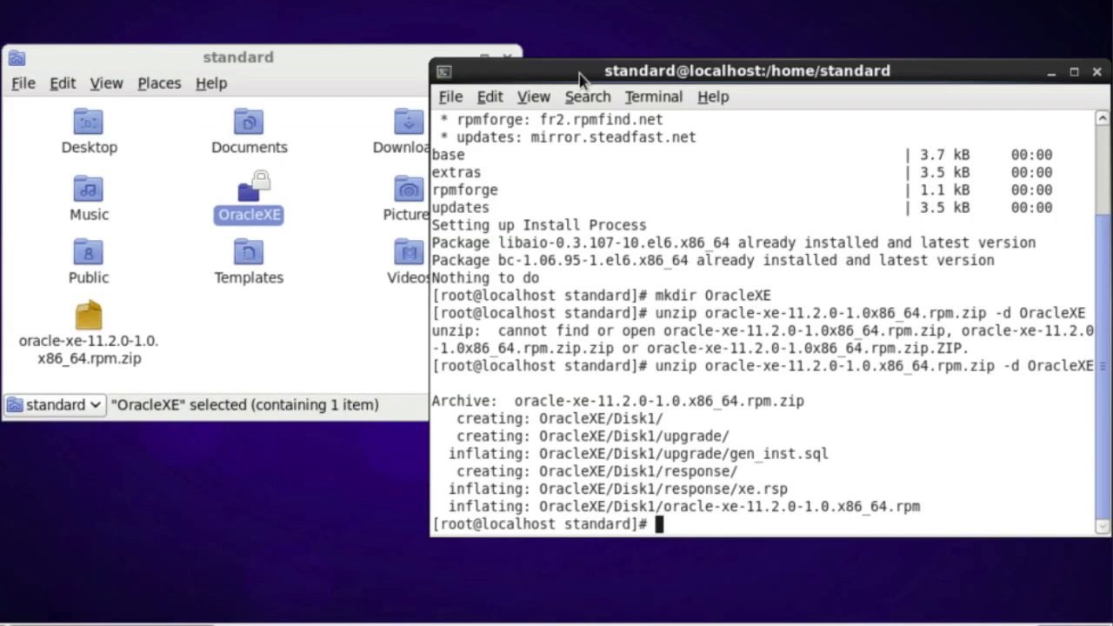
- Change into OracleXE and then Disk1, viewing both folders in the file manager
type("cd")
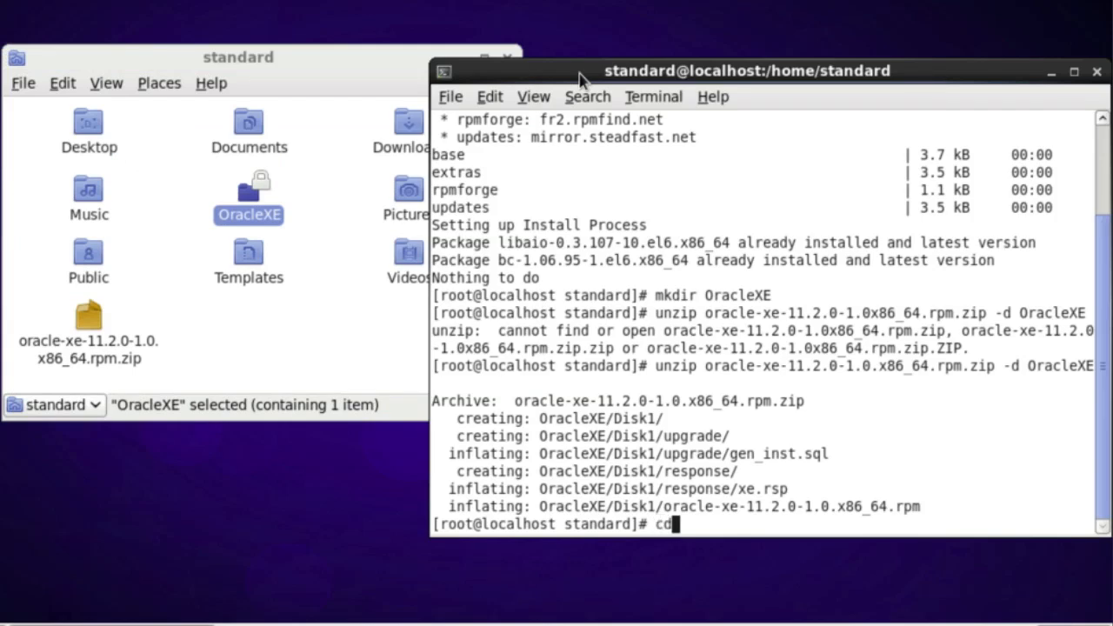
type("Oracle")
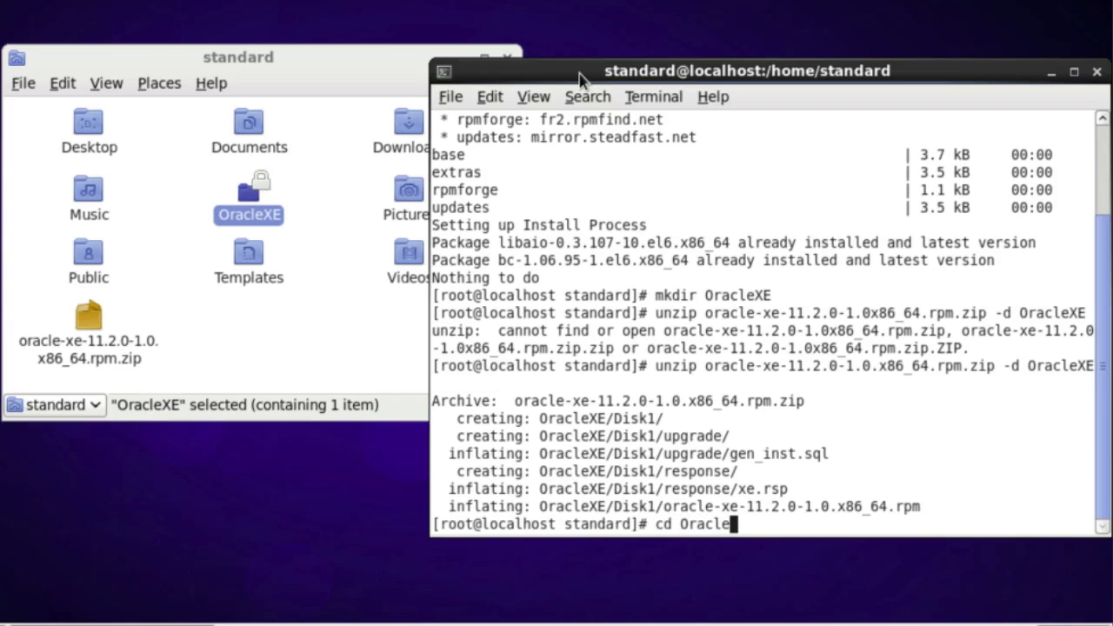
key("Return")
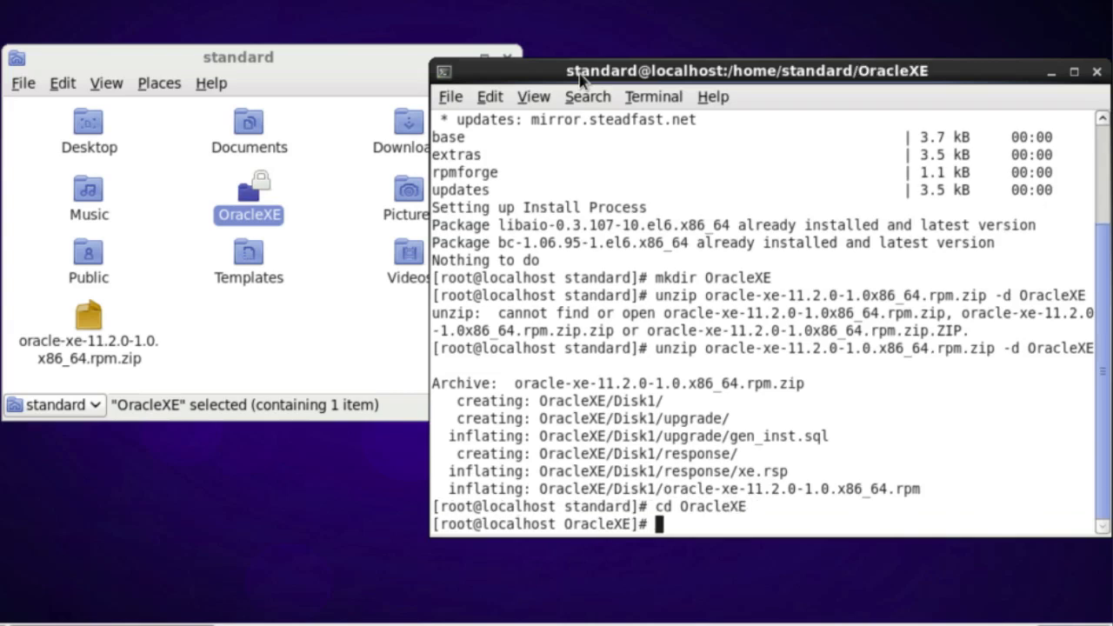
double_click(248, 199)
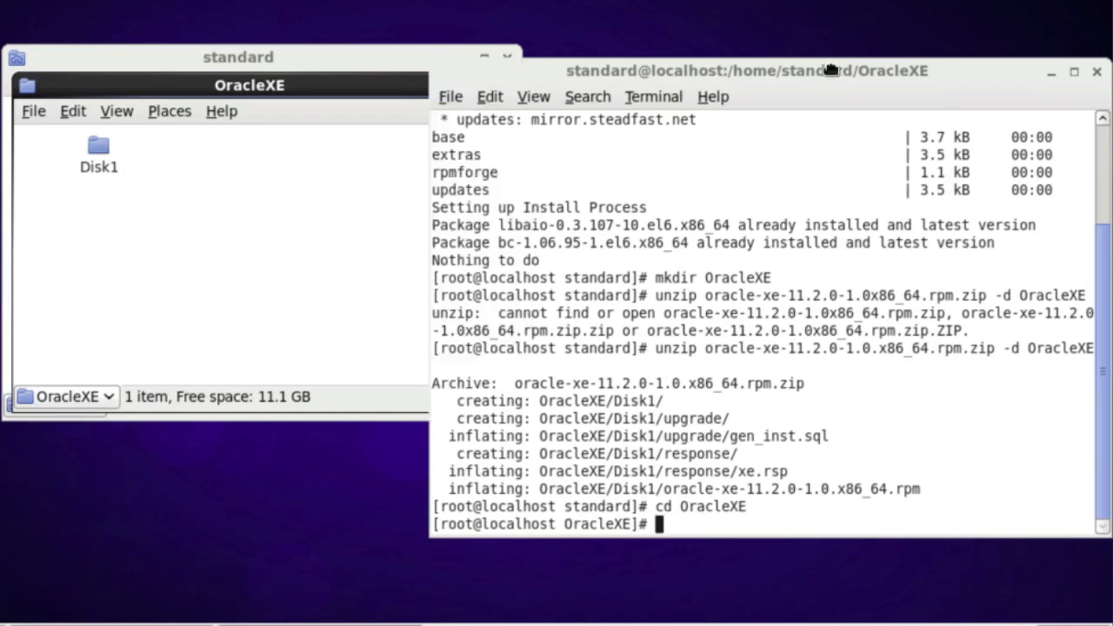
type("cd Disk1")
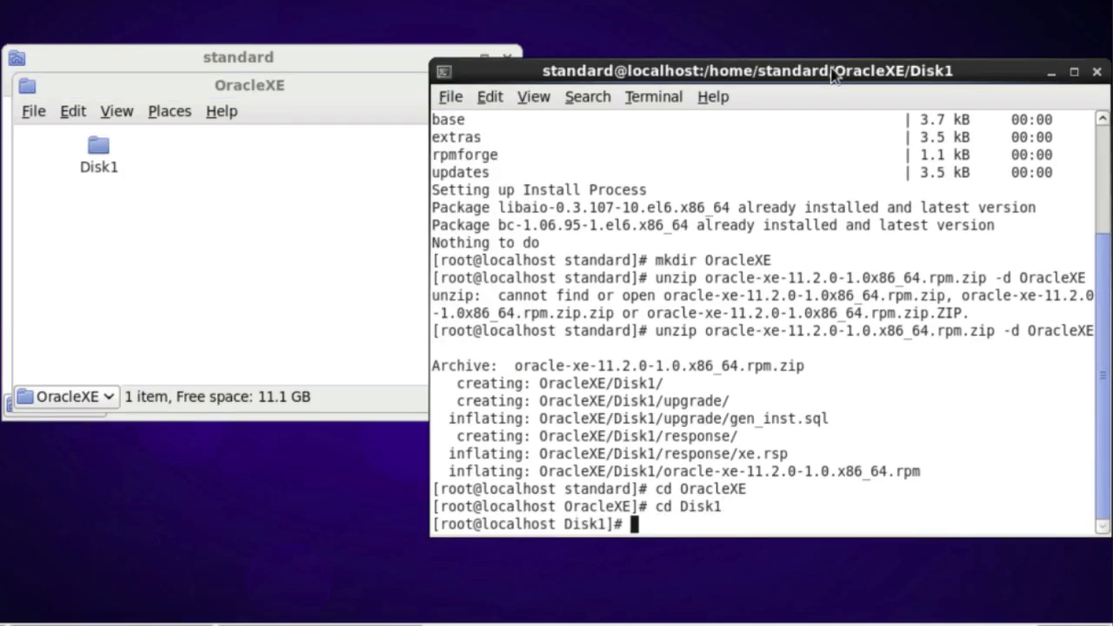
double_click(98, 152)
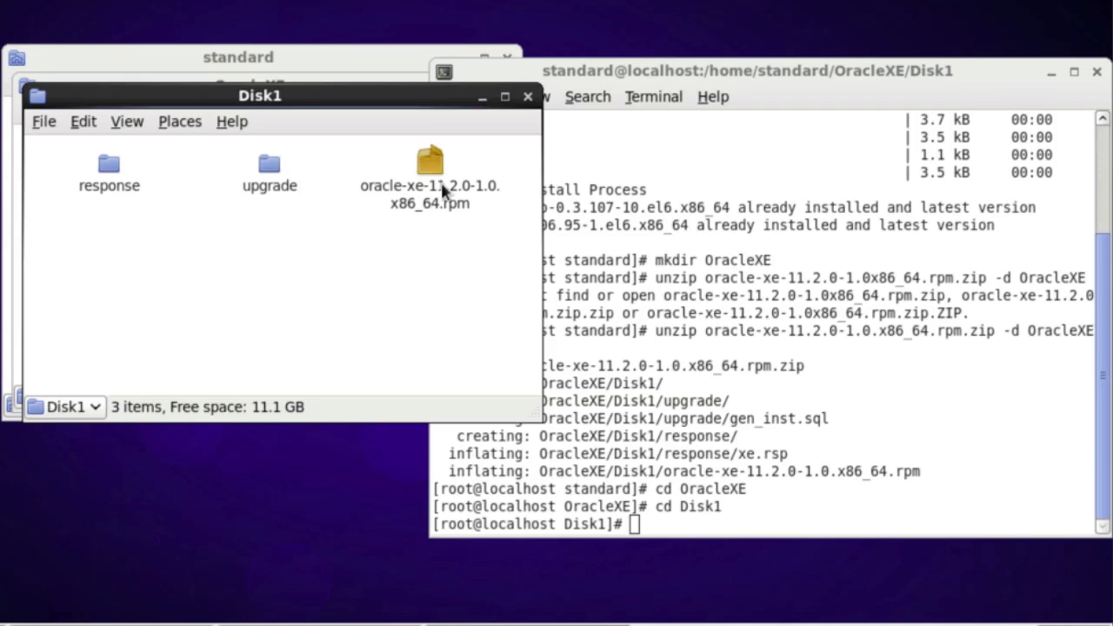
mouse_move(430, 165)
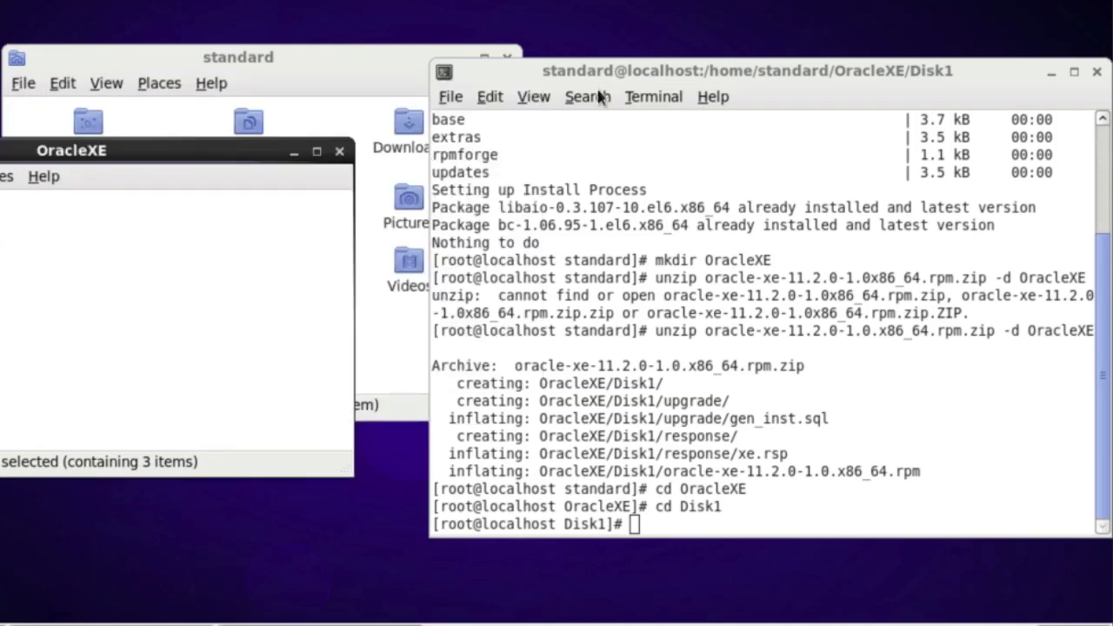
- Install the package with 'rpm -ivh oracle-xe-11.2.0-1.0.x86_64.rpm'
type("r")
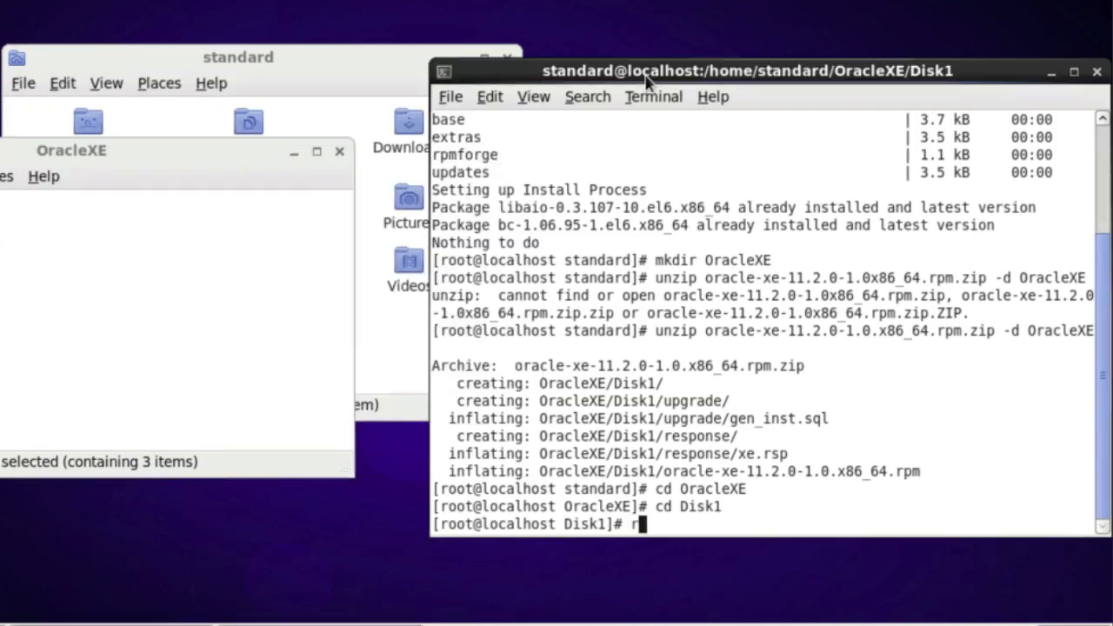
type("pm -i")
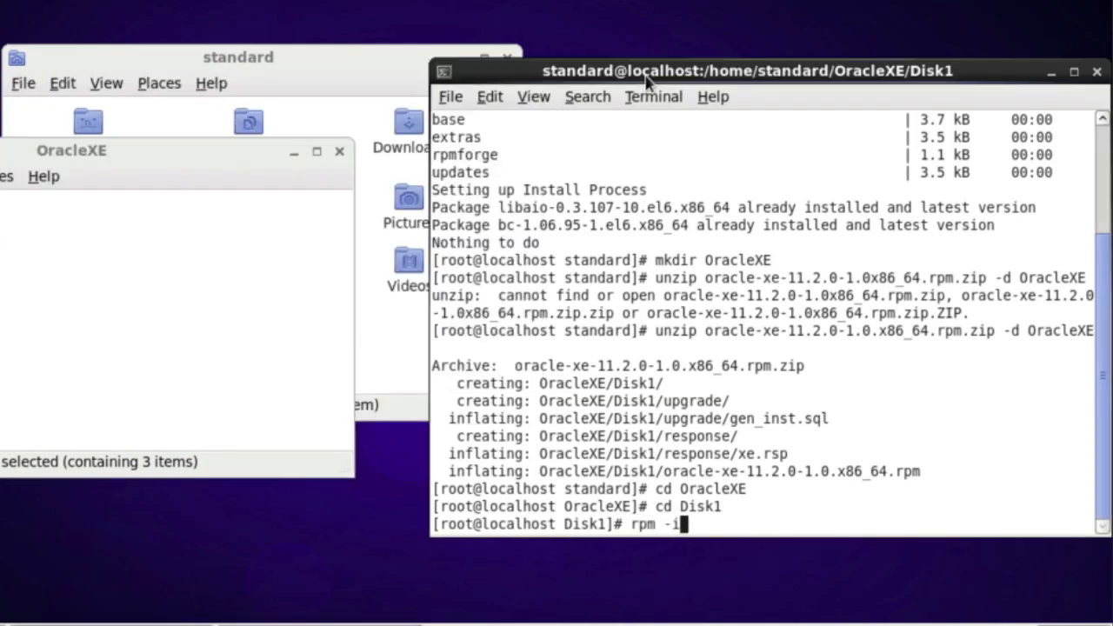
type("vh")
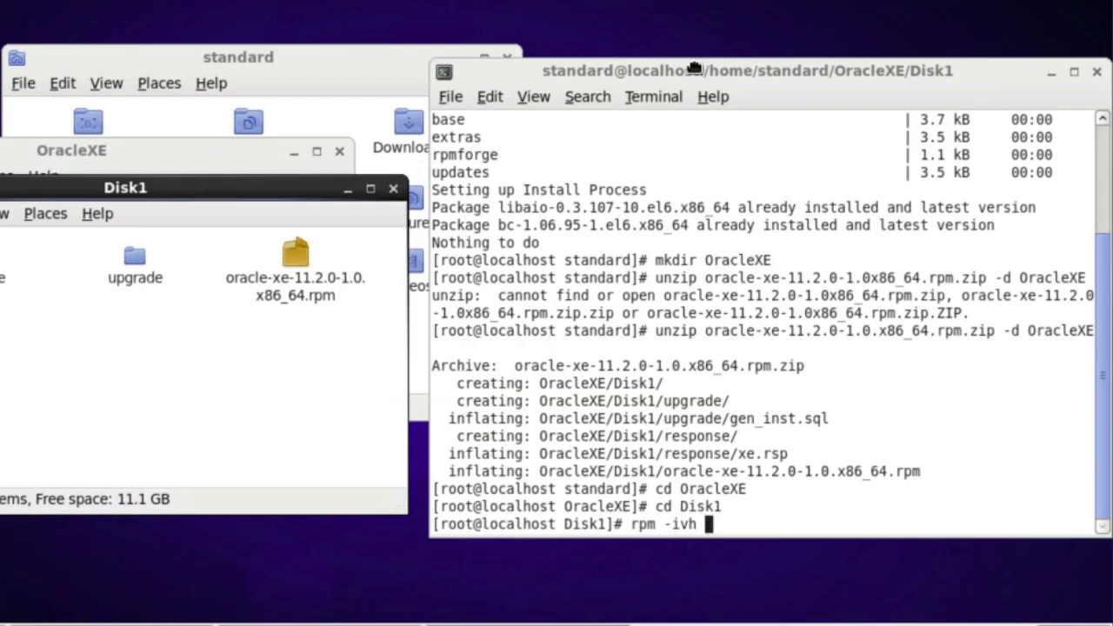
type("oracle-xe-11.2")
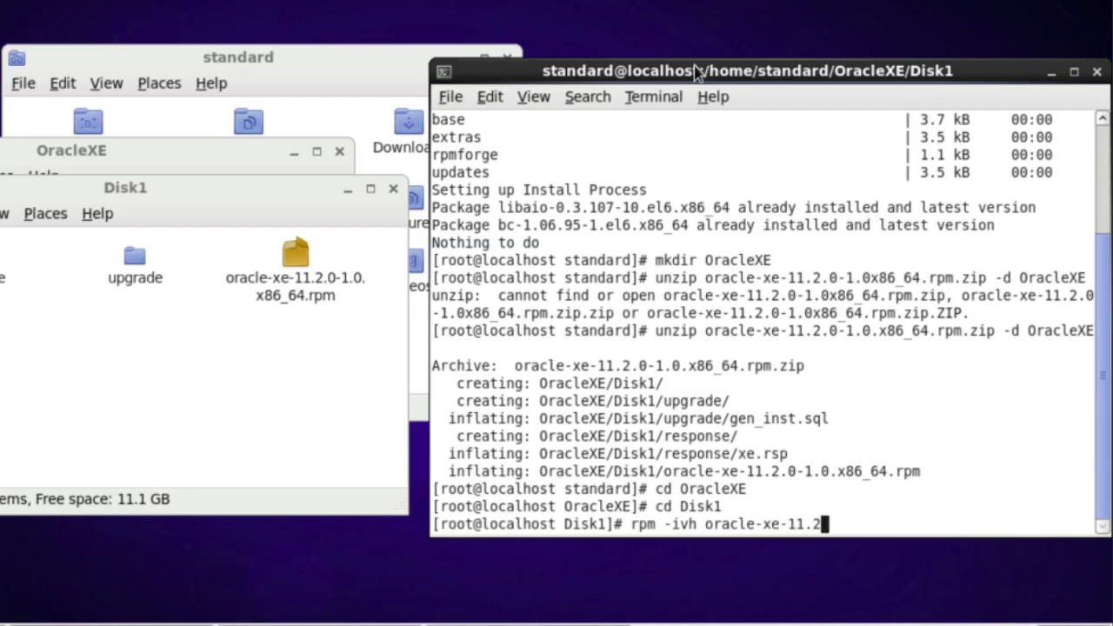
type(".0")
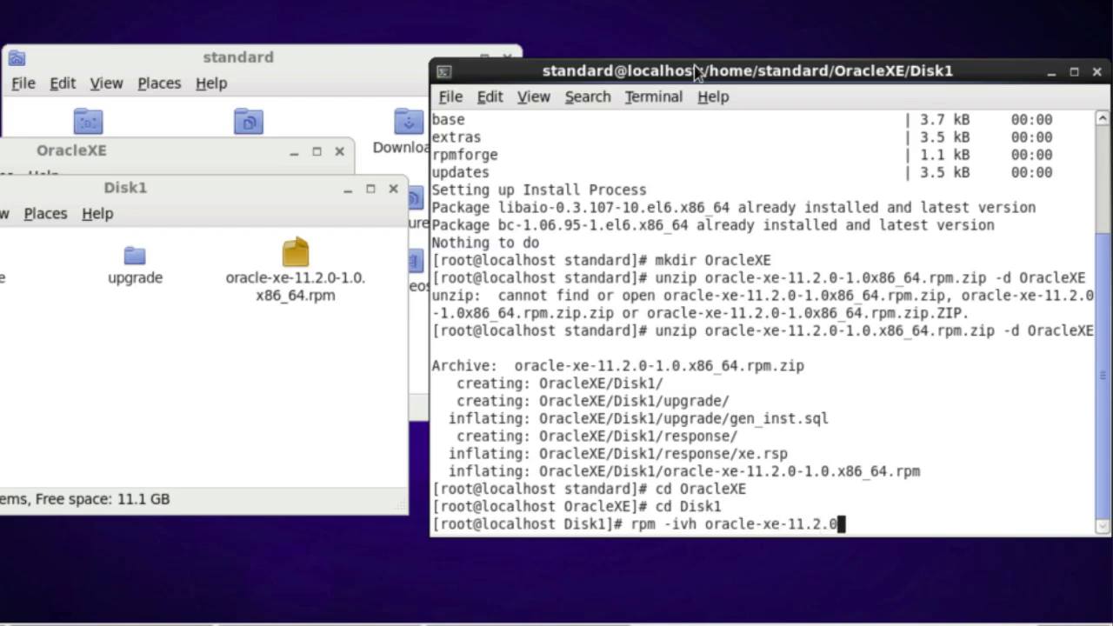
type("-")
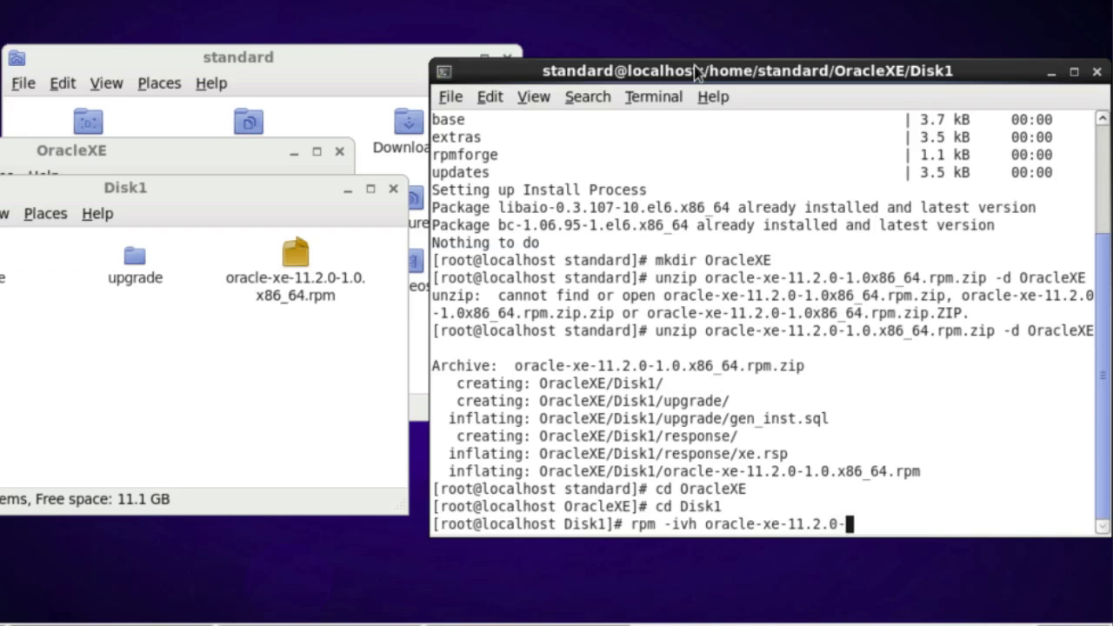
type("1.0.")
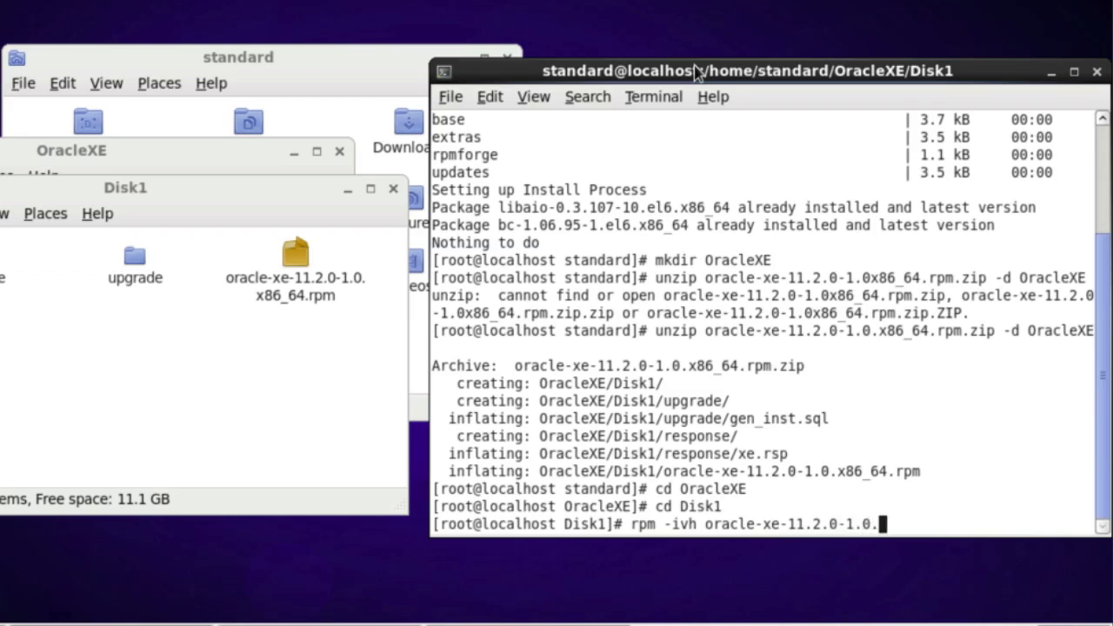
type("6_")
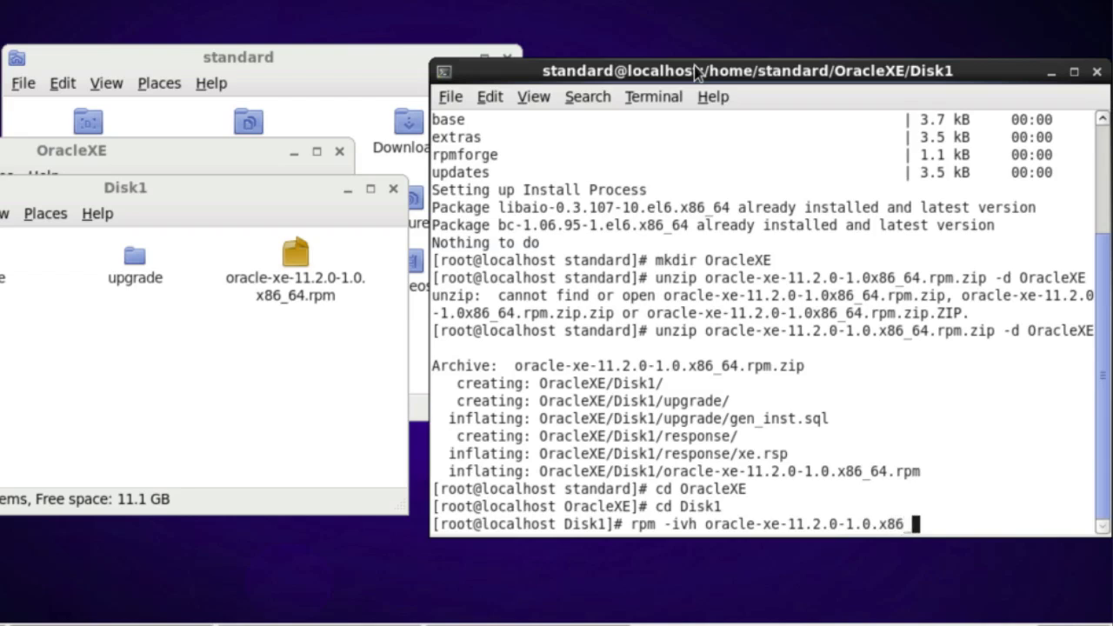
type("64")
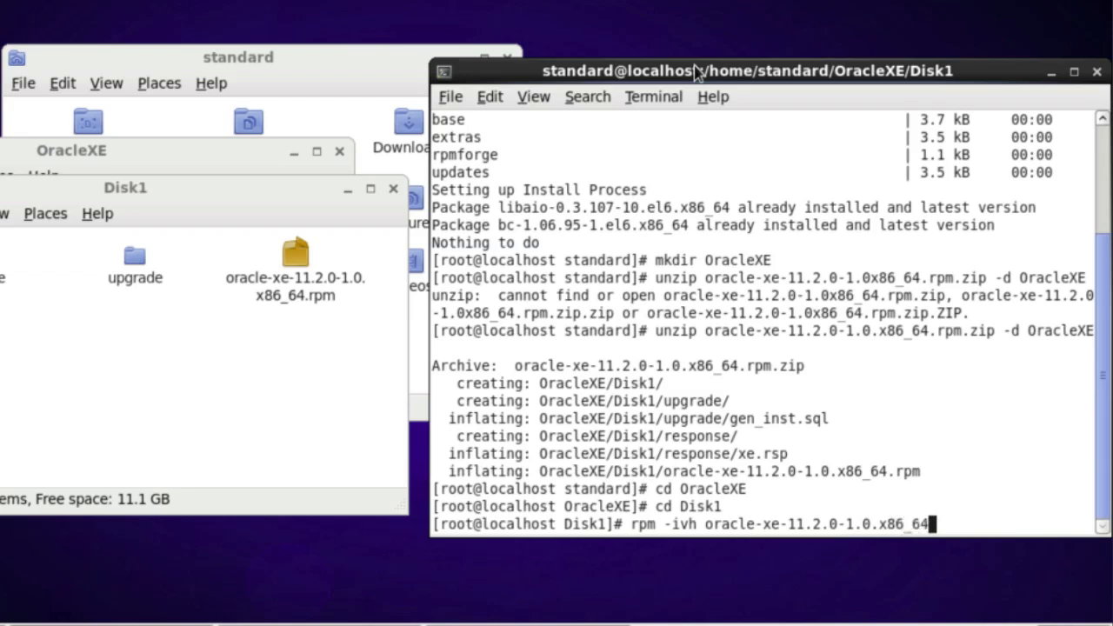
type("r")
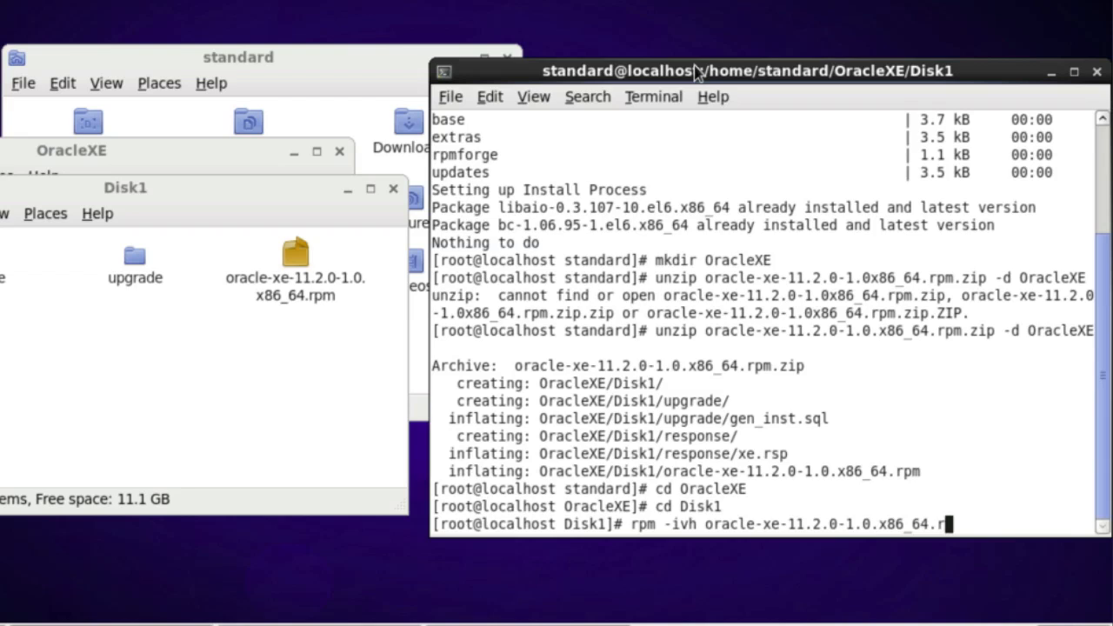
key("Return")
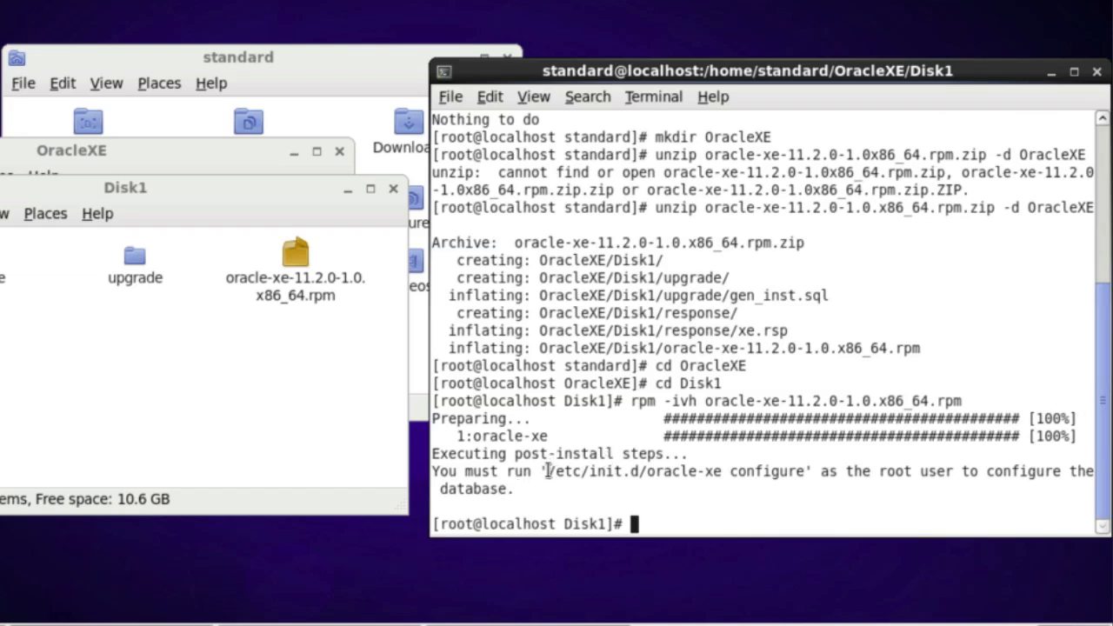
- Run '/etc/init.d/oracle-xe configure', which fails with a 'No such file' error from a typo
double_click(676, 472)
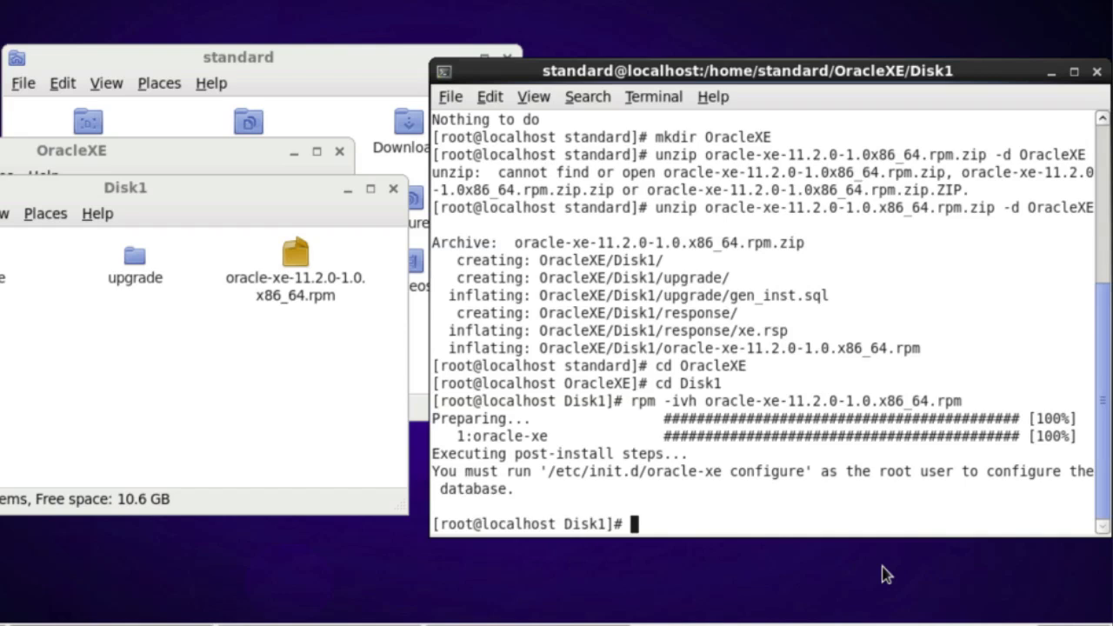
type("/et")
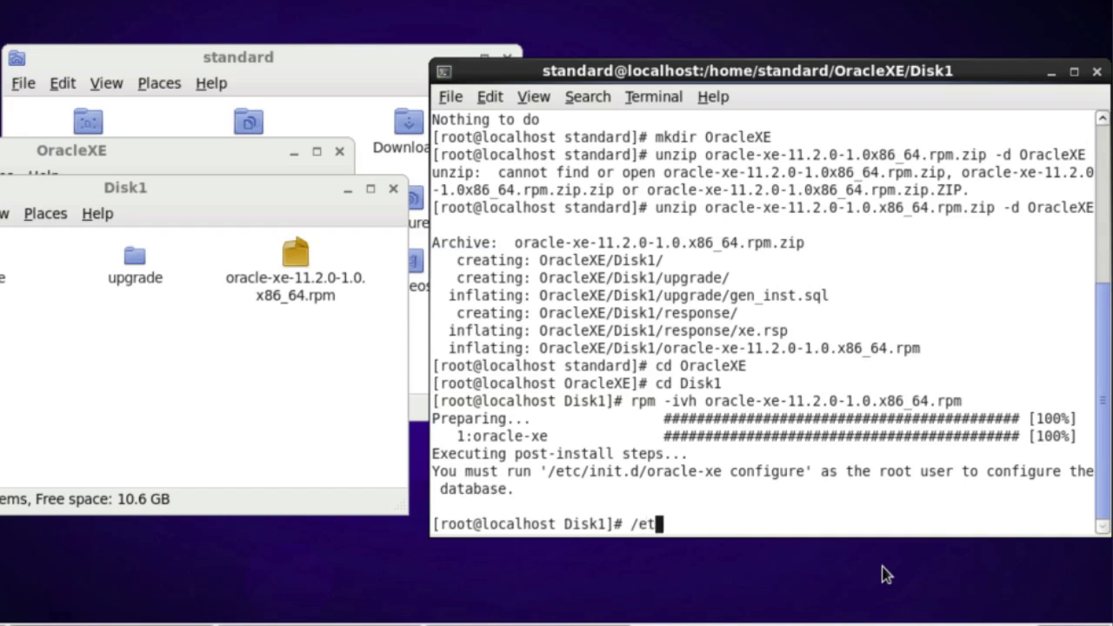
type(".init")
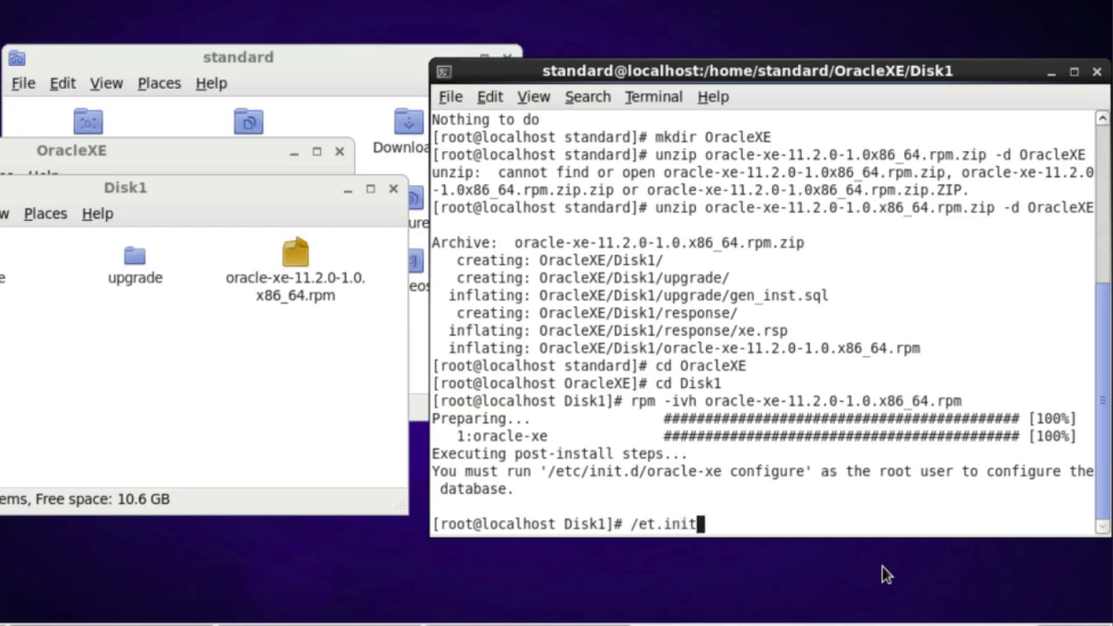
type("d/")
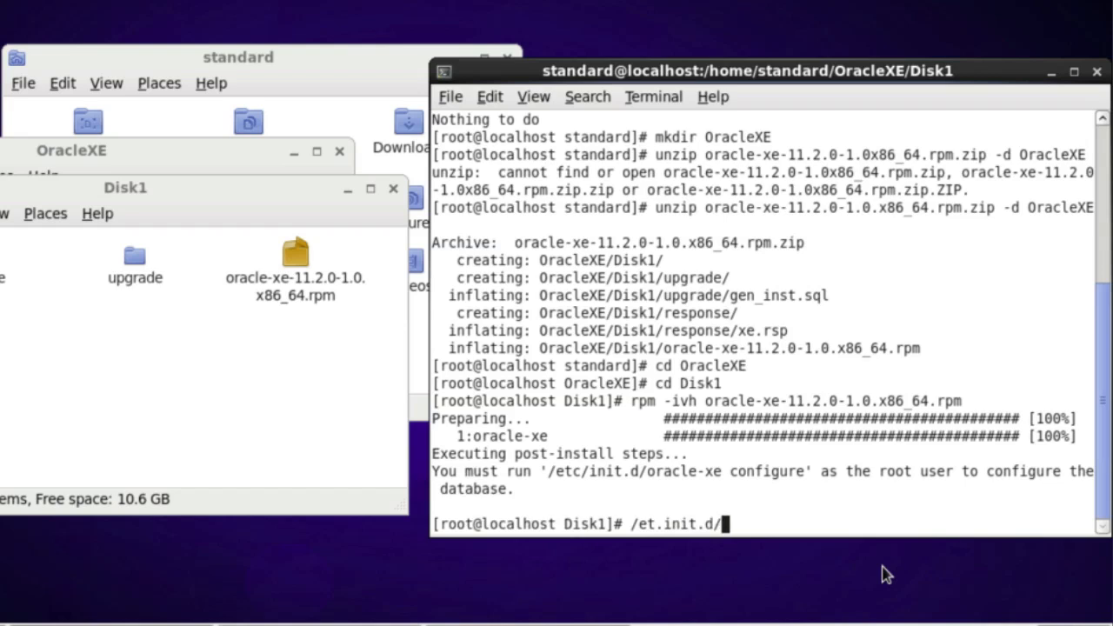
type("oracle-")
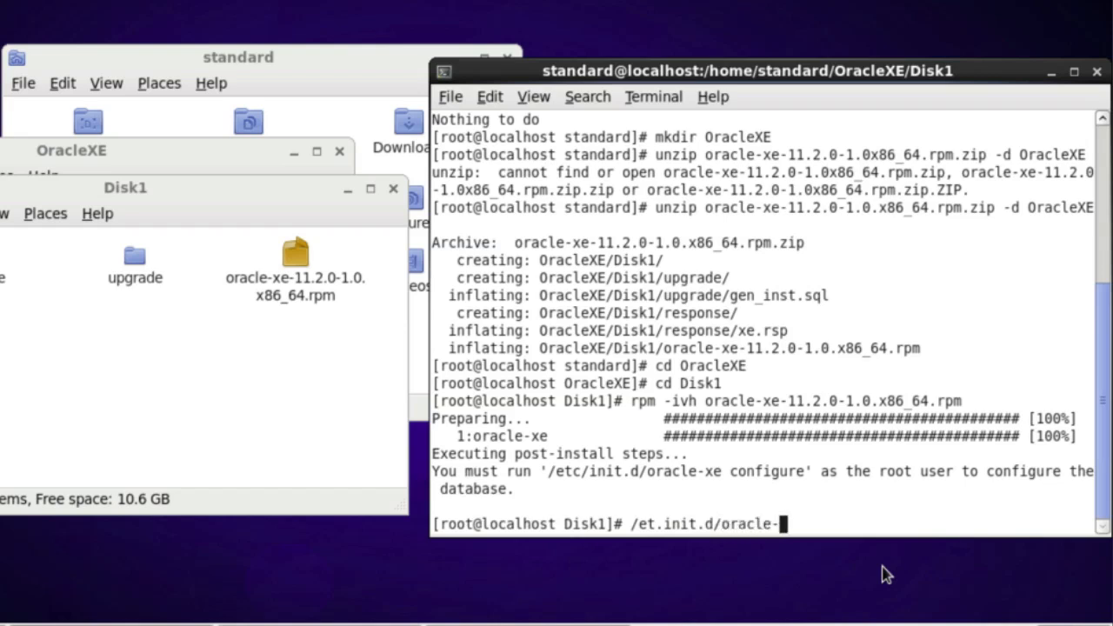
type("xe conf")
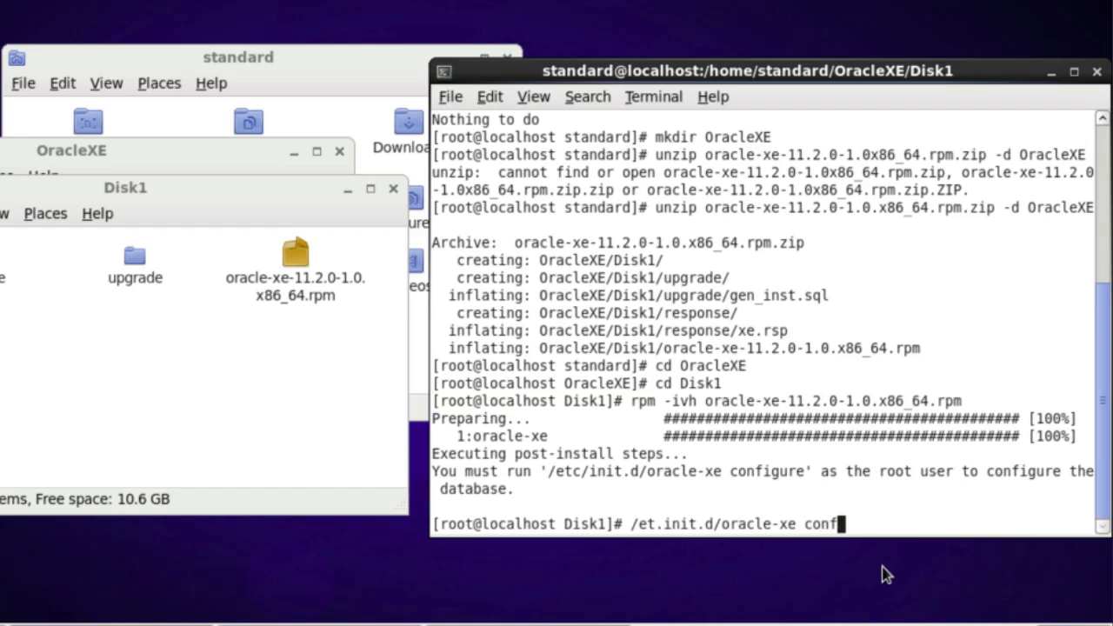
type("g")
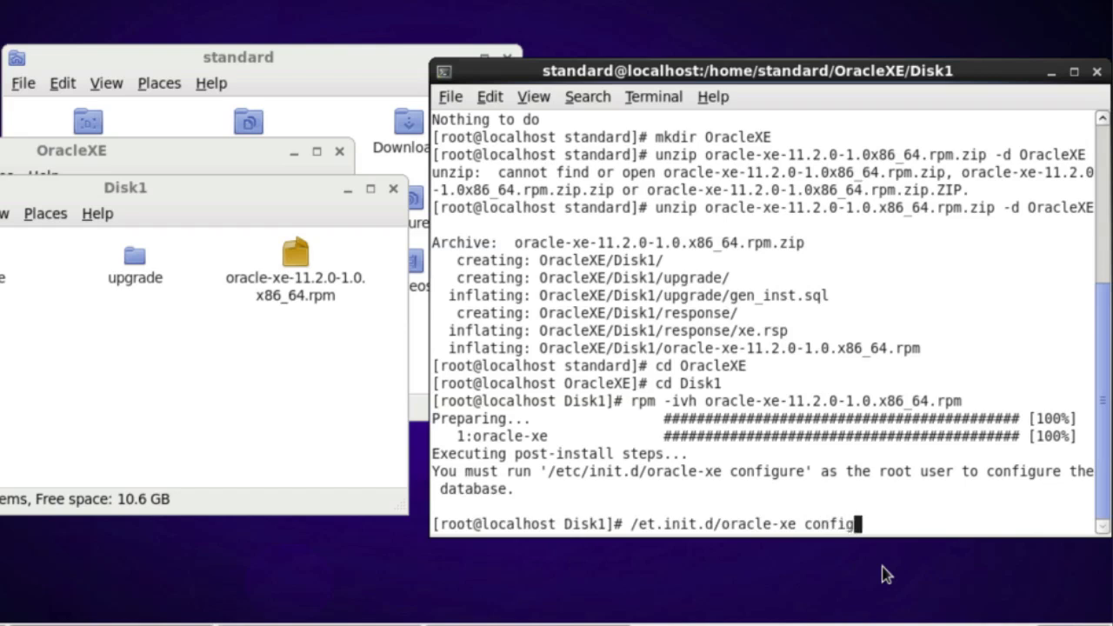
type("ure")
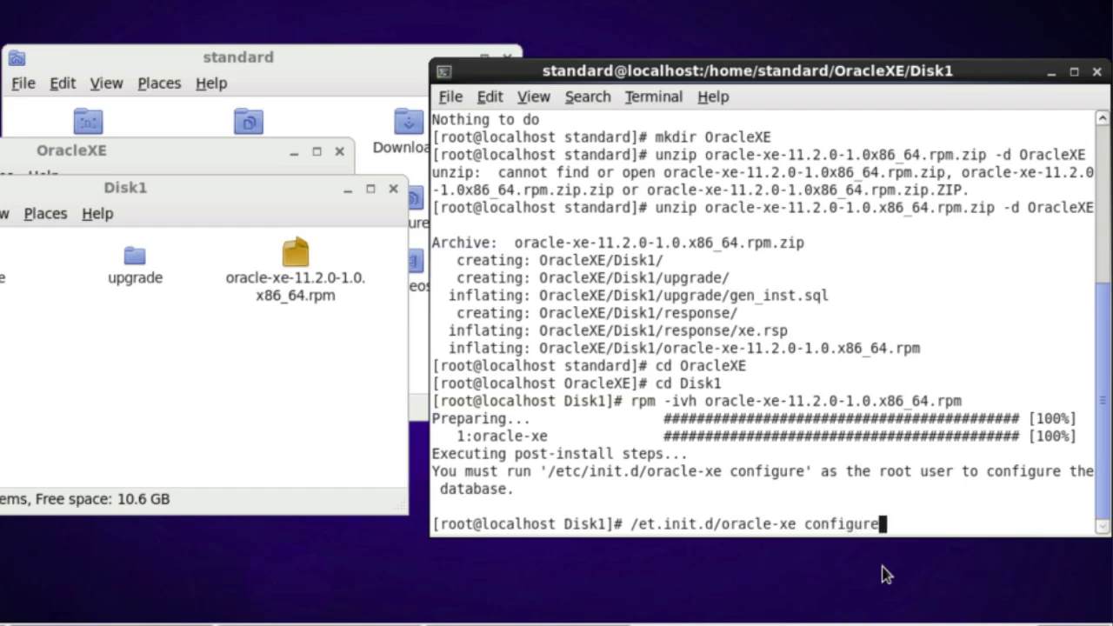
key("Return")
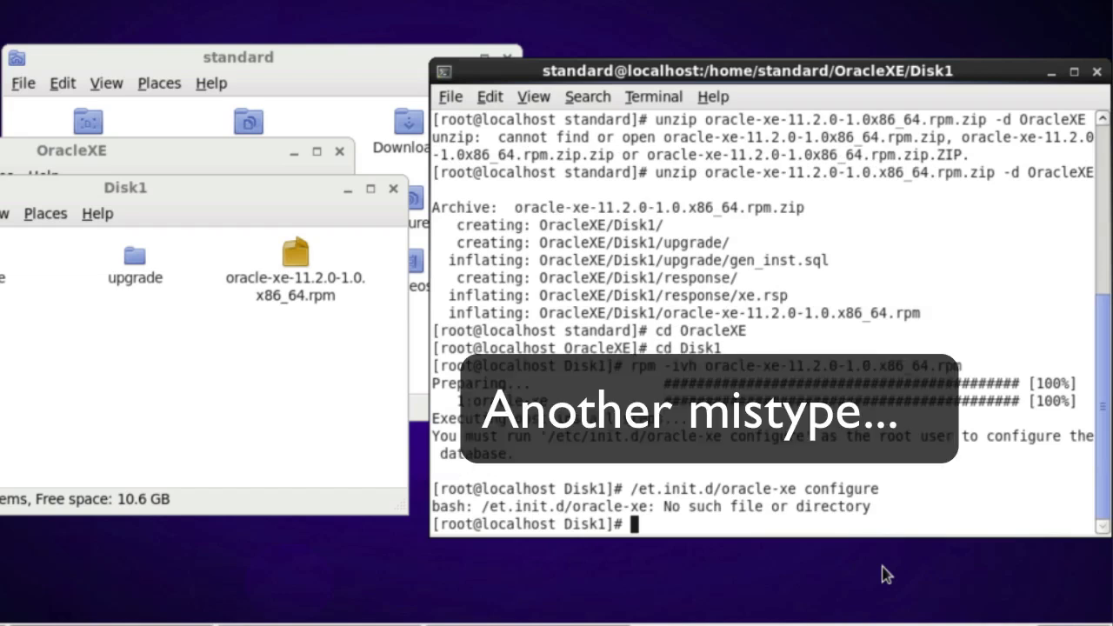
- Correct the configure path and rerun it until the HTTP port prompt appears
type("/et.init.d/oracle-xe configure")
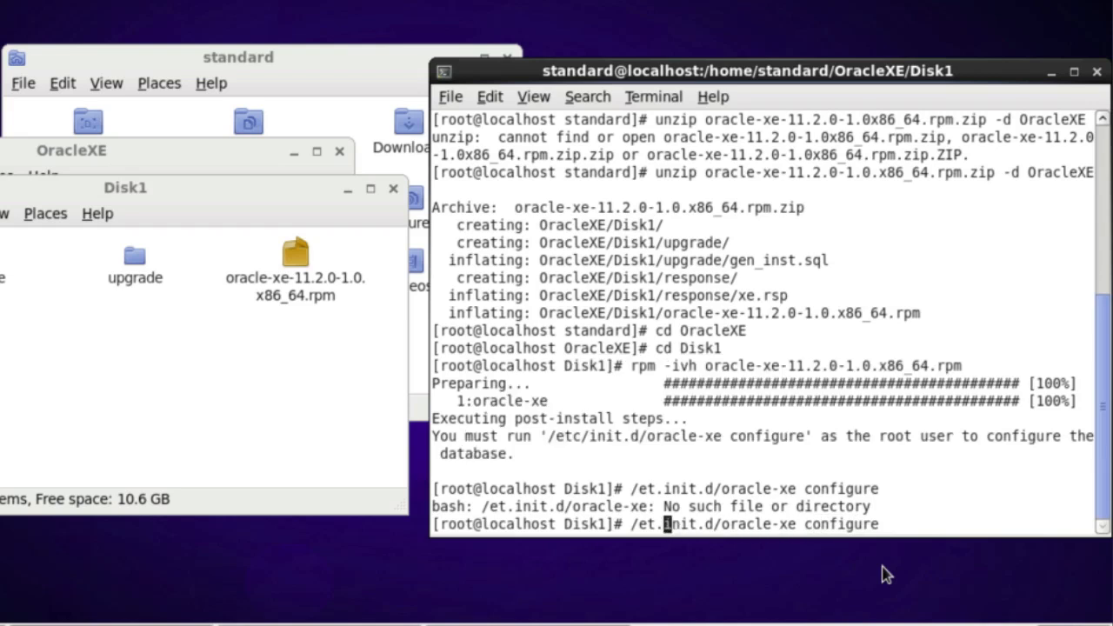
type("c/")
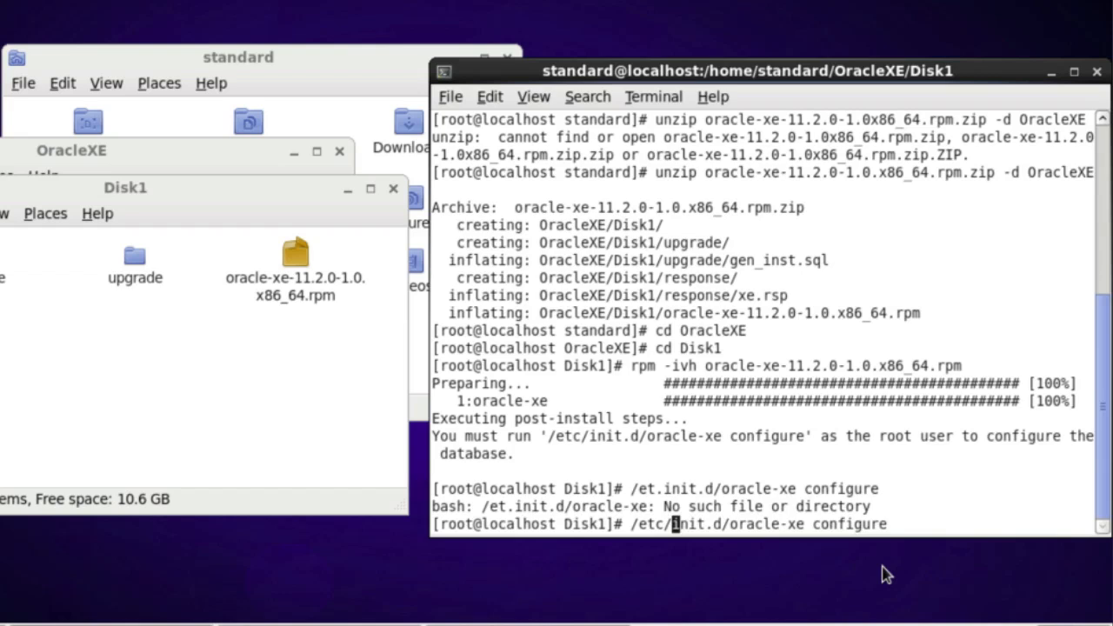
key("Return")
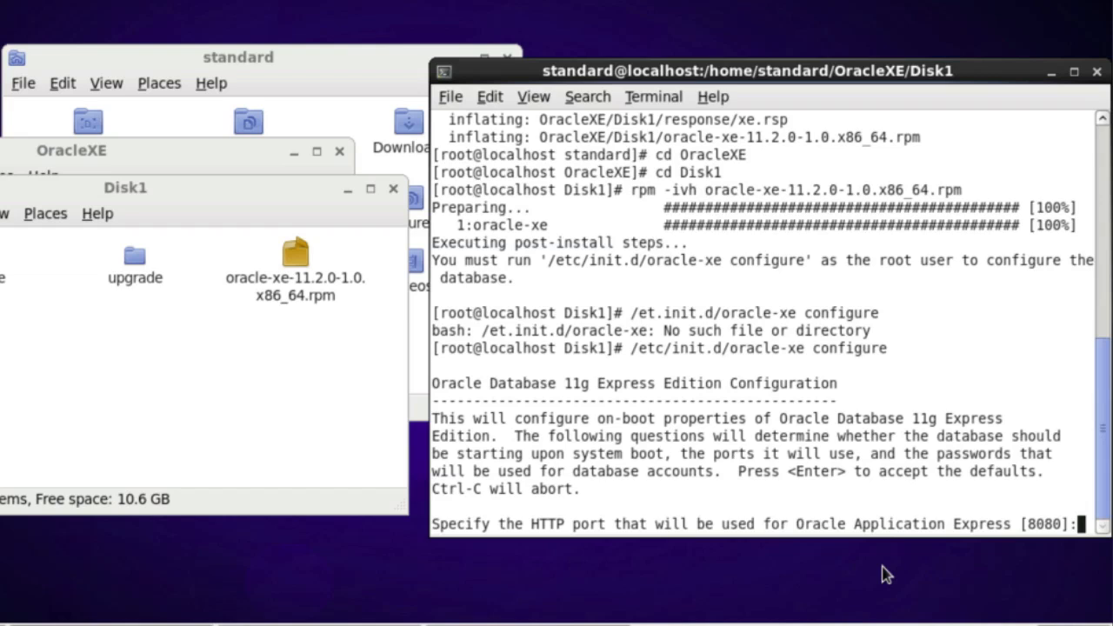
- Accept default ports 8080 and 1521, then enter and confirm the database password
key("Return")
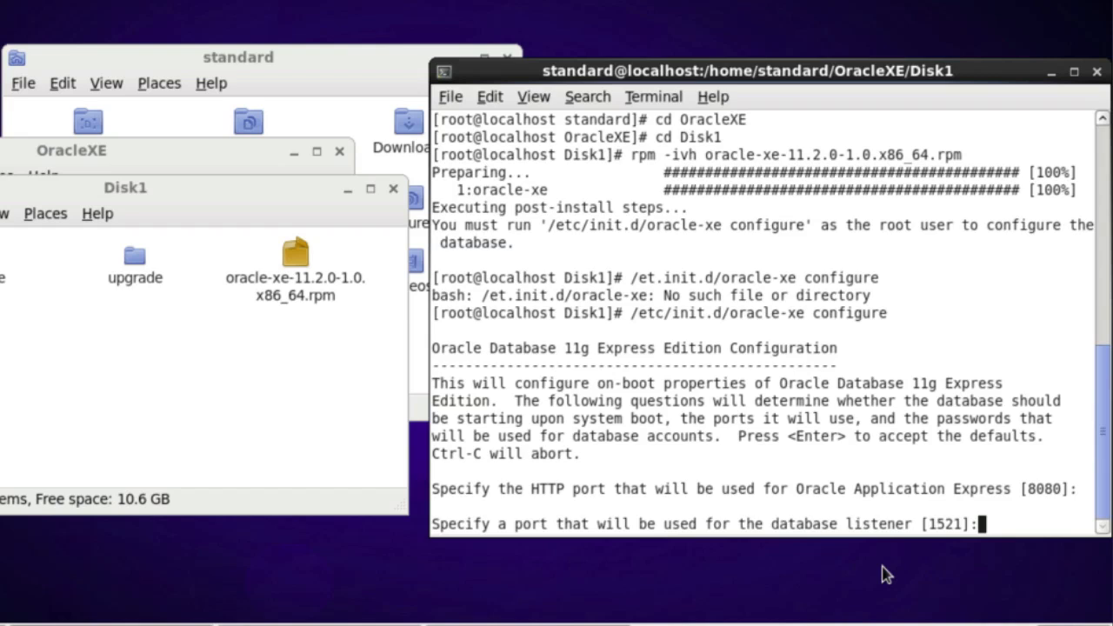
key("Return")
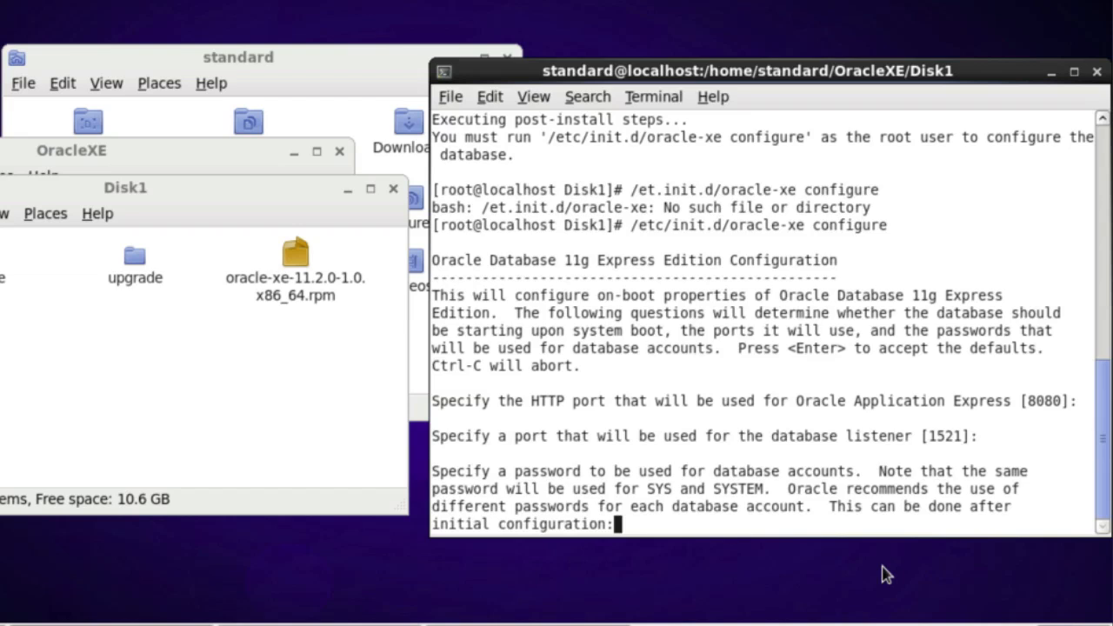
key("Return")
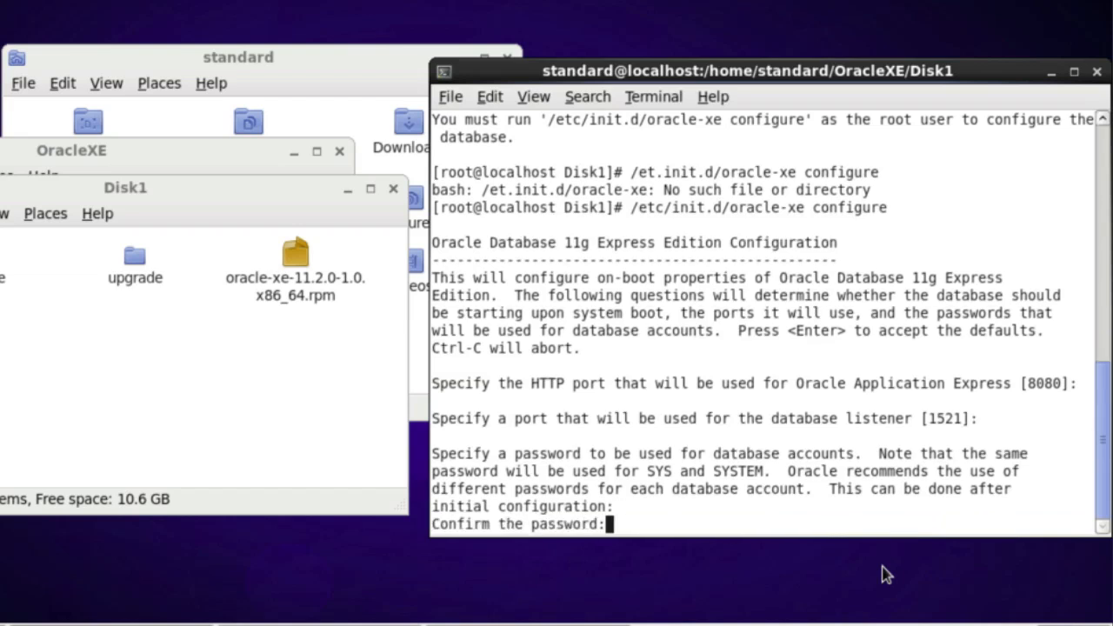
key("Return")
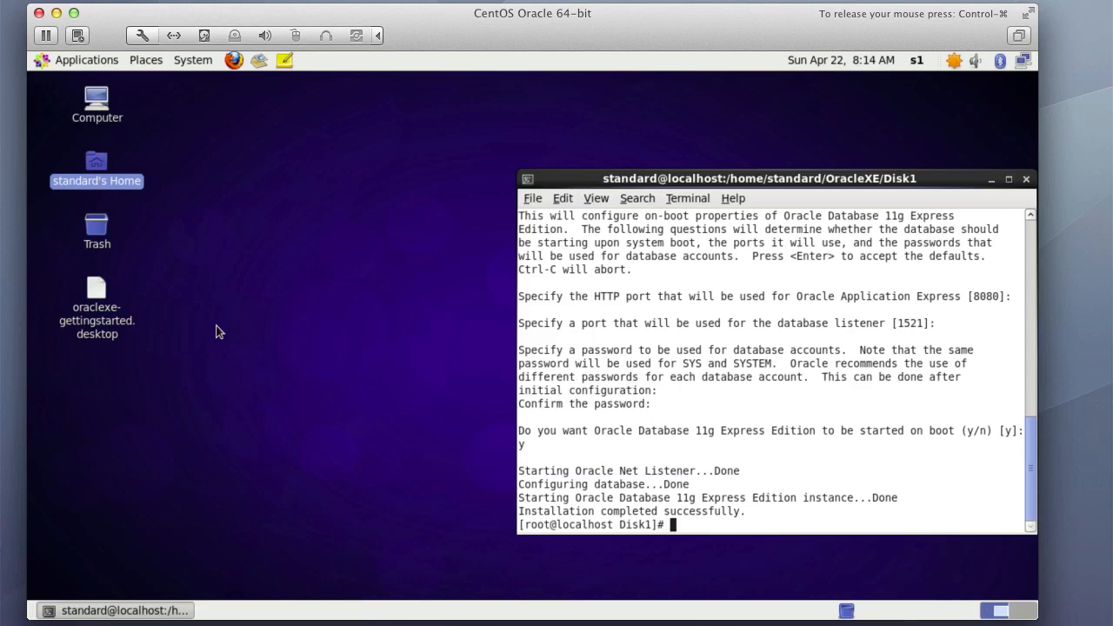
- Launch the oraclexe-gettingstarted desktop icon and mark it as trusted
left_click(96, 309)
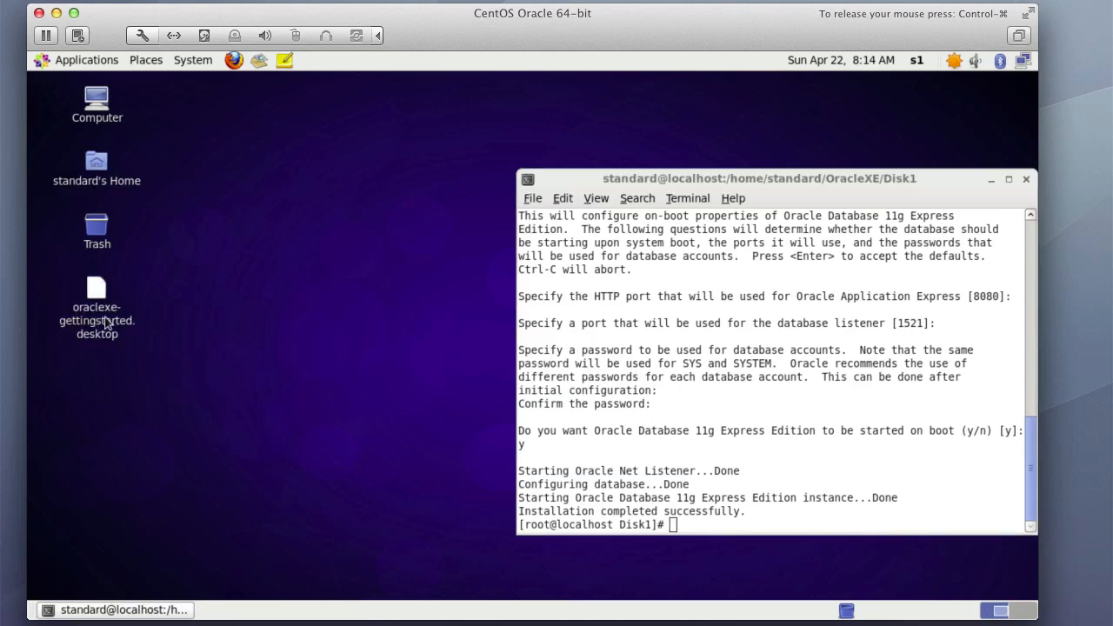
double_click(96, 304)
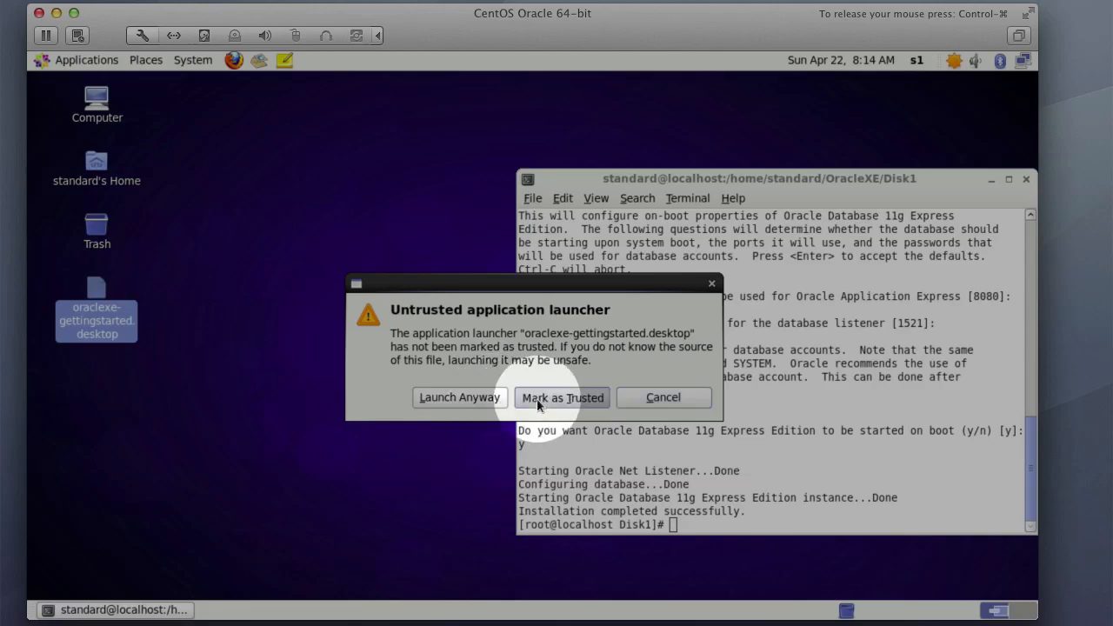
left_click(561, 397)
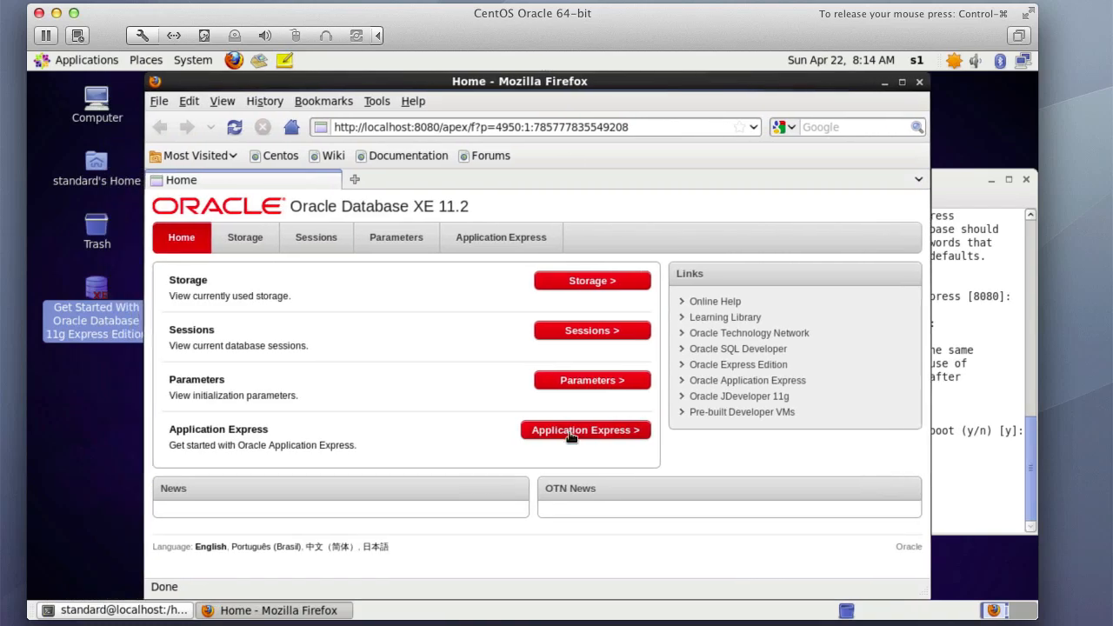
- Log in to Application Express as user system with its password
left_click(584, 429)
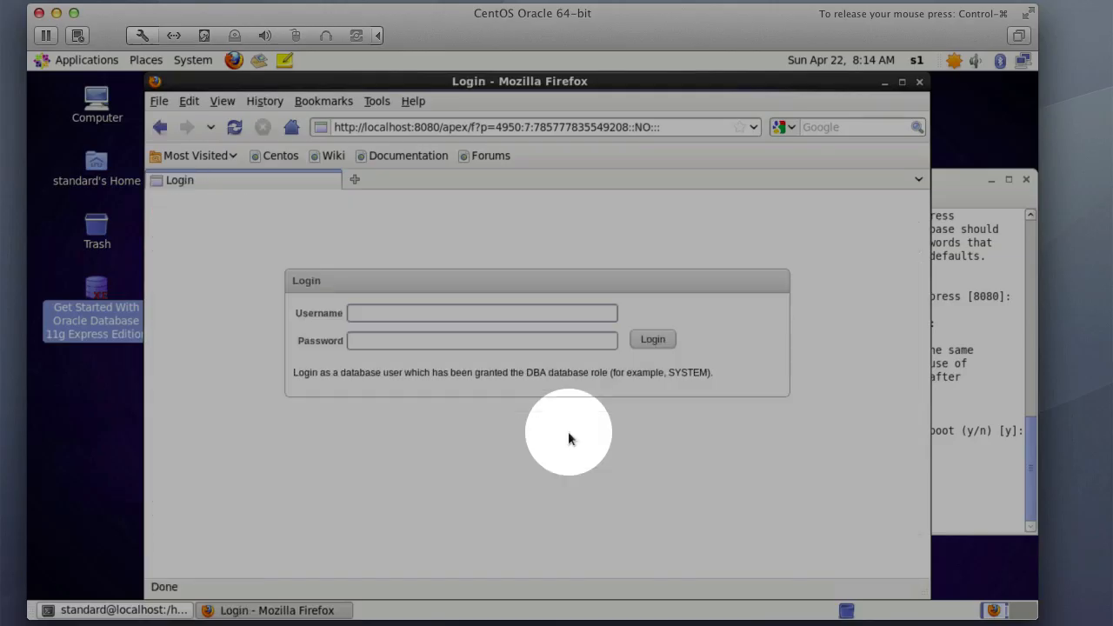
left_click(482, 313)
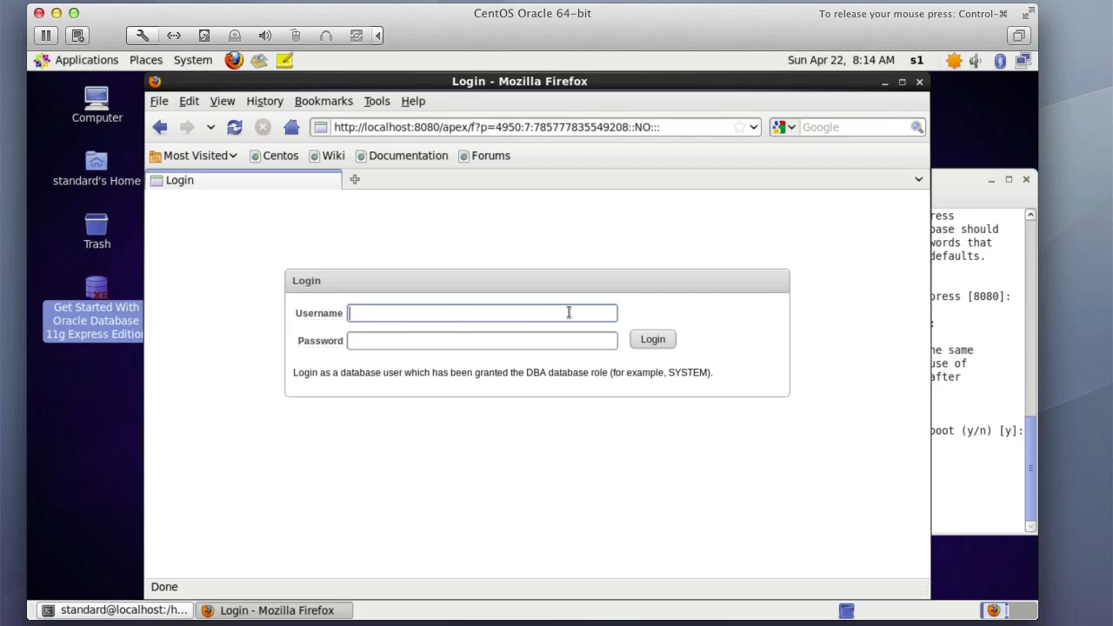
type("system")
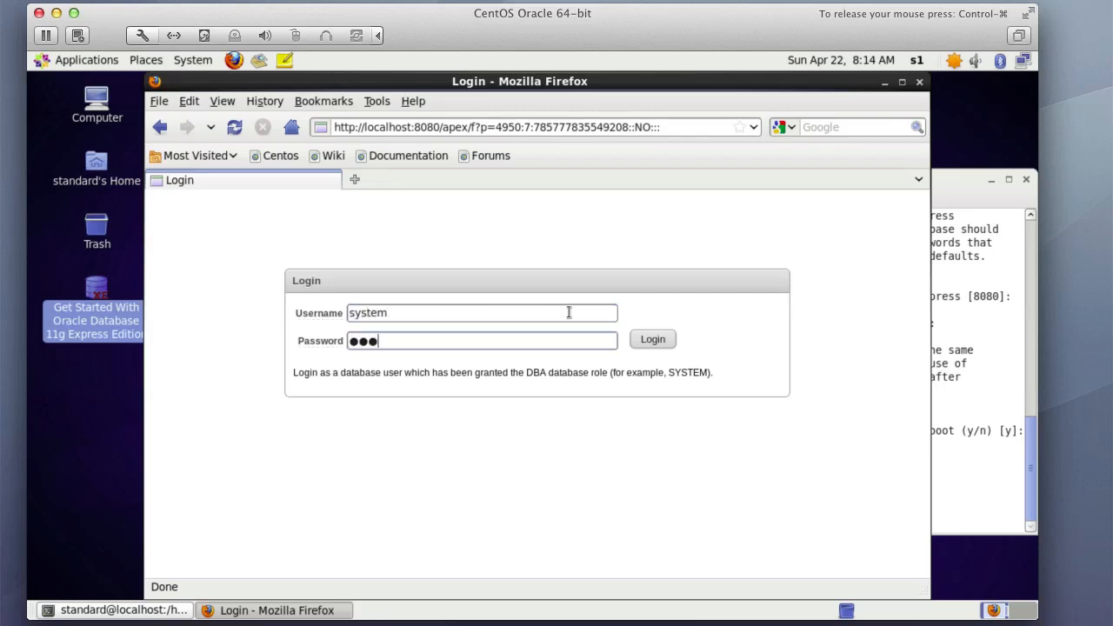
left_click(652, 340)
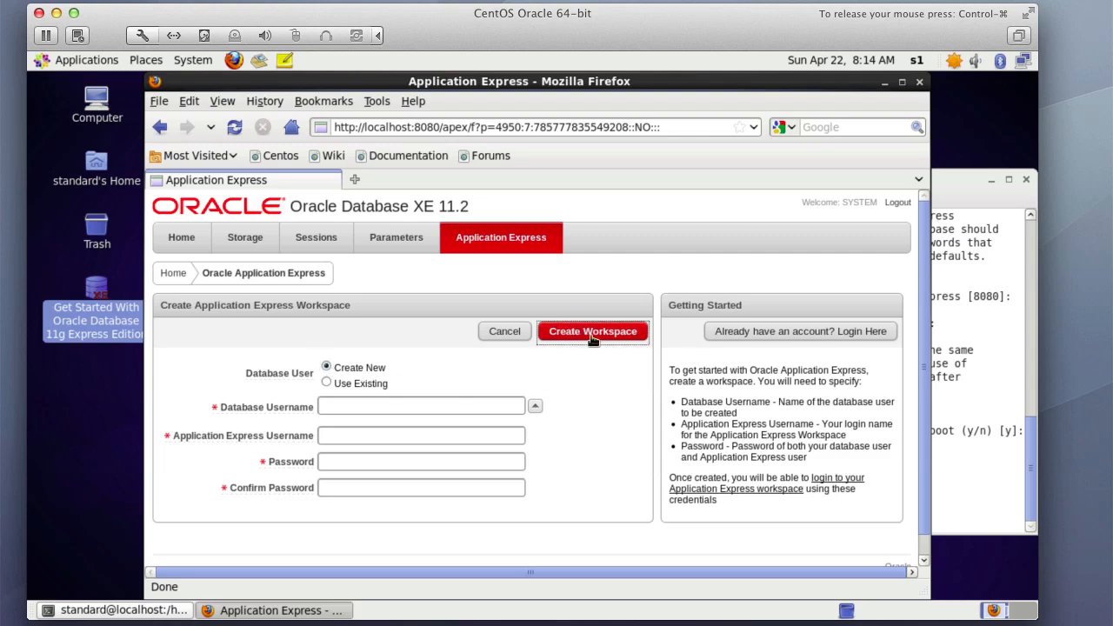
- Create workspace with database and Application Express username 308tube plus matching passwords
left_click(592, 332)
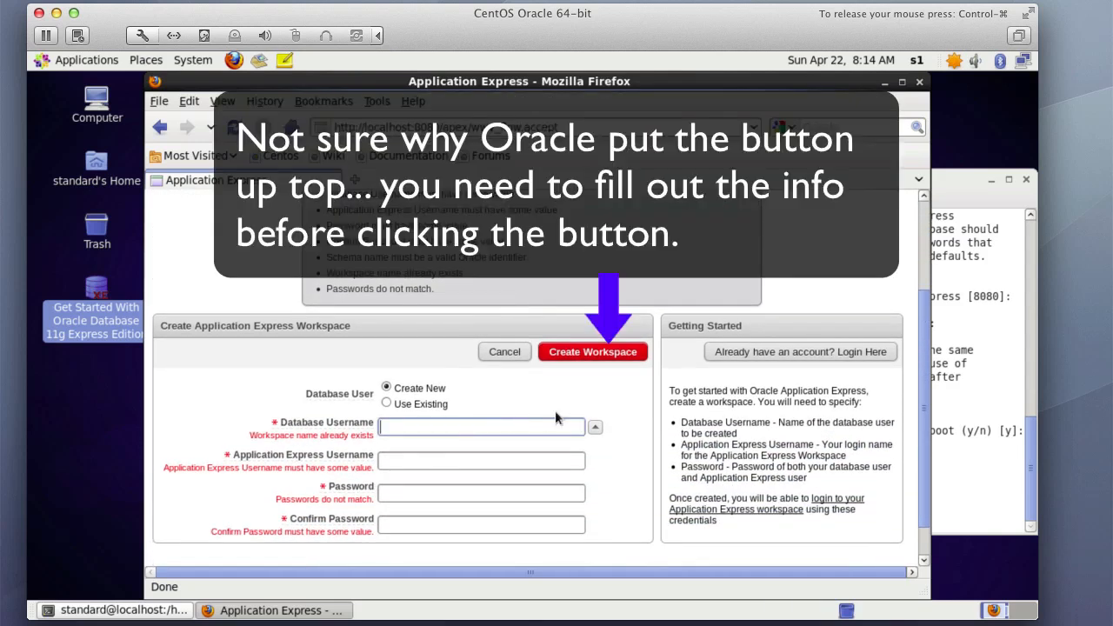
type("30")
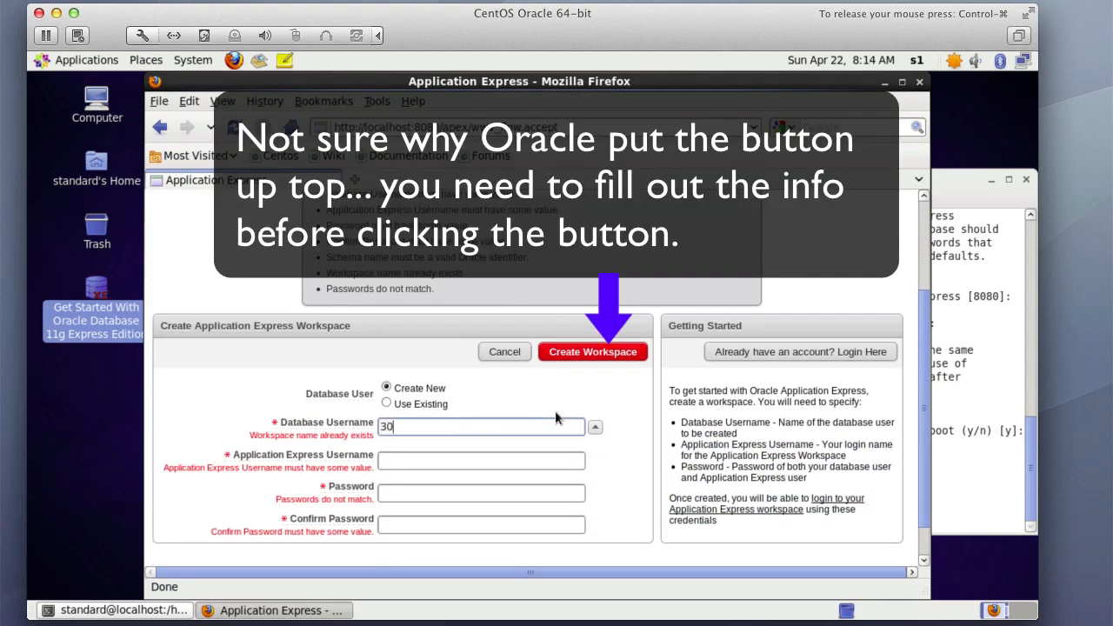
key("BackSpace")
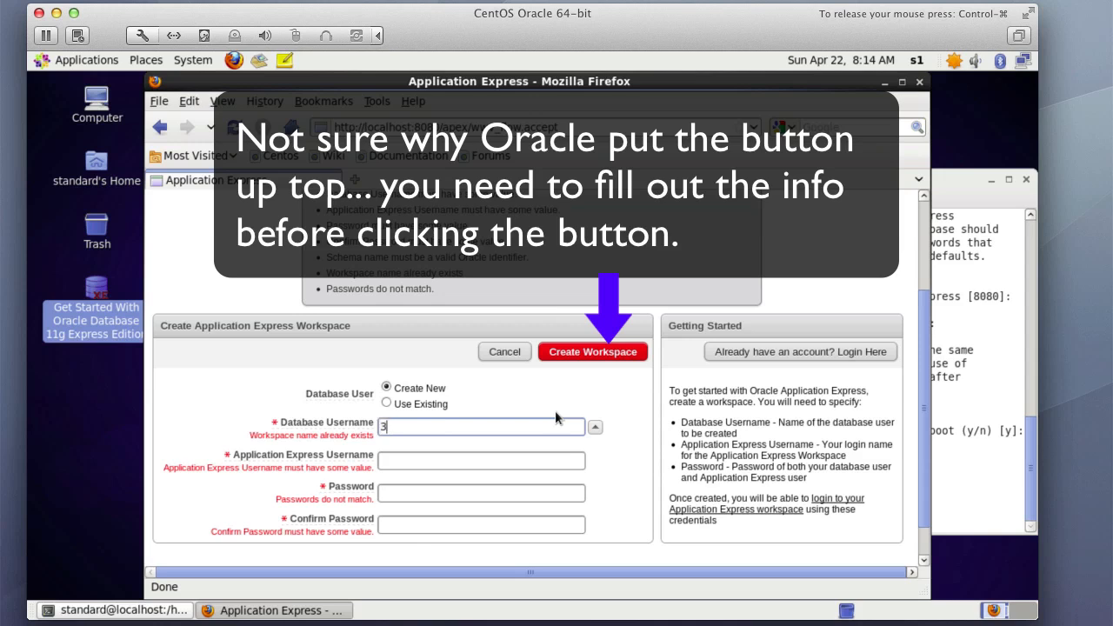
type("08tube")
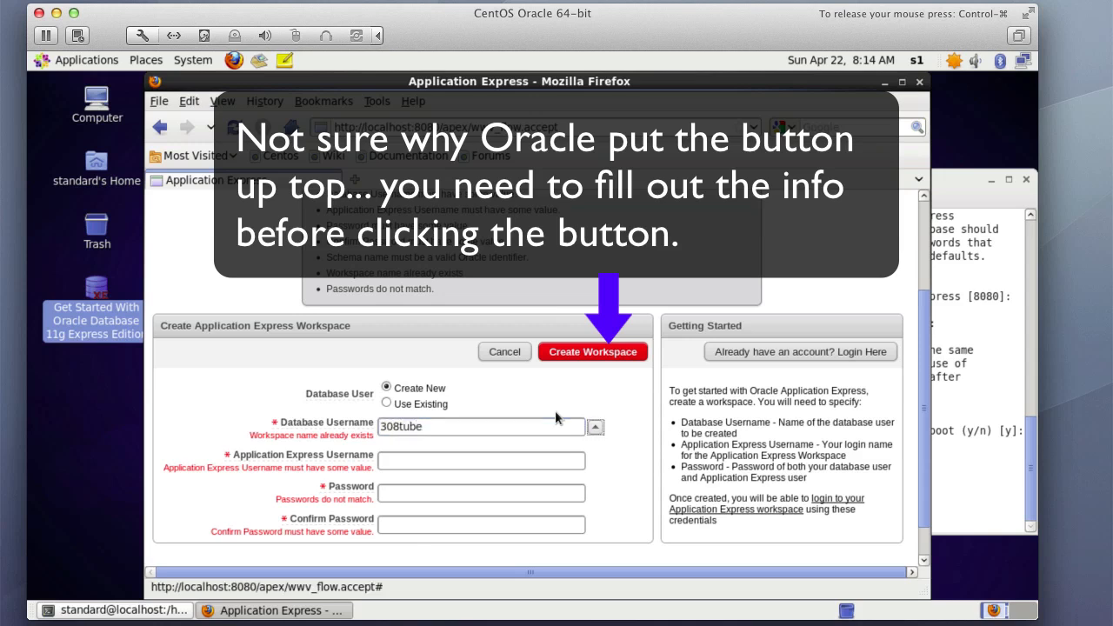
left_click(481, 460)
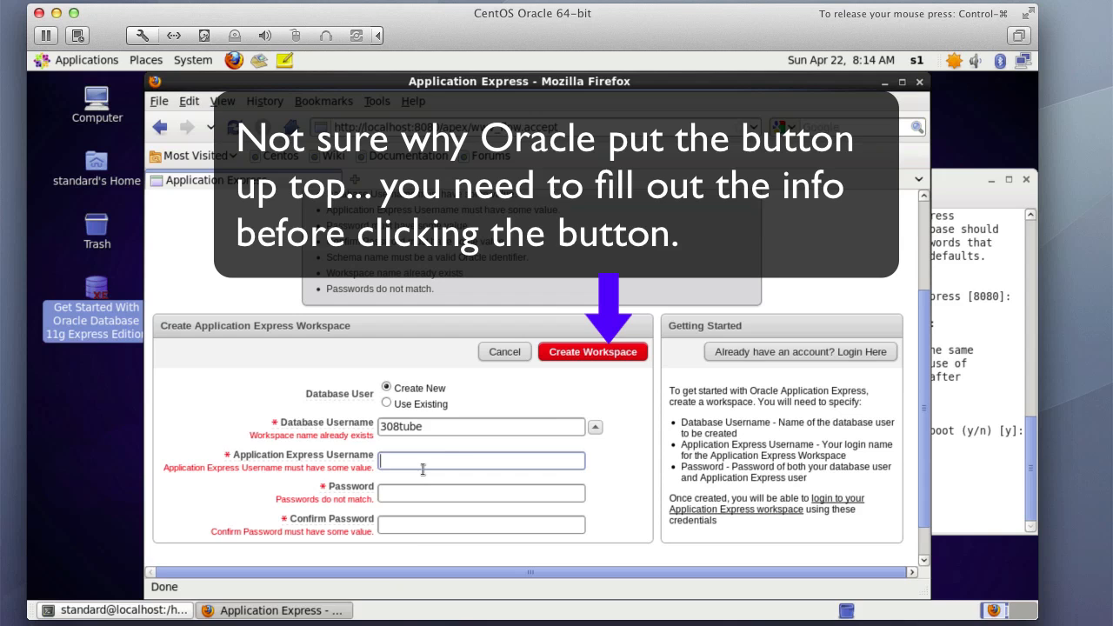
type("308tube")
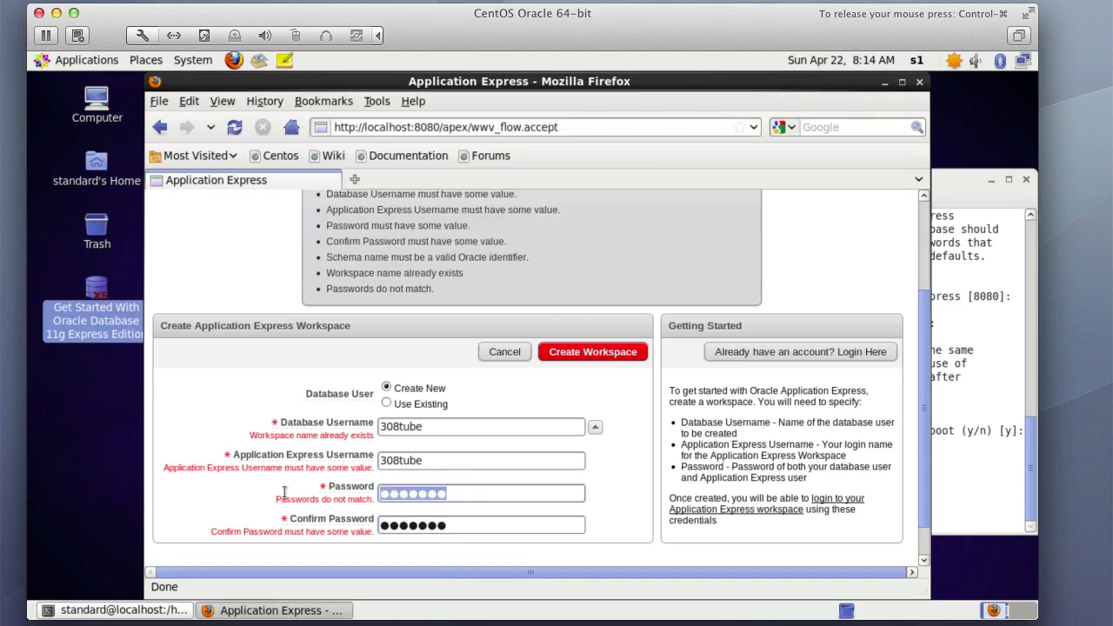
left_click(481, 524)
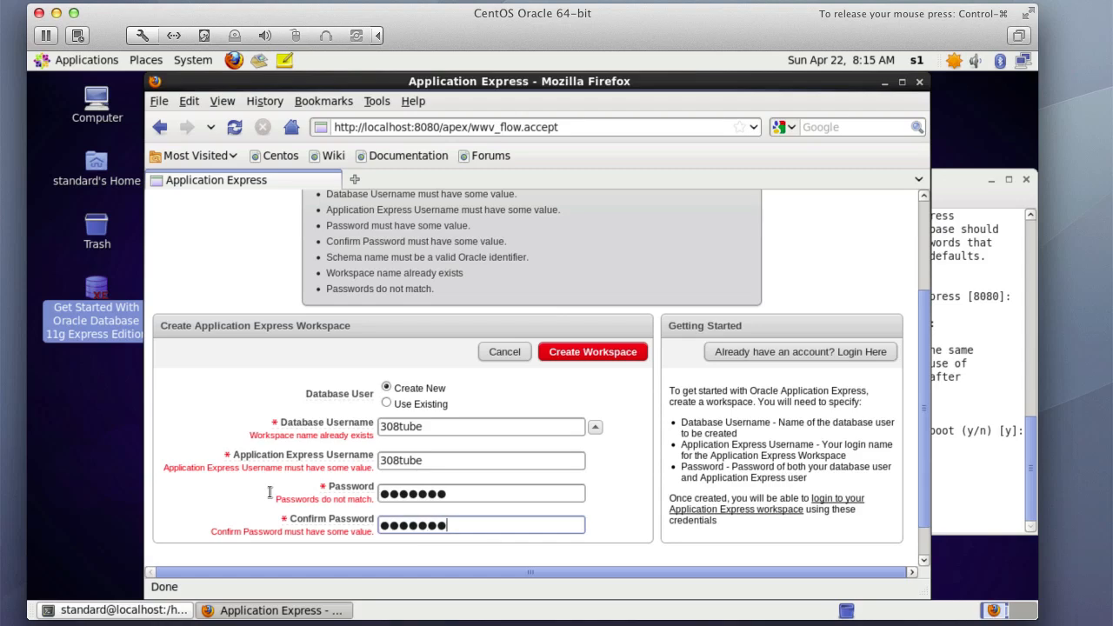
left_click(593, 351)
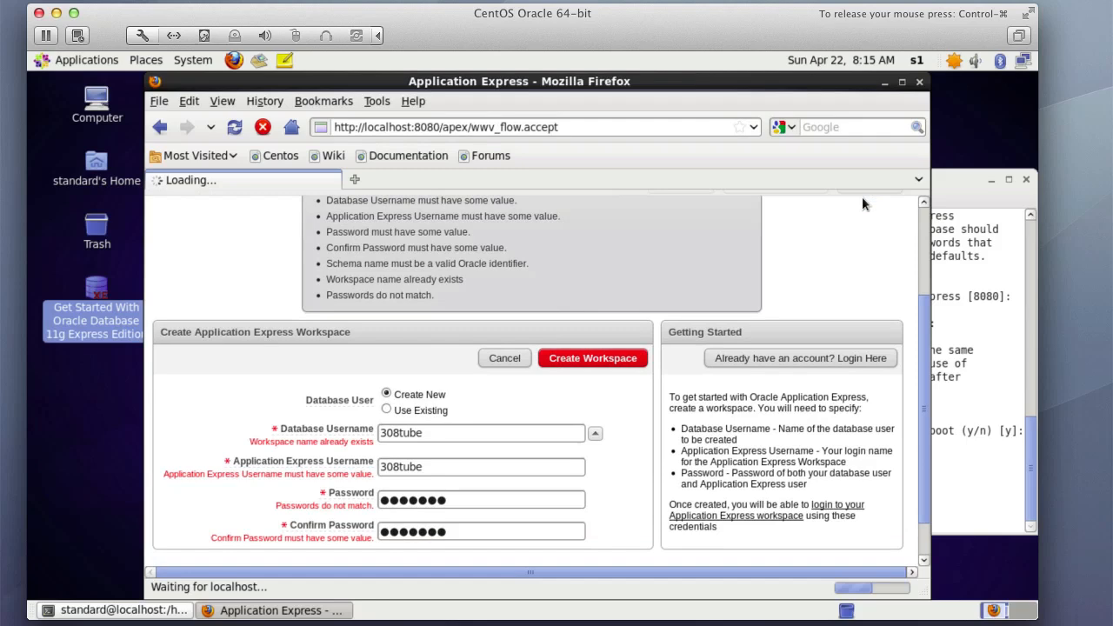
left_click(592, 357)
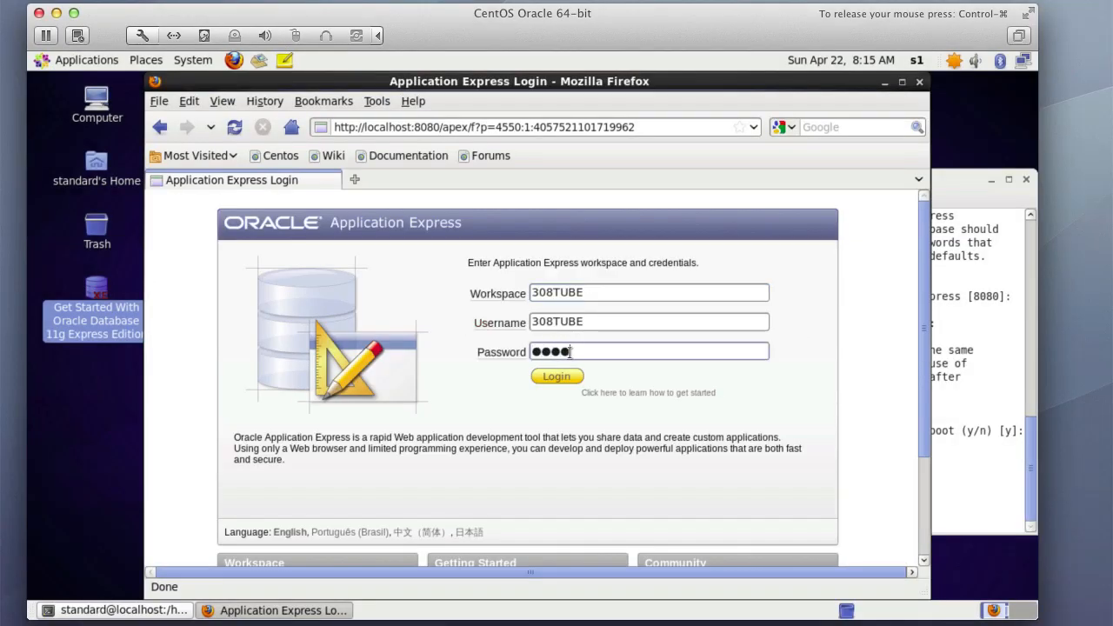
- Log in to 308TUBE, browse the Administration page and menu, then go to SQL Workshop
left_click(557, 376)
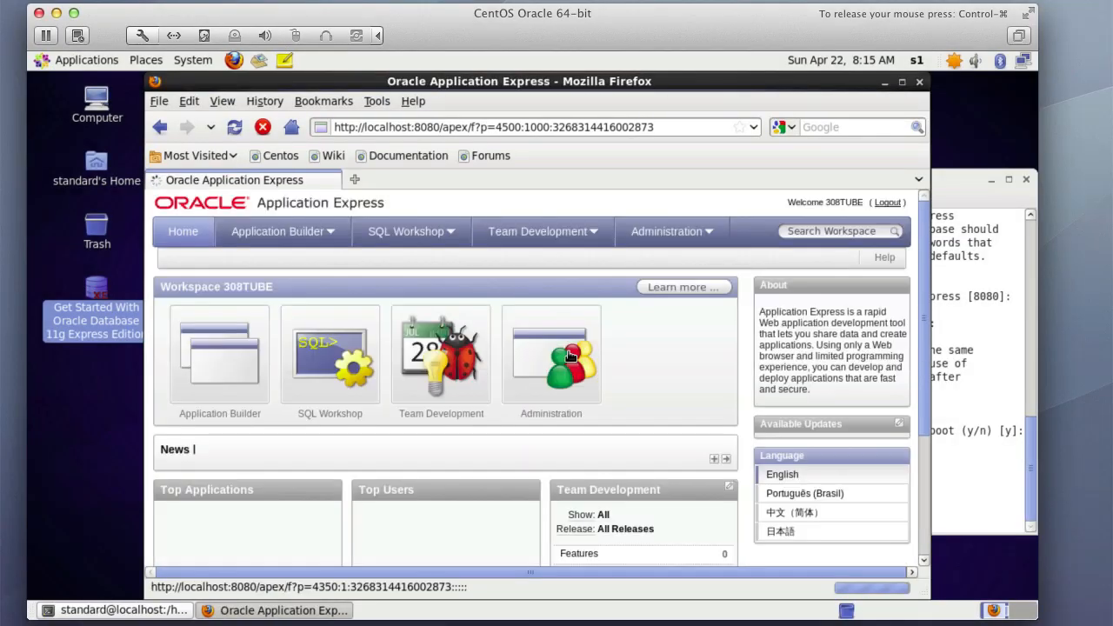
scroll("down", 3)
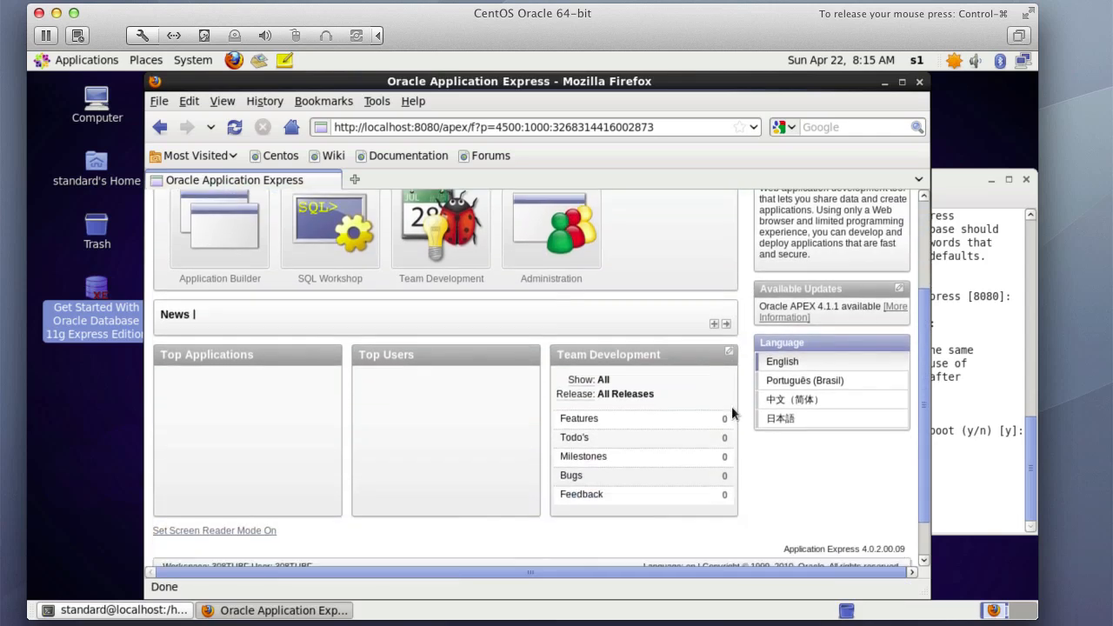
scroll("up", 3)
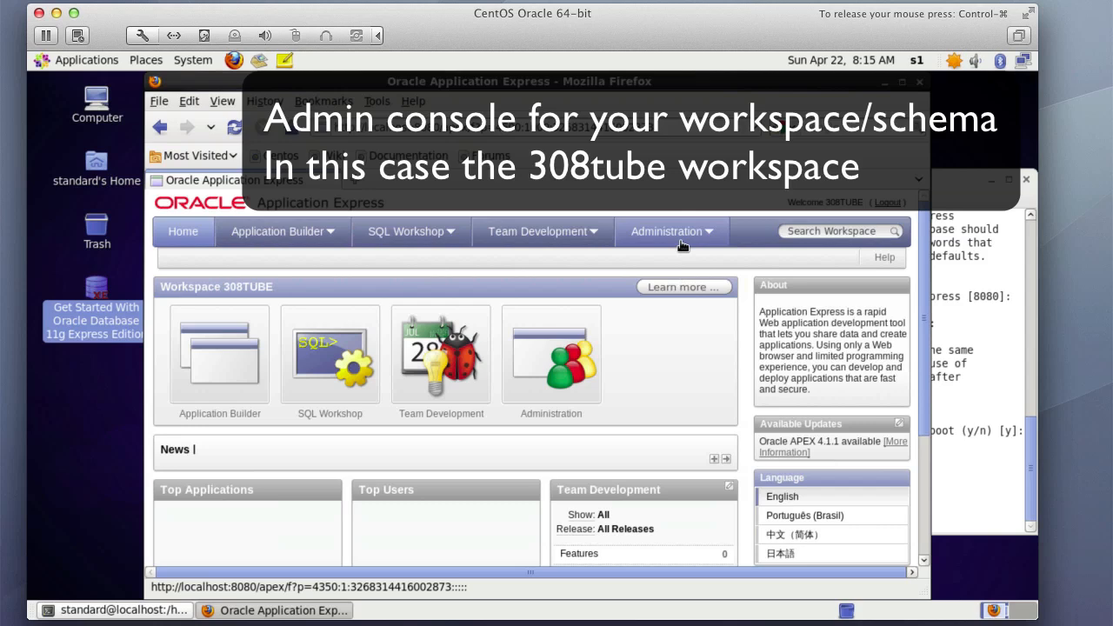
left_click(671, 231)
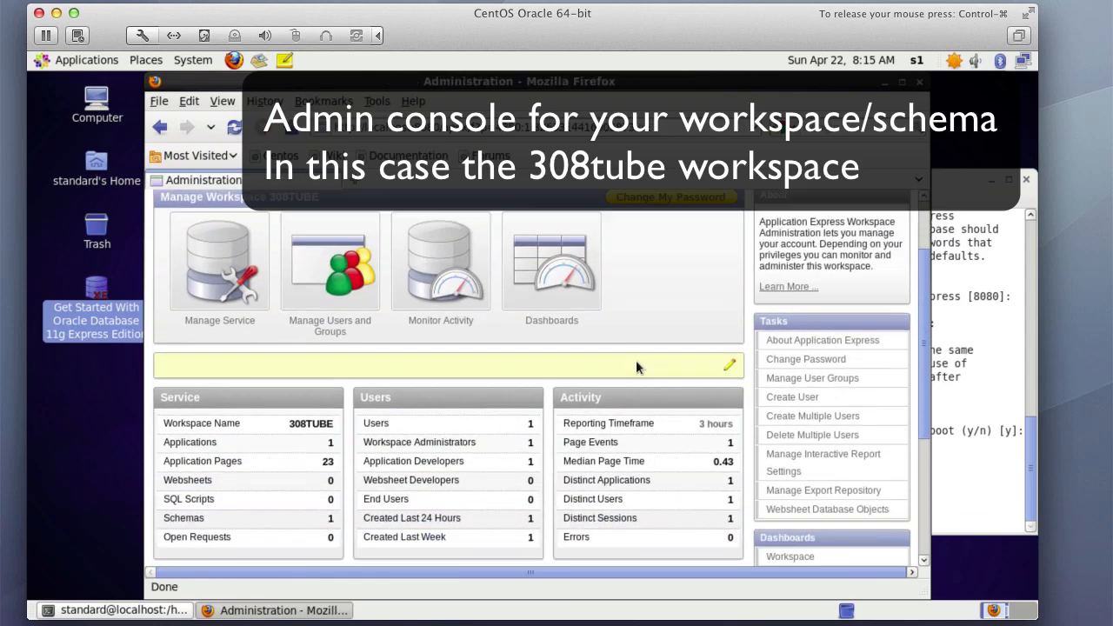
mouse_move(673, 244)
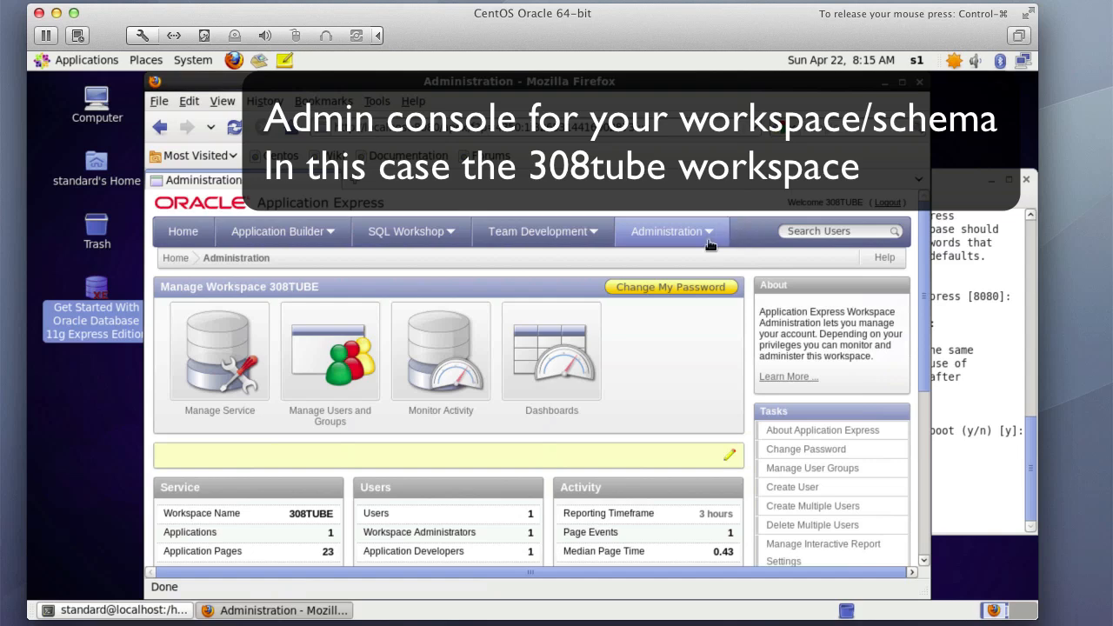
left_click(671, 230)
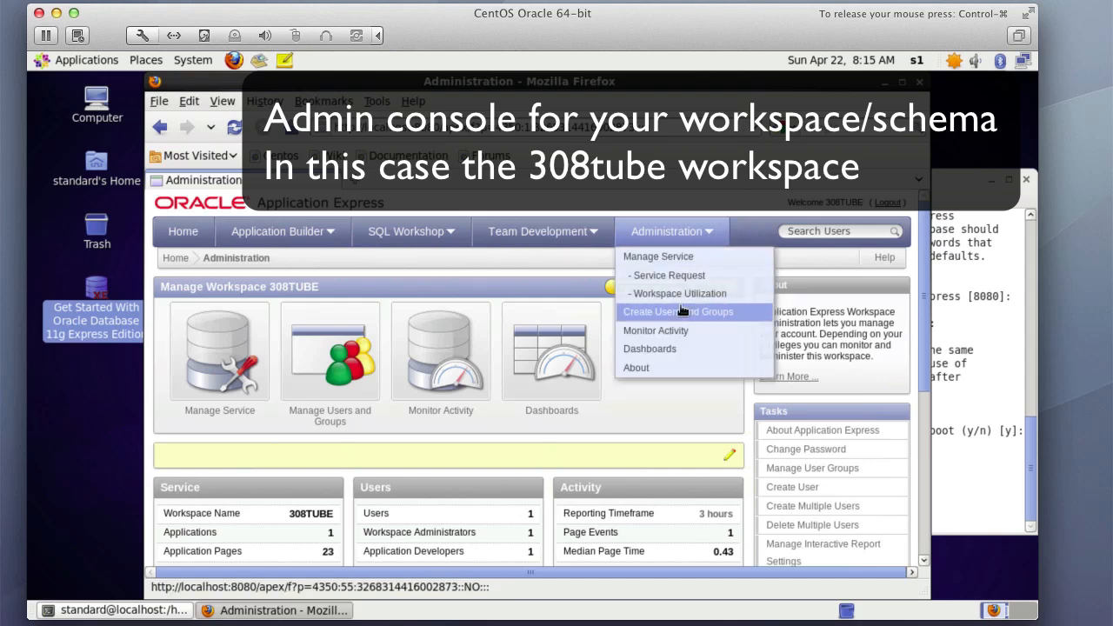
mouse_move(516, 282)
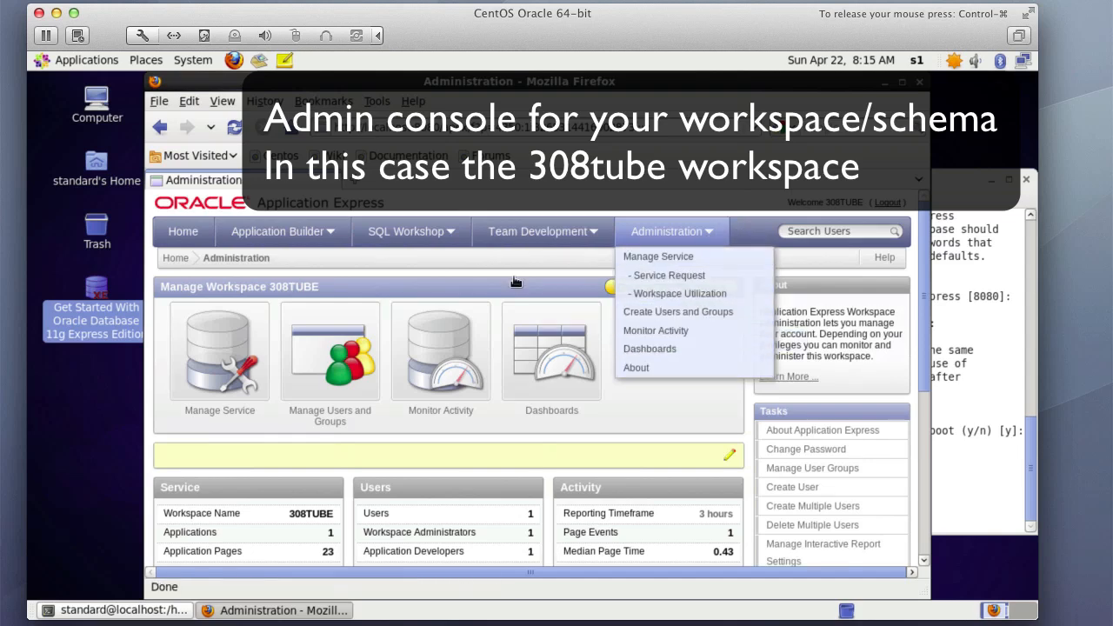
left_click(406, 231)
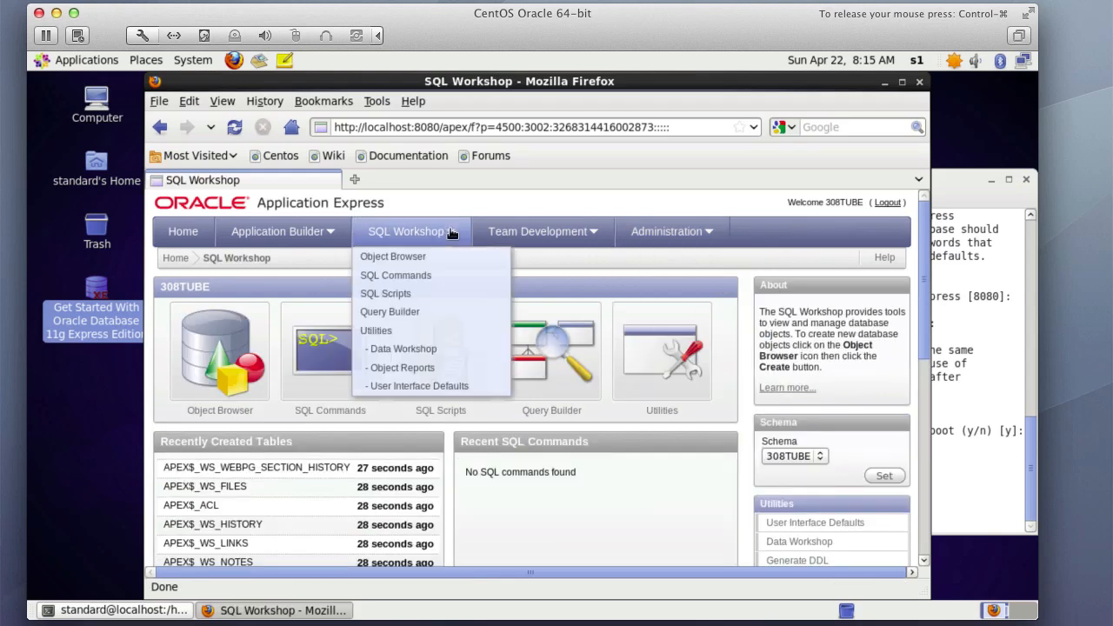
- Open SQL Commands, log out of the 308TUBE workspace, and close Firefox
left_click(396, 275)
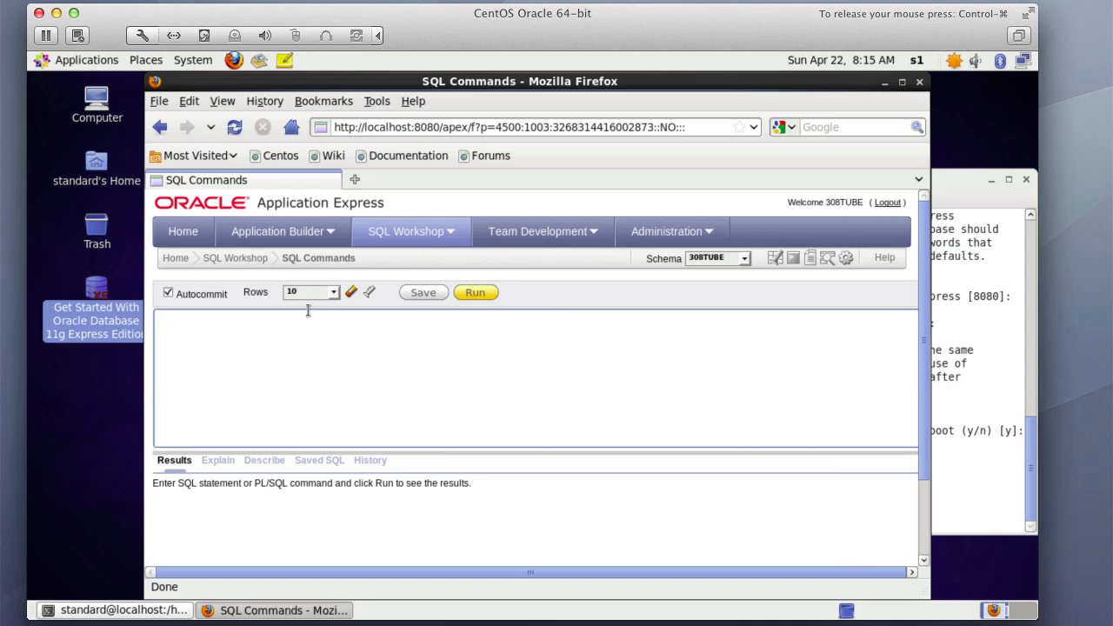
mouse_move(451, 363)
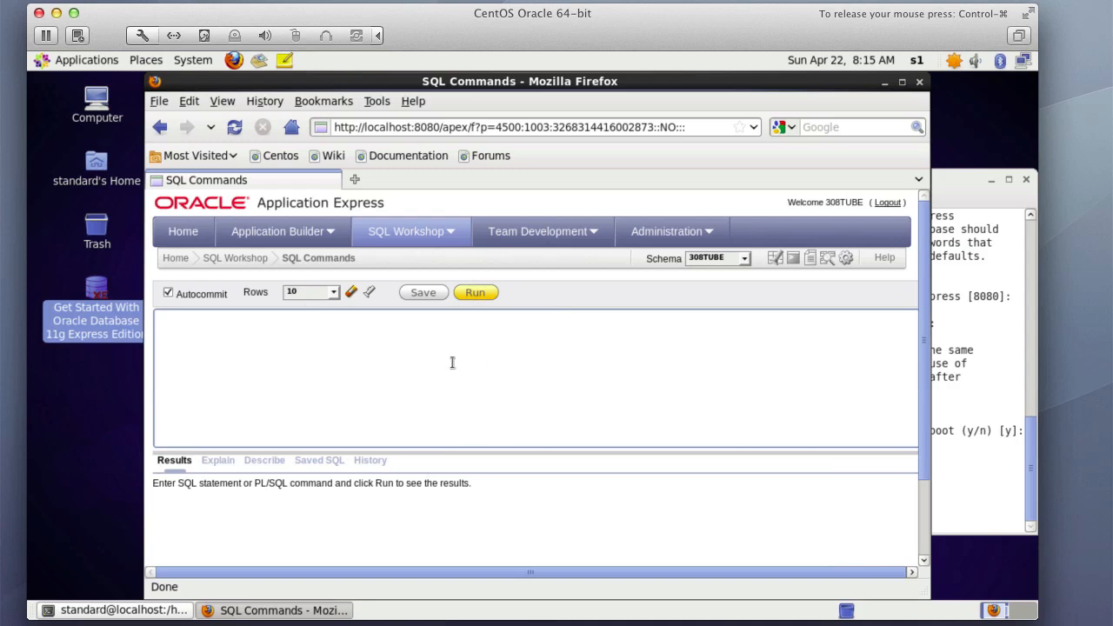
mouse_move(440, 301)
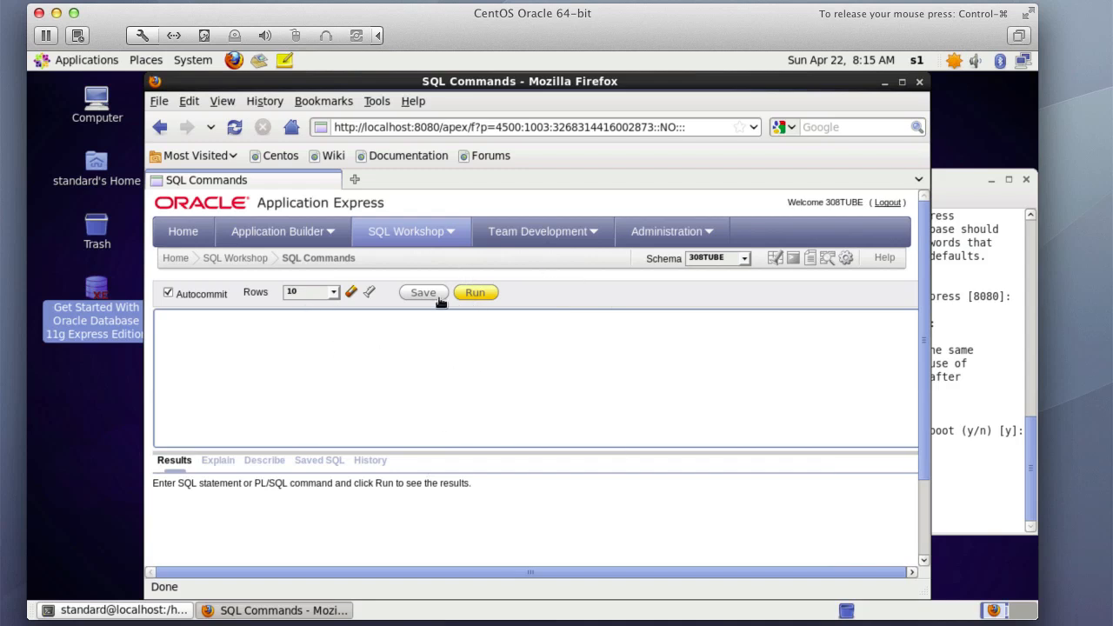
mouse_move(896, 191)
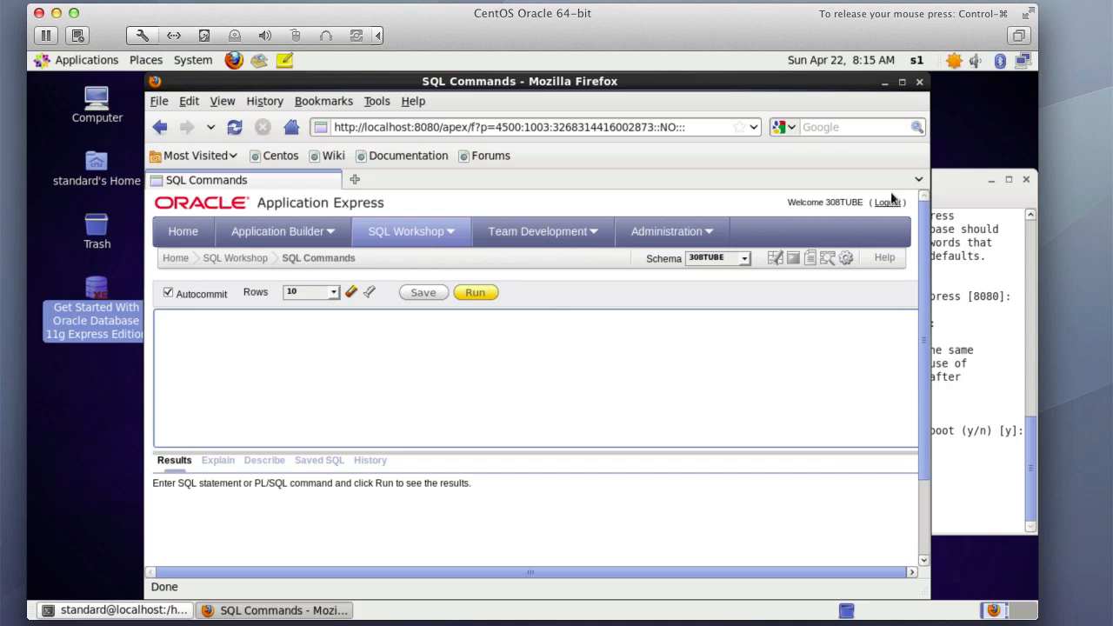
left_click(886, 202)
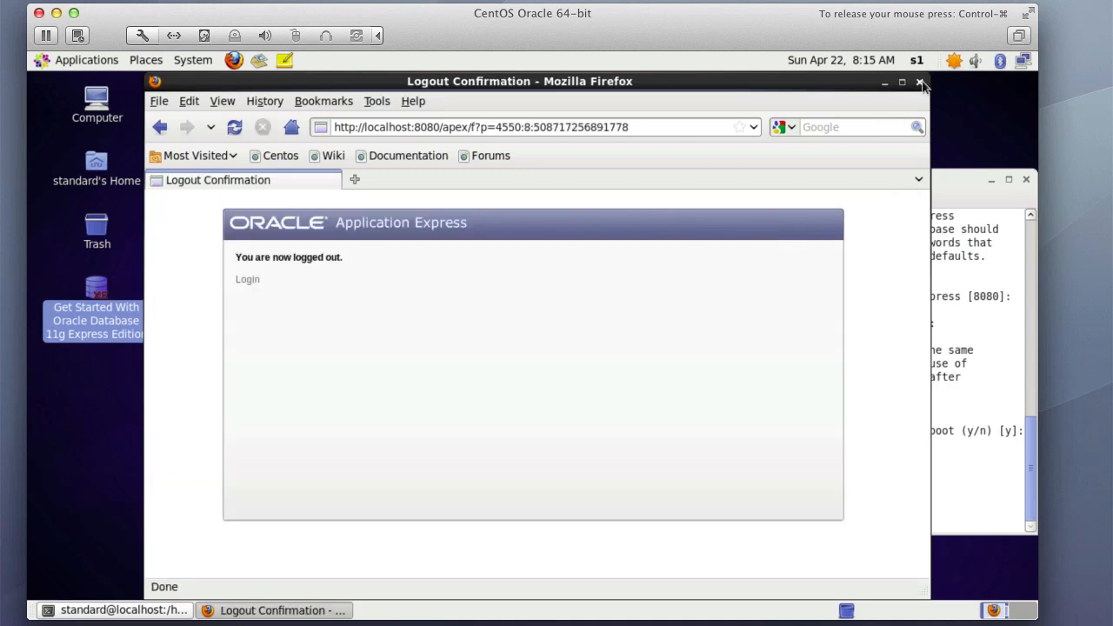
left_click(921, 83)
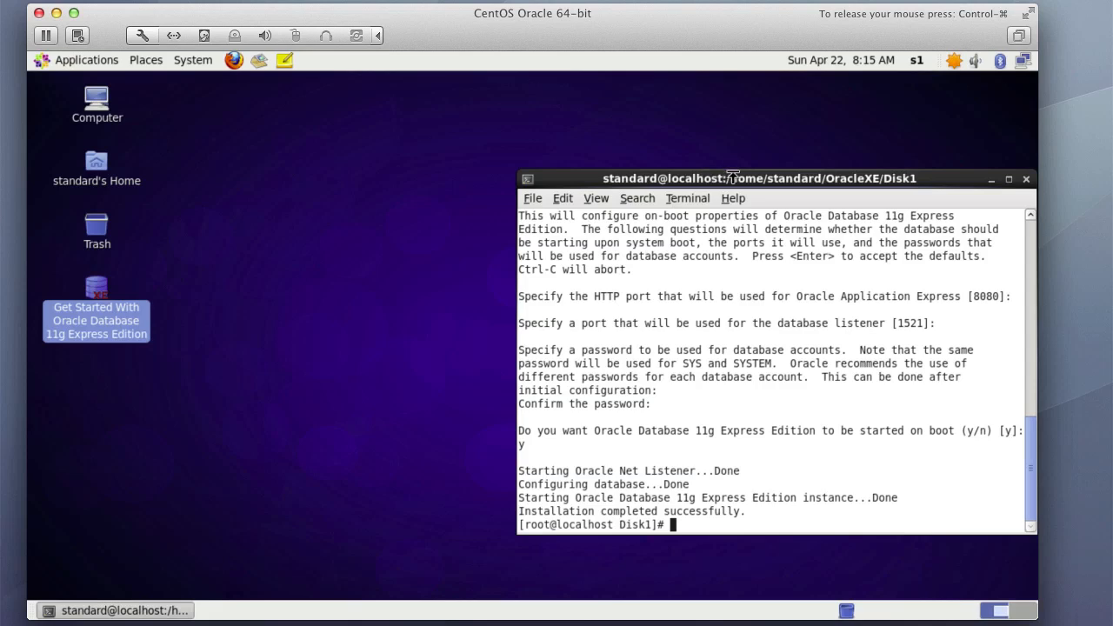
- Bring the CentOS VM forward and start System > Administration > Firewall
left_click_drag(760, 178, 552, 159)
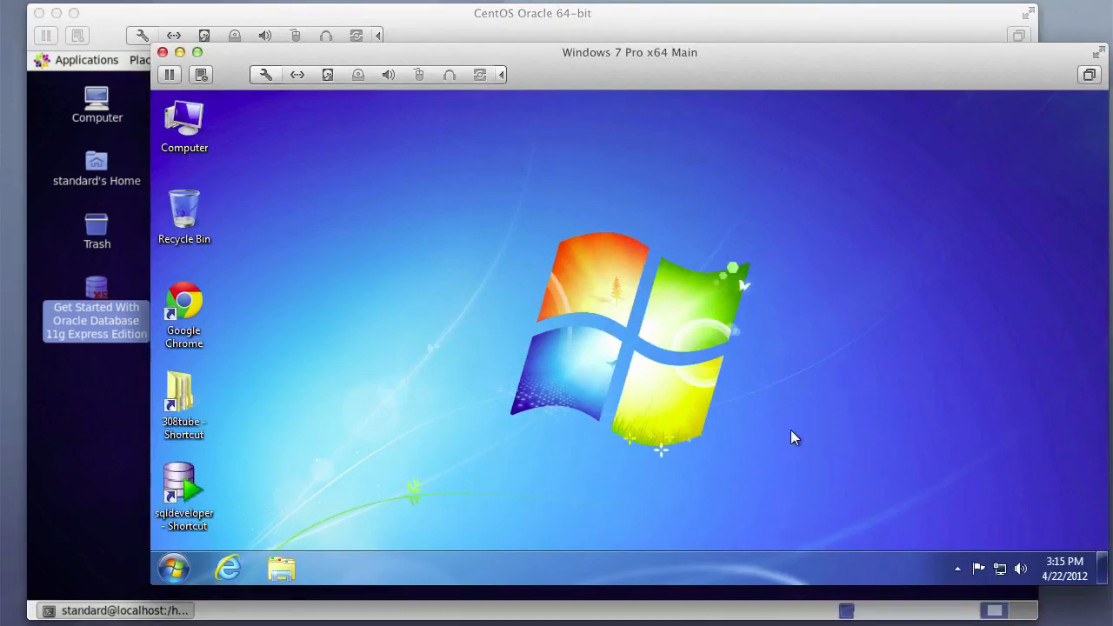
mouse_move(298, 409)
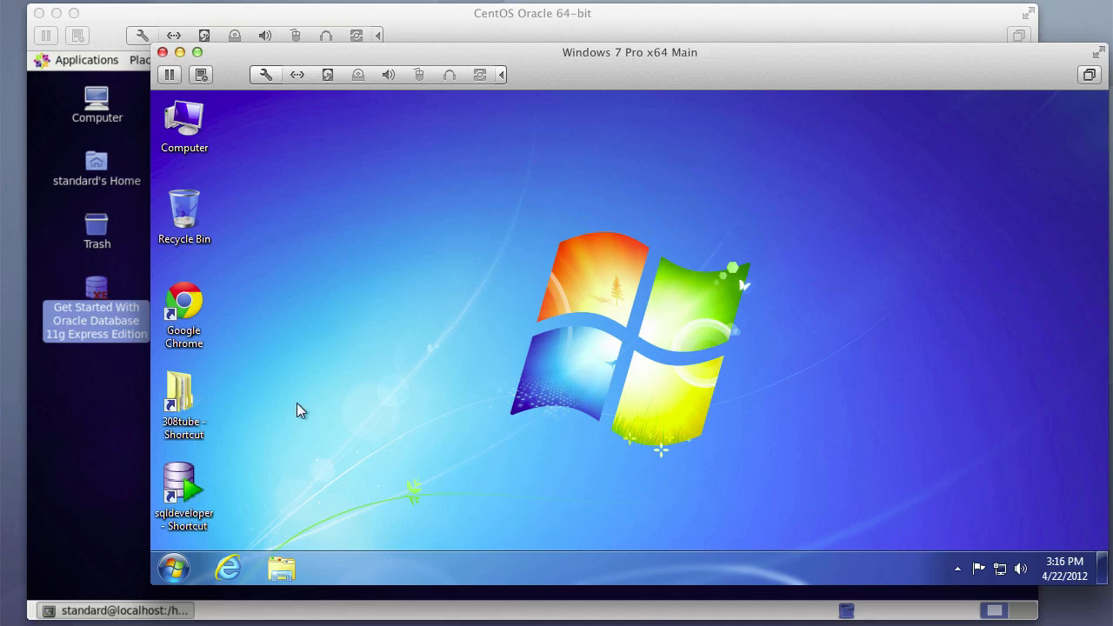
mouse_move(493, 386)
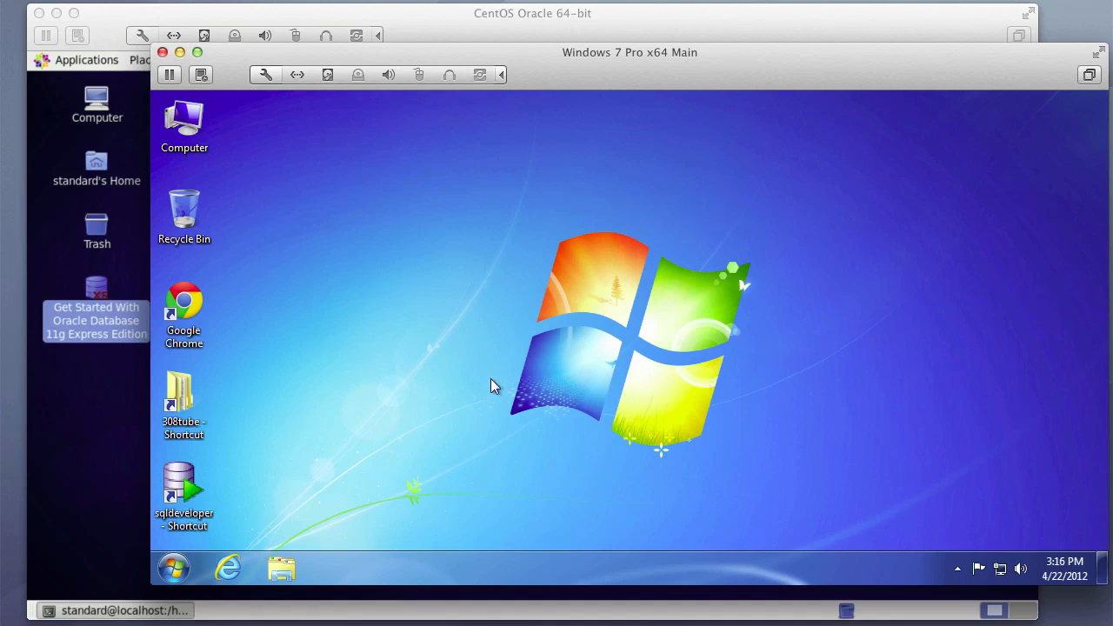
mouse_move(350, 434)
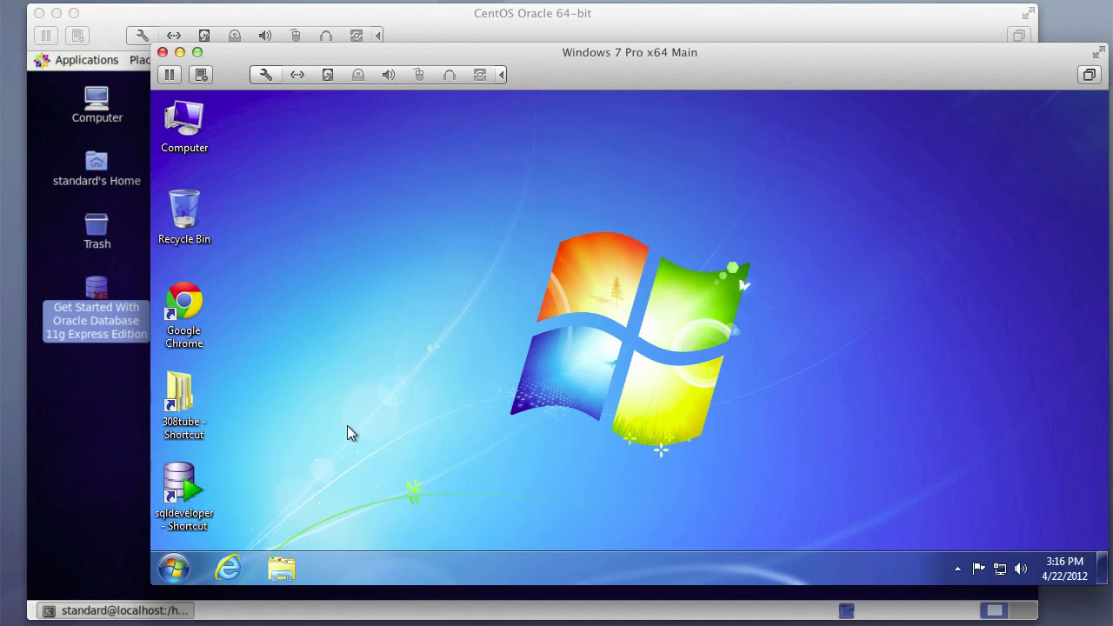
mouse_move(413, 255)
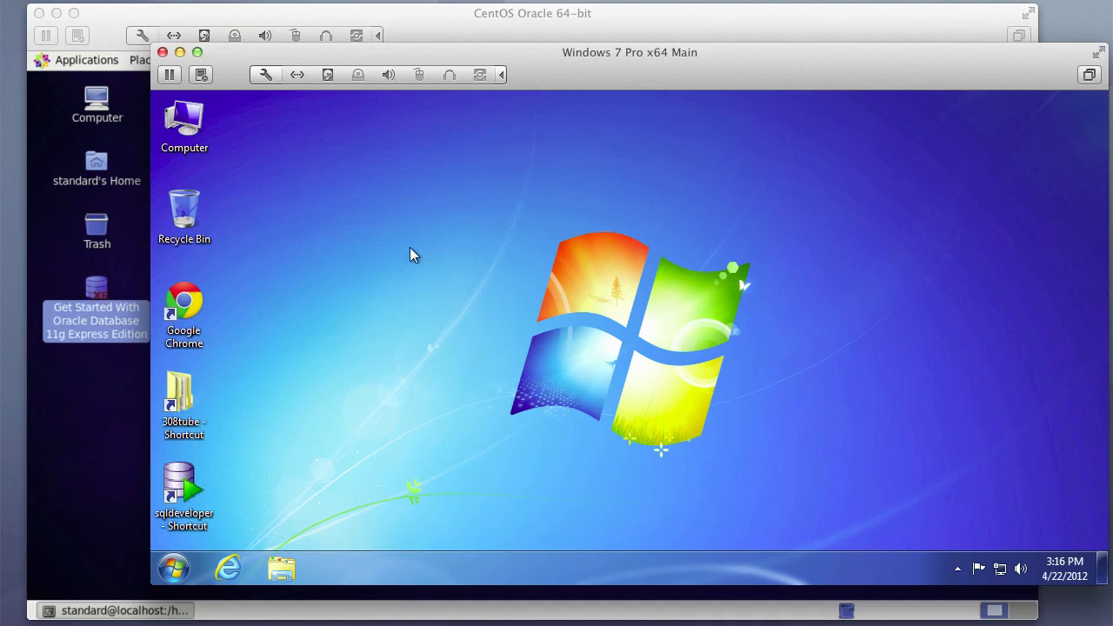
mouse_move(292, 434)
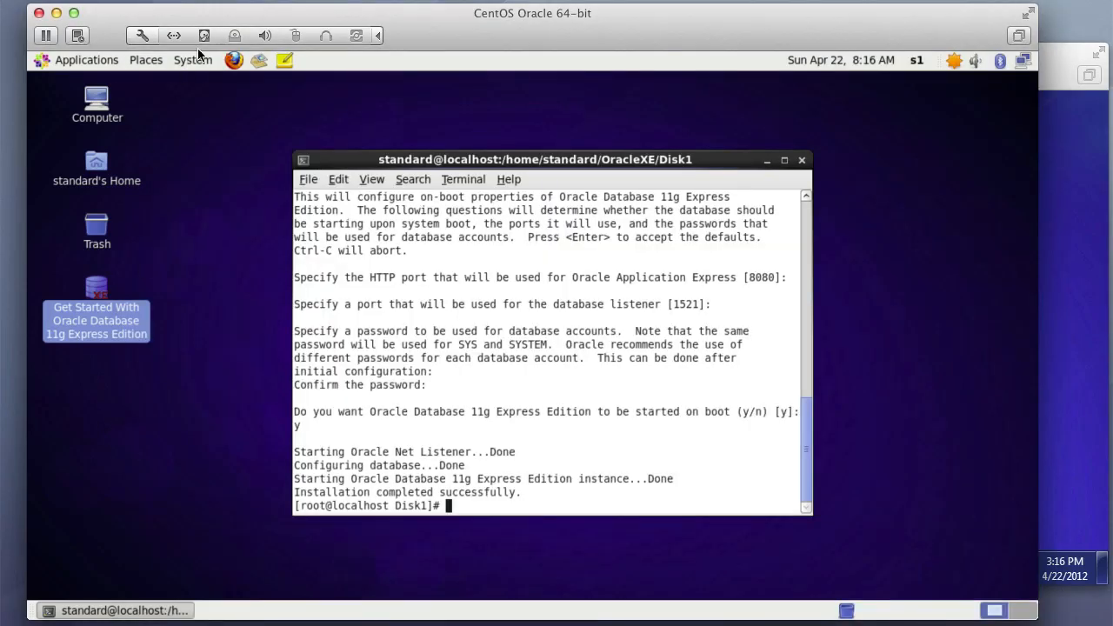
left_click(192, 59)
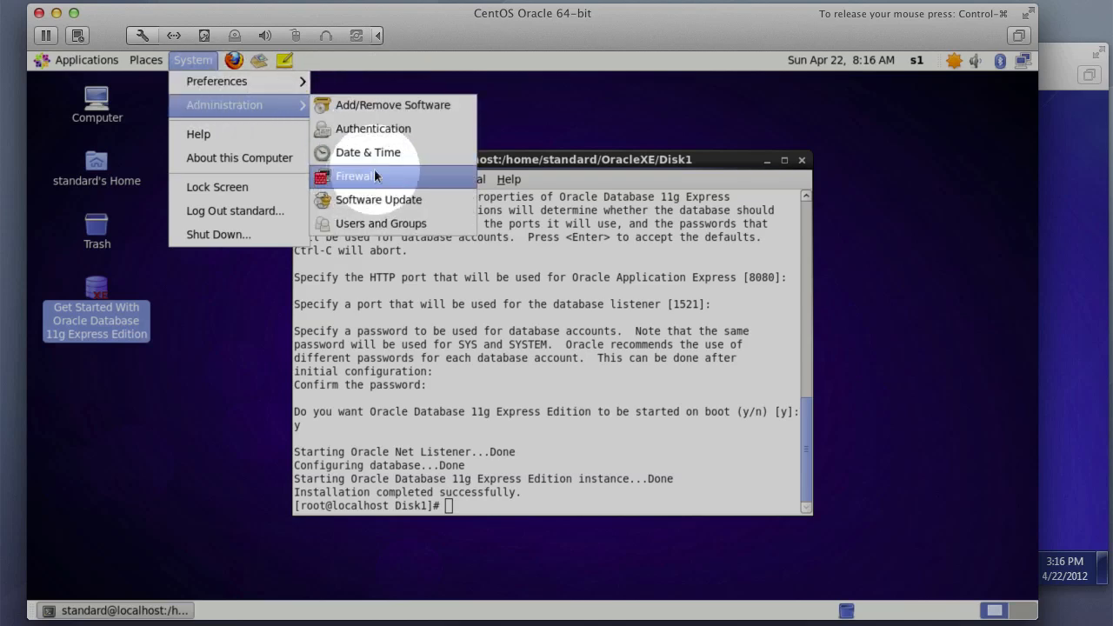
left_click(353, 176)
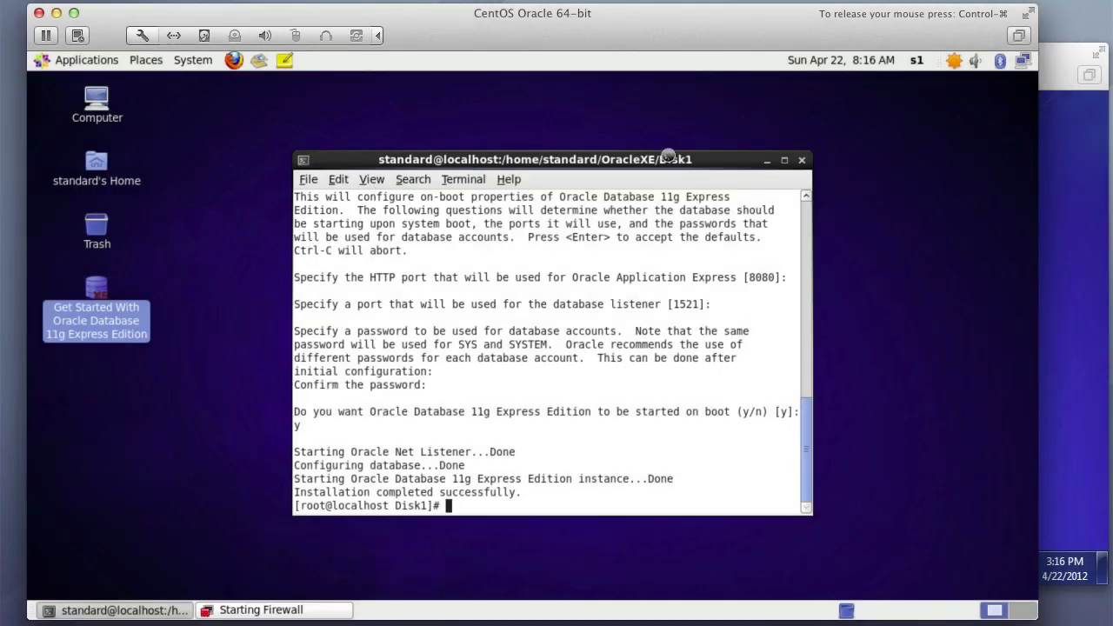
- Authenticate with the root password and browse the Trusted Services list
left_click(261, 610)
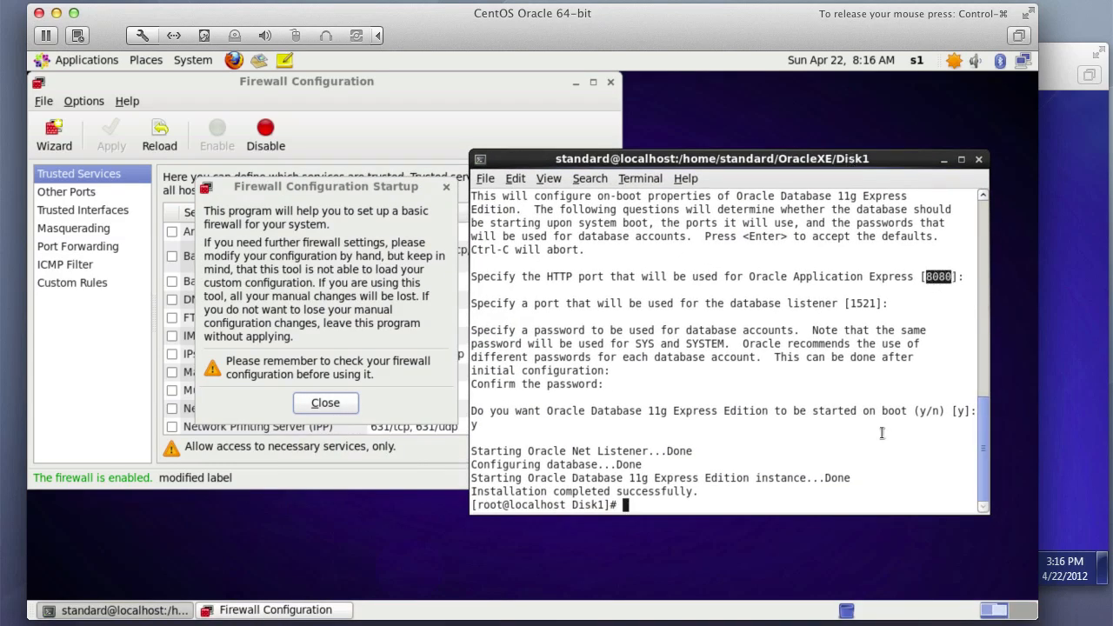
mouse_move(936, 286)
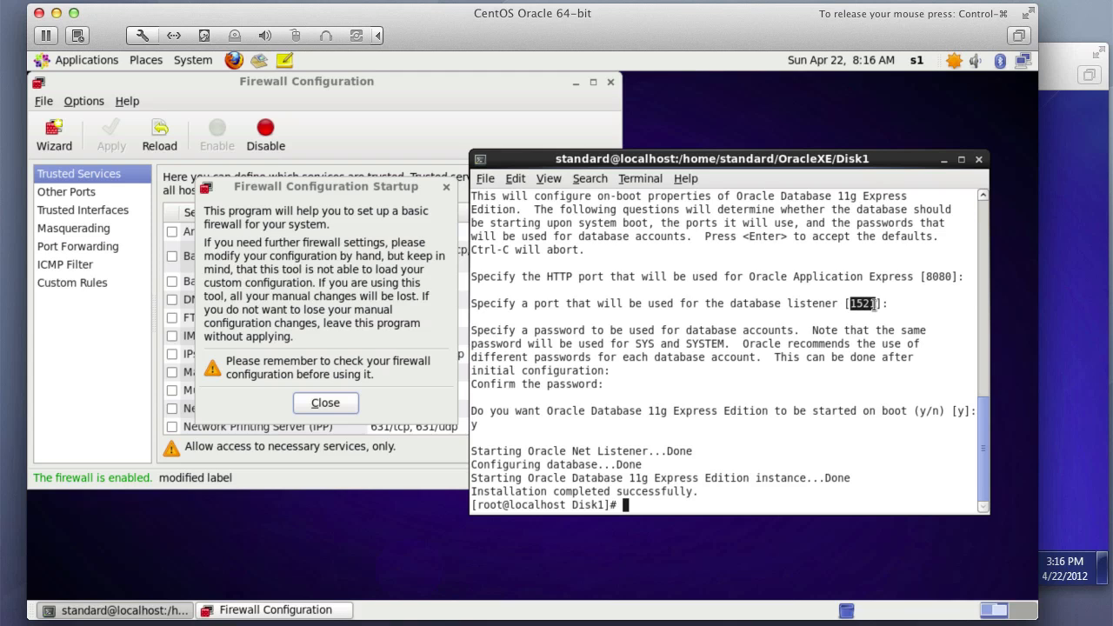
mouse_move(387, 113)
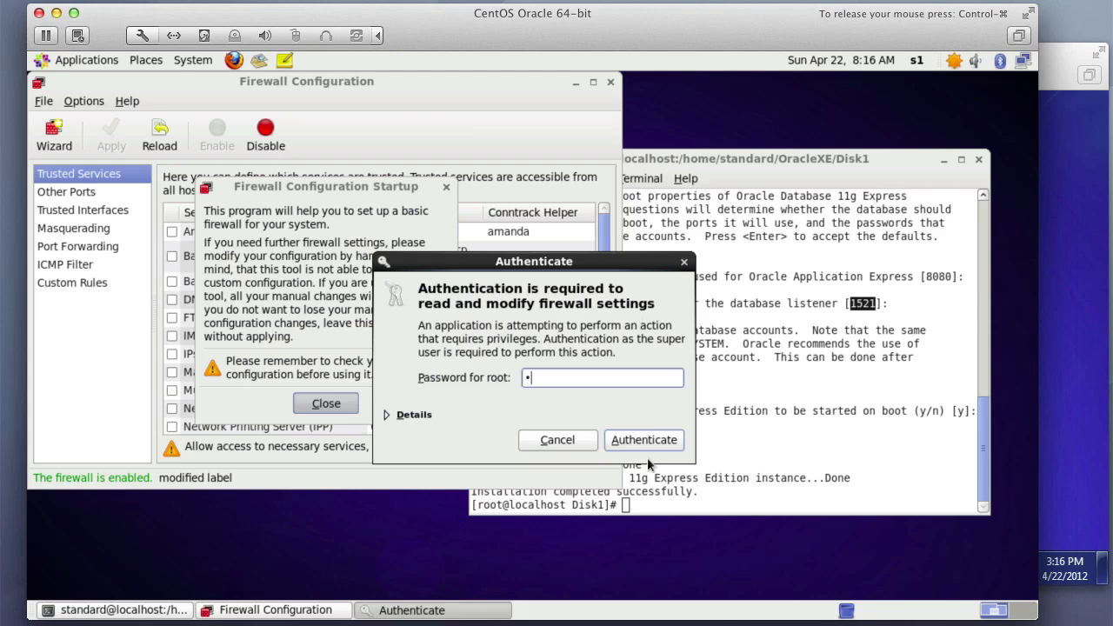
key("Backspace")
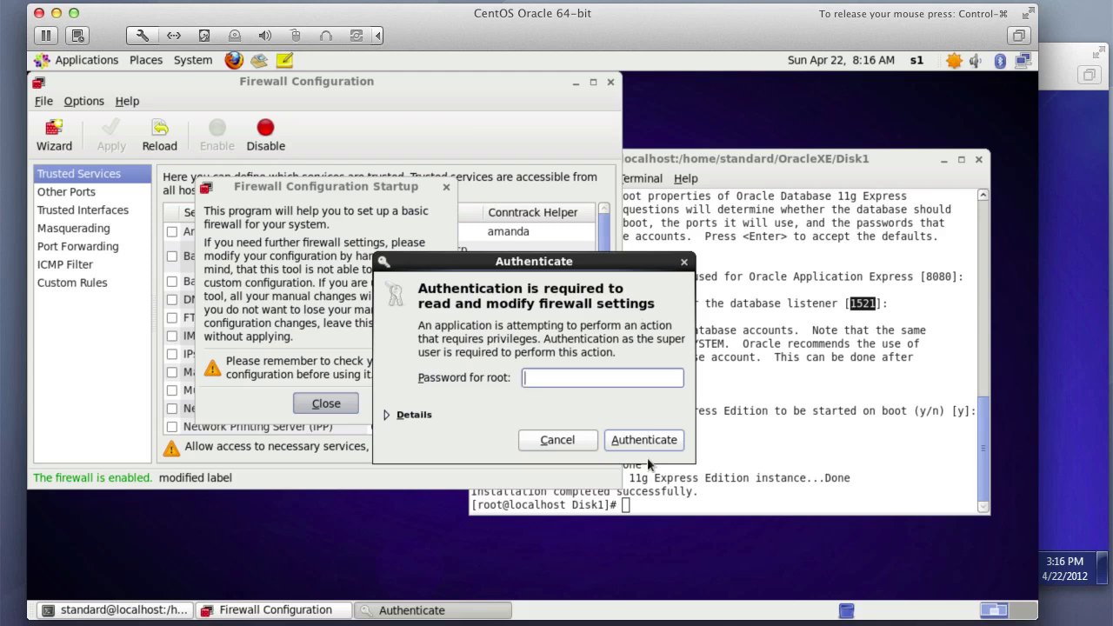
type("****")
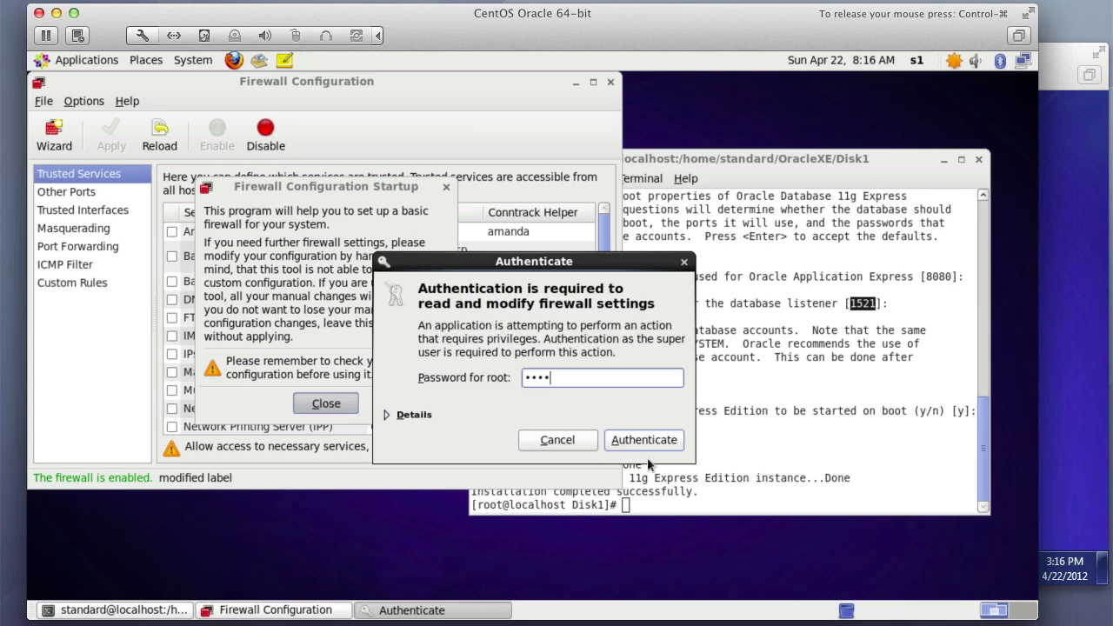
left_click(643, 440)
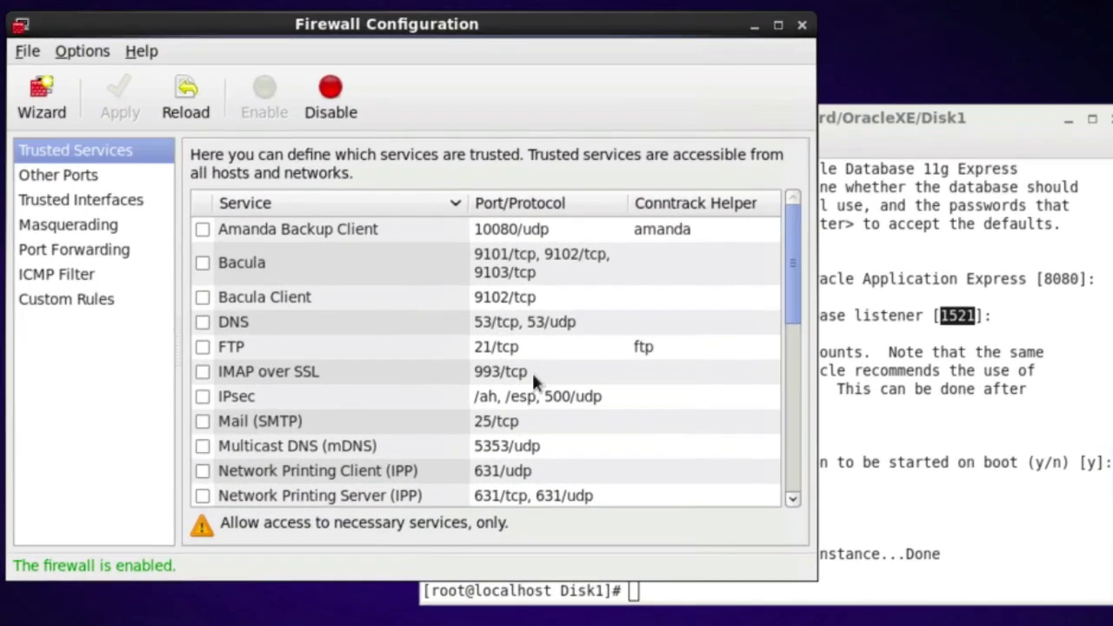
scroll("down", 3)
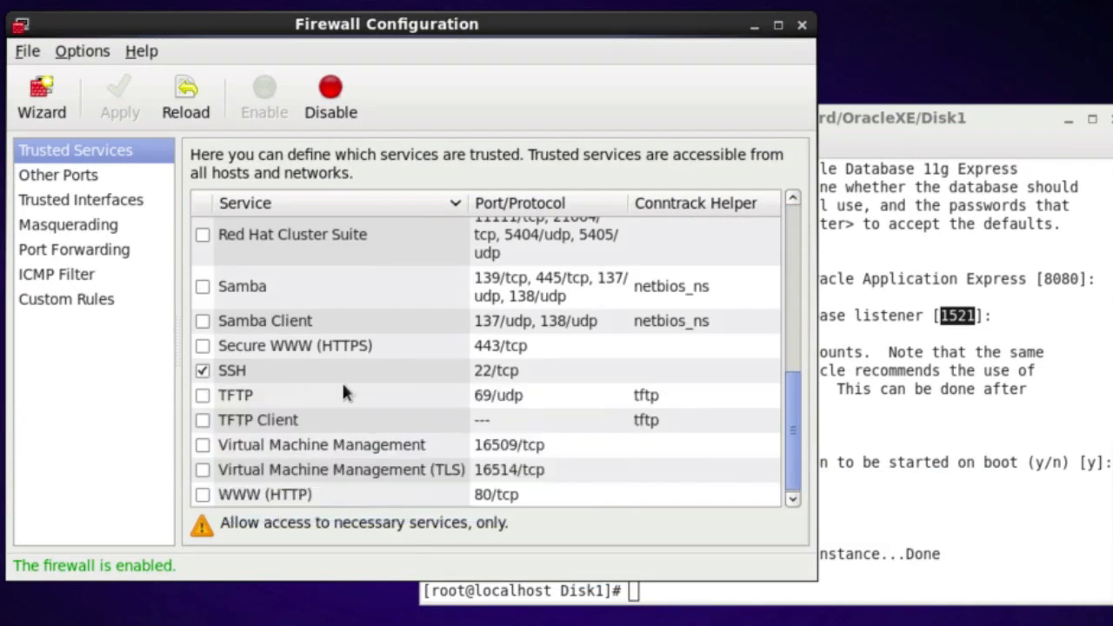
mouse_move(487, 374)
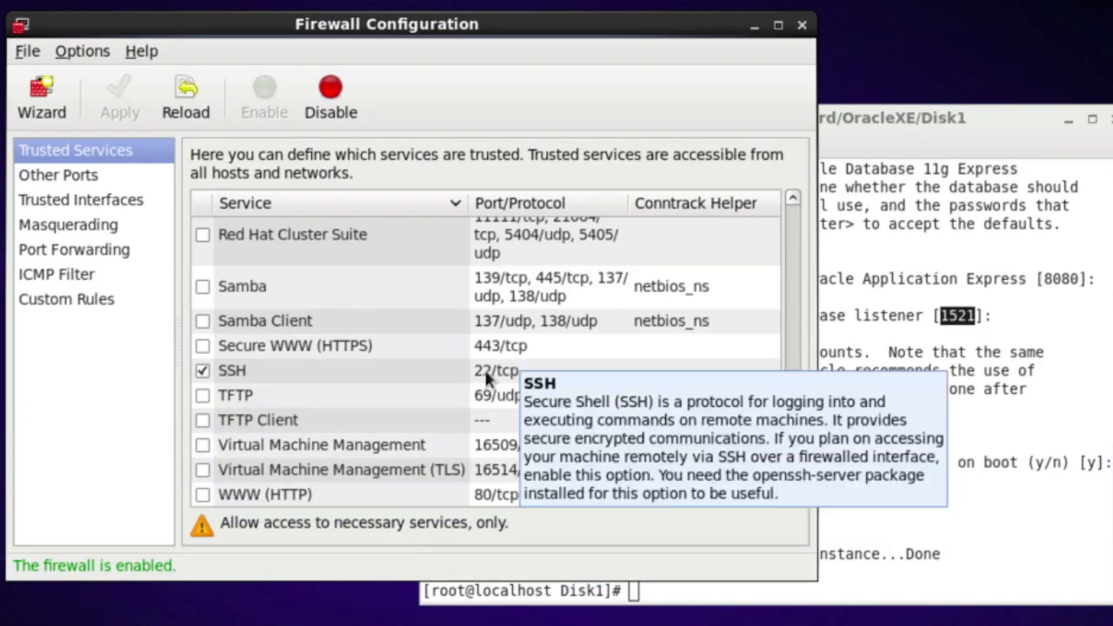
scroll("up", 3)
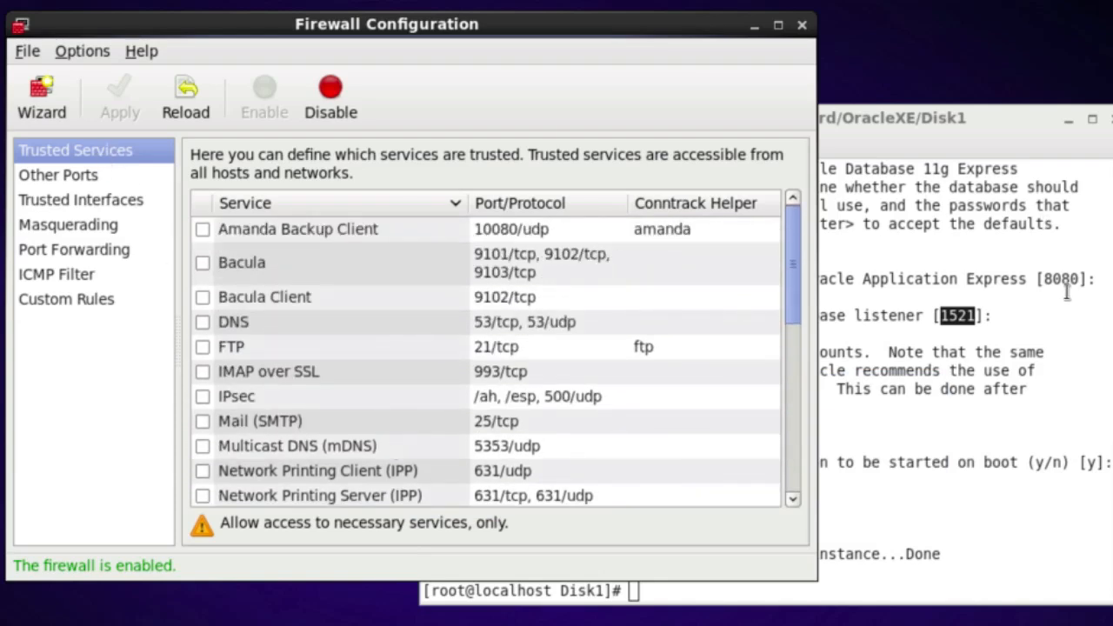
- Add TCP port 1521 to the firewall's Other Ports list
left_click(58, 175)
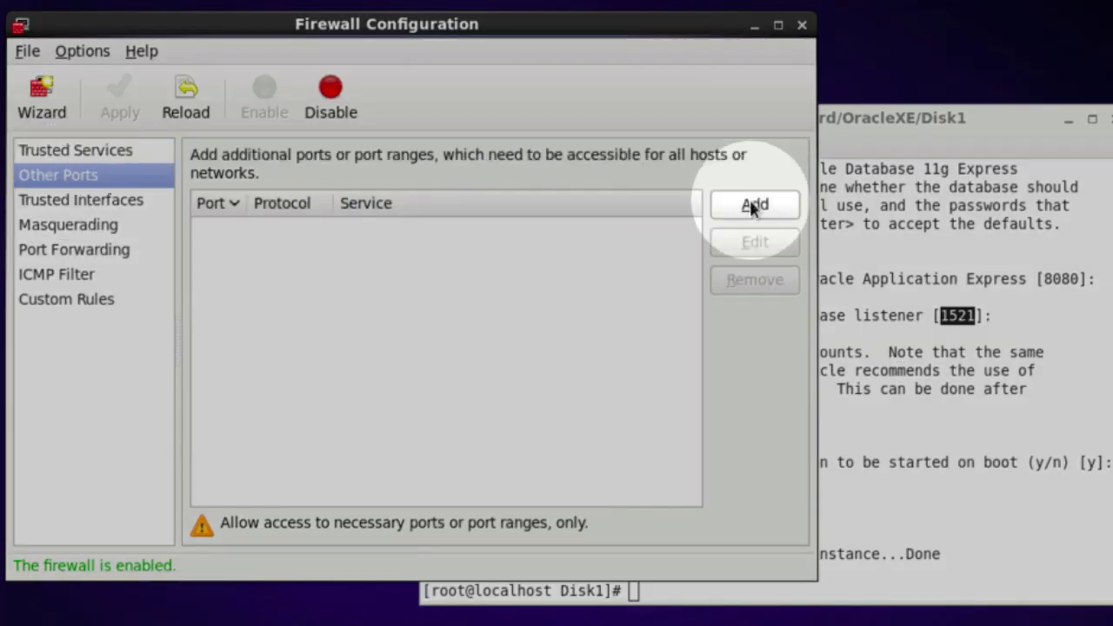
left_click(754, 205)
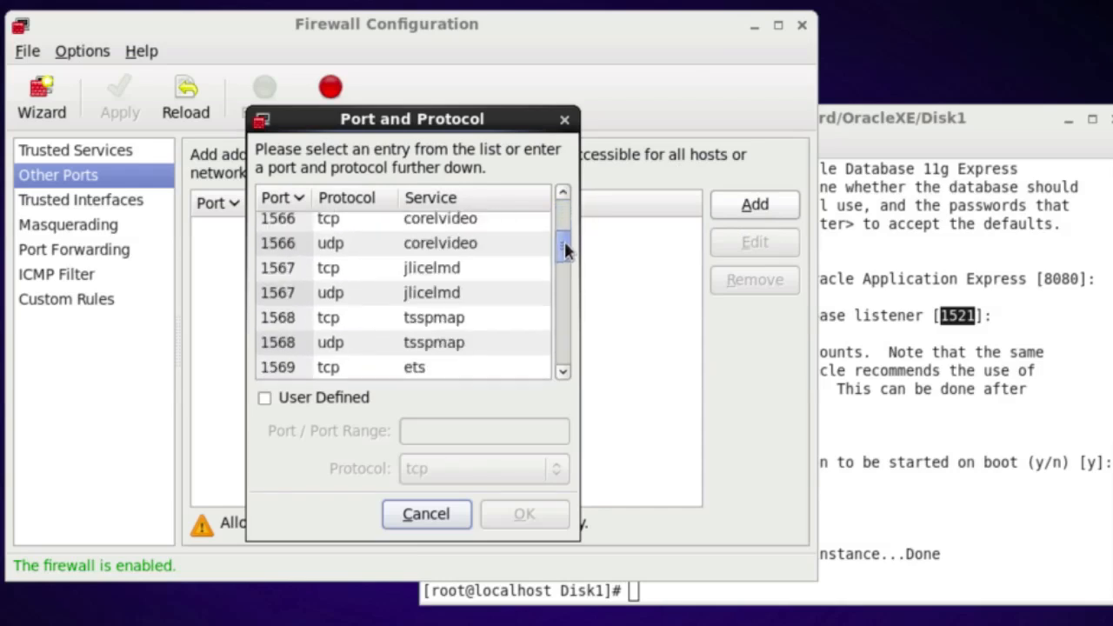
scroll("up", 3)
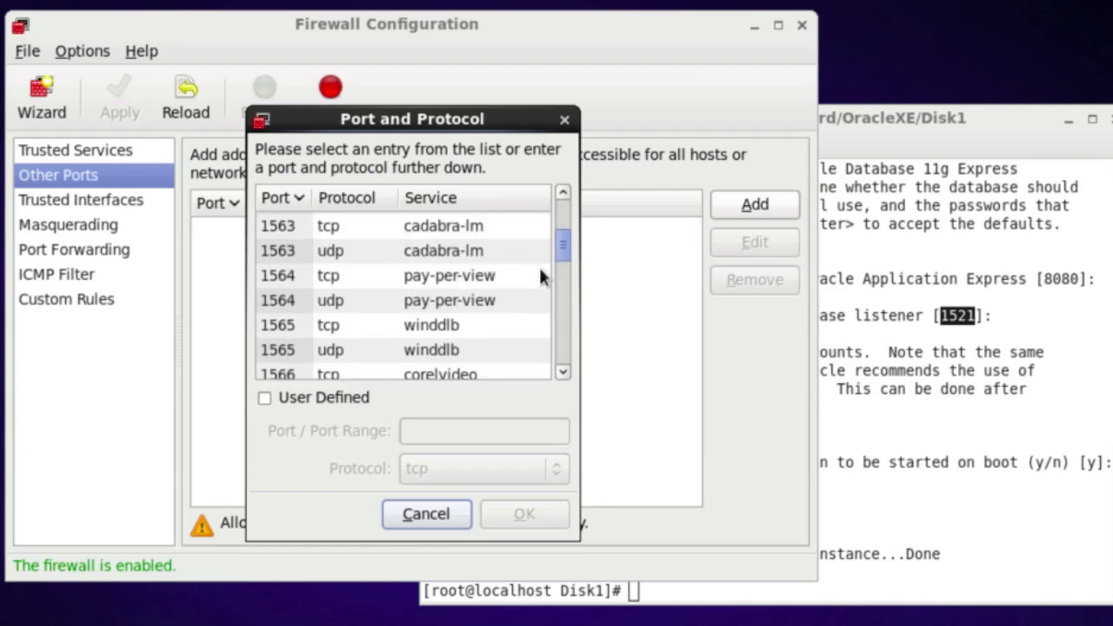
scroll("up", 3)
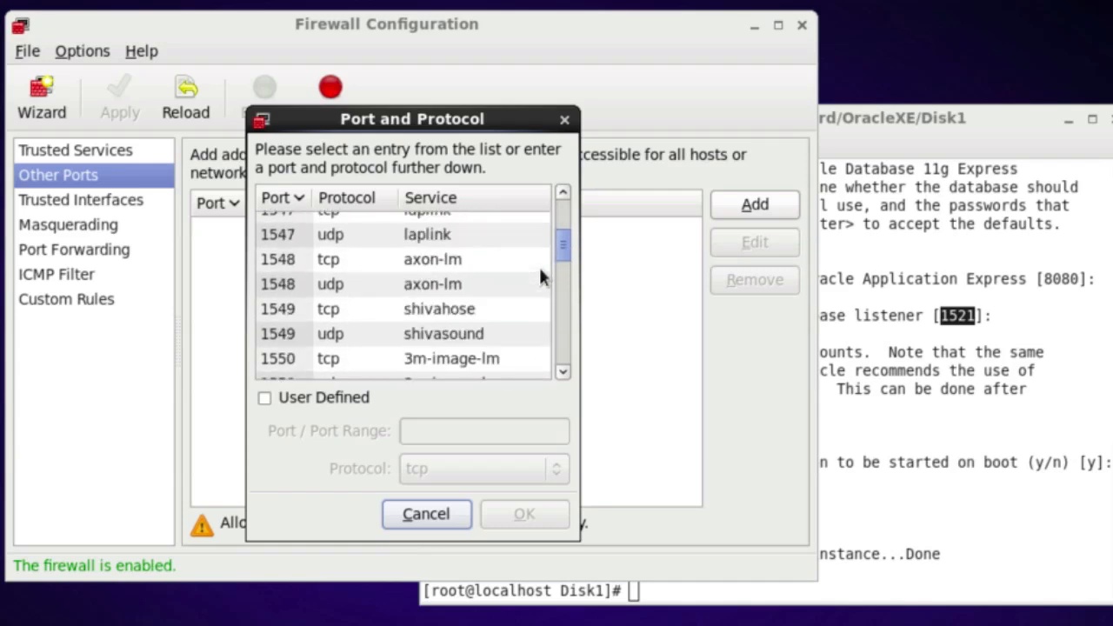
scroll("up", 3)
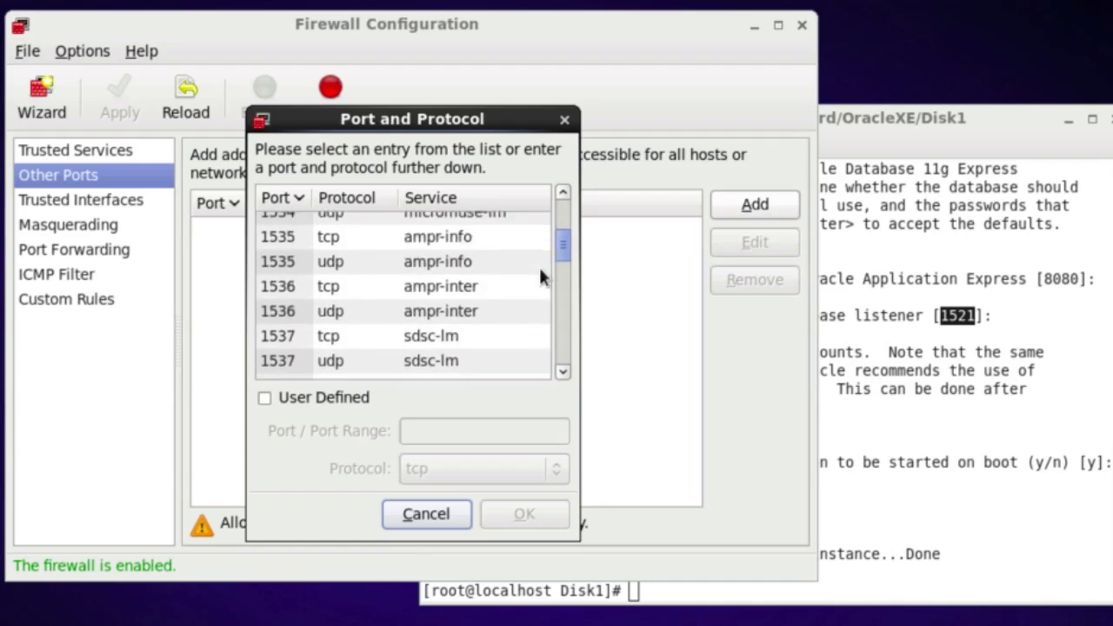
scroll("up", 3)
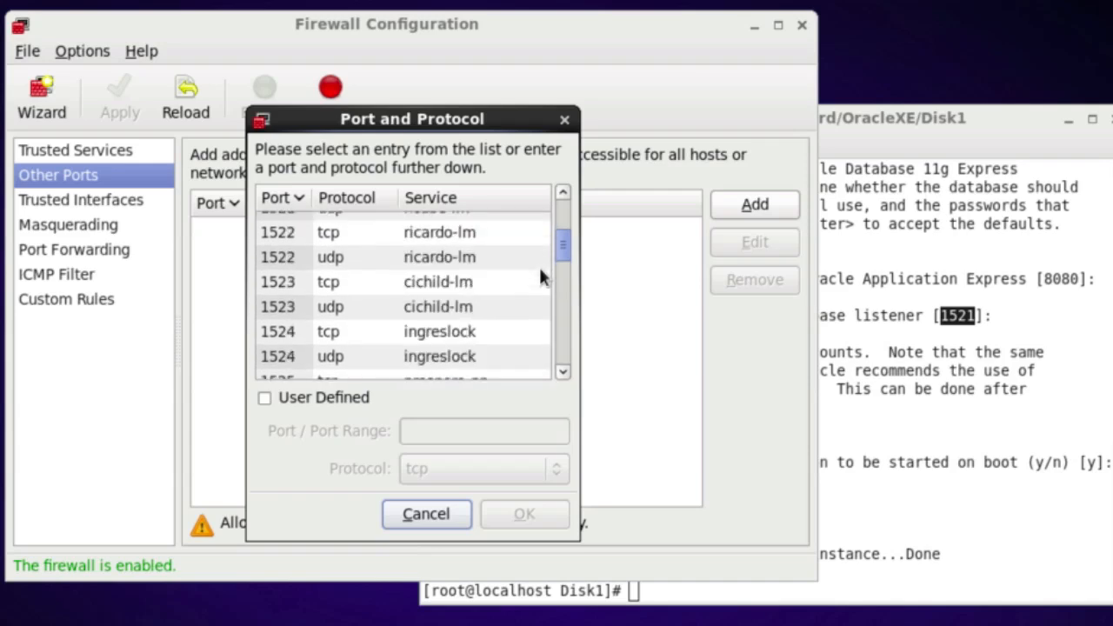
scroll("up", 3)
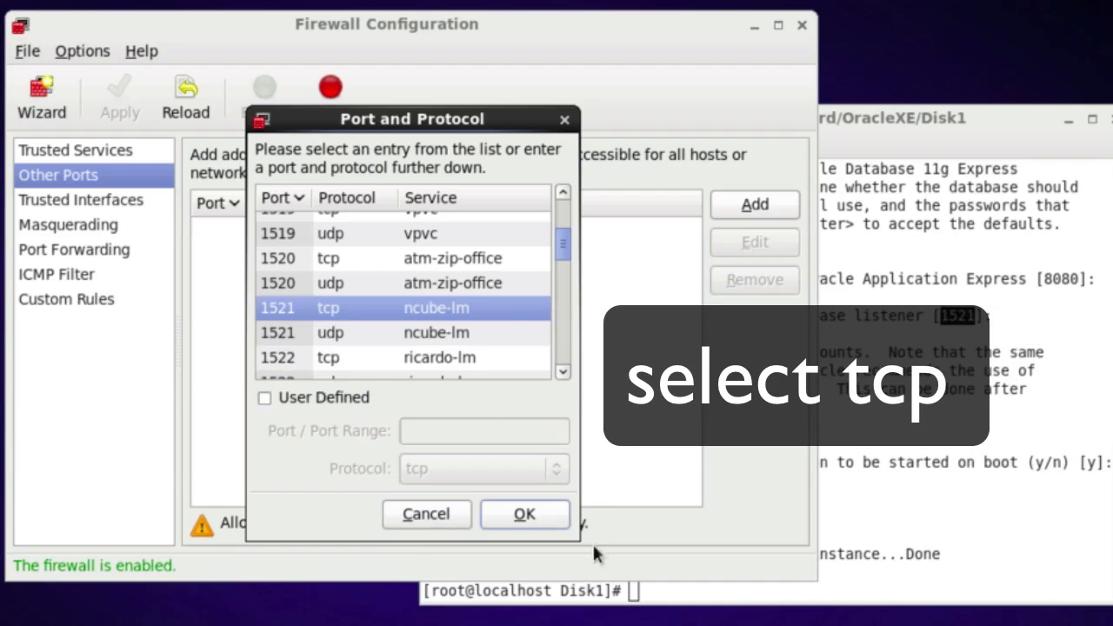
left_click(524, 514)
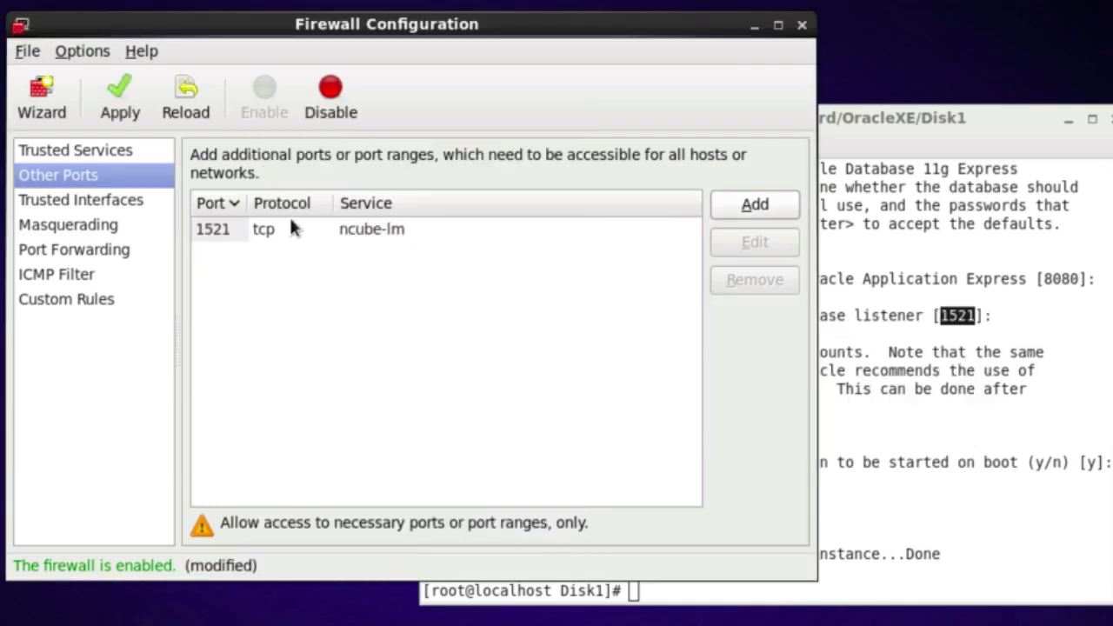
- Start adding another port and scroll the port list to 8080 tcp
left_click(753, 204)
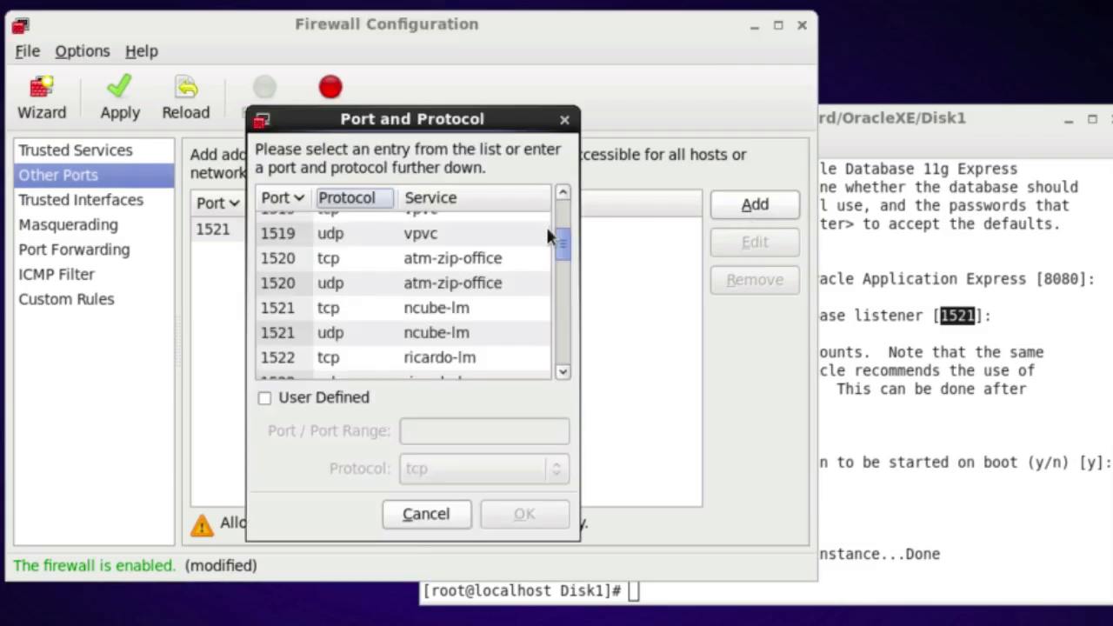
scroll("down", 3)
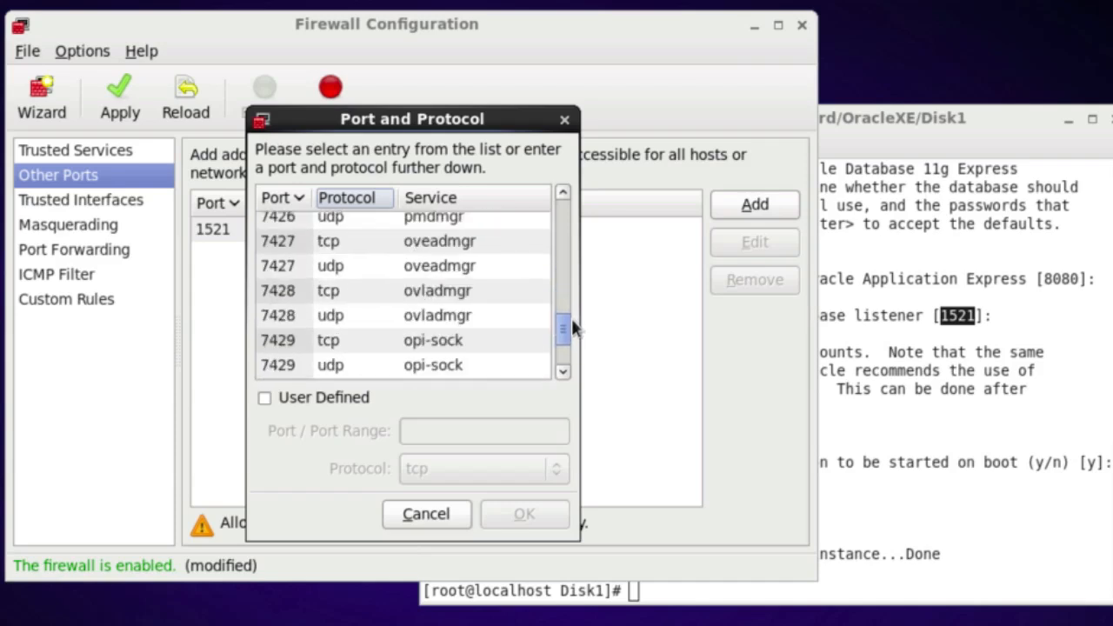
scroll("down", 3)
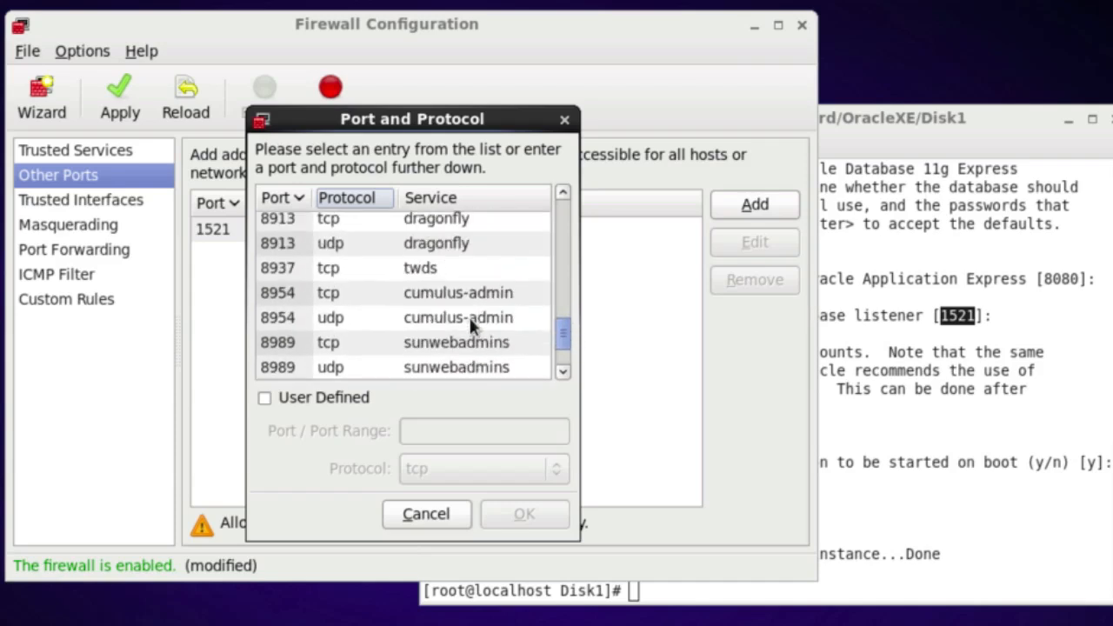
scroll("up", 3)
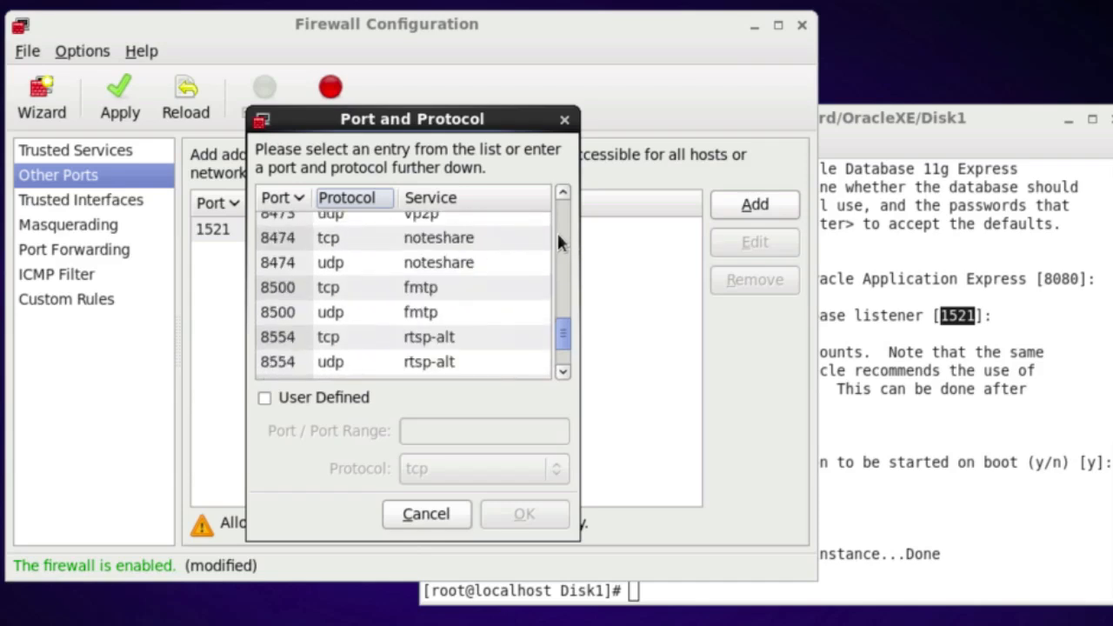
scroll("down", 3)
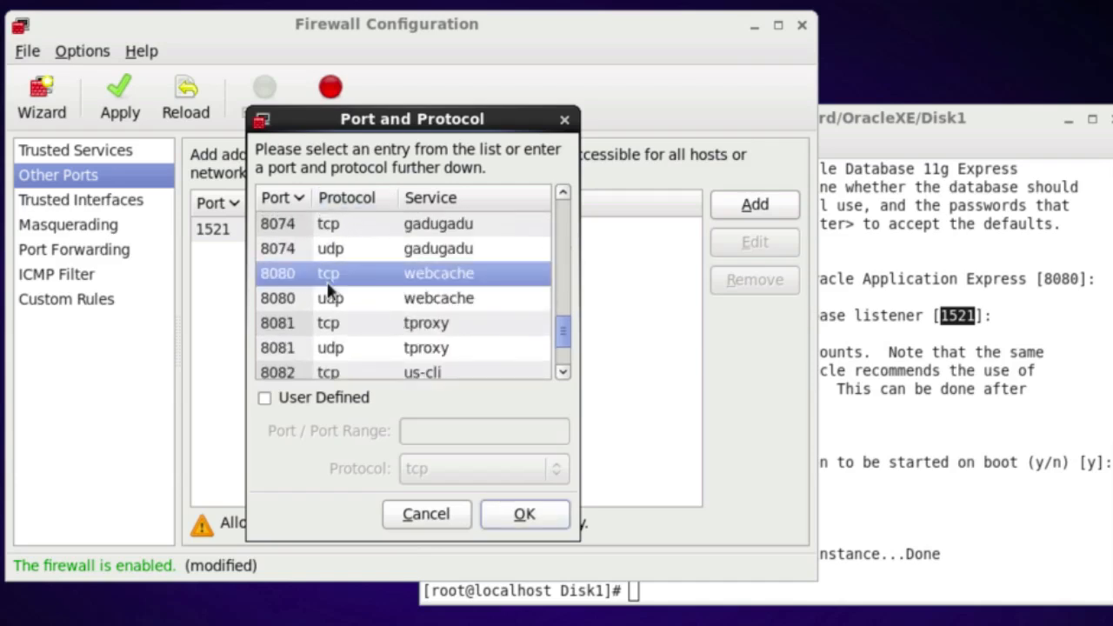
mouse_move(513, 365)
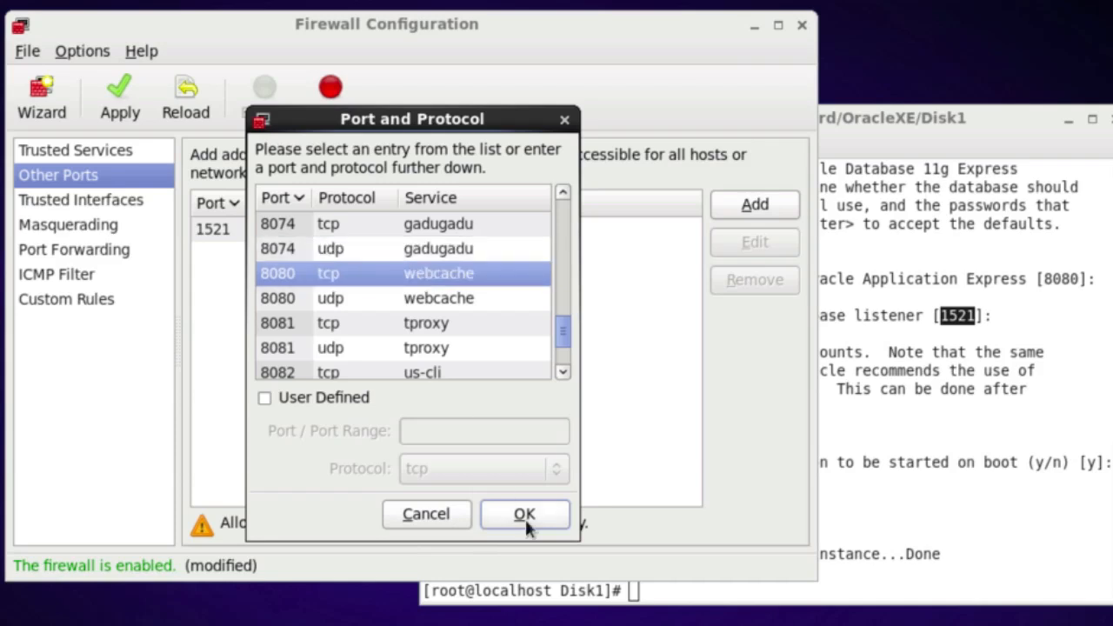
- Allow port 8080 tcp and apply the firewall rules, confirming the overwrite
left_click(524, 514)
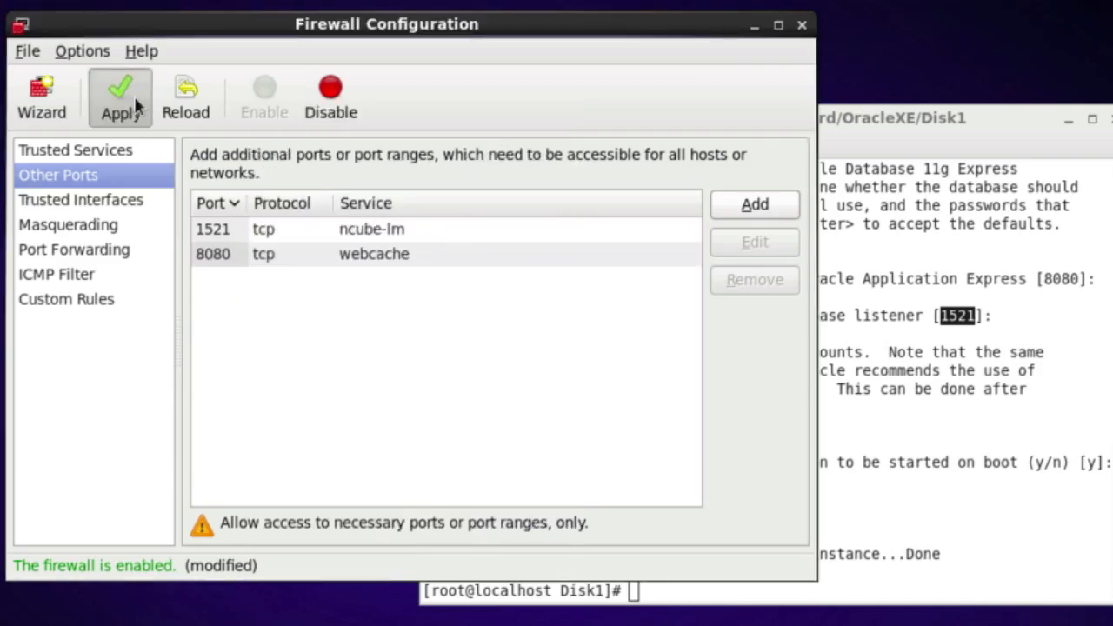
left_click(120, 97)
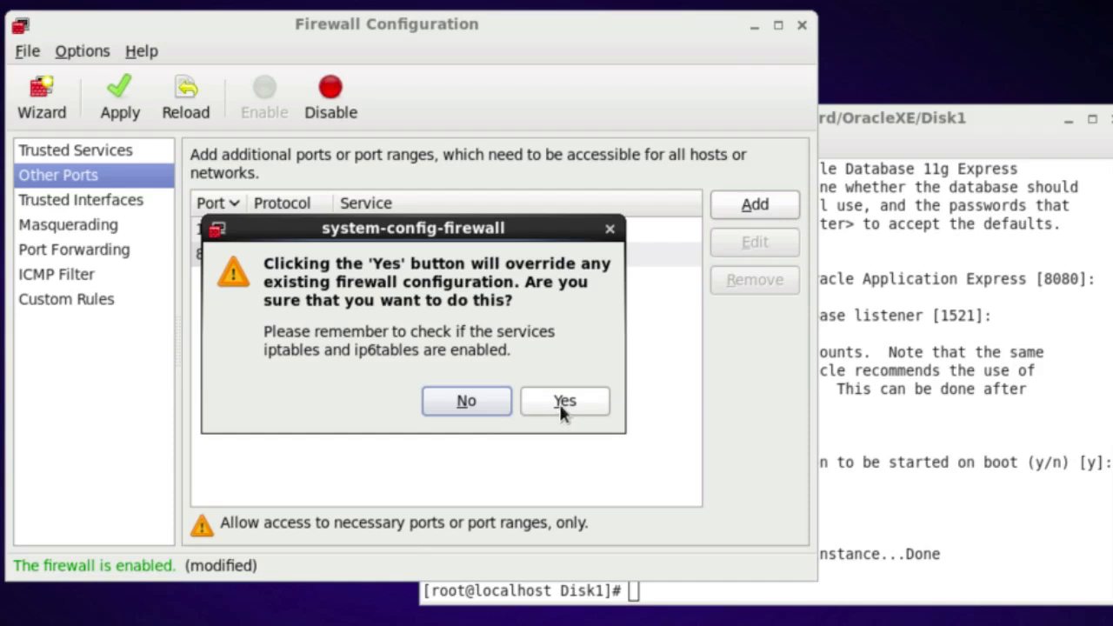
left_click(565, 401)
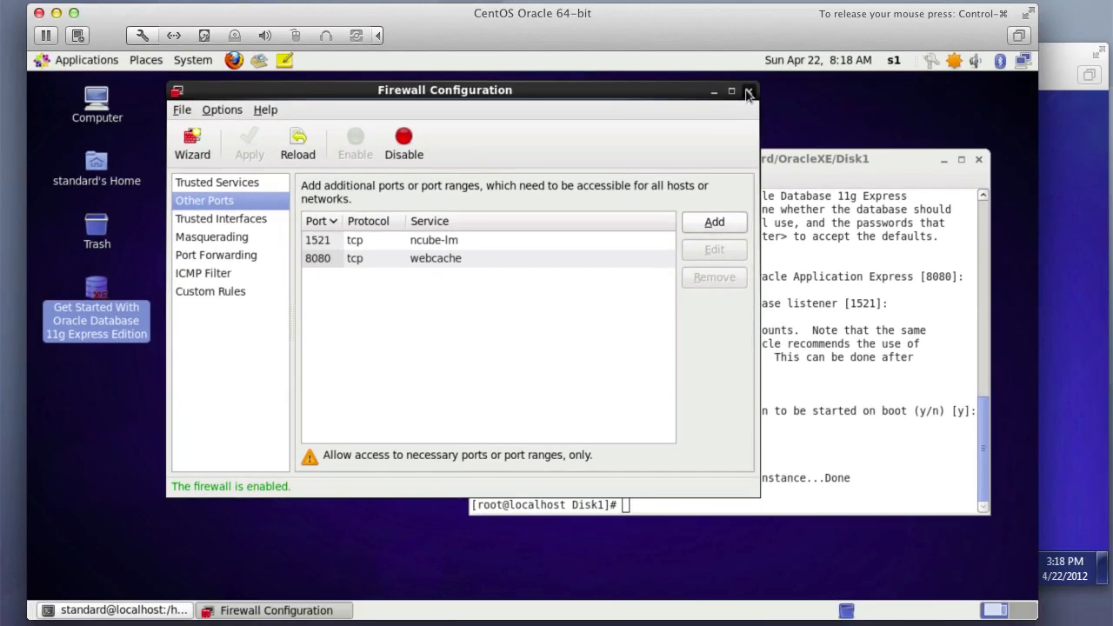
- Close the root terminal with exit and select the Windows sqldeveloper shortcut
left_click(749, 92)
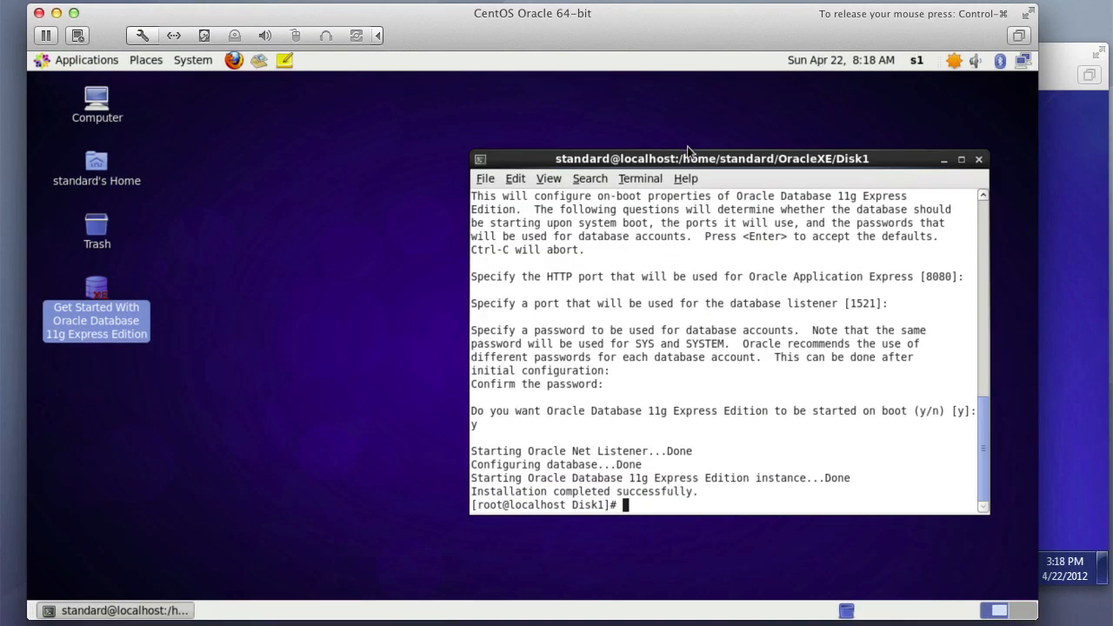
type("exit")
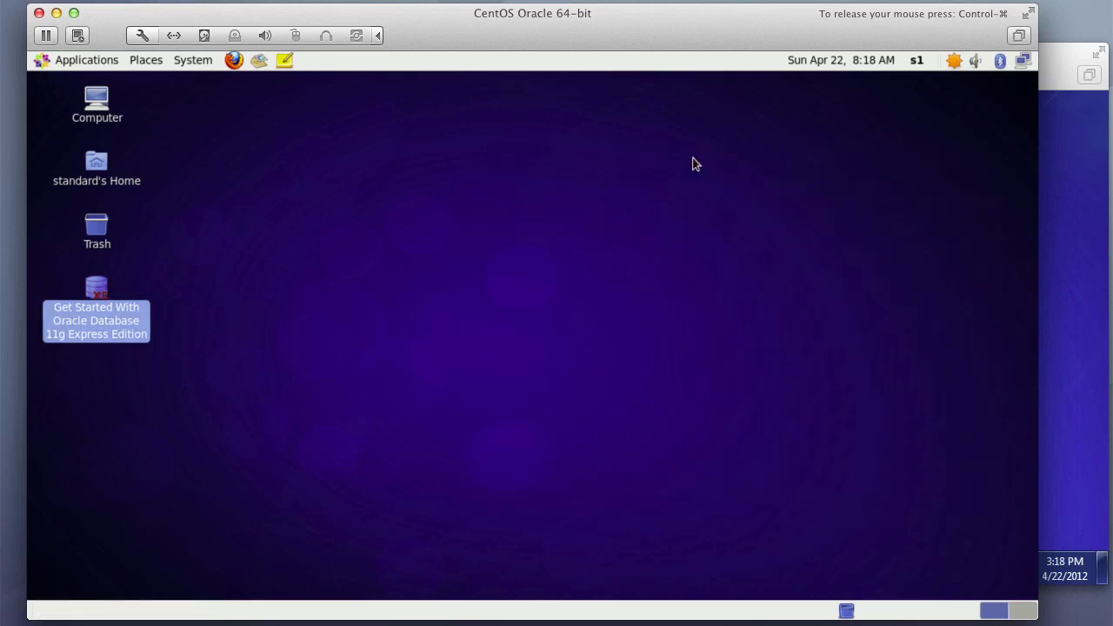
mouse_move(1067, 65)
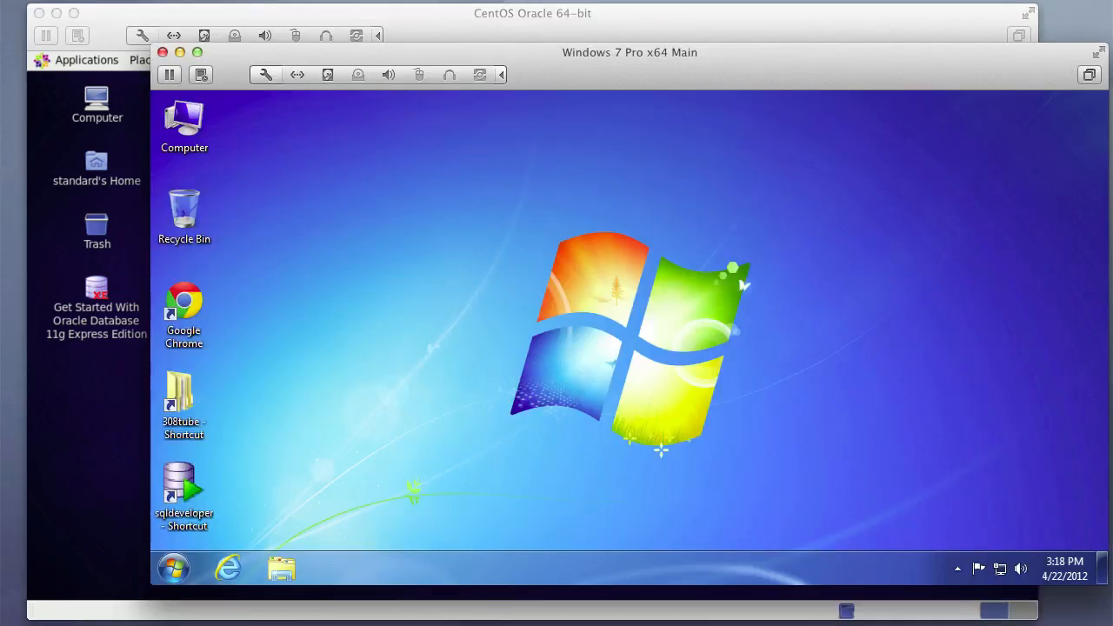
left_click(182, 500)
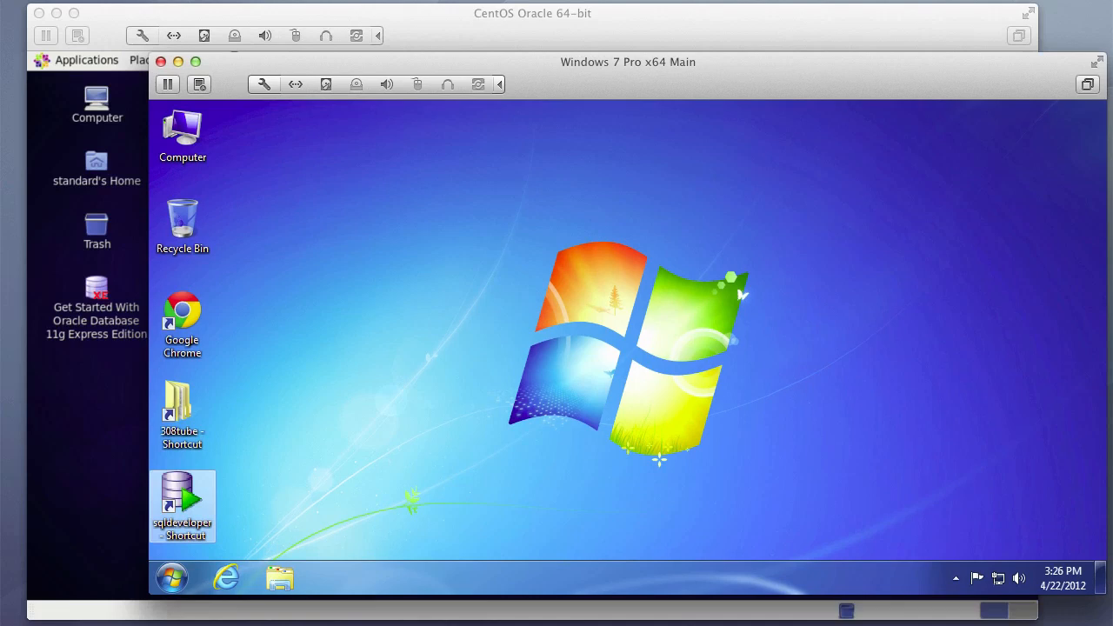
mouse_move(1059, 7)
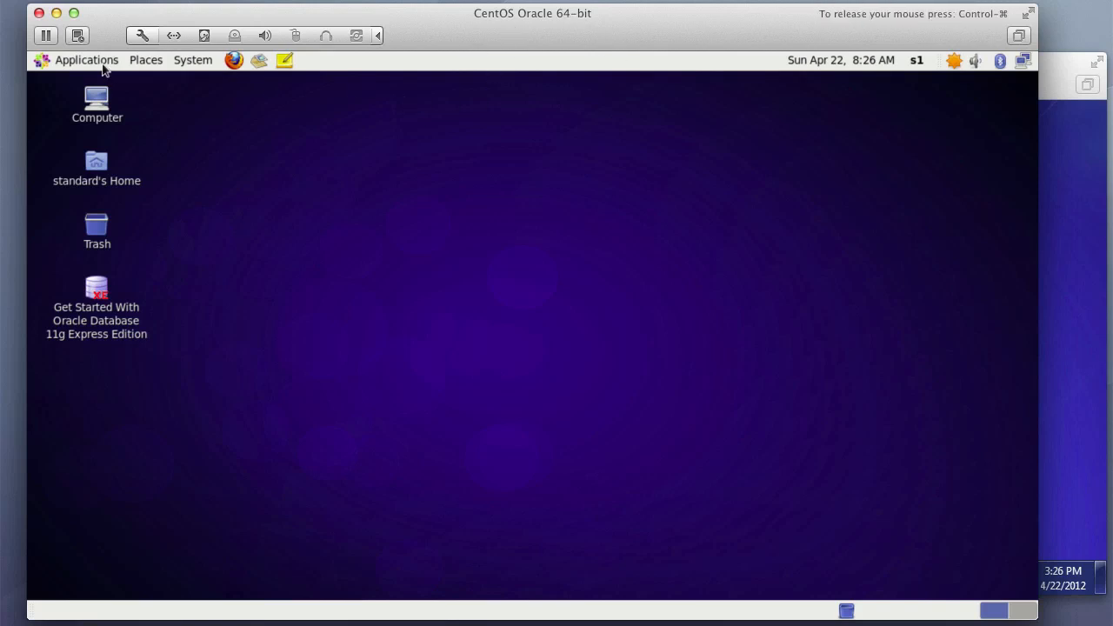
- Open a terminal and run ip addr show eth0 to display the network address
left_click(86, 59)
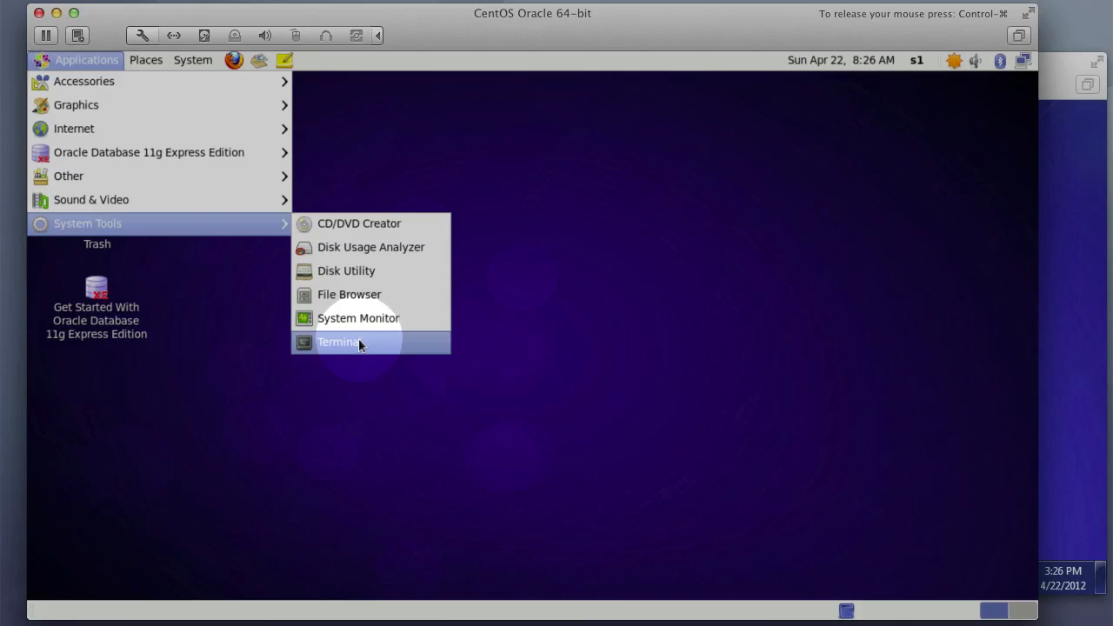
left_click(339, 342)
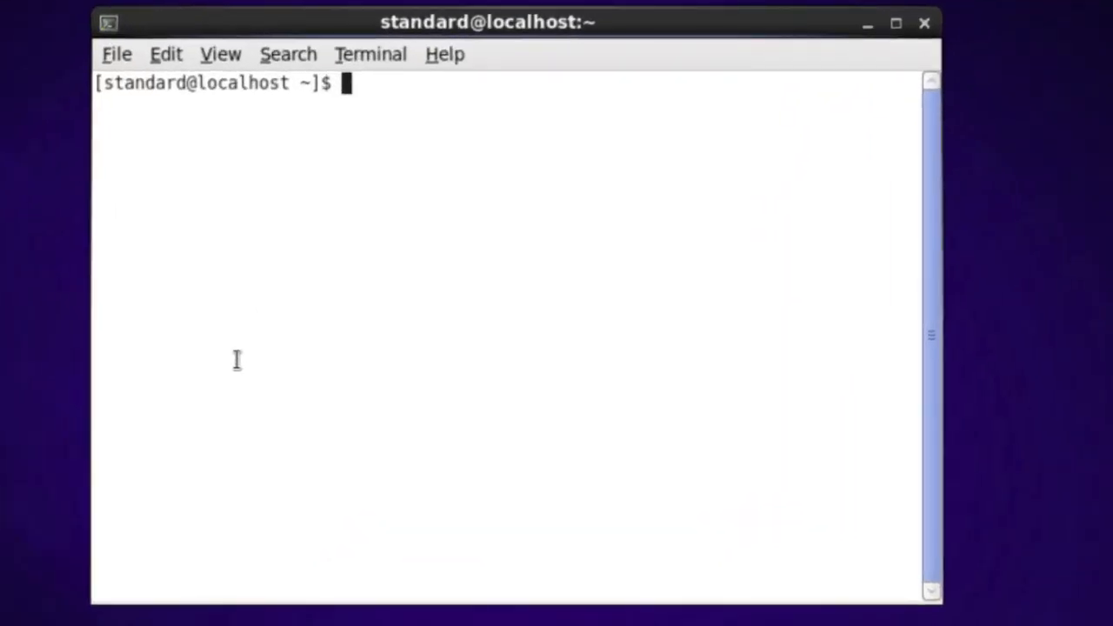
type("ip add")
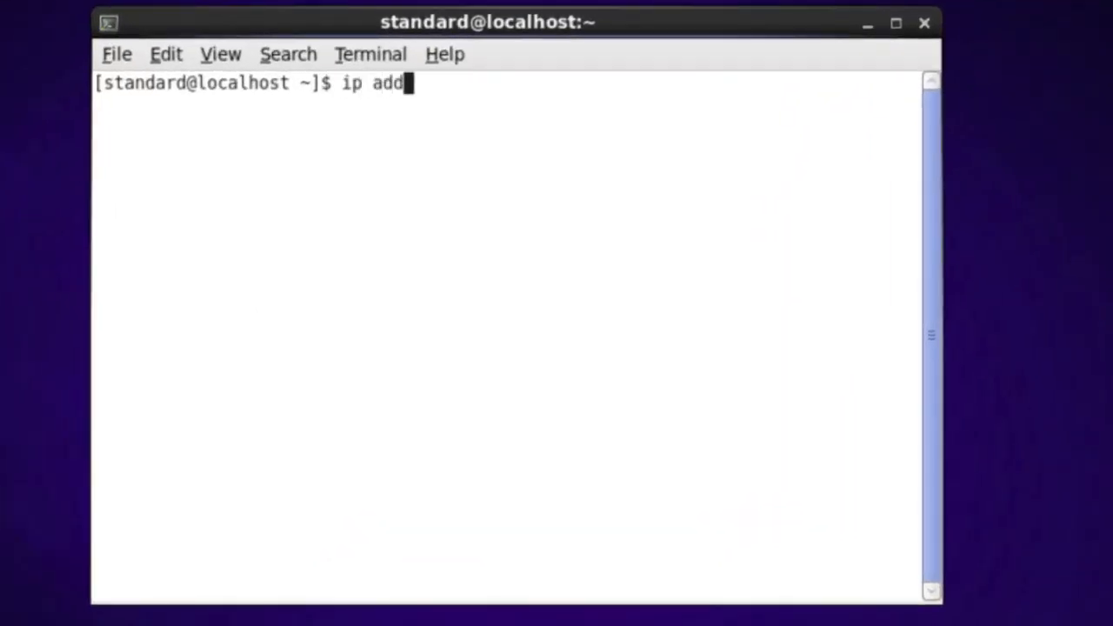
type("r show ei")
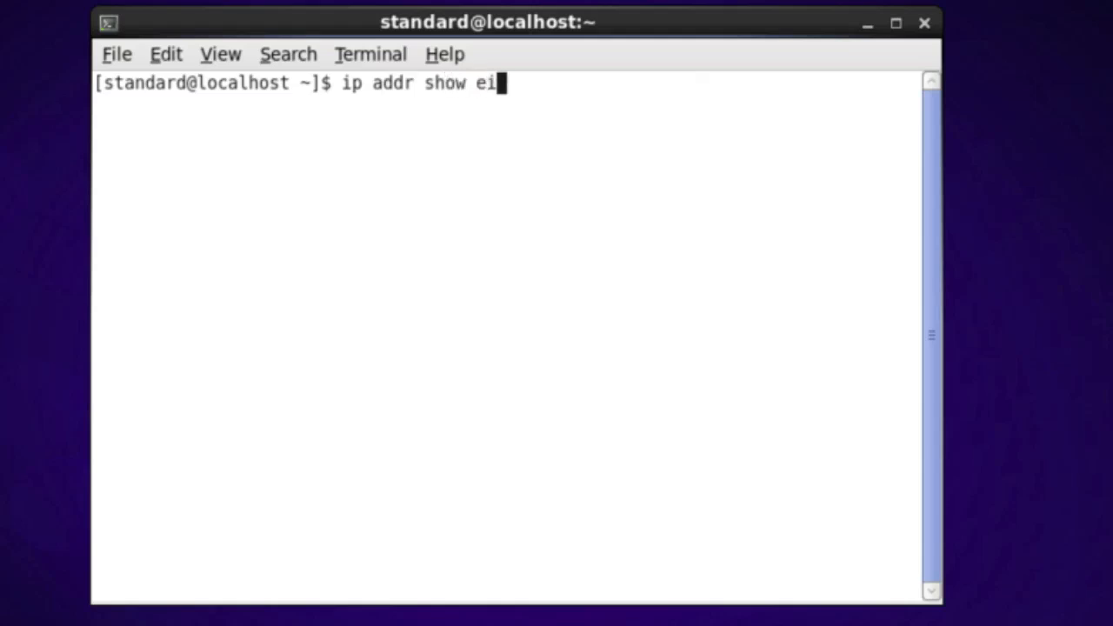
type("th")
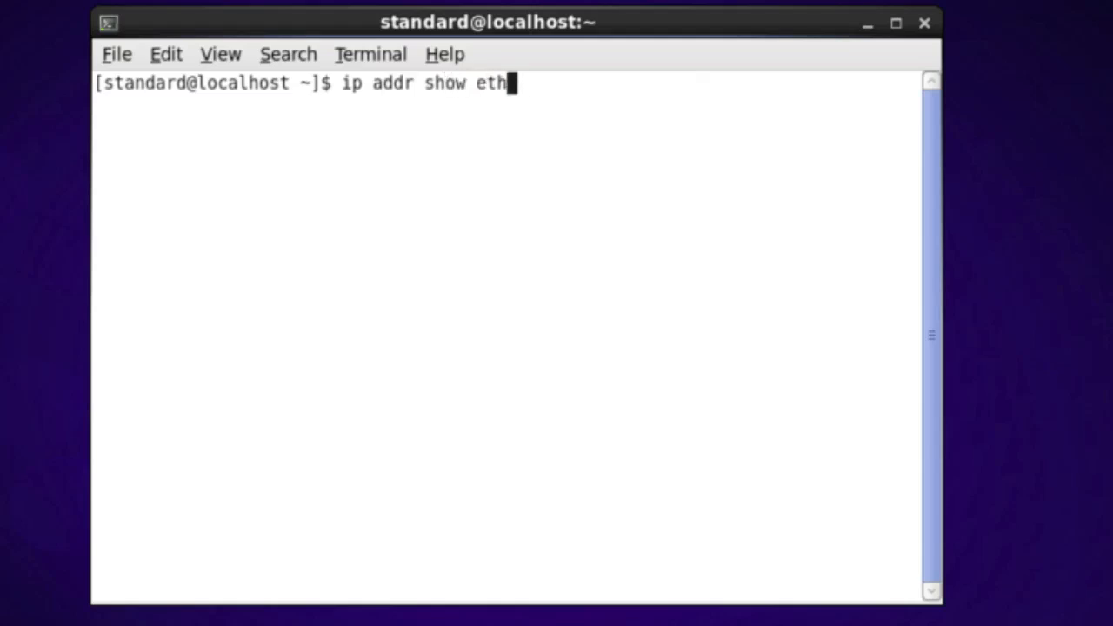
key("Return")
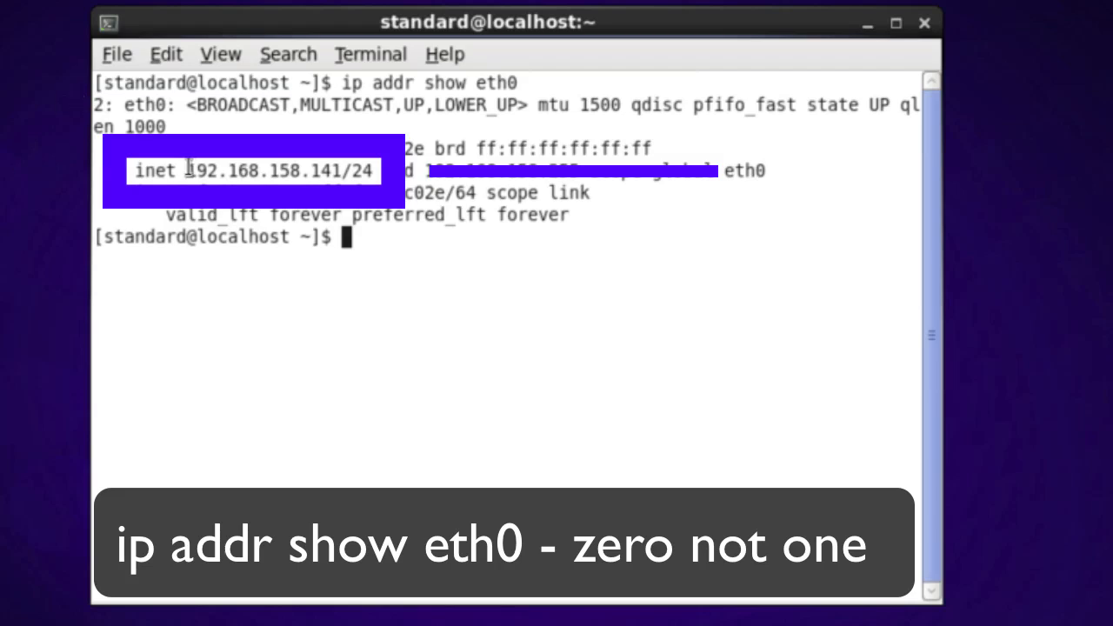
- Select the 192.168.158.141 address, exit the terminal, and launch Chrome
double_click(261, 171)
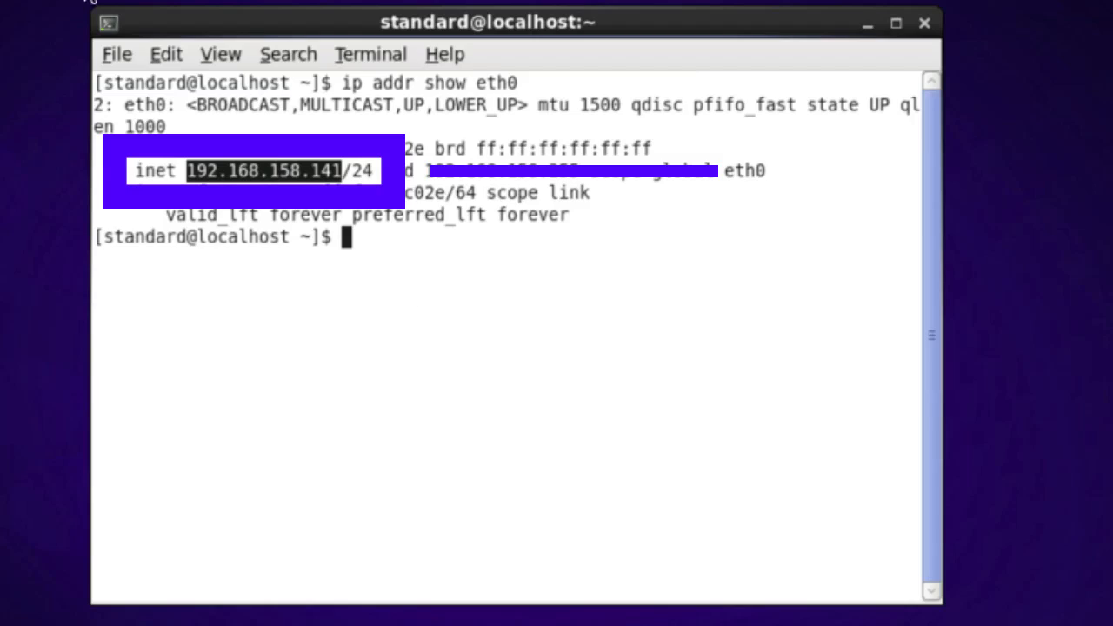
type("ex")
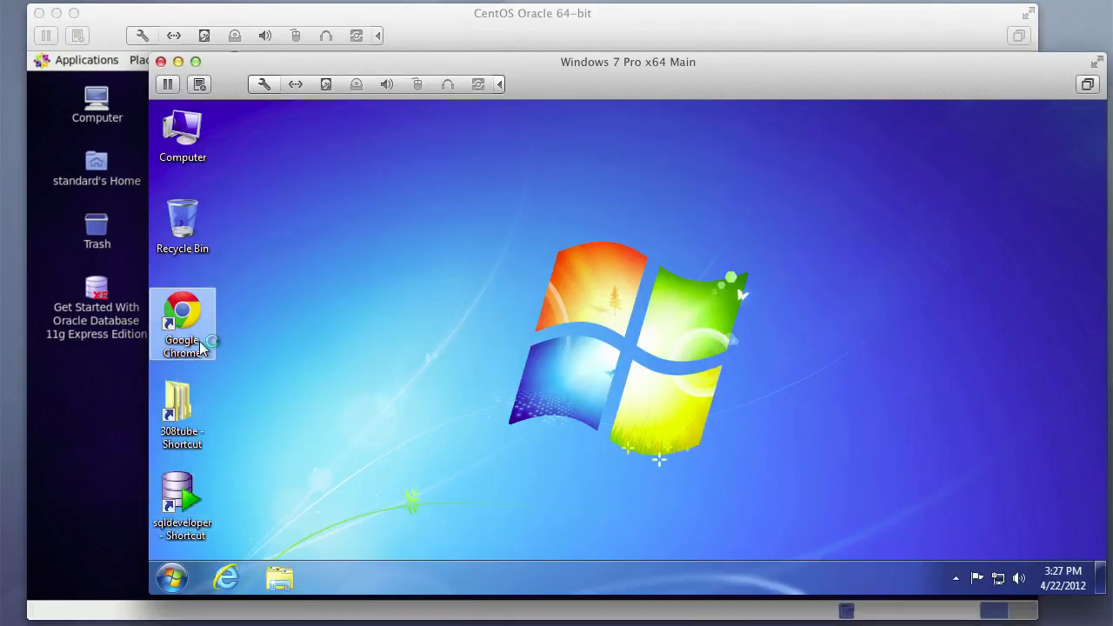
double_click(183, 322)
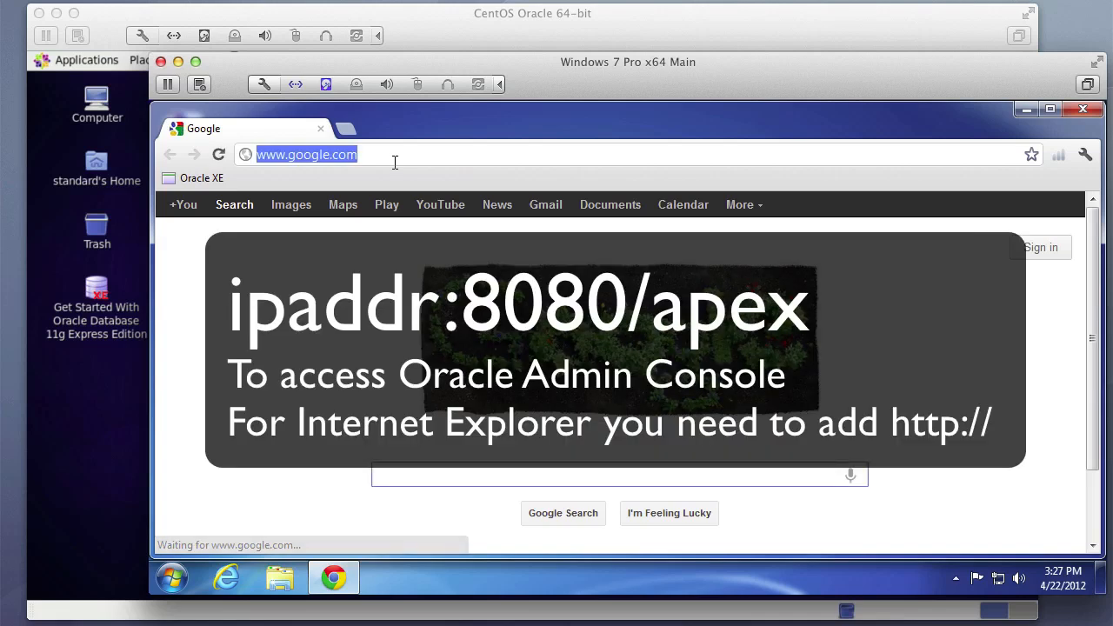
- Enter 192.168.158.141:8080/apex in the address bar, replacing the mistyped .139 address
type("192.168.158.139:8080/apex")
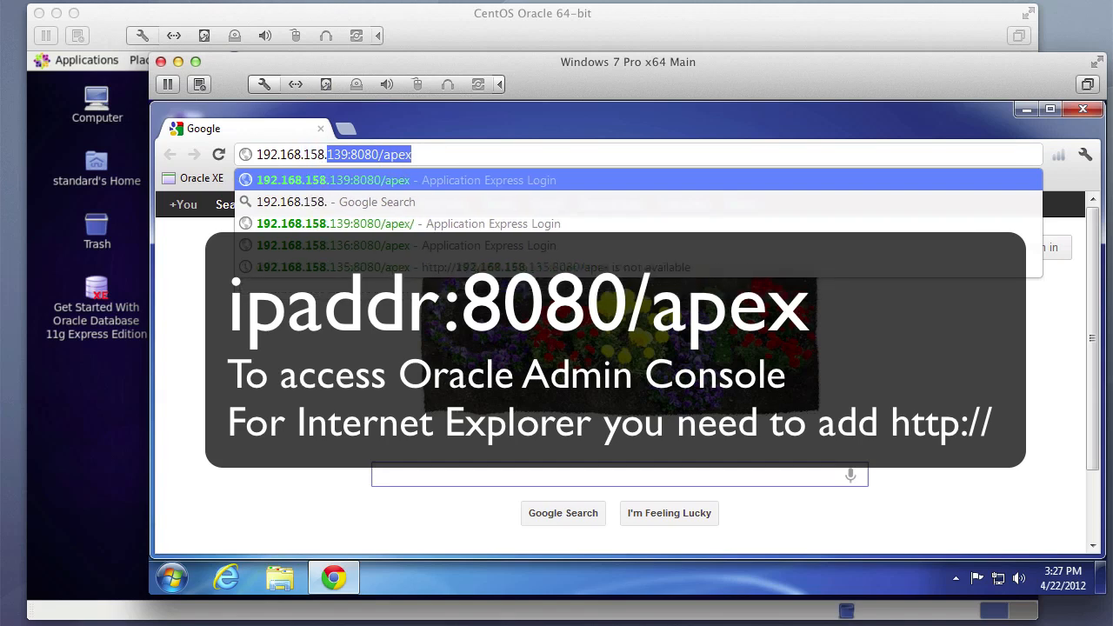
type("192.168.158.141")
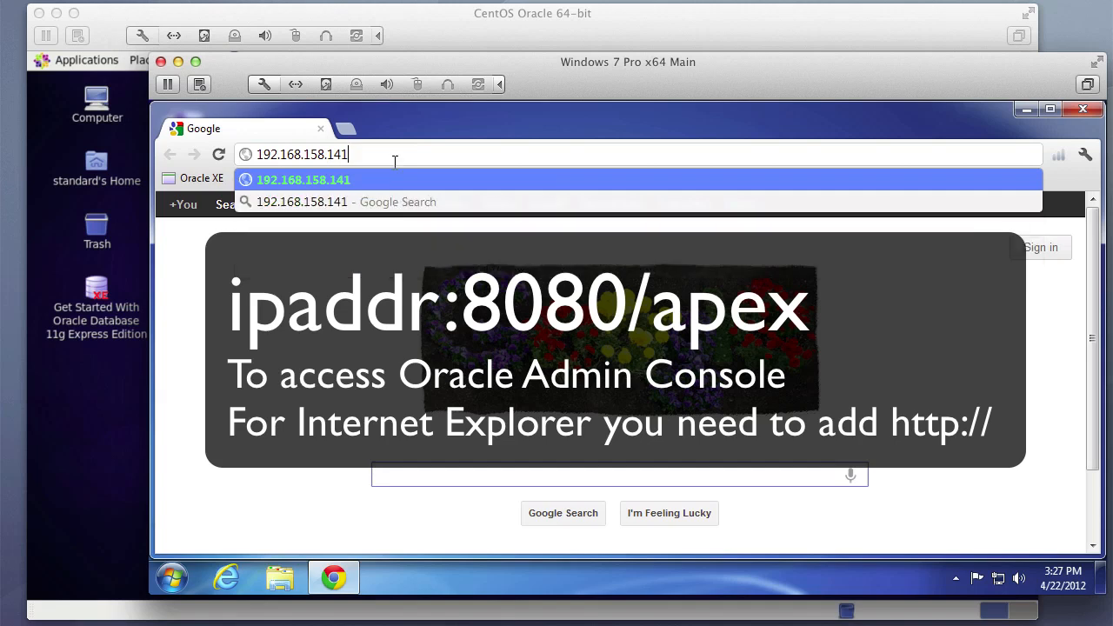
type(":808")
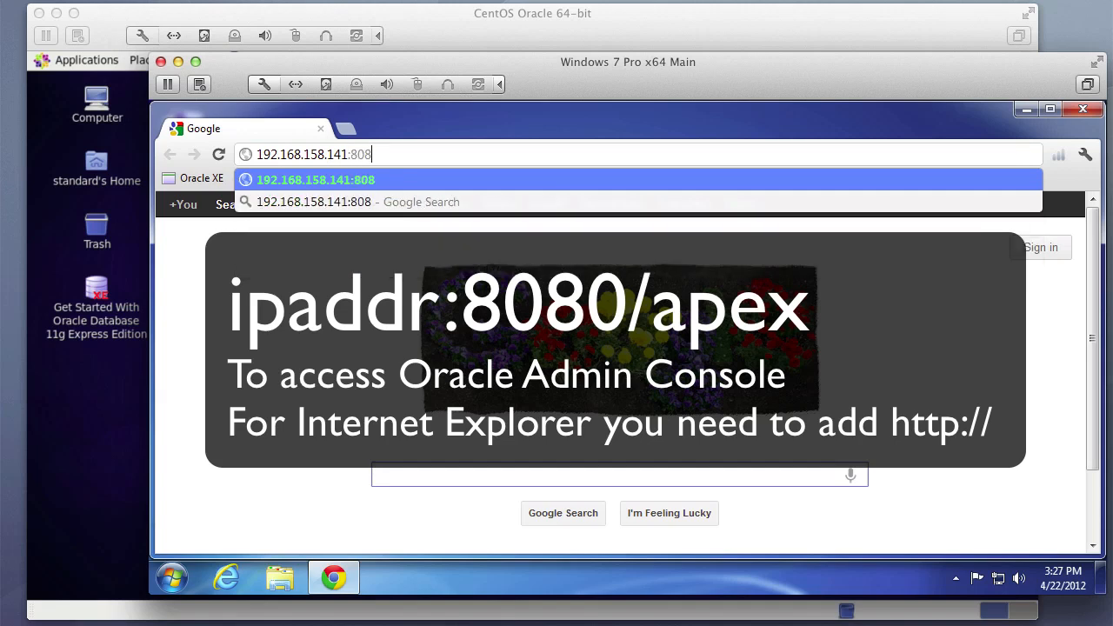
type("0/apex/f?p=4550:1:938291022432093")
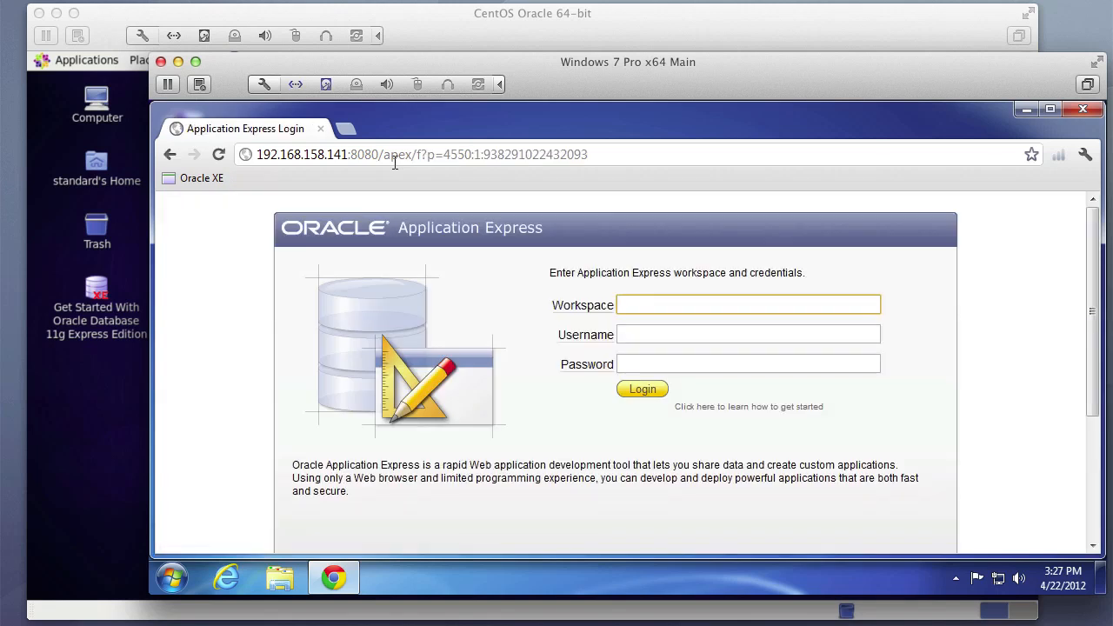
mouse_move(491, 313)
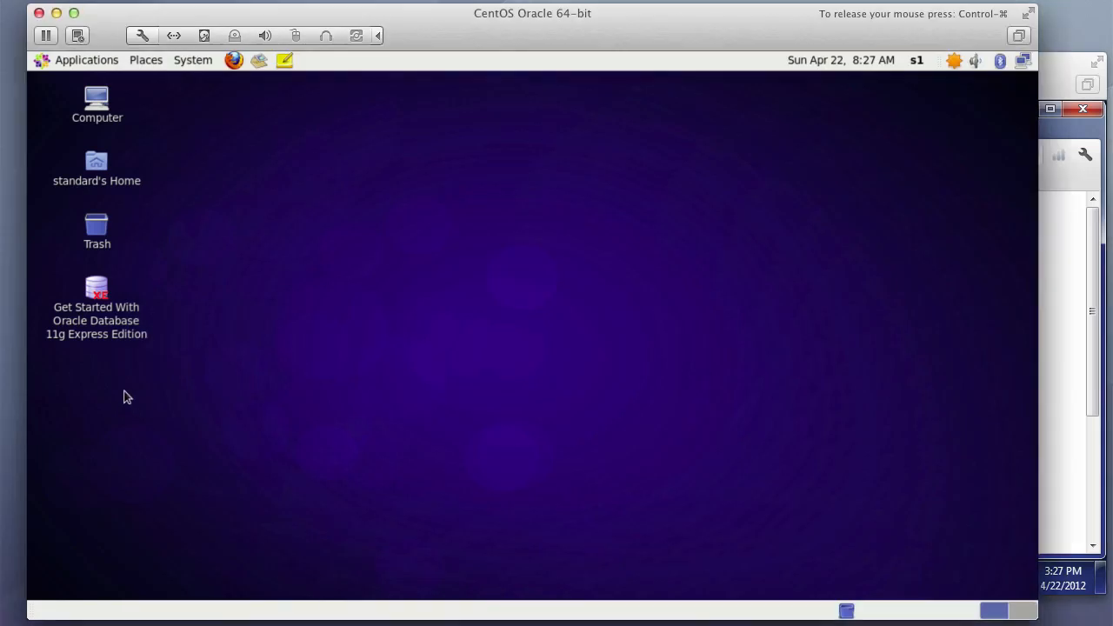
mouse_move(974, 201)
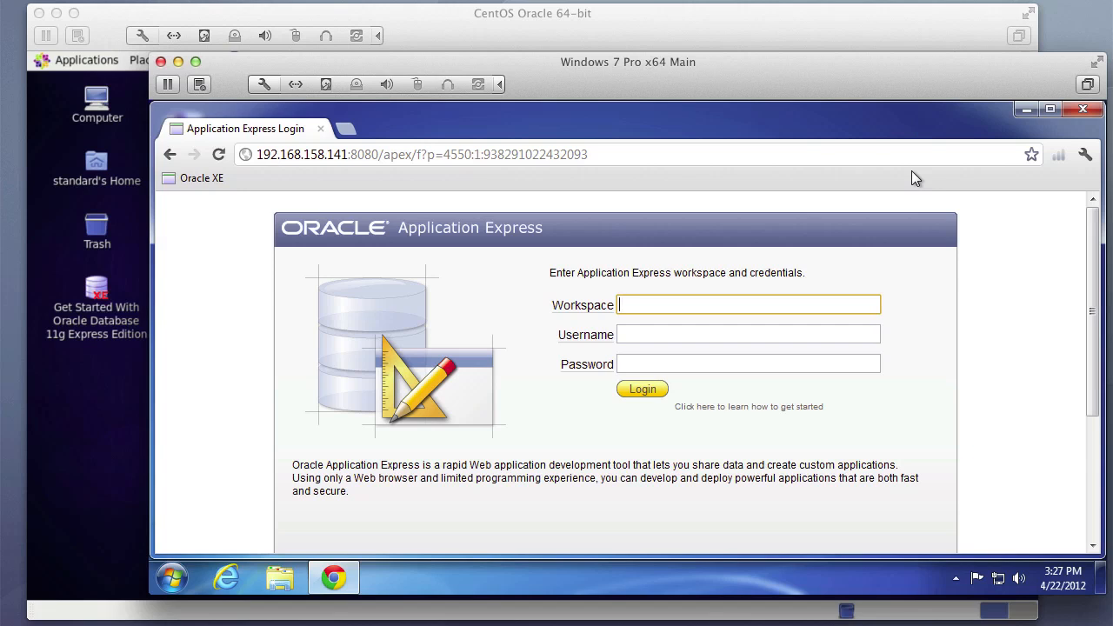
- Log in with workspace 308tube, username 308tube and its password
type("30")
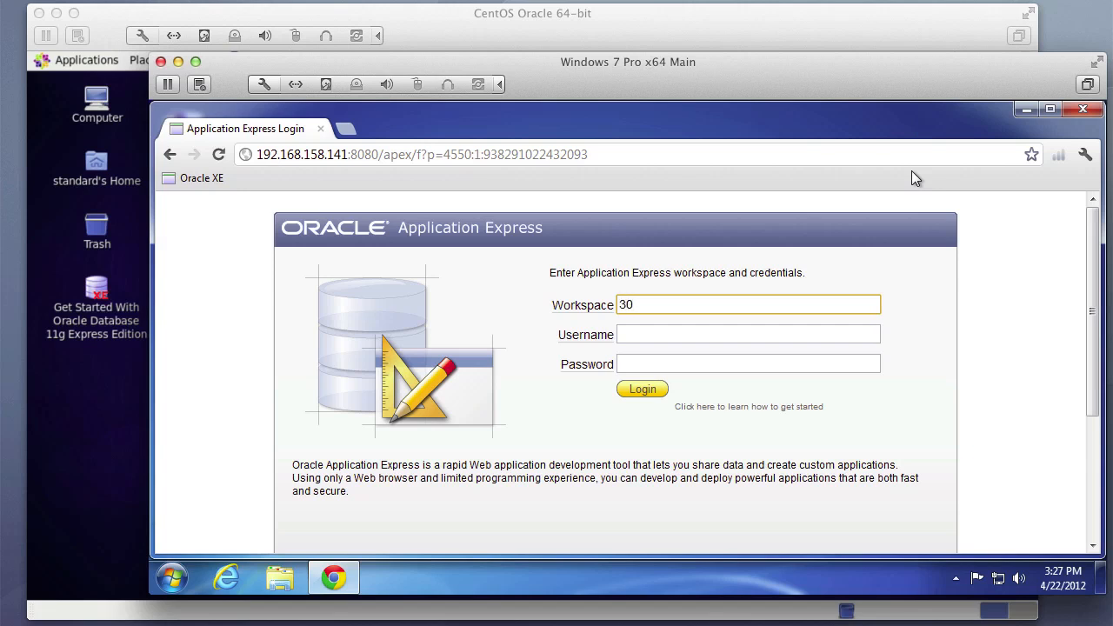
type("8tube")
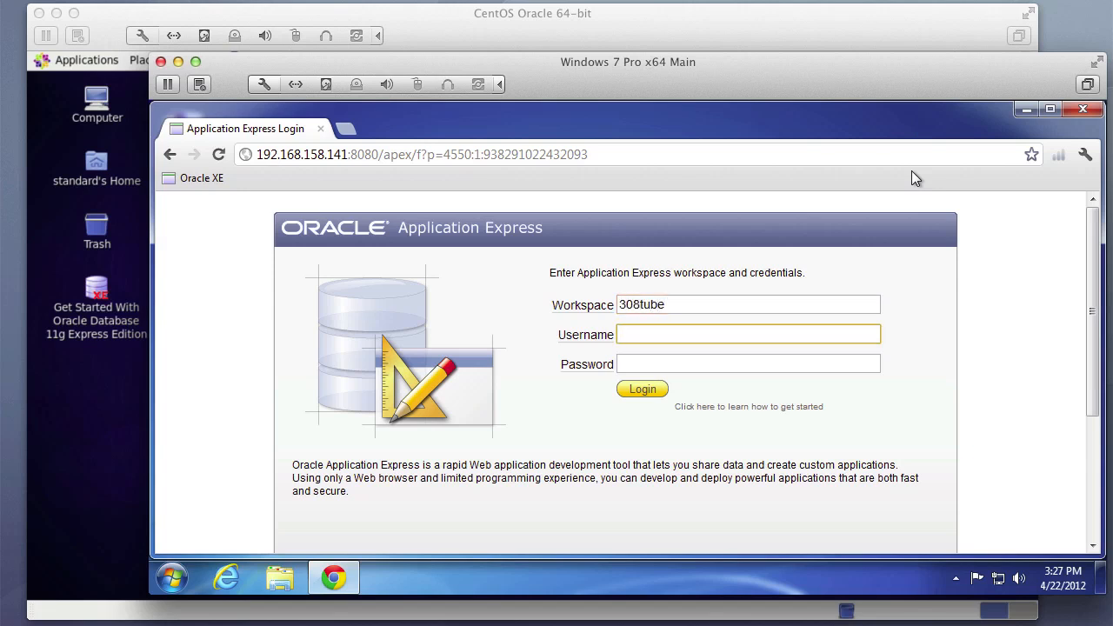
left_click(748, 334)
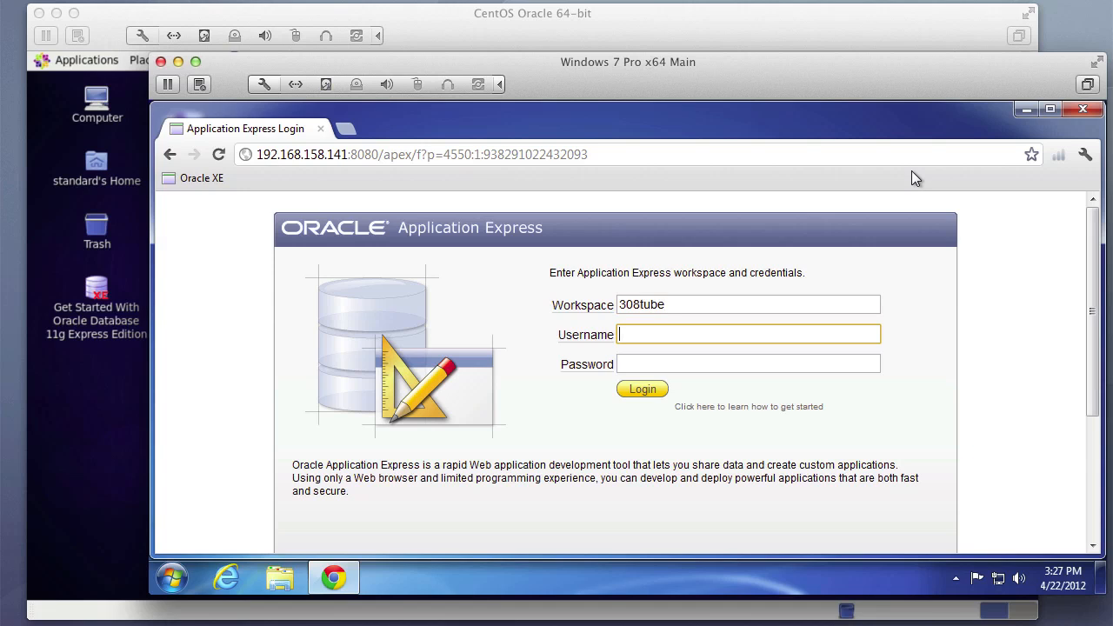
type("308tube")
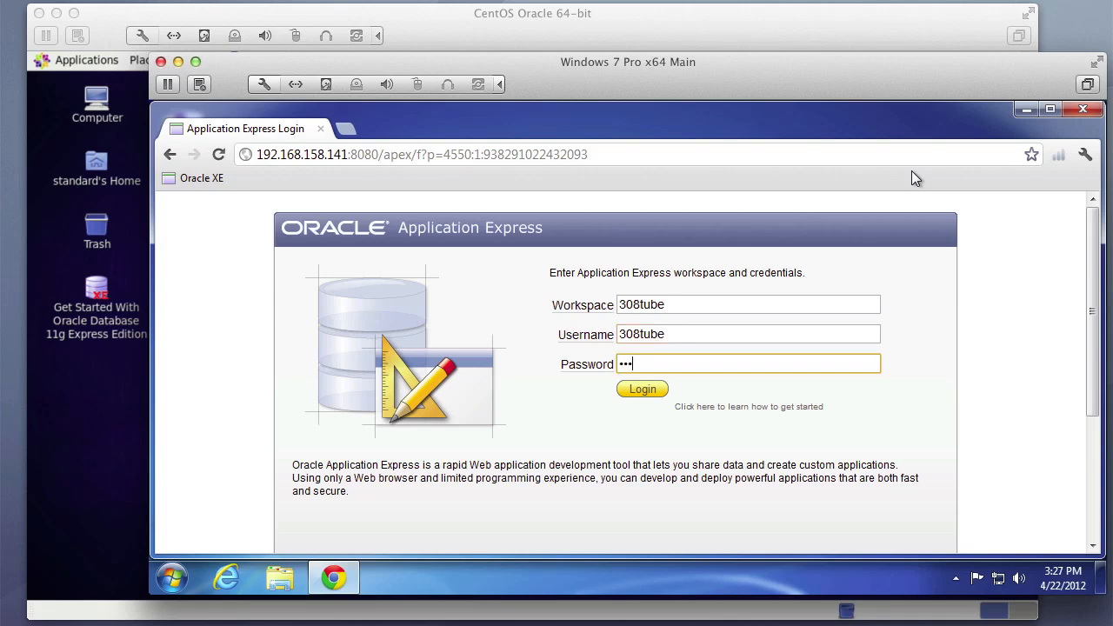
type("•")
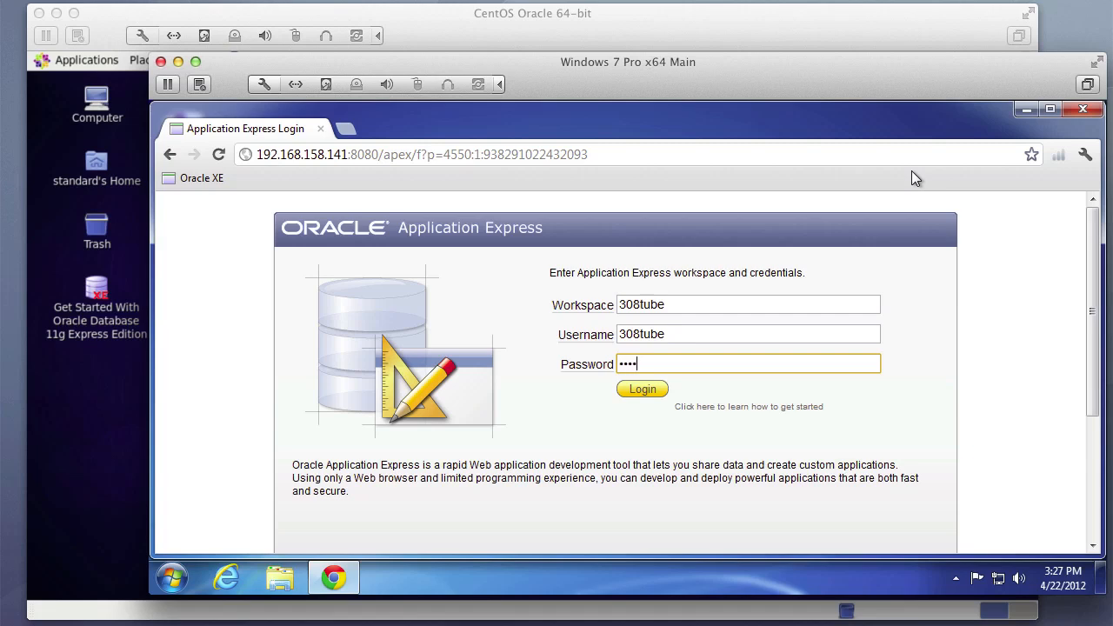
left_click(642, 389)
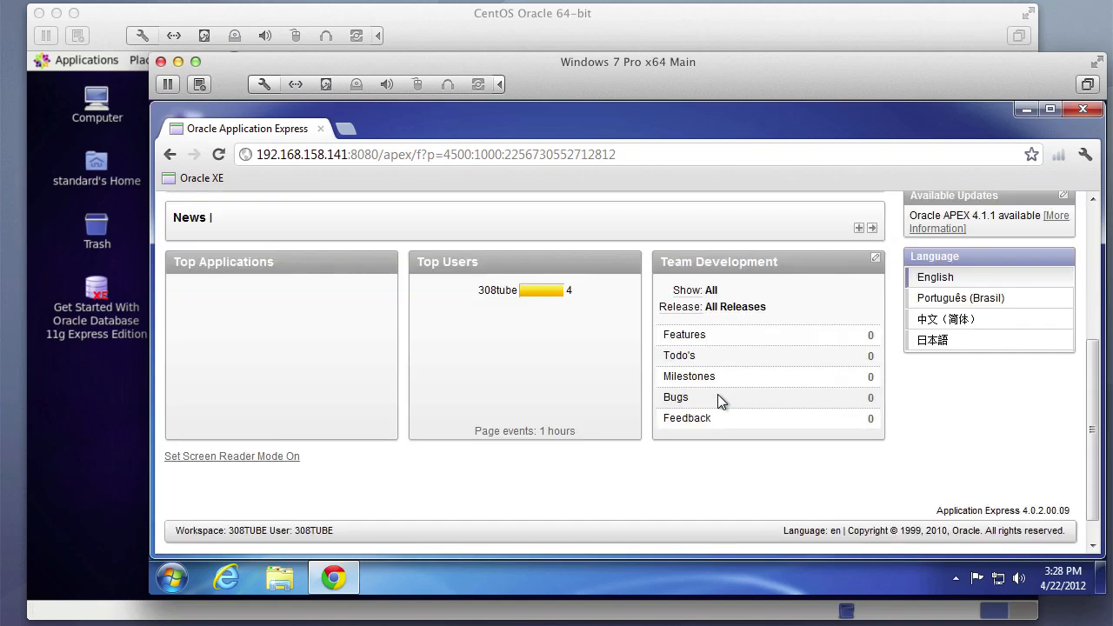
- Log out of the 308TUBE workspace and close Chrome
scroll("up", 3)
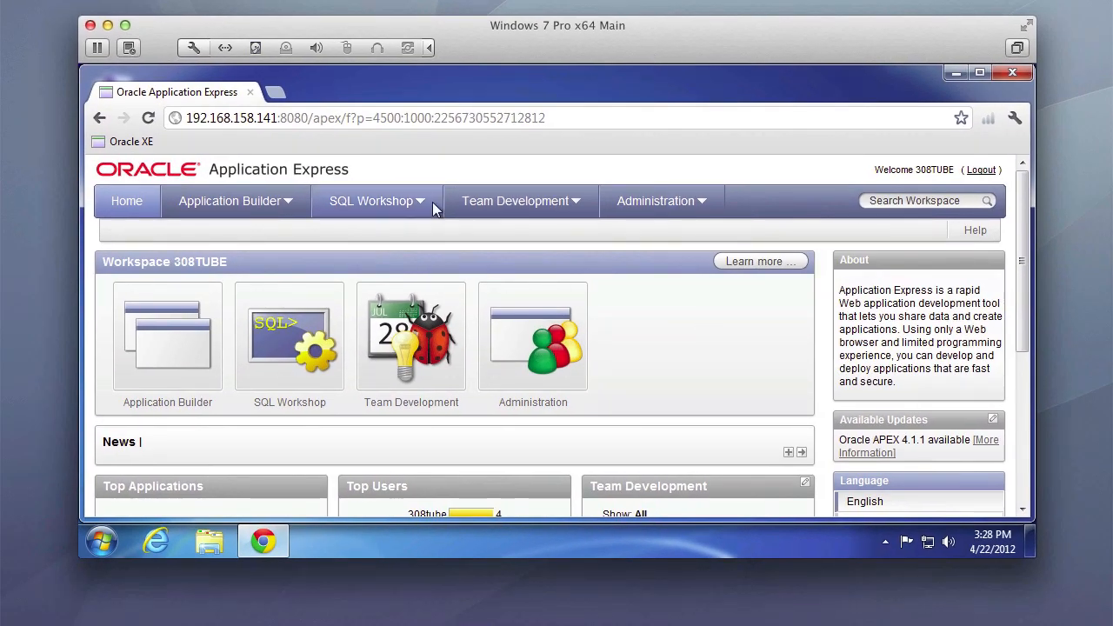
mouse_move(467, 303)
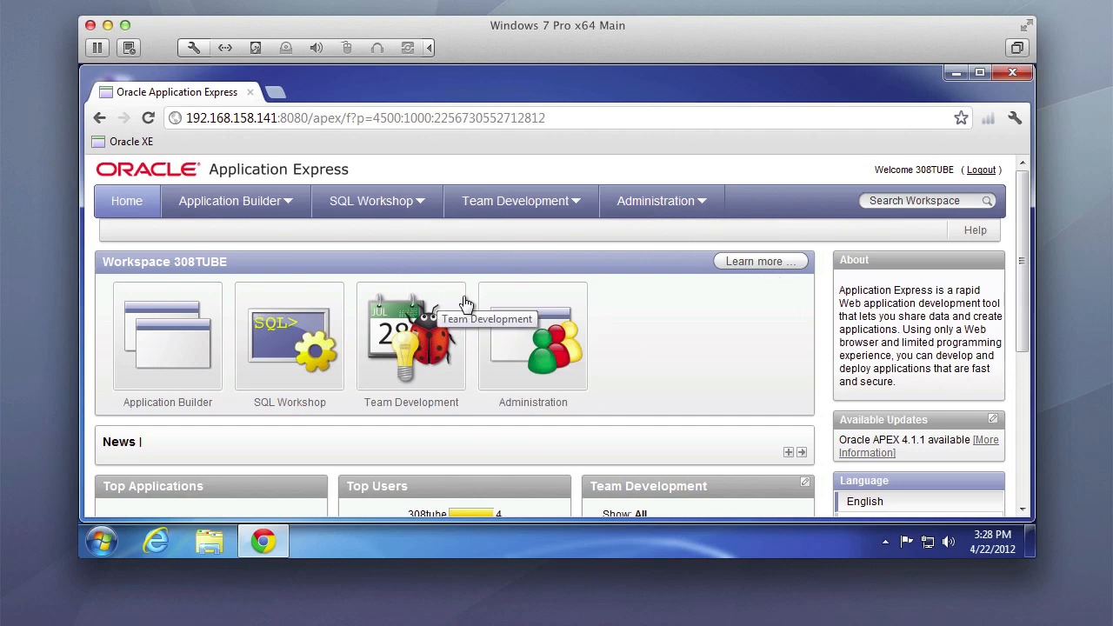
mouse_move(980, 184)
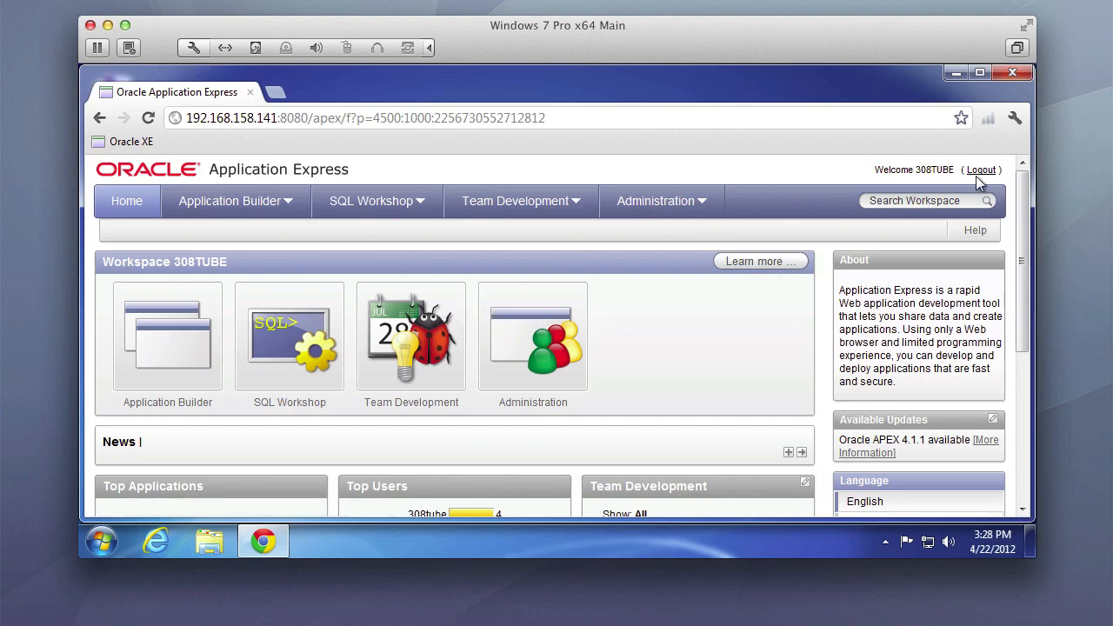
left_click(981, 170)
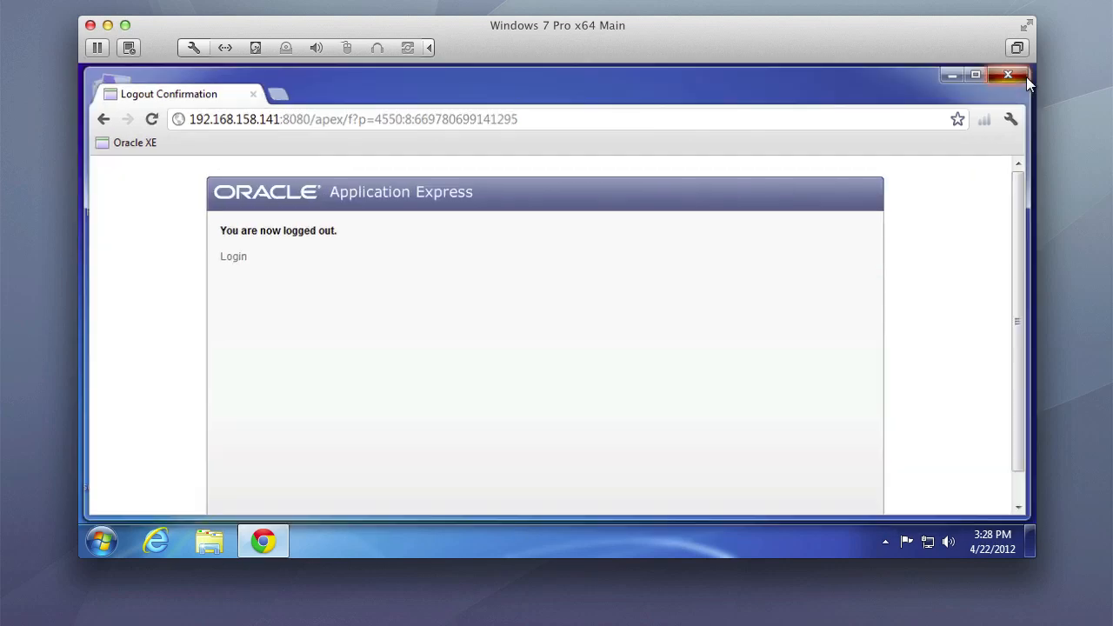
left_click(1008, 75)
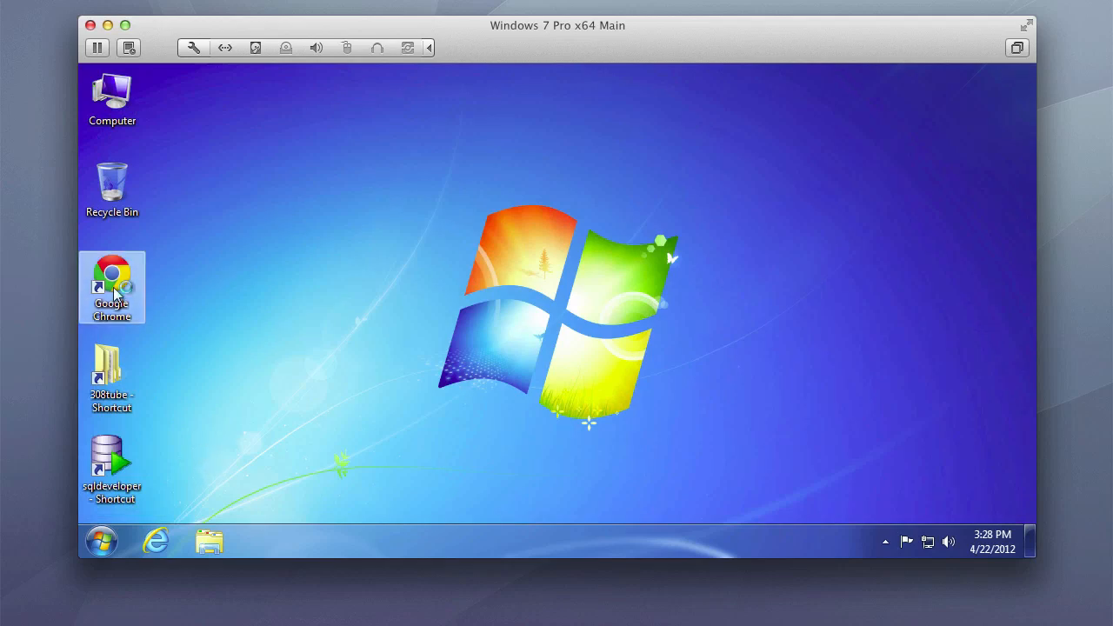
double_click(112, 287)
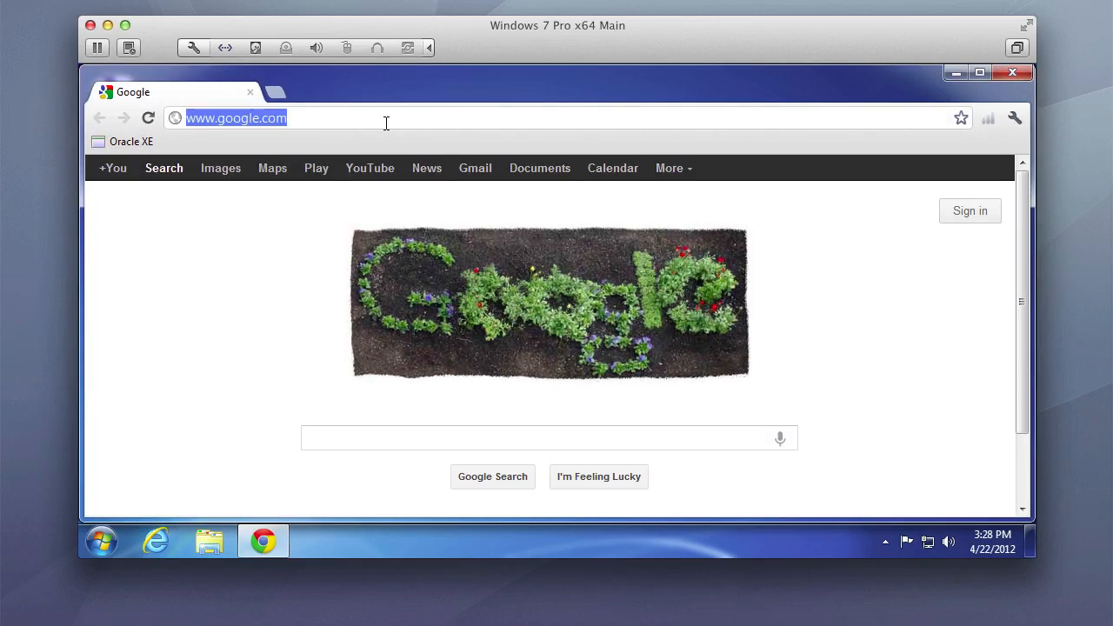
type("www.oracle.com")
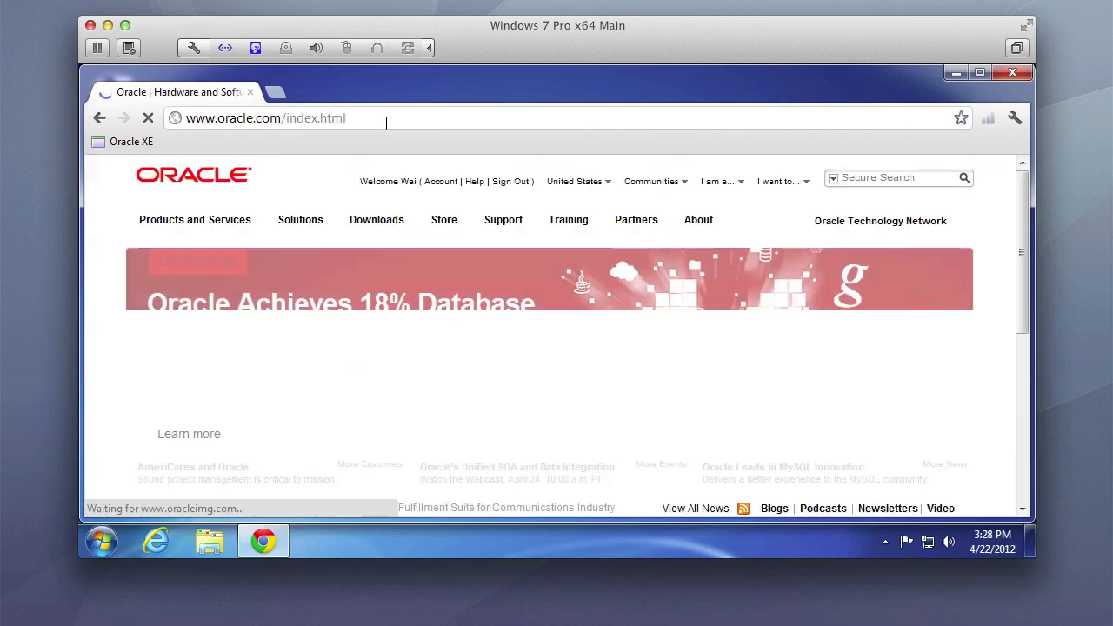
left_click(377, 219)
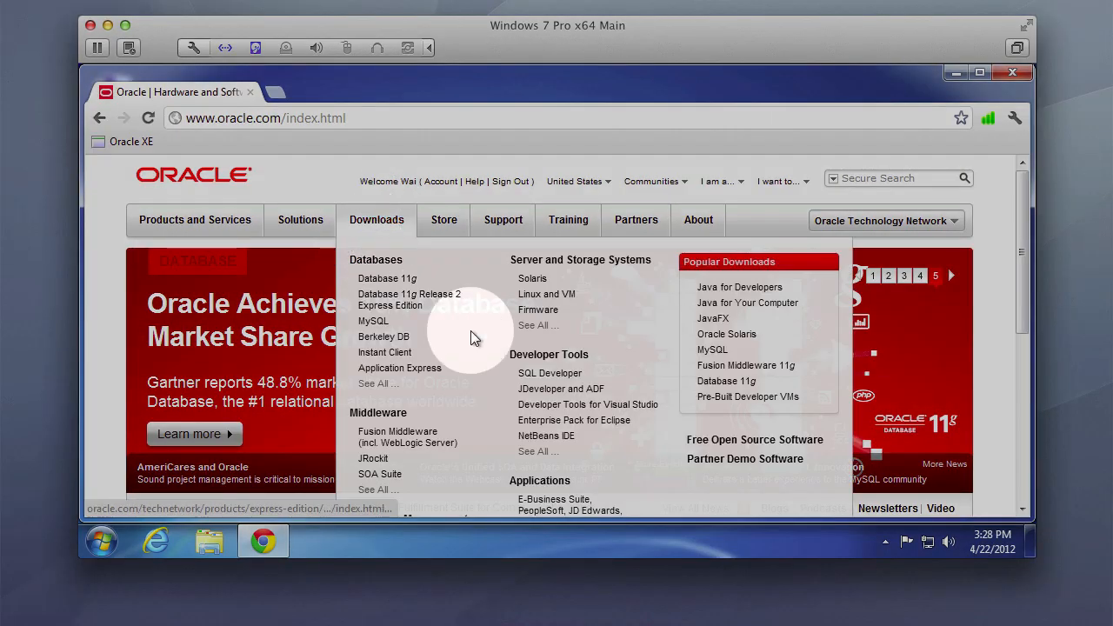
mouse_move(550, 374)
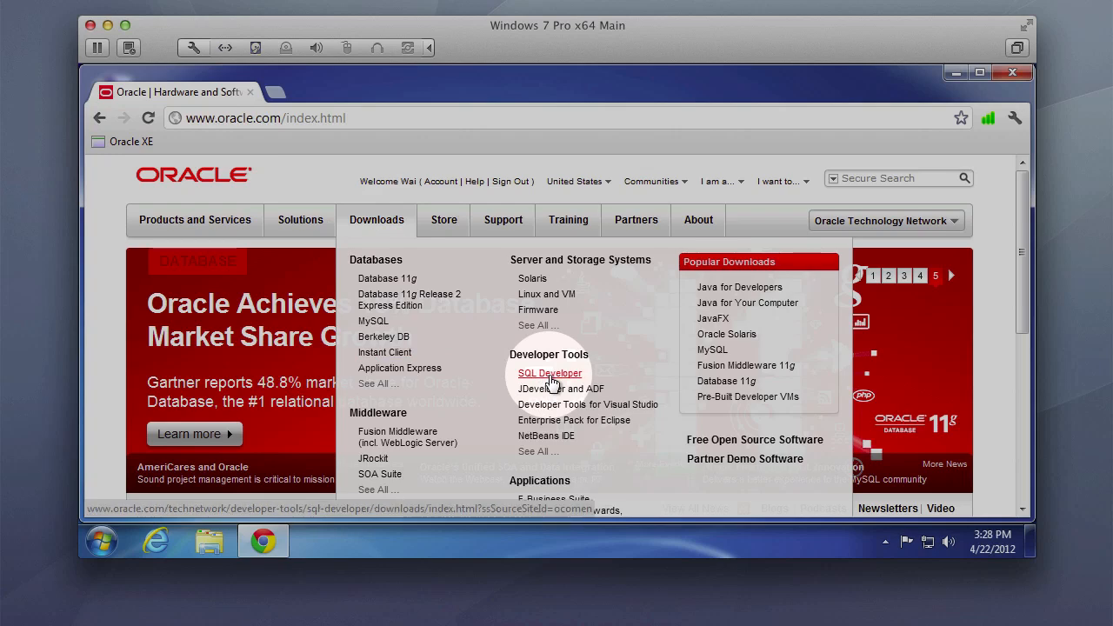
left_click(550, 373)
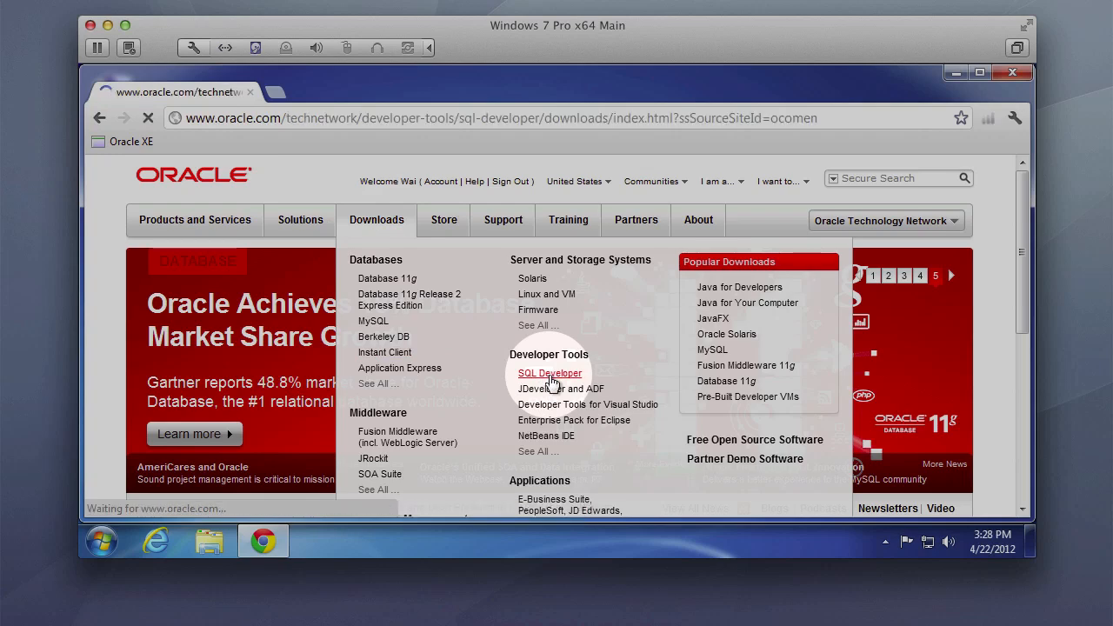
left_click(549, 373)
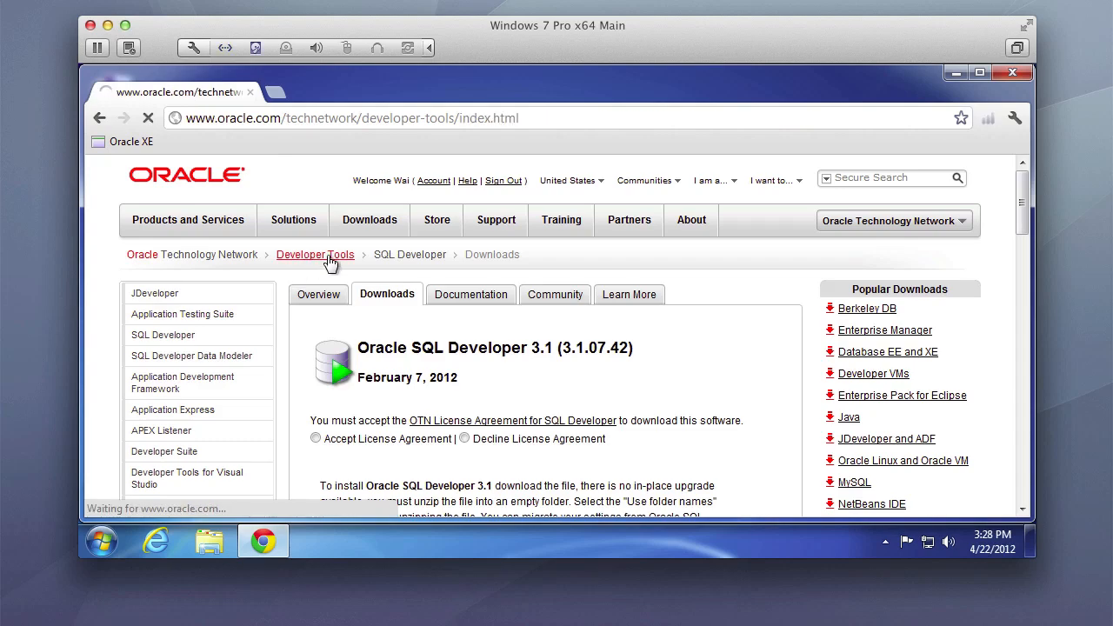
left_click(315, 254)
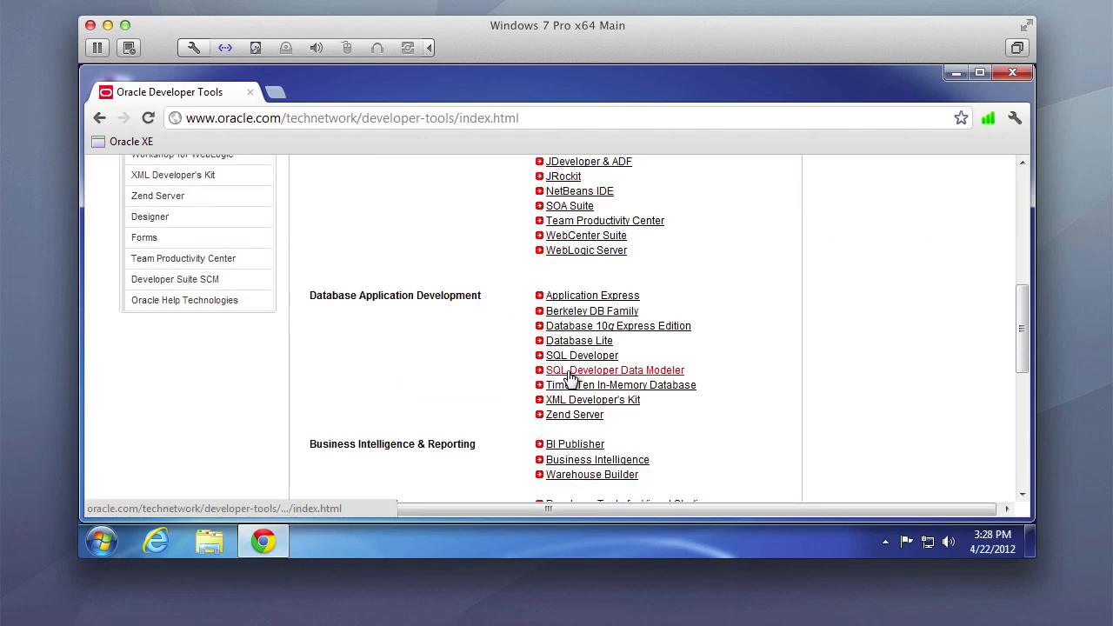
scroll("up", 3)
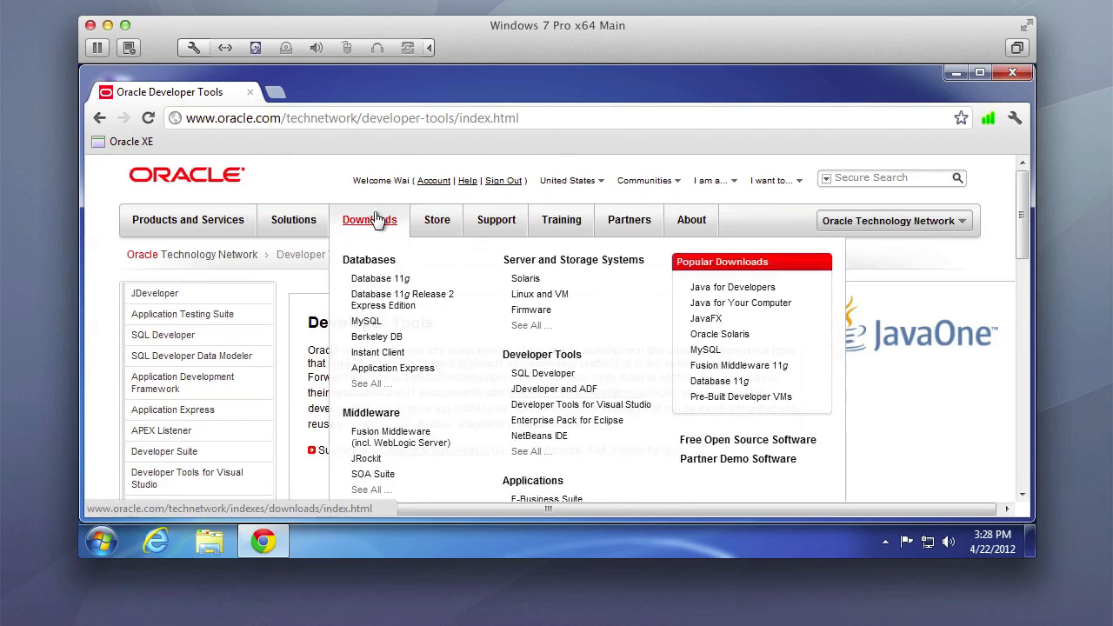
mouse_move(542, 373)
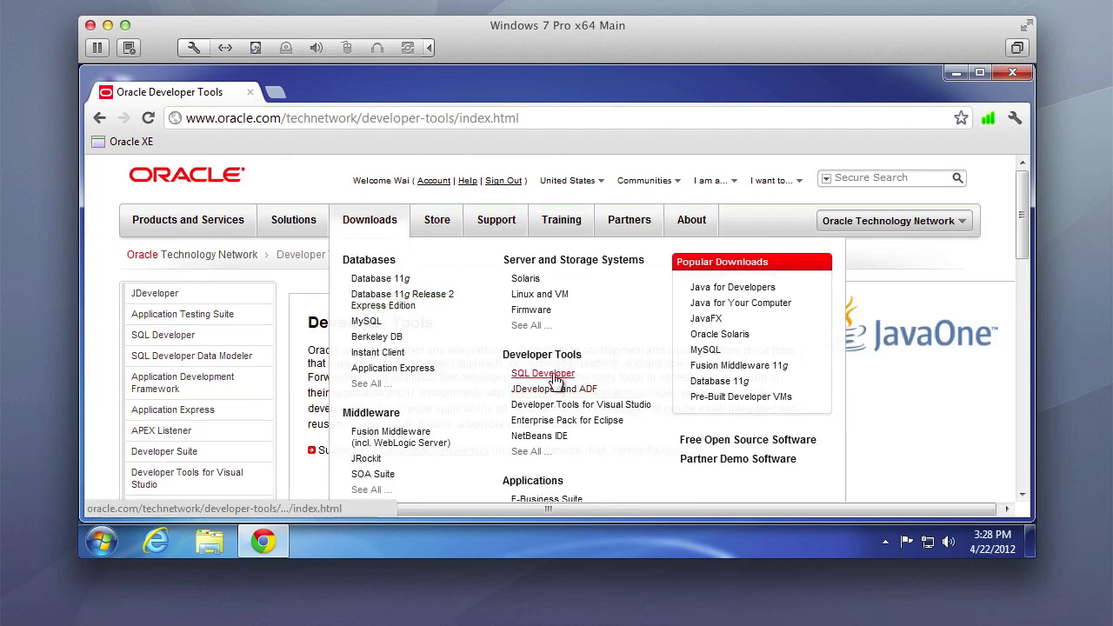
left_click(542, 374)
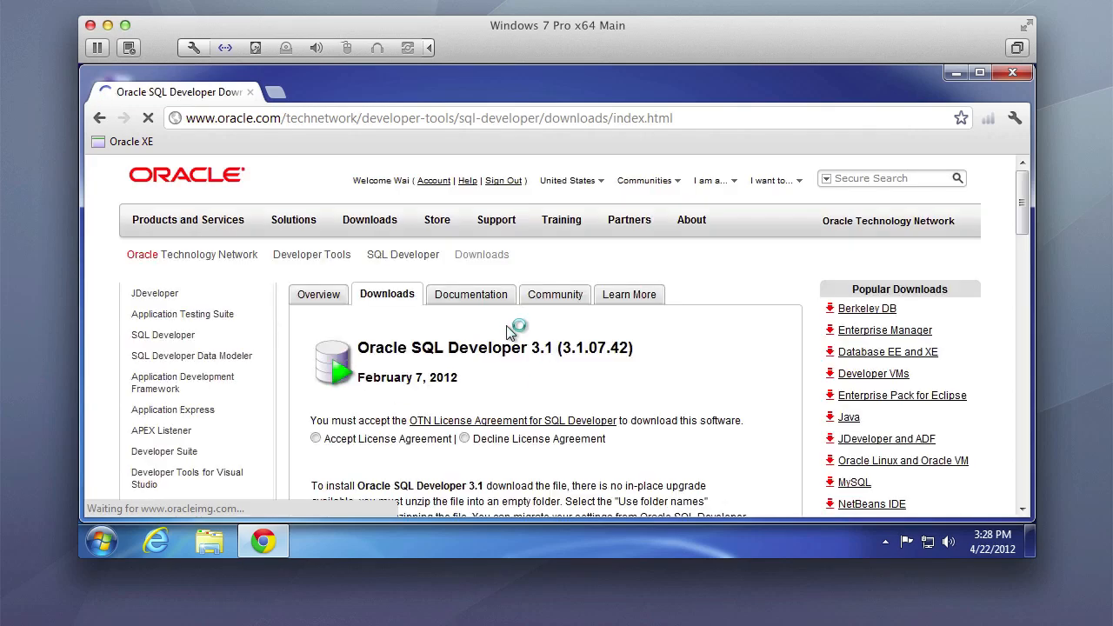
- Scroll the downloads page to the 205 MB 32-bit Windows zip bundling JDK 1.6.0_11
scroll("down", 3)
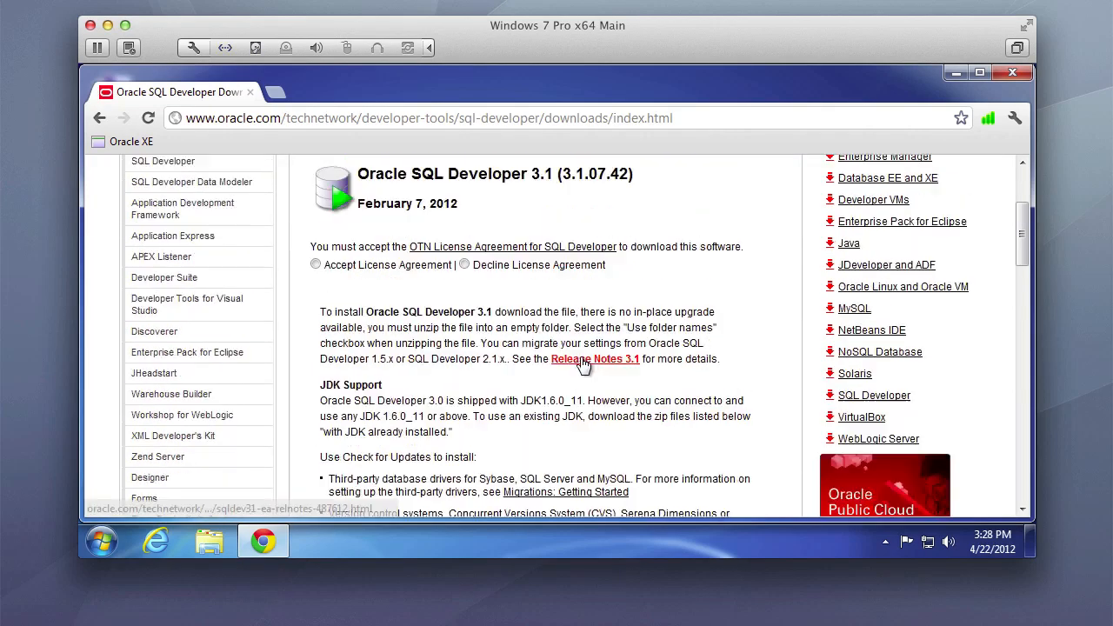
left_click(316, 263)
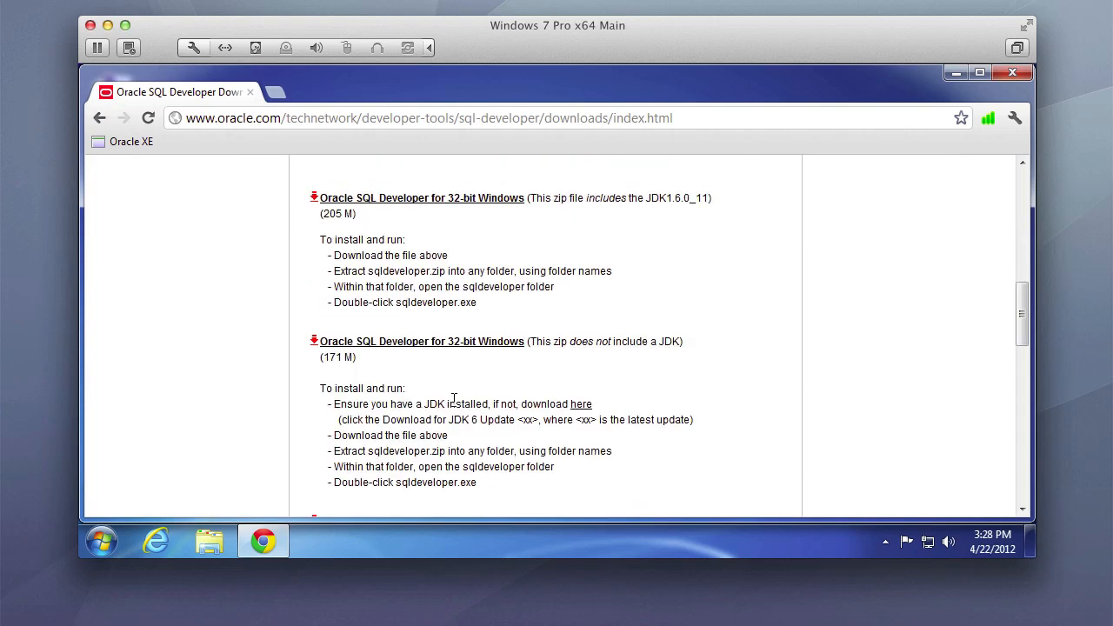
scroll("up", 3)
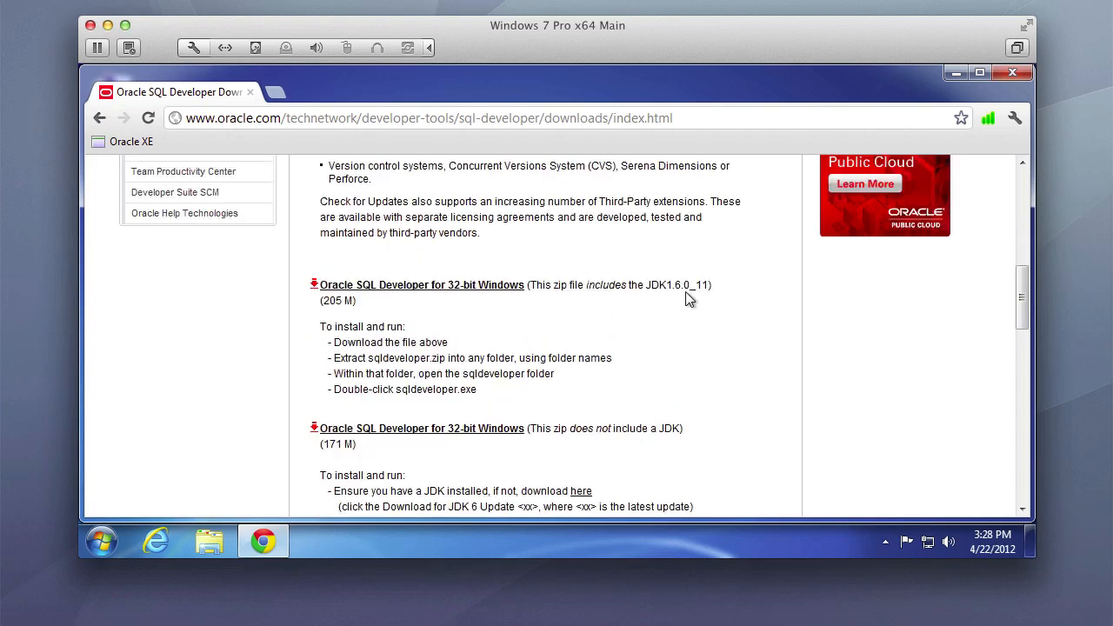
mouse_move(480, 296)
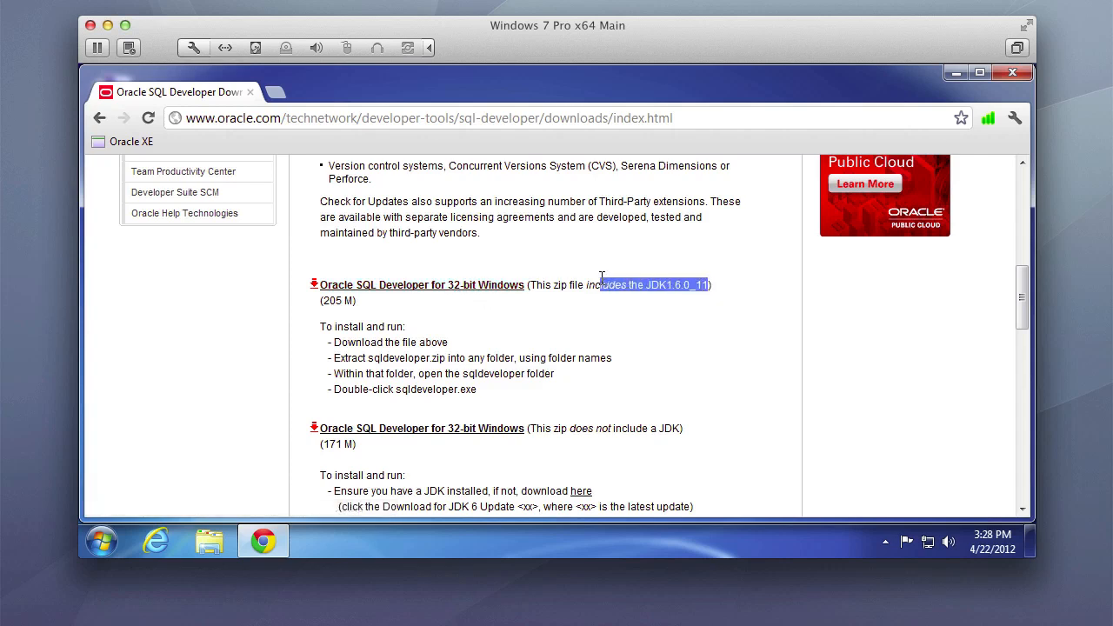
scroll("down", 3)
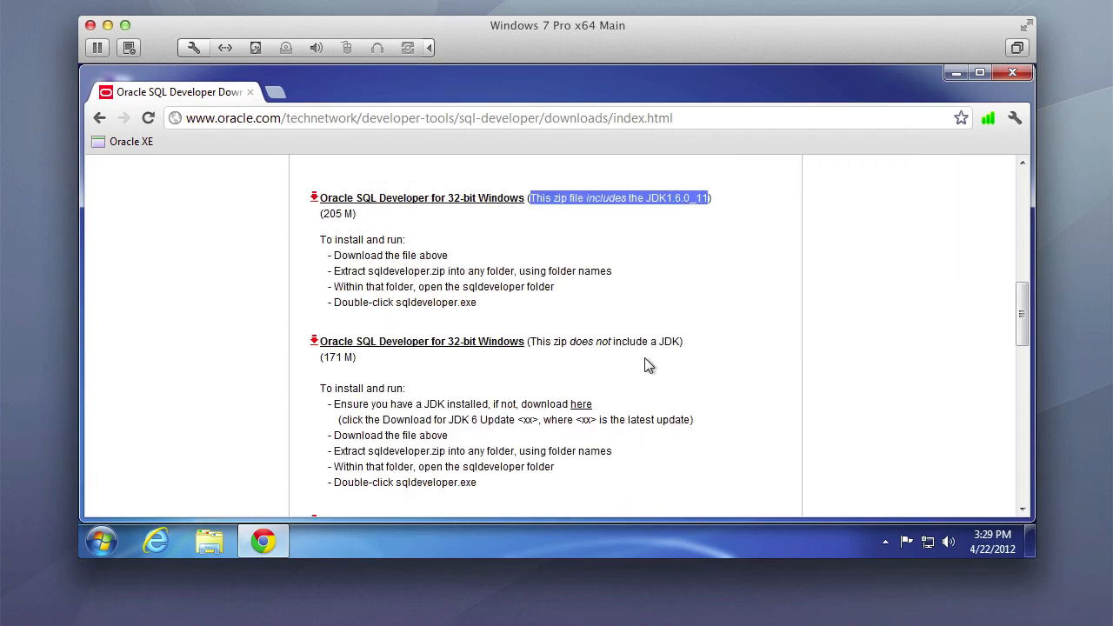
scroll("down", 3)
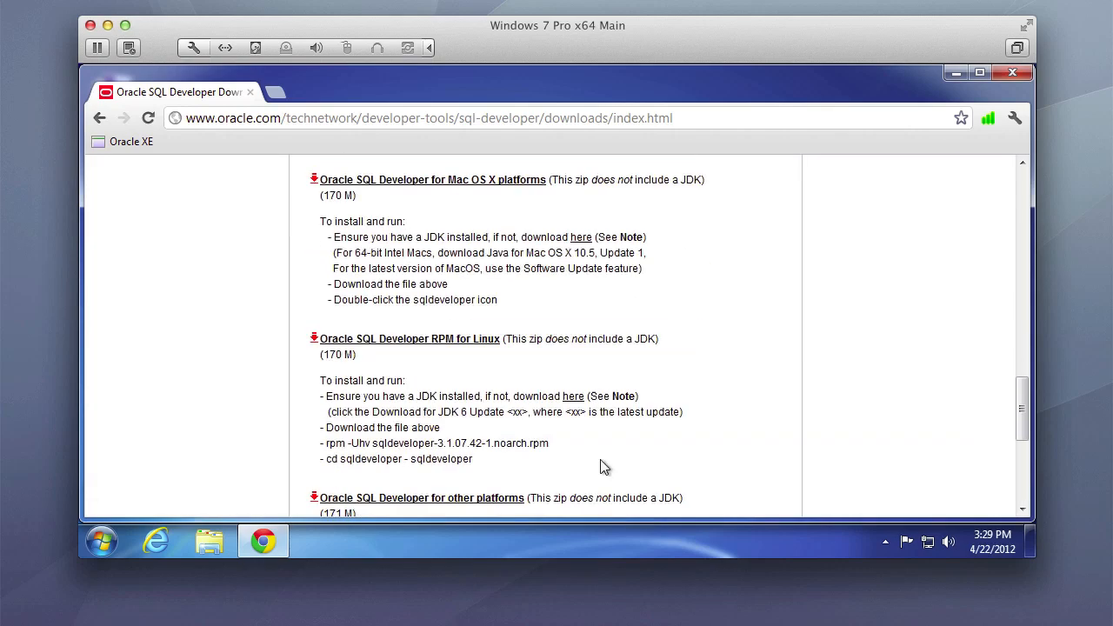
scroll("up", 3)
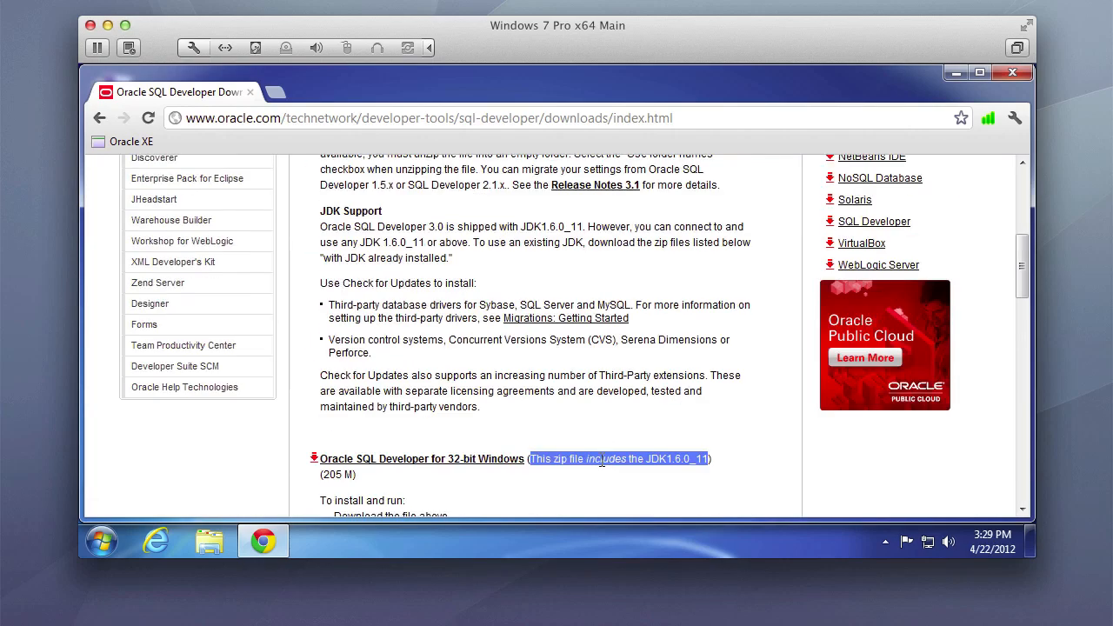
scroll("down", 3)
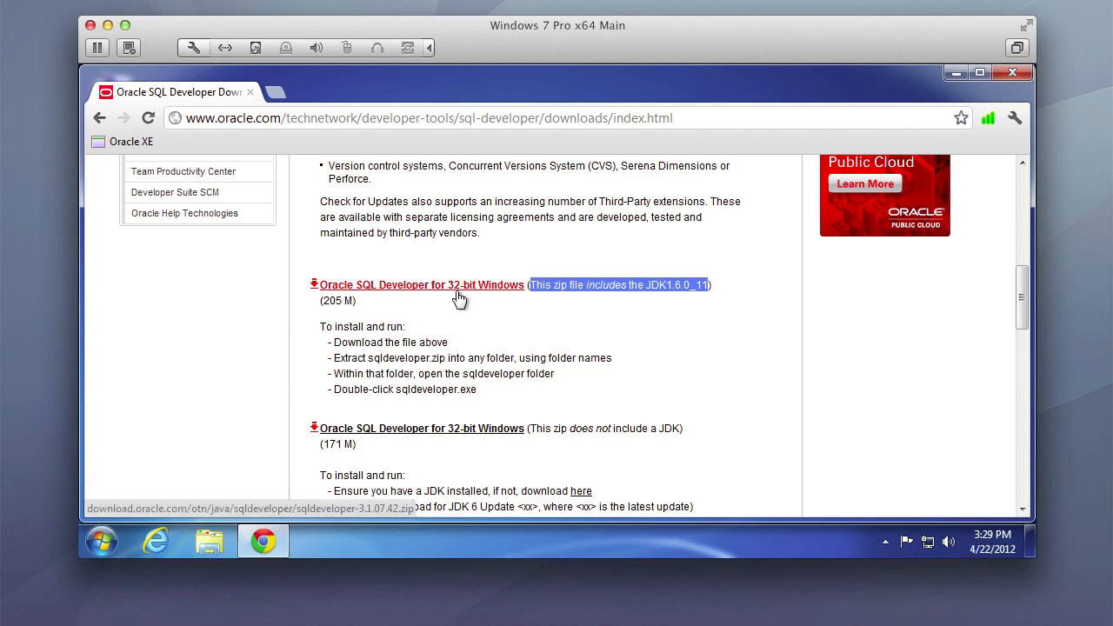
mouse_move(253, 329)
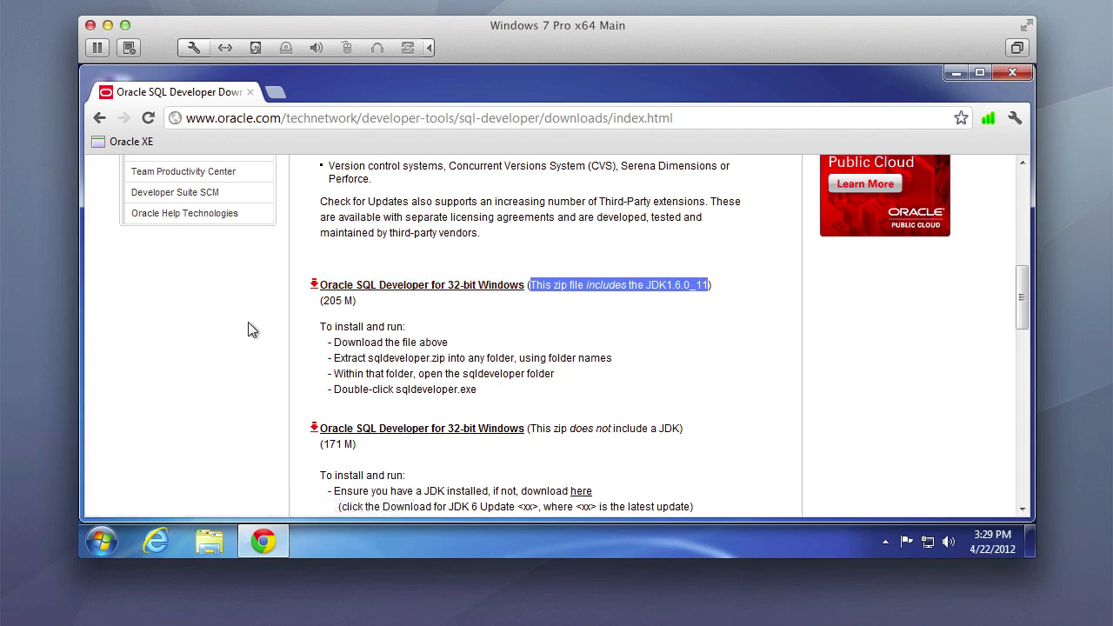
mouse_move(413, 288)
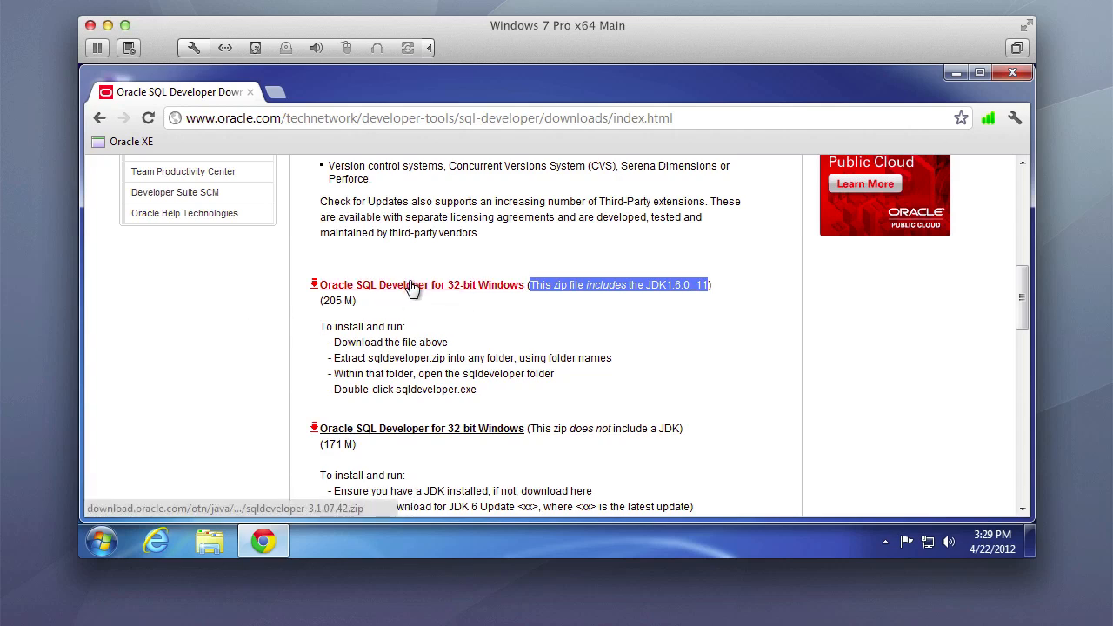
- Request the 32-bit Windows download with JDK, then close Chrome at the sign-in page
left_click(421, 285)
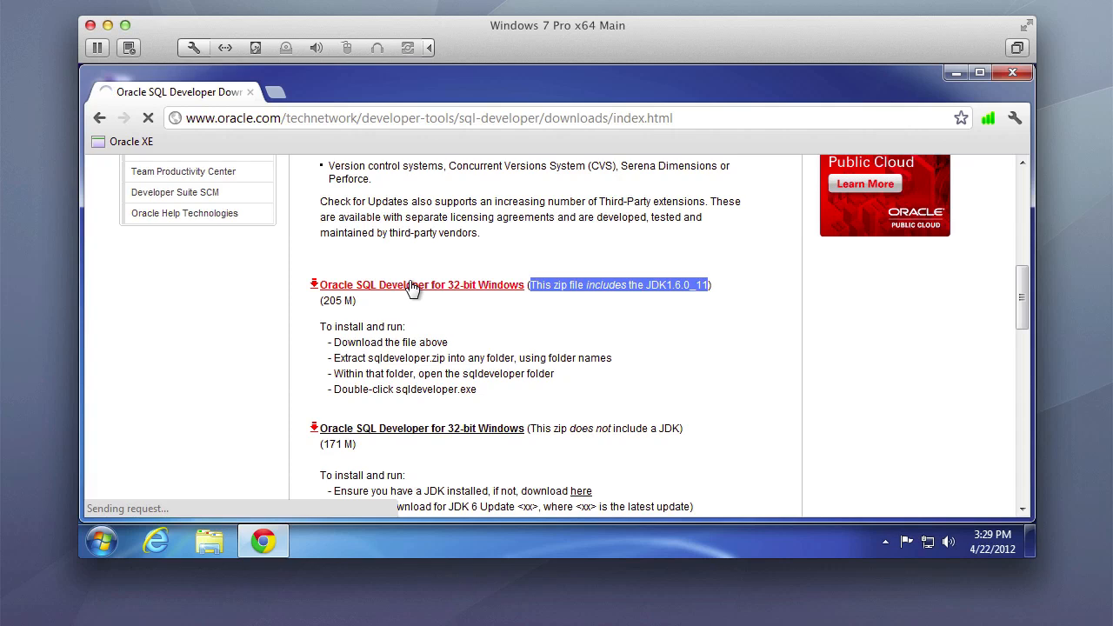
left_click(421, 285)
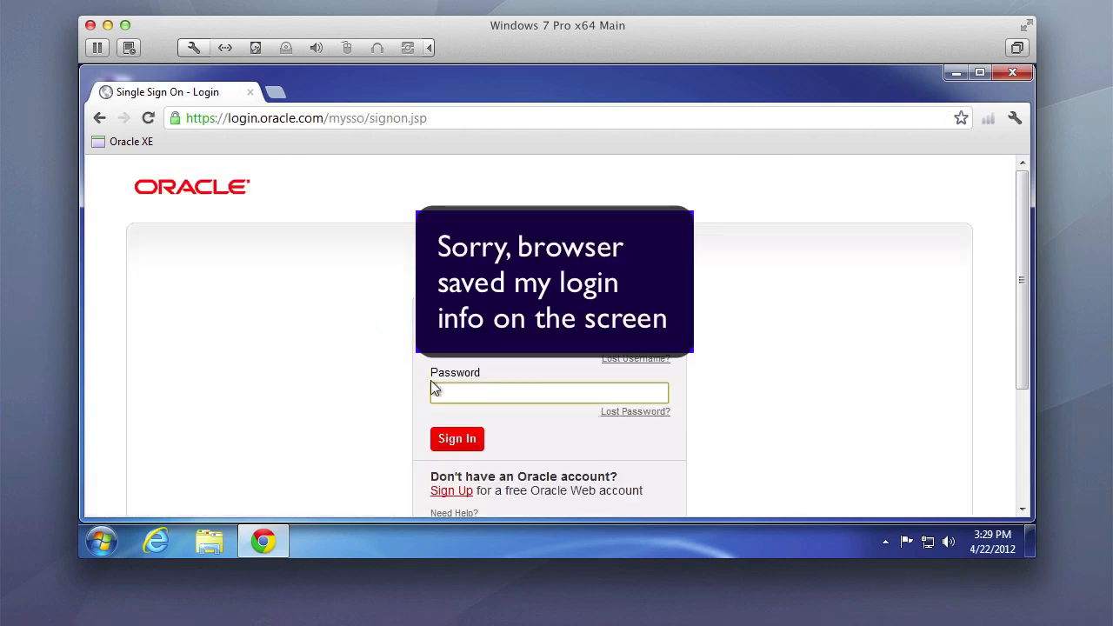
mouse_move(1013, 74)
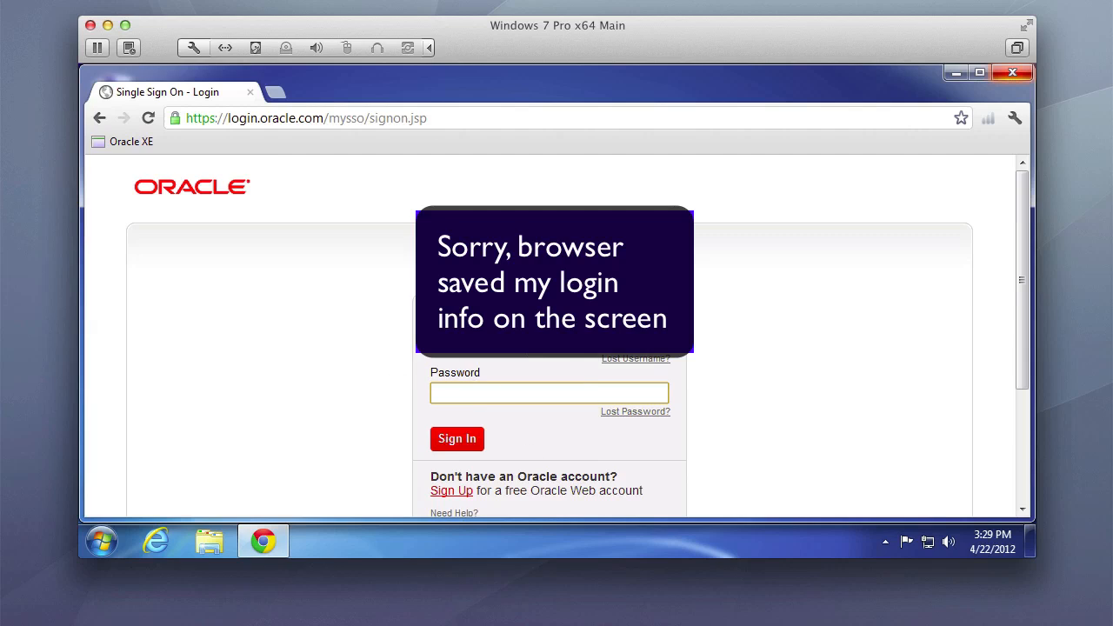
scroll("down", 3)
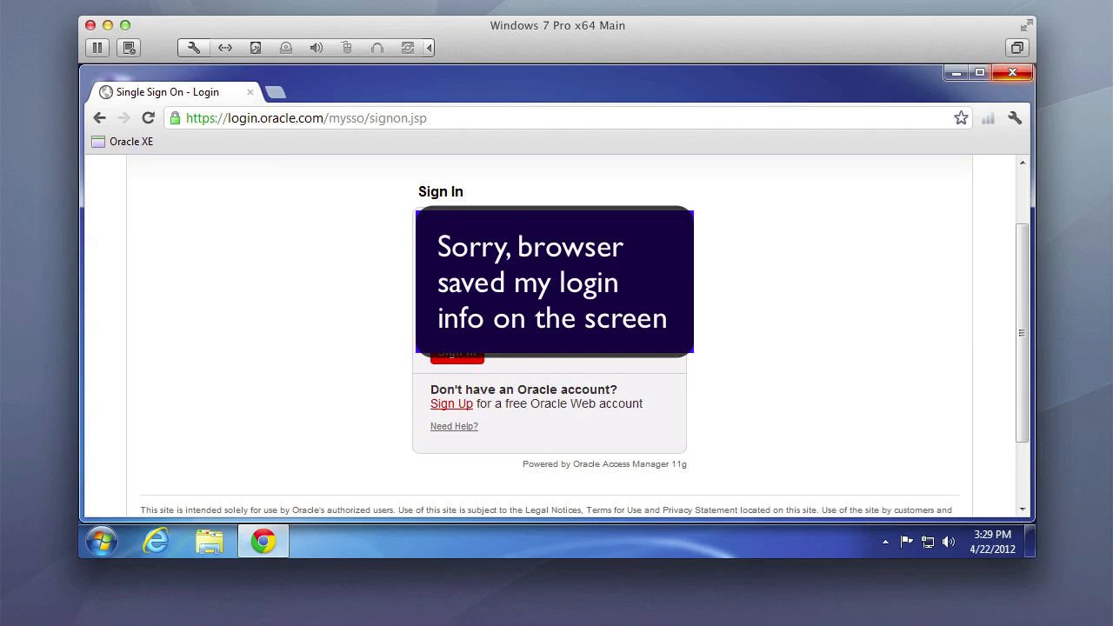
mouse_move(1013, 73)
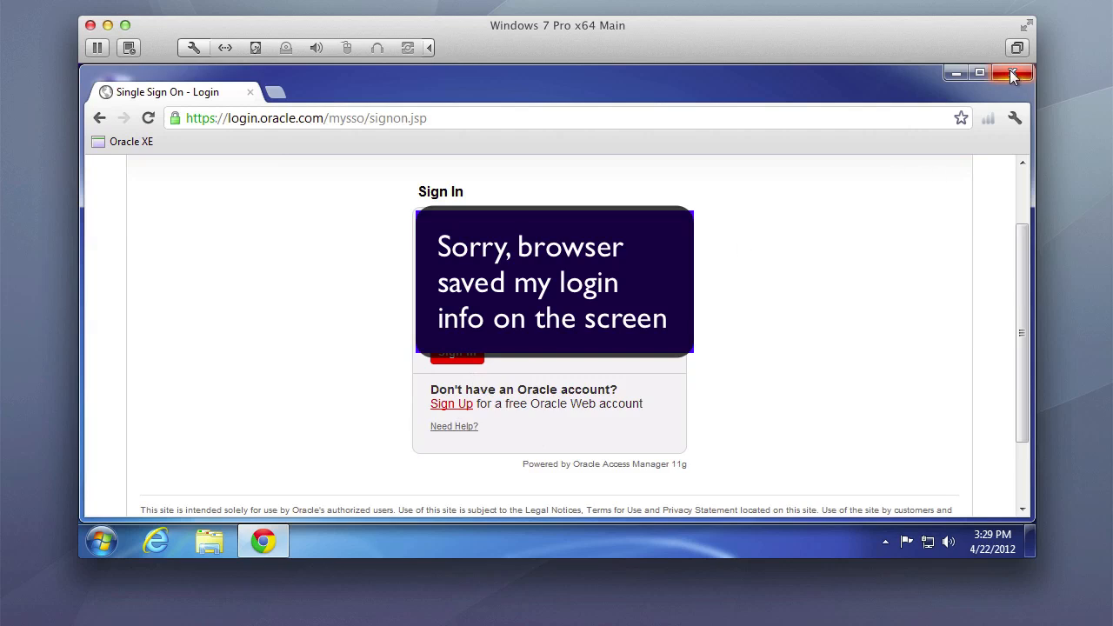
left_click(1012, 73)
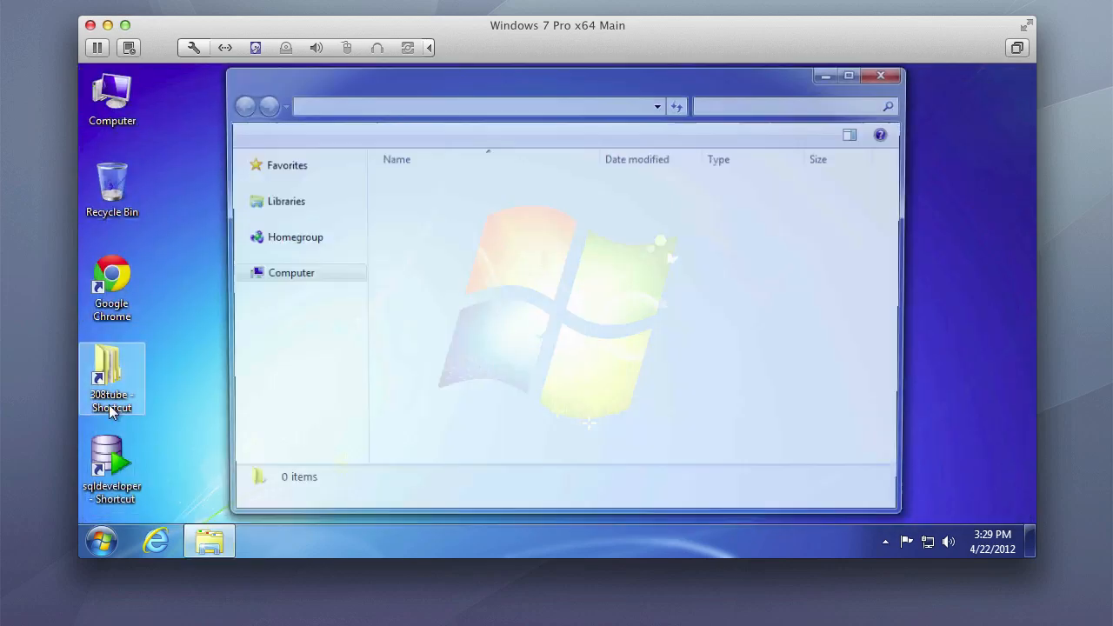
- Browse Downloads and look inside the sqldeveloper-3.1.07.42 zip archive
double_click(111, 378)
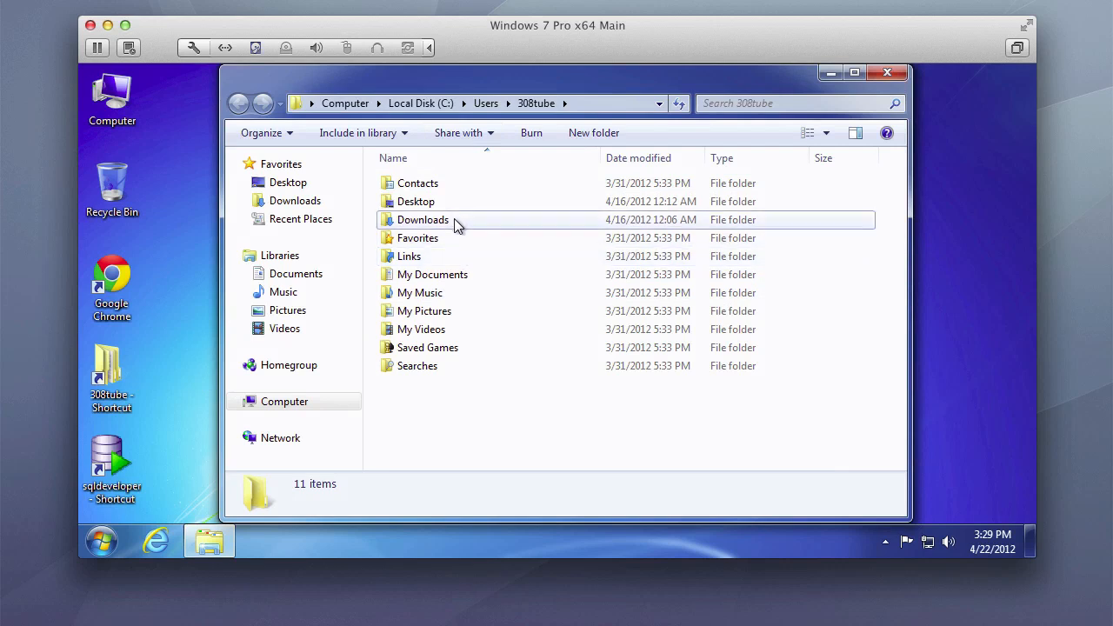
double_click(423, 219)
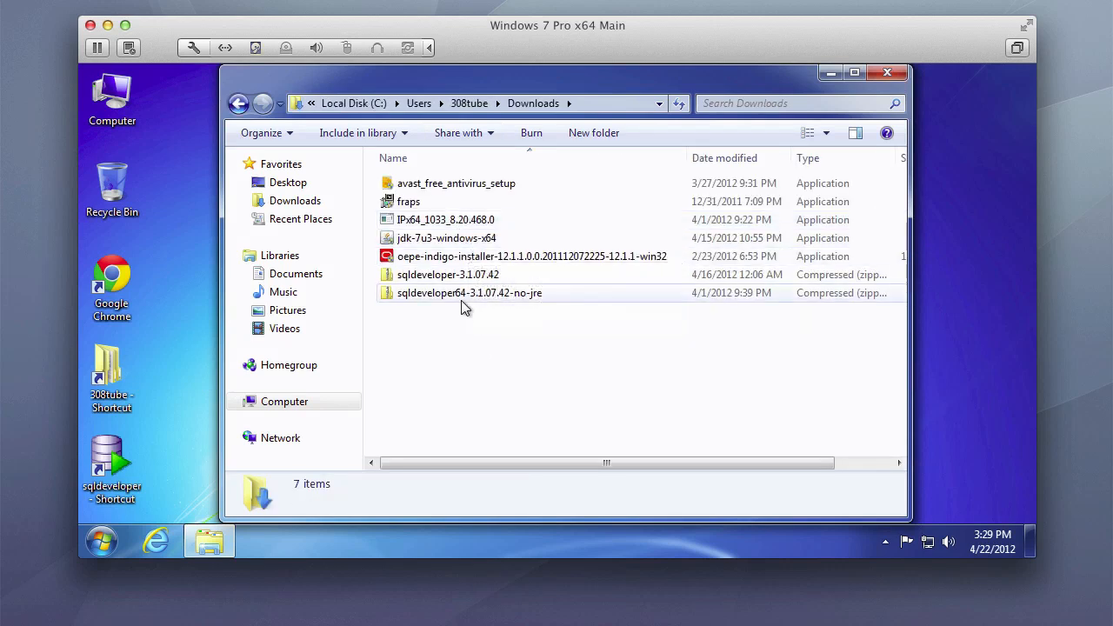
left_click(448, 274)
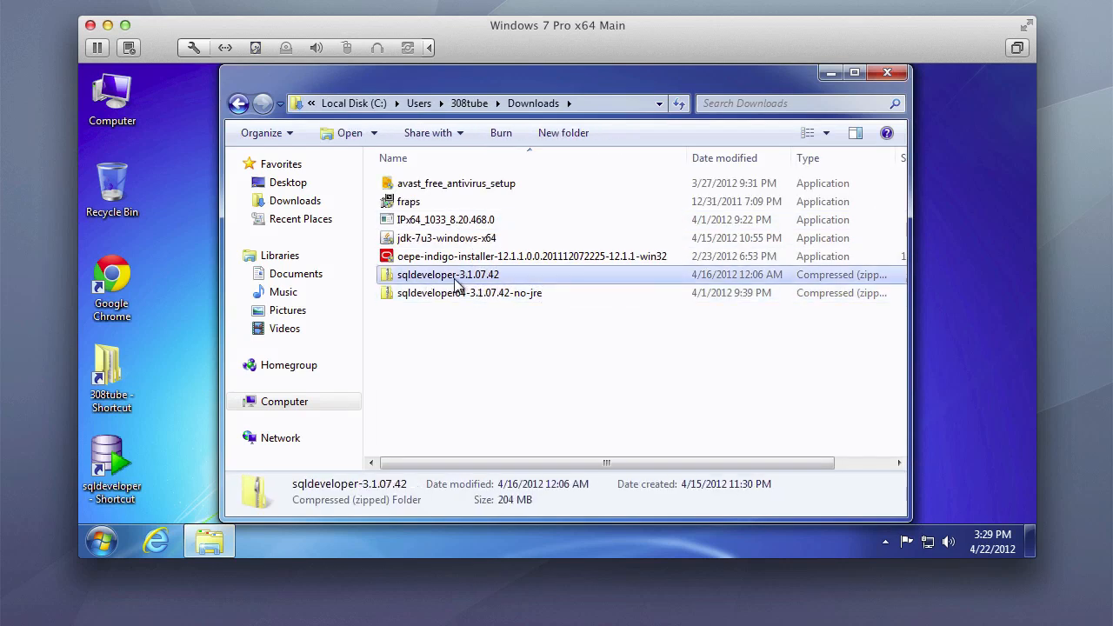
left_click(469, 292)
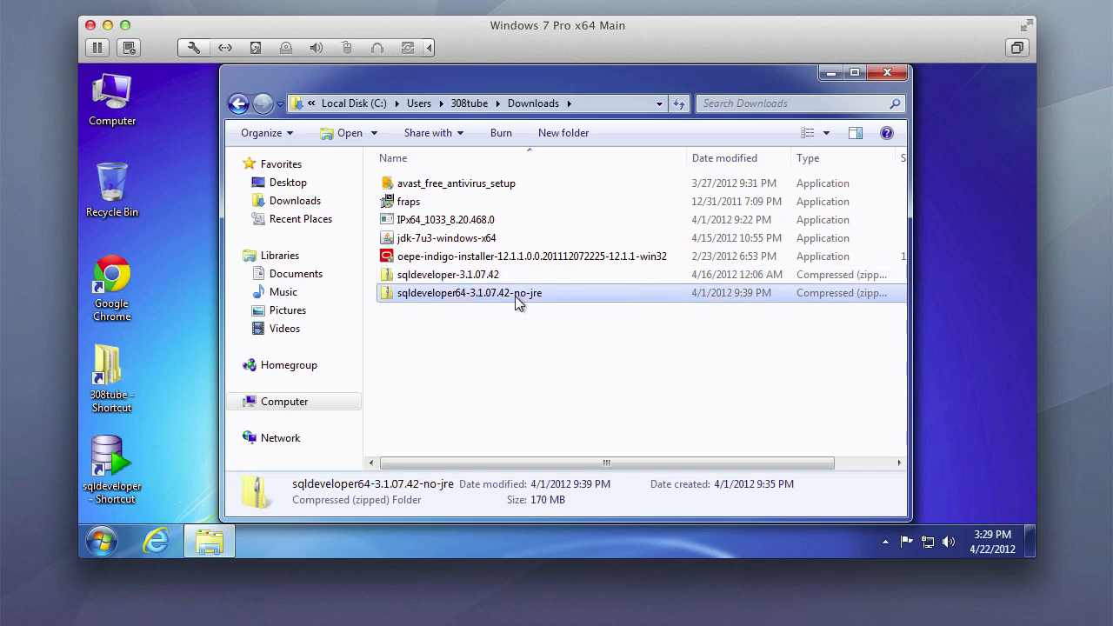
mouse_move(530, 300)
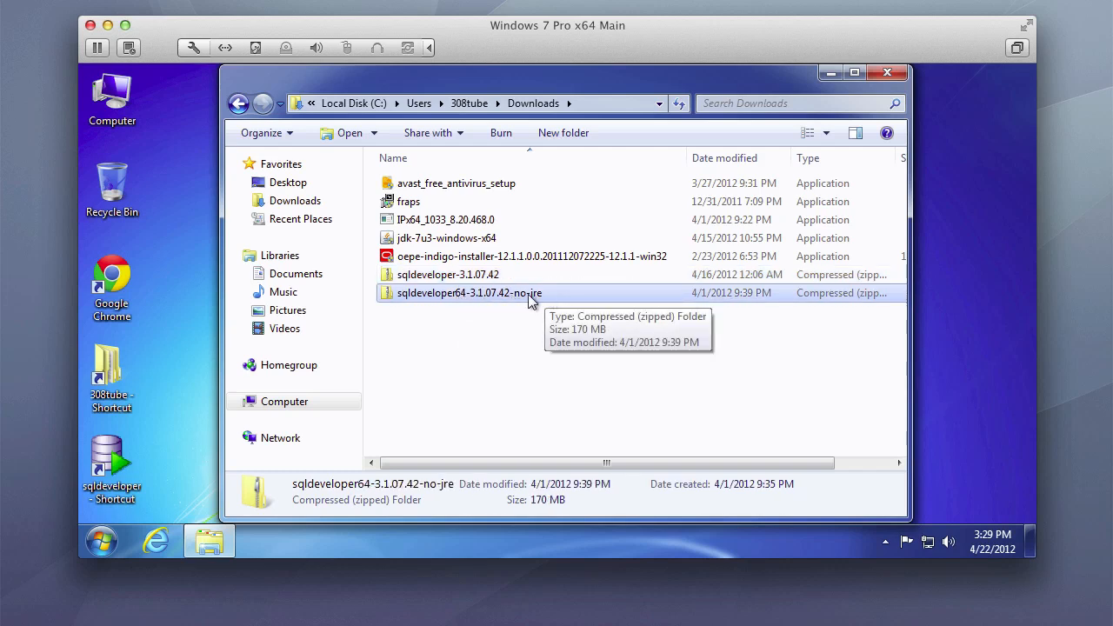
left_click(448, 274)
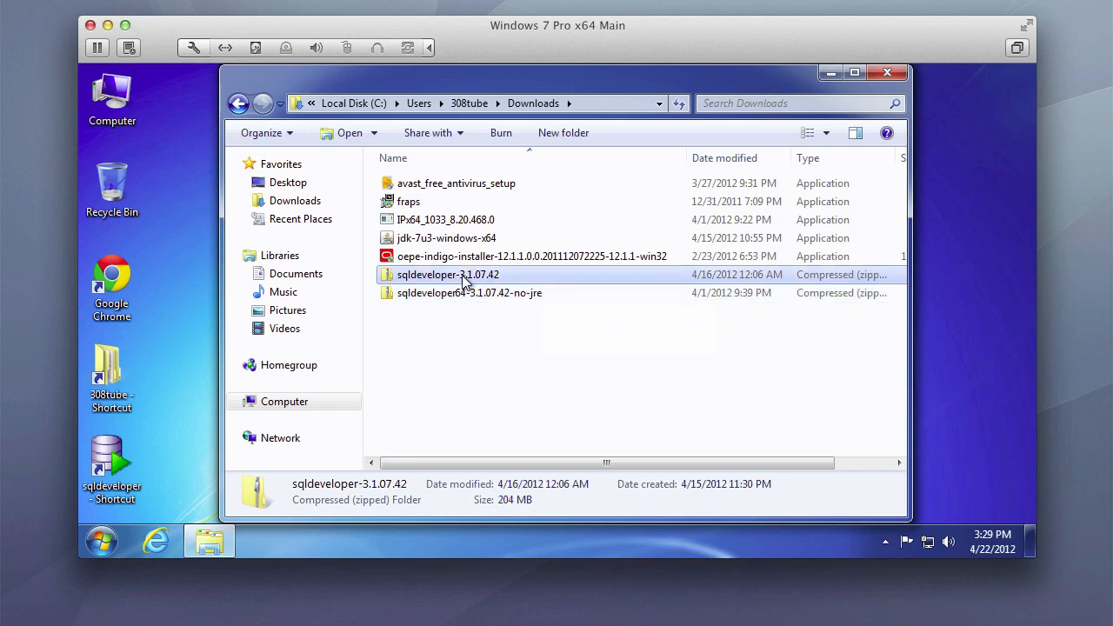
double_click(448, 274)
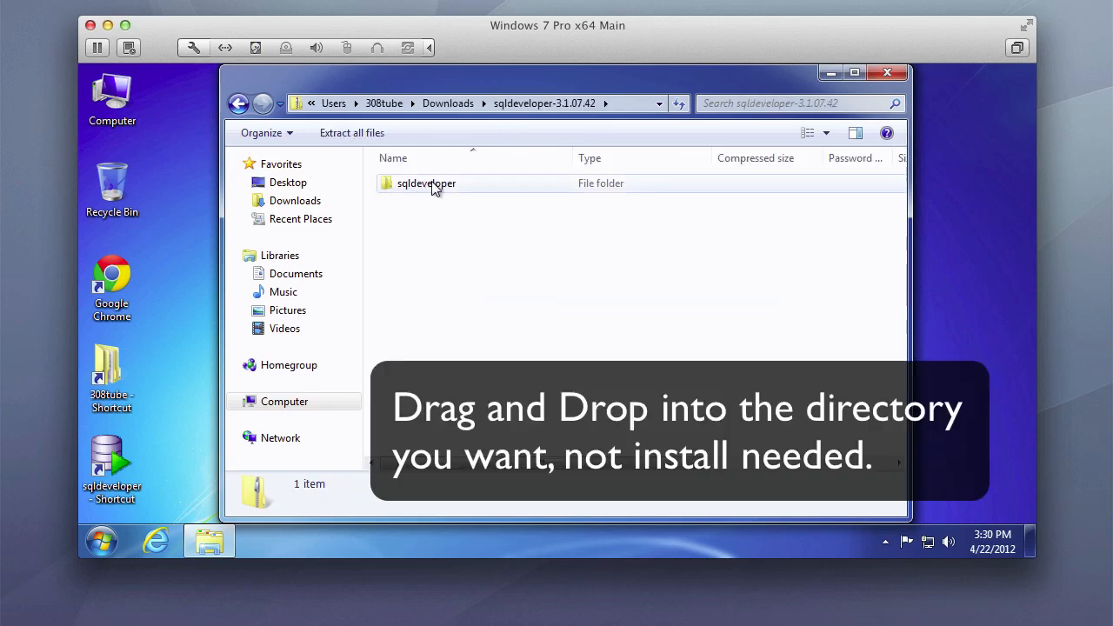
mouse_move(168, 434)
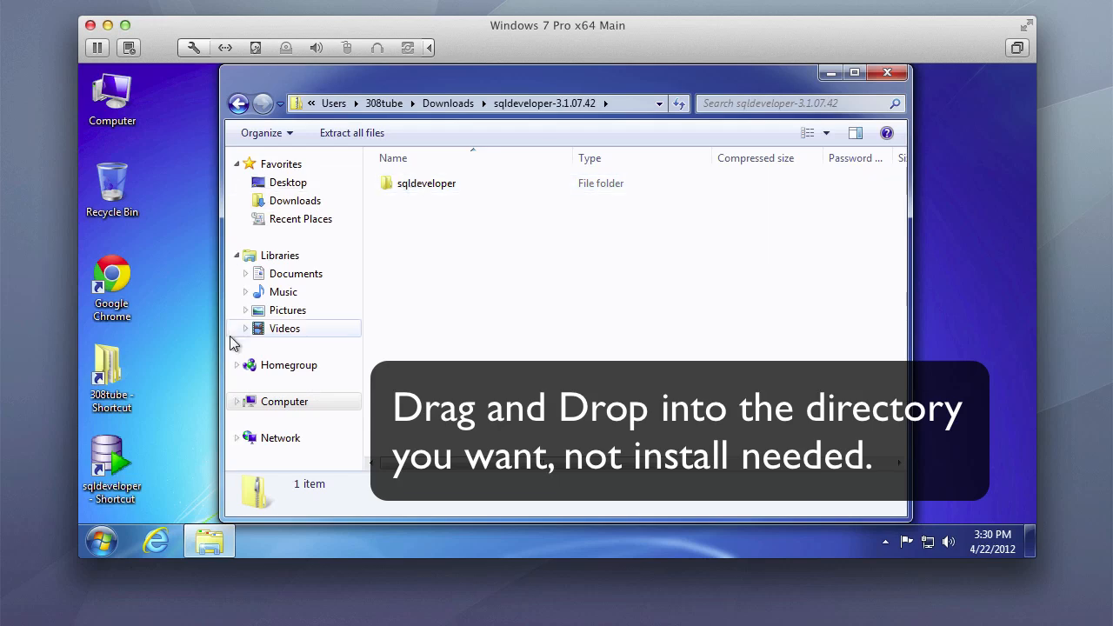
- Open C:\sqldeveloper from Computer and launch sqldeveloper.exe
left_click(284, 401)
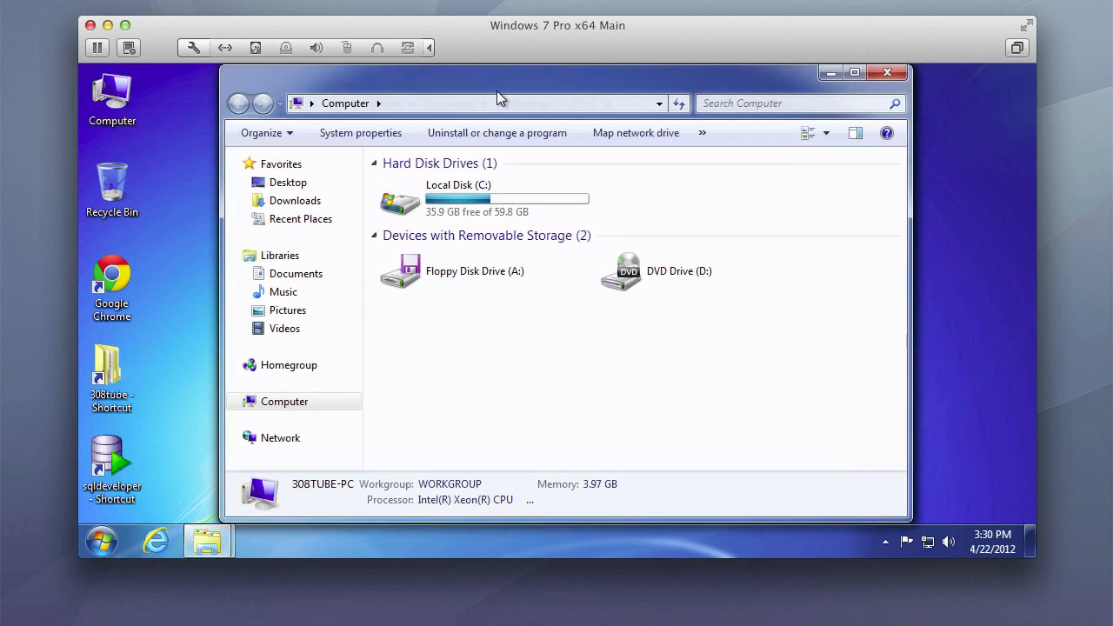
double_click(459, 200)
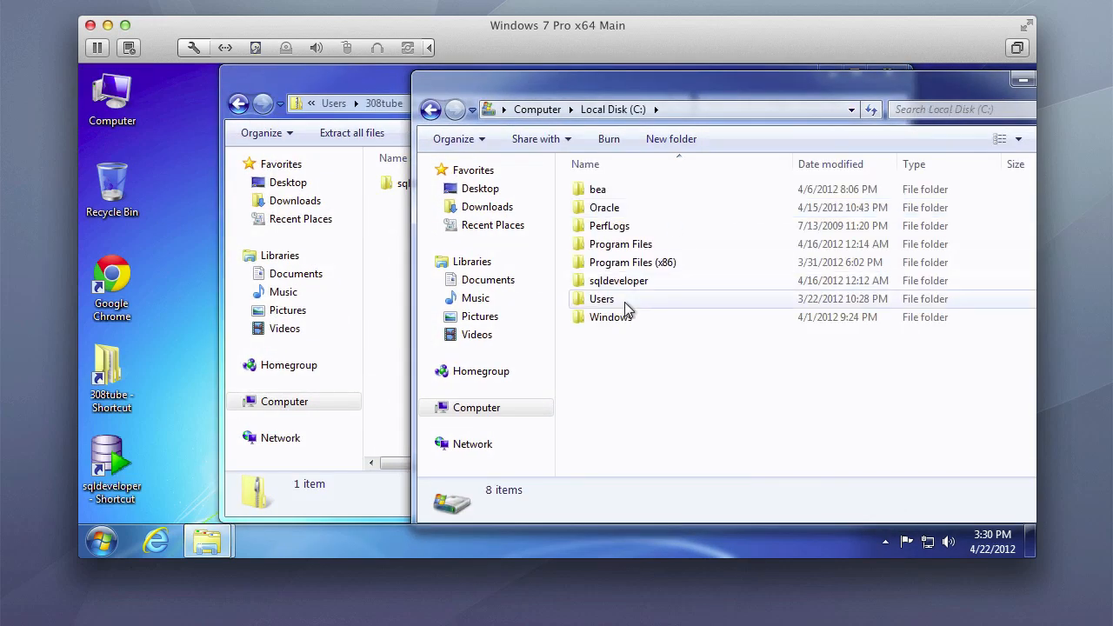
left_click(618, 281)
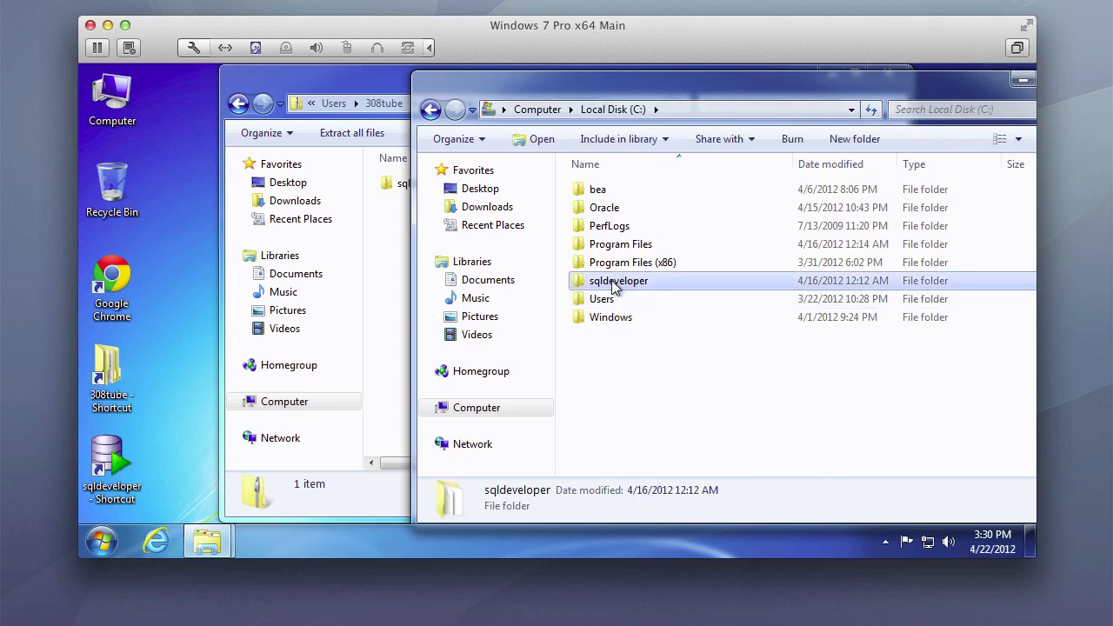
double_click(619, 280)
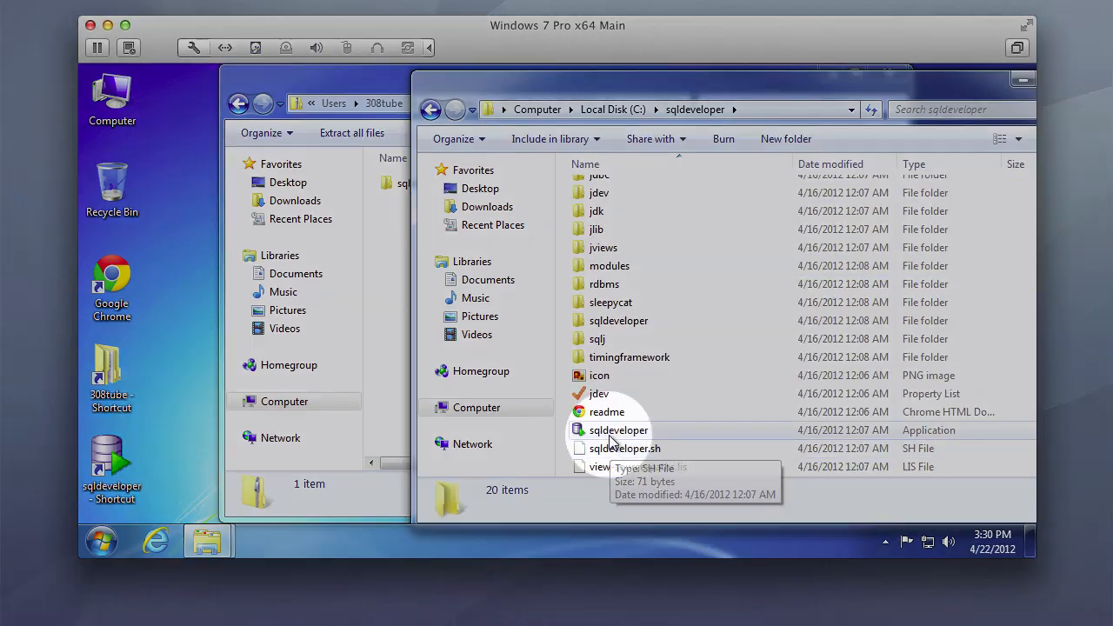
left_click(618, 430)
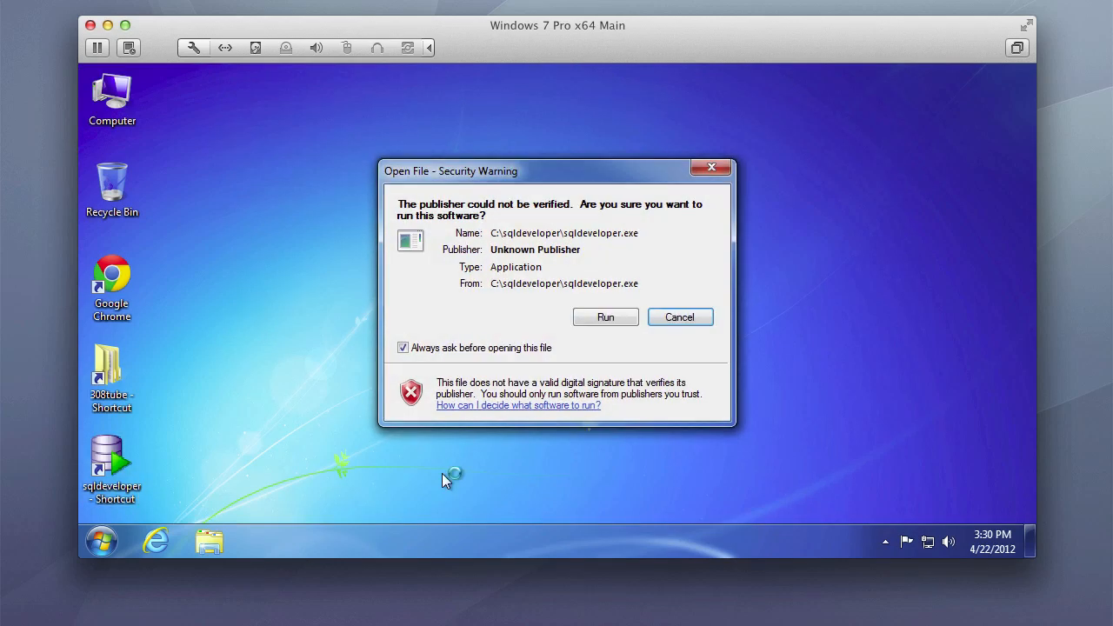
- Allow SQL Developer to run and close the Tip of the Day window
left_click(605, 317)
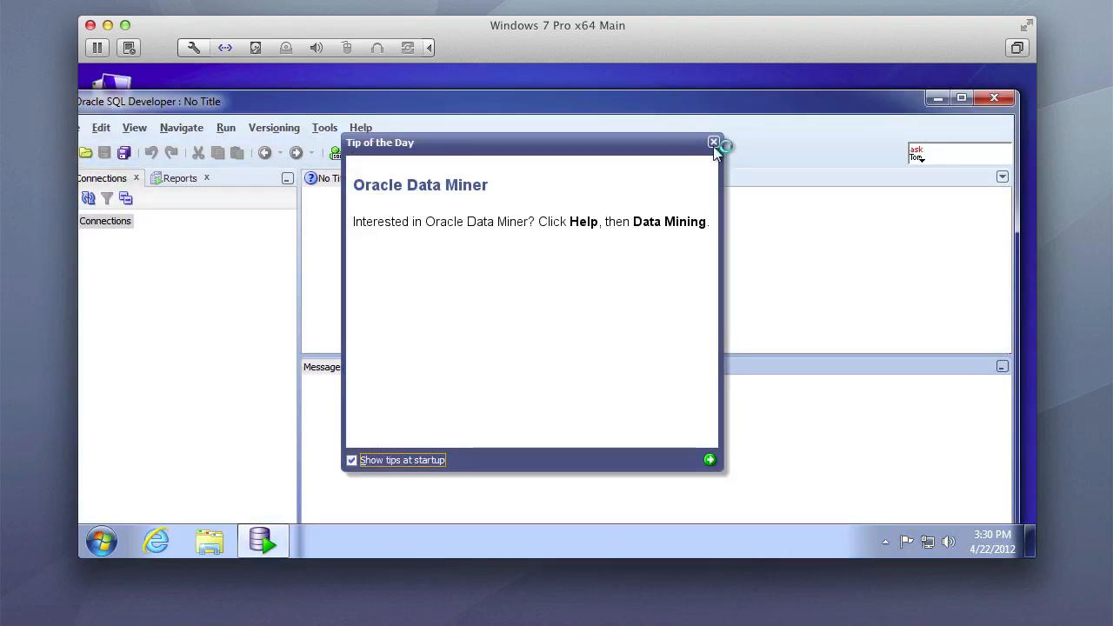
left_click(714, 142)
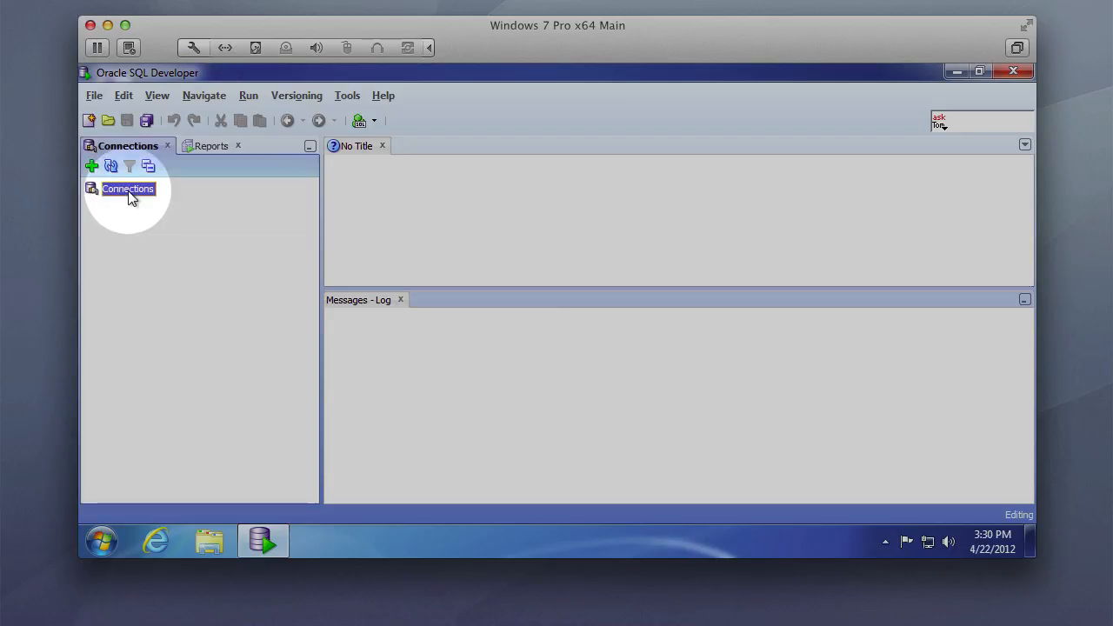
- Start a new connection named xe for user 308tube with the password saved
right_click(128, 189)
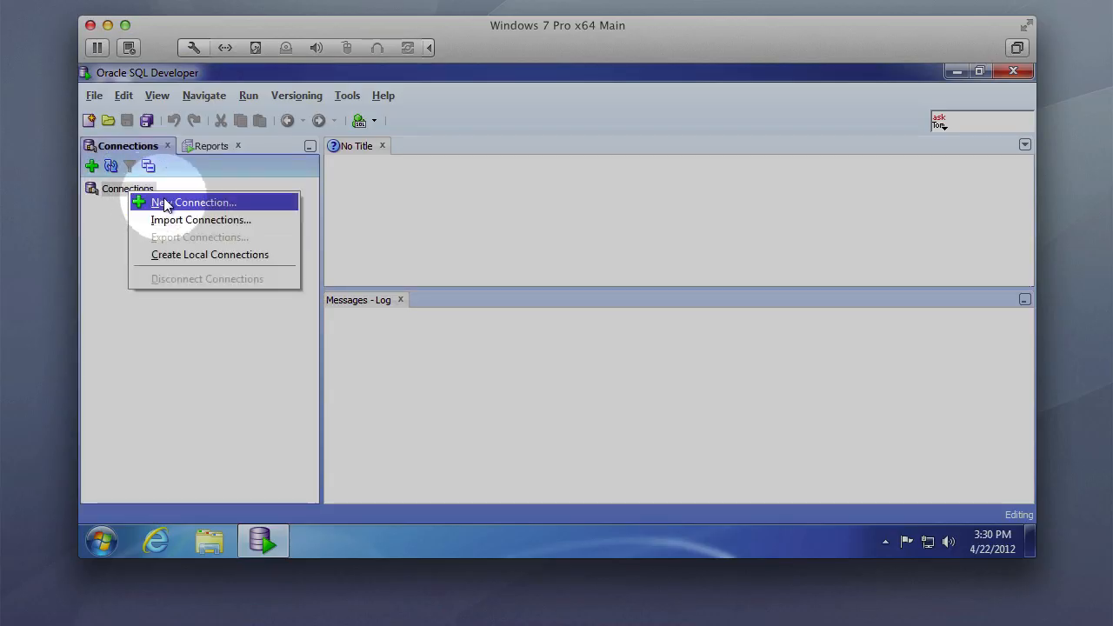
left_click(192, 202)
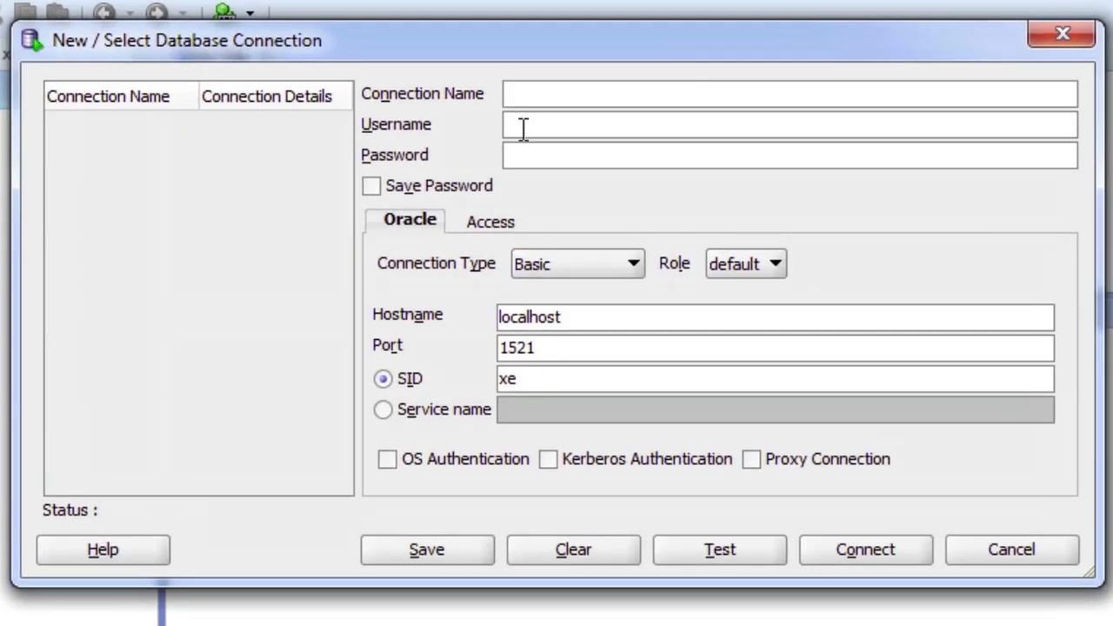
type("xe")
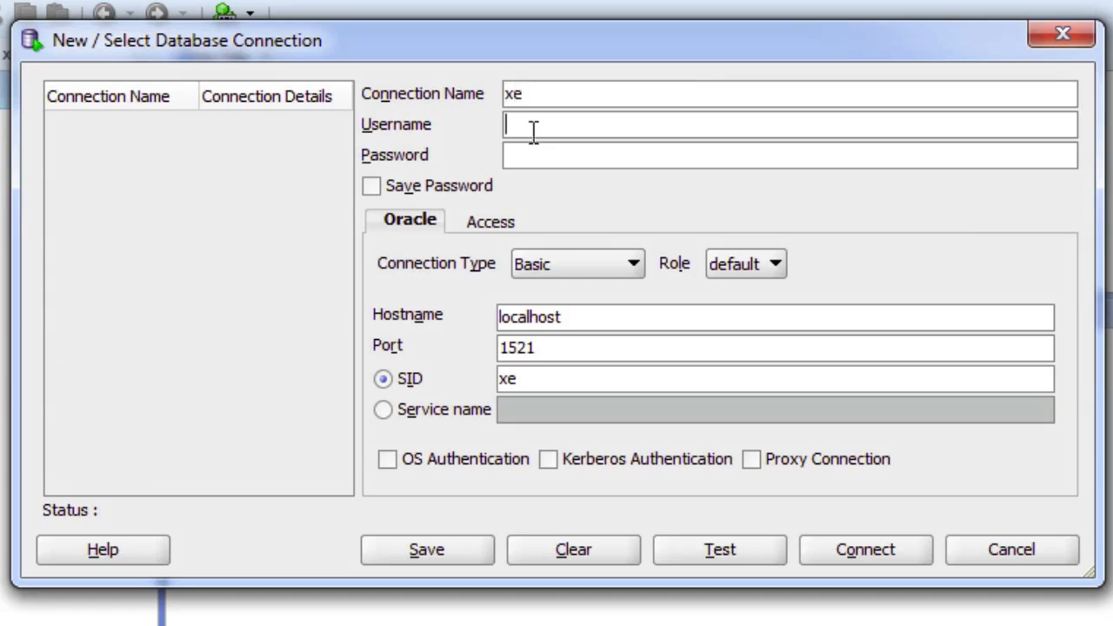
type("30")
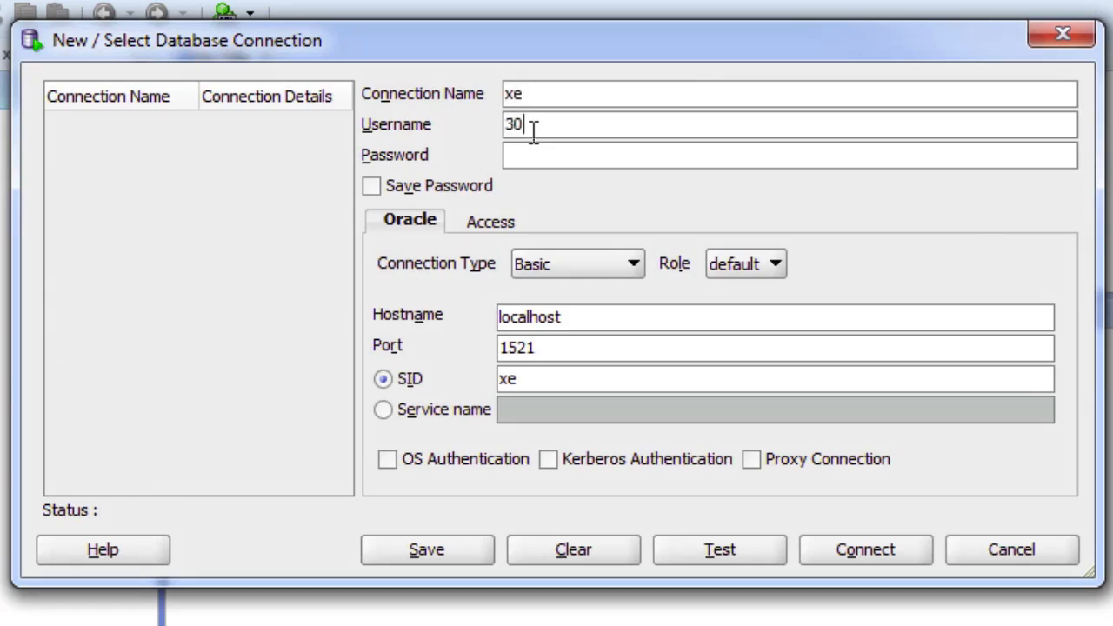
type("8tube")
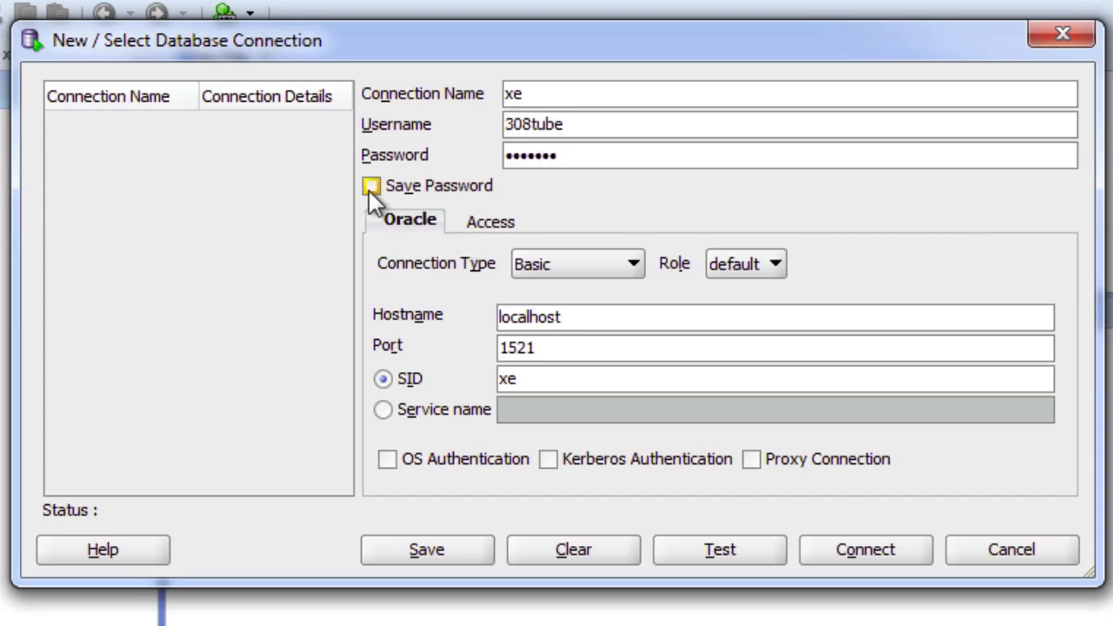
left_click(372, 186)
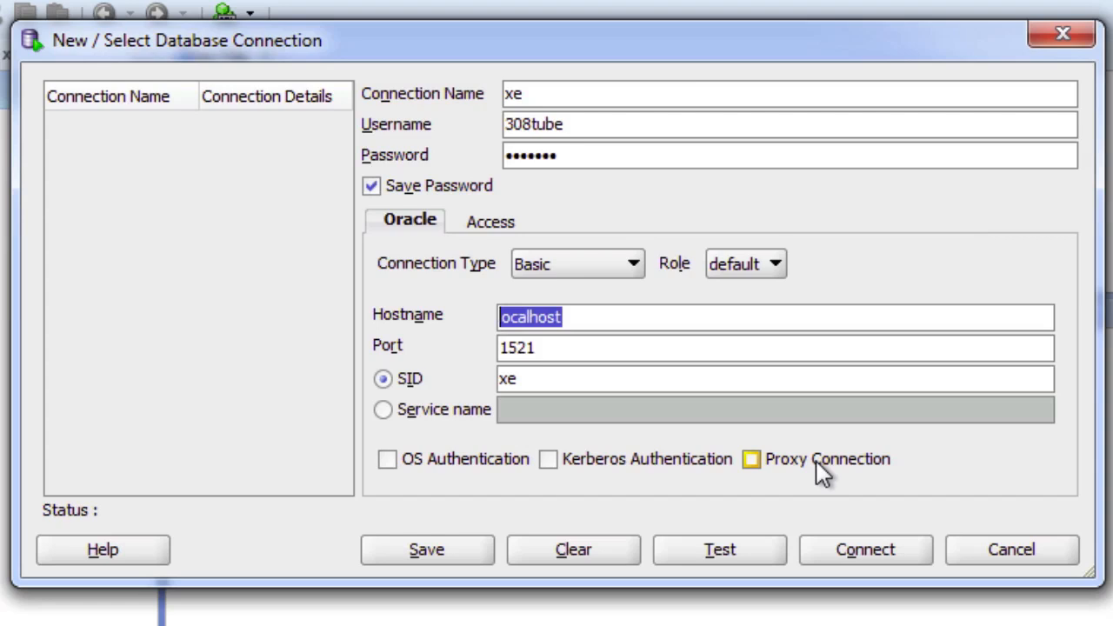
- Set hostname 192.168.158.141, test the connection, and save it
type("192.")
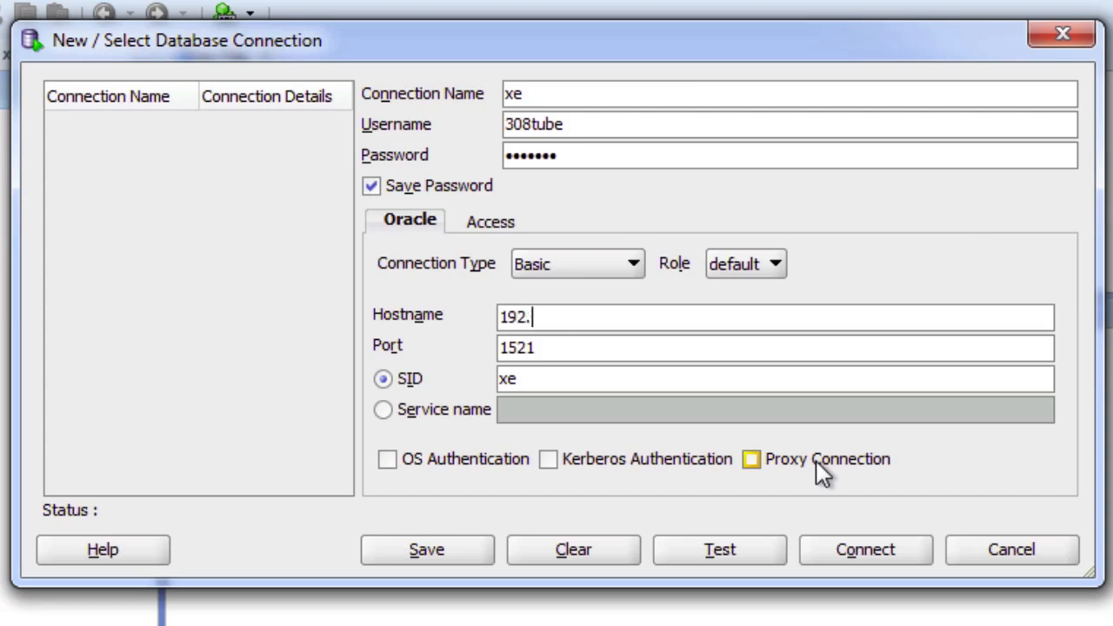
type("169")
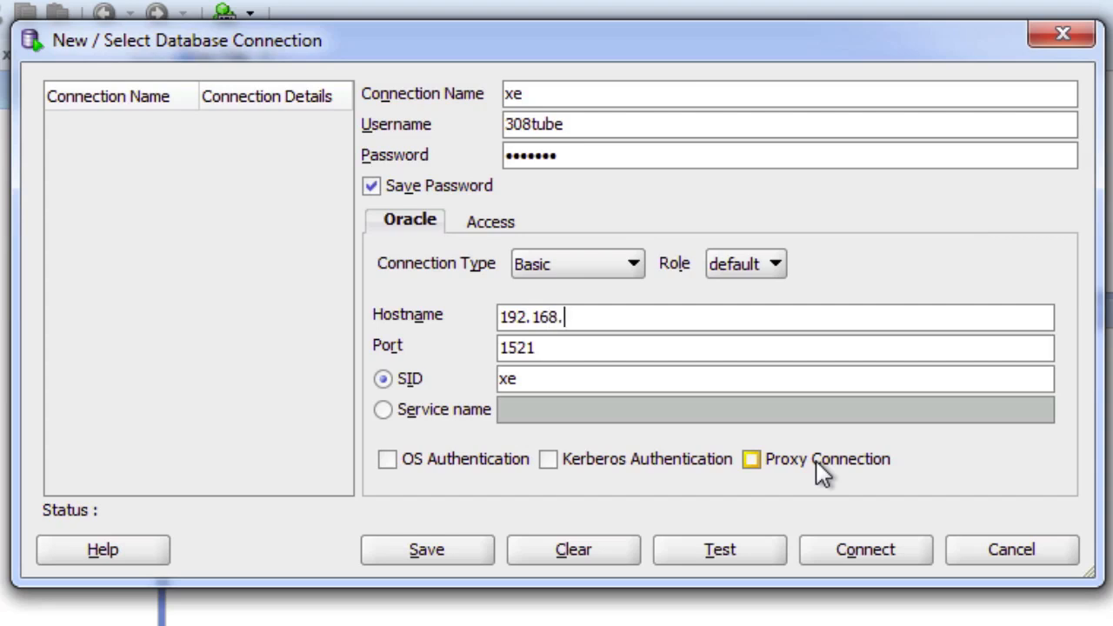
type("158")
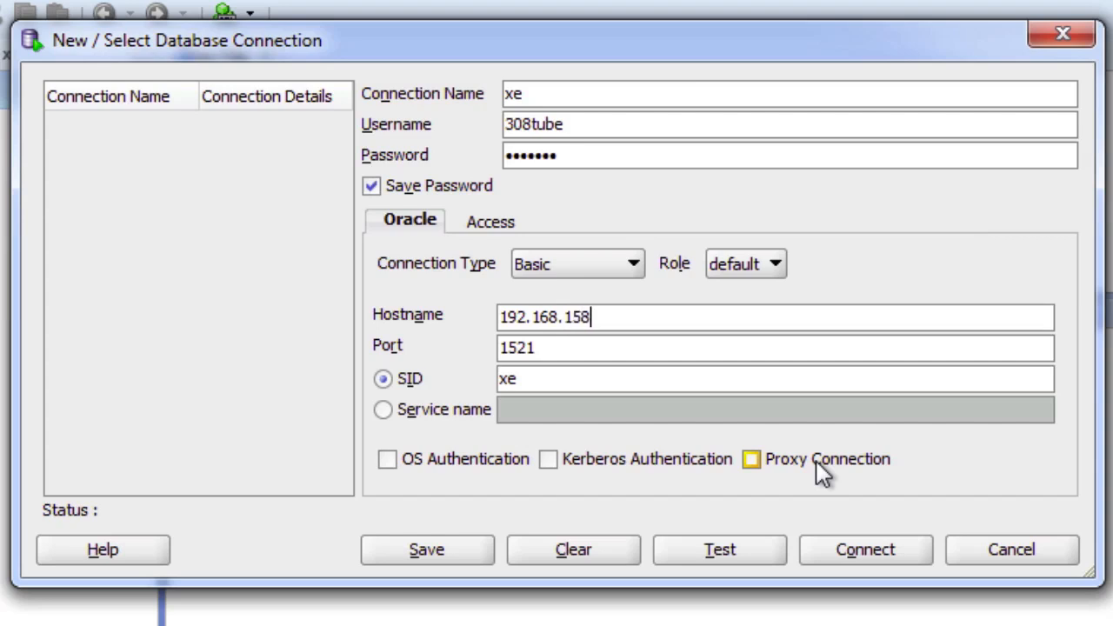
type("141")
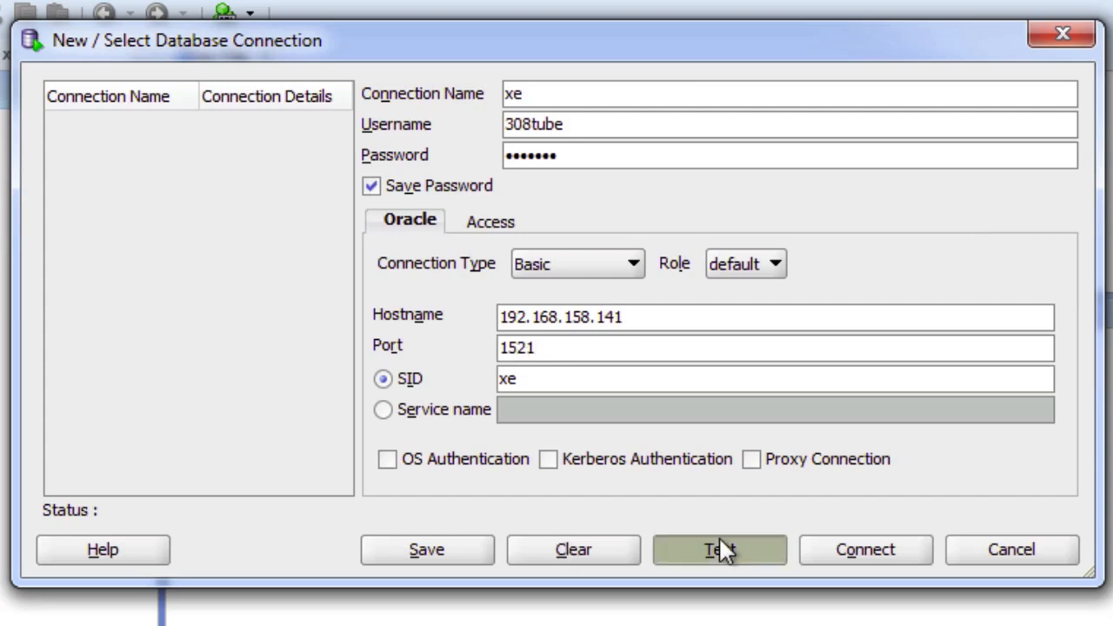
left_click(719, 549)
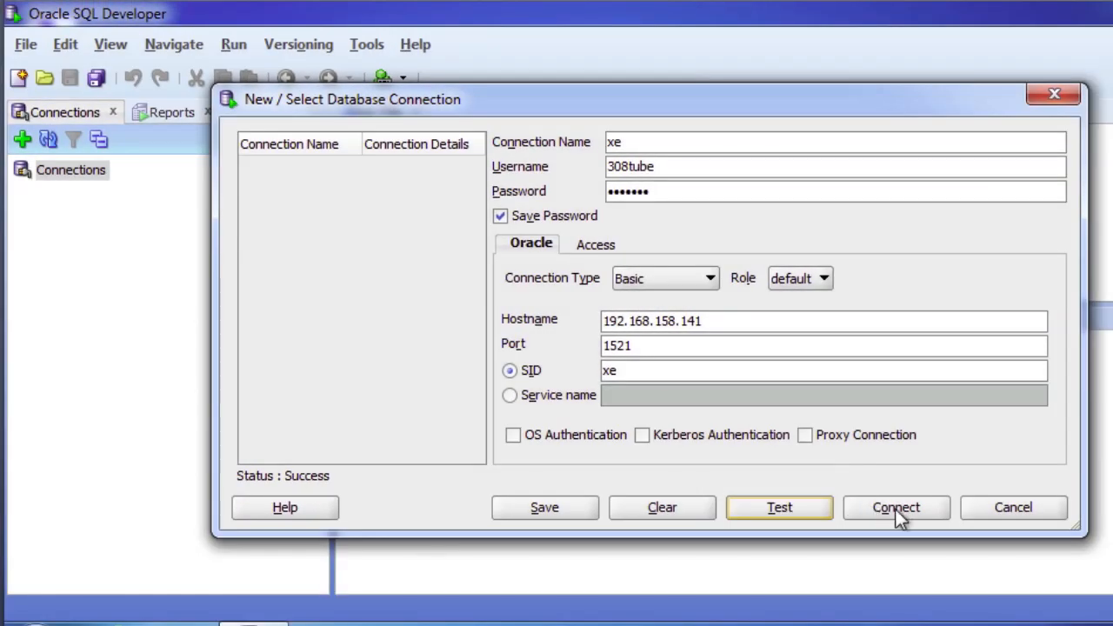
left_click(544, 507)
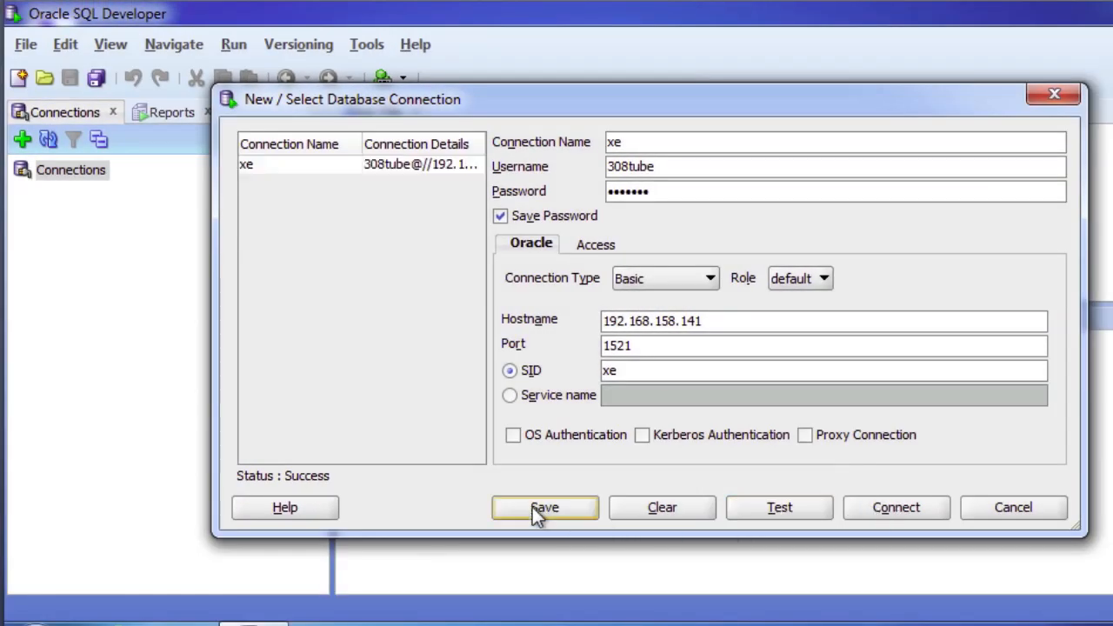
left_click(545, 507)
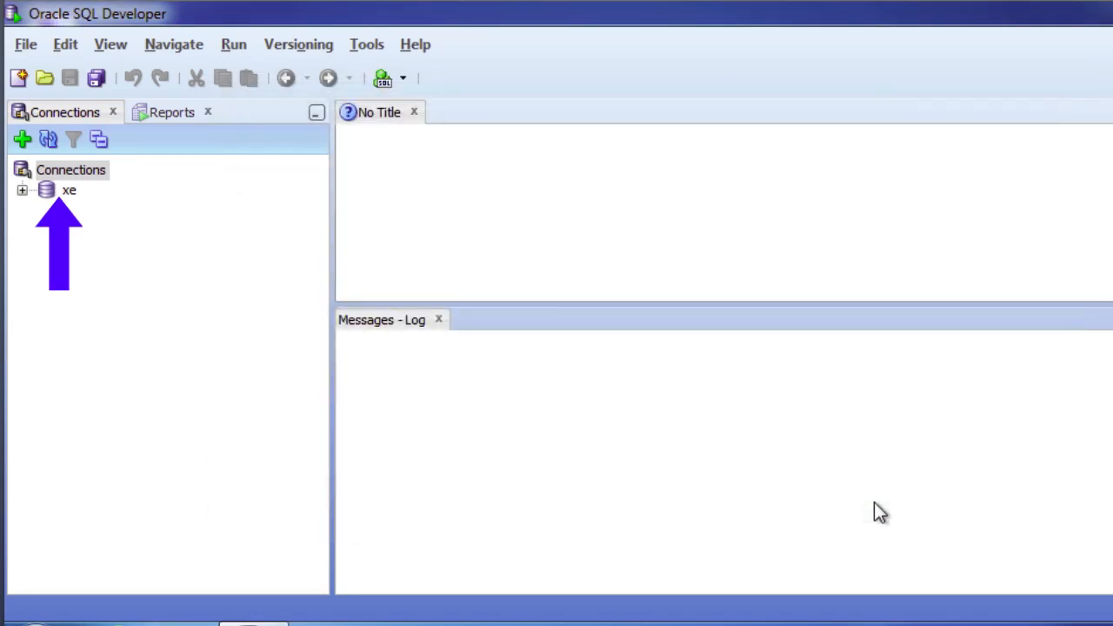
- Connect via xe, expand its filtered Tables list (APEX, DEMO, DEPT, EMP), and enlarge the worksheet
double_click(68, 190)
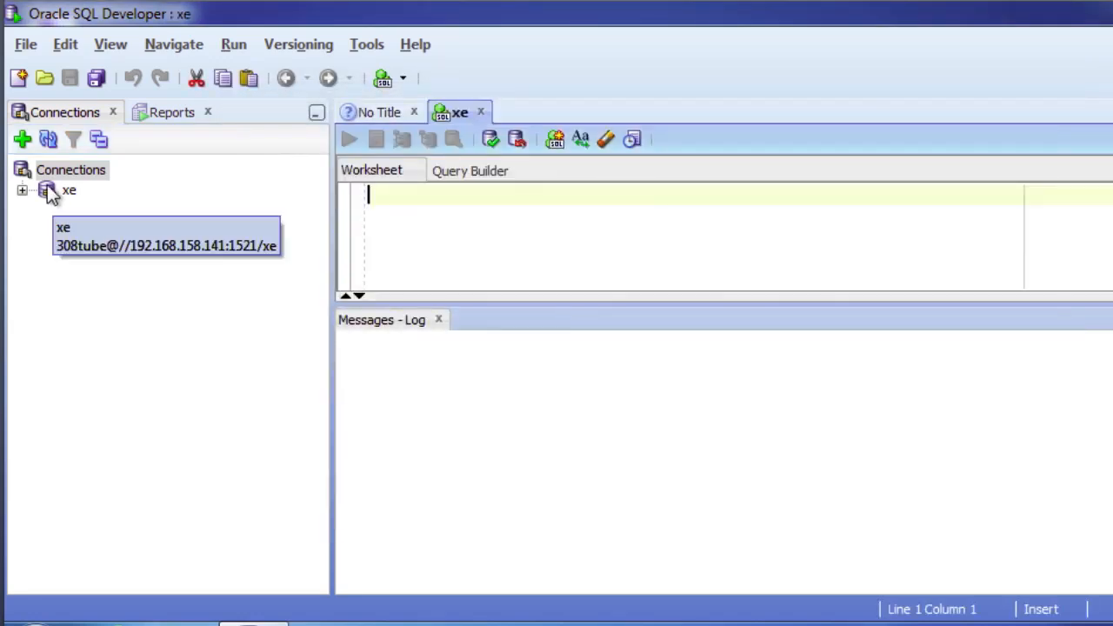
left_click(22, 190)
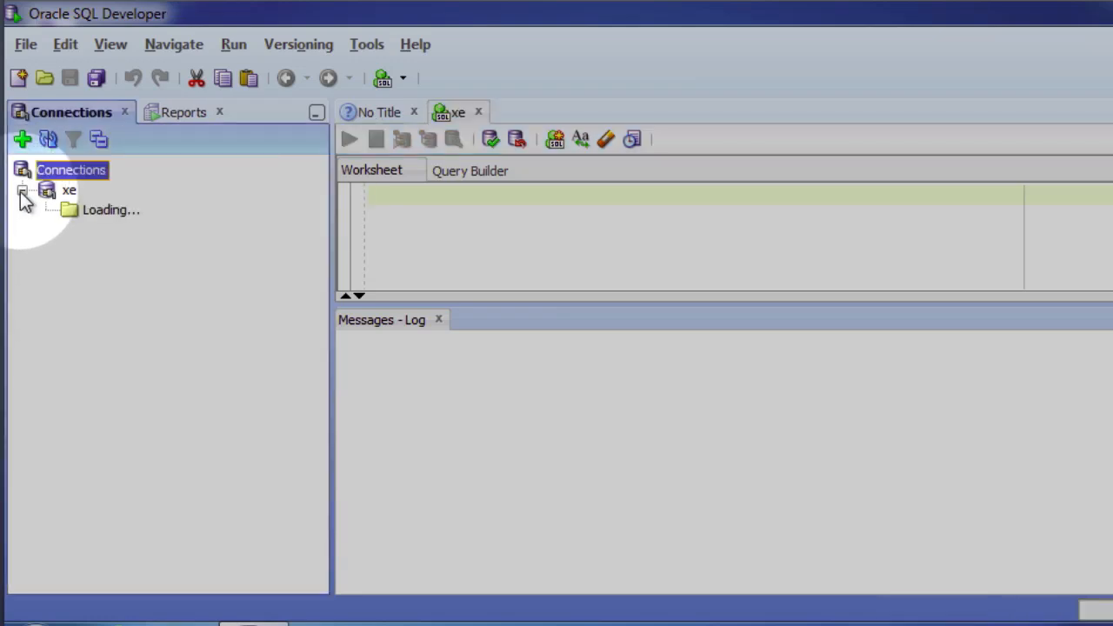
left_click(23, 190)
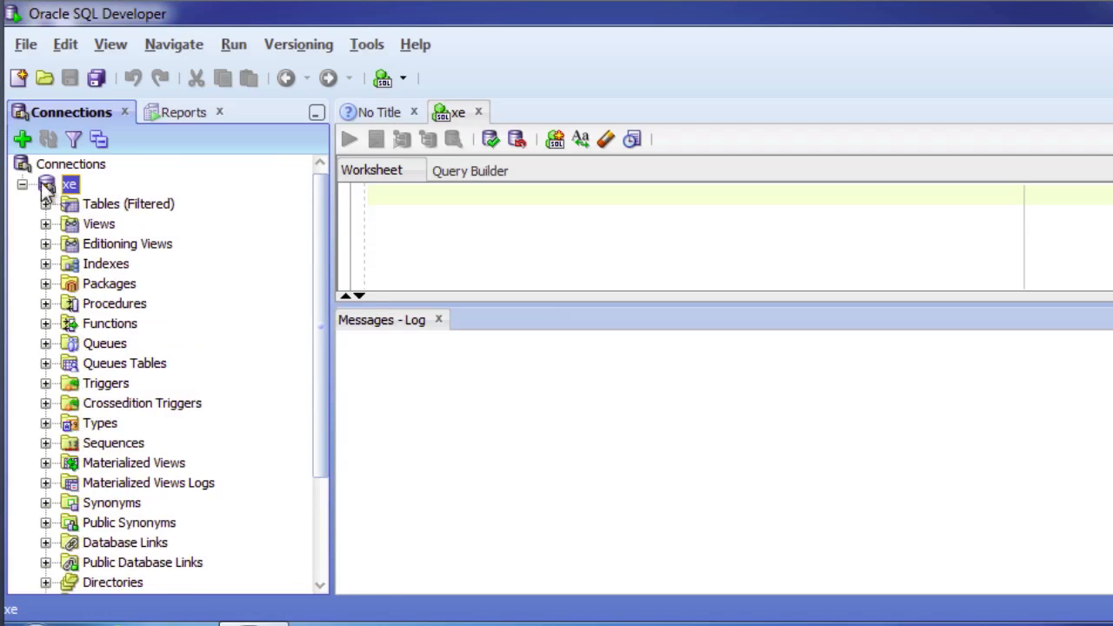
left_click(128, 203)
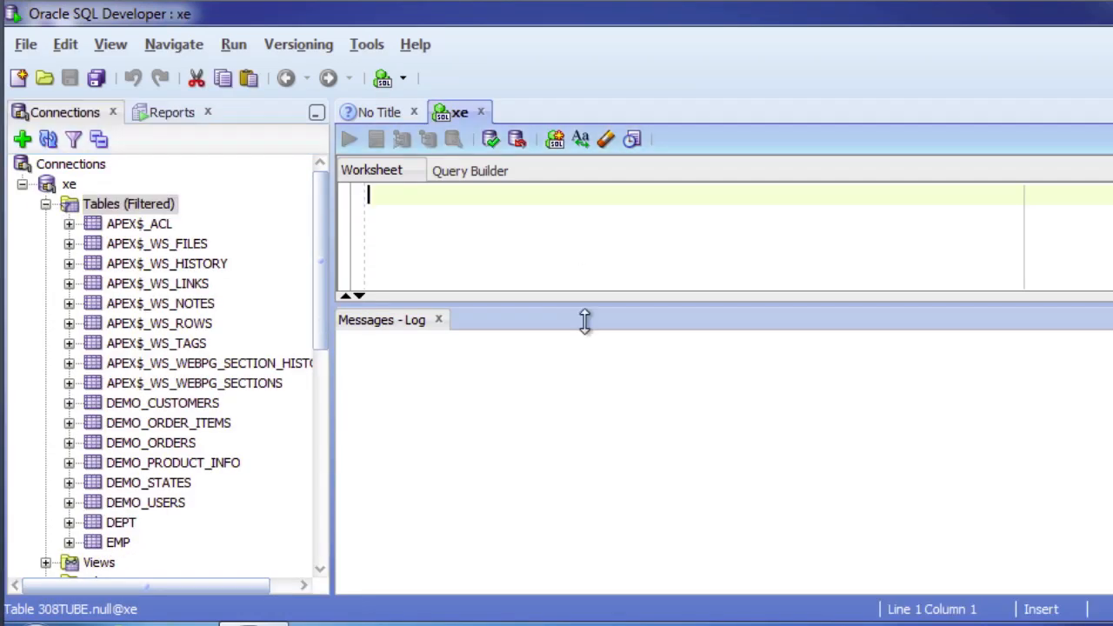
left_click_drag(584, 319, 548, 395)
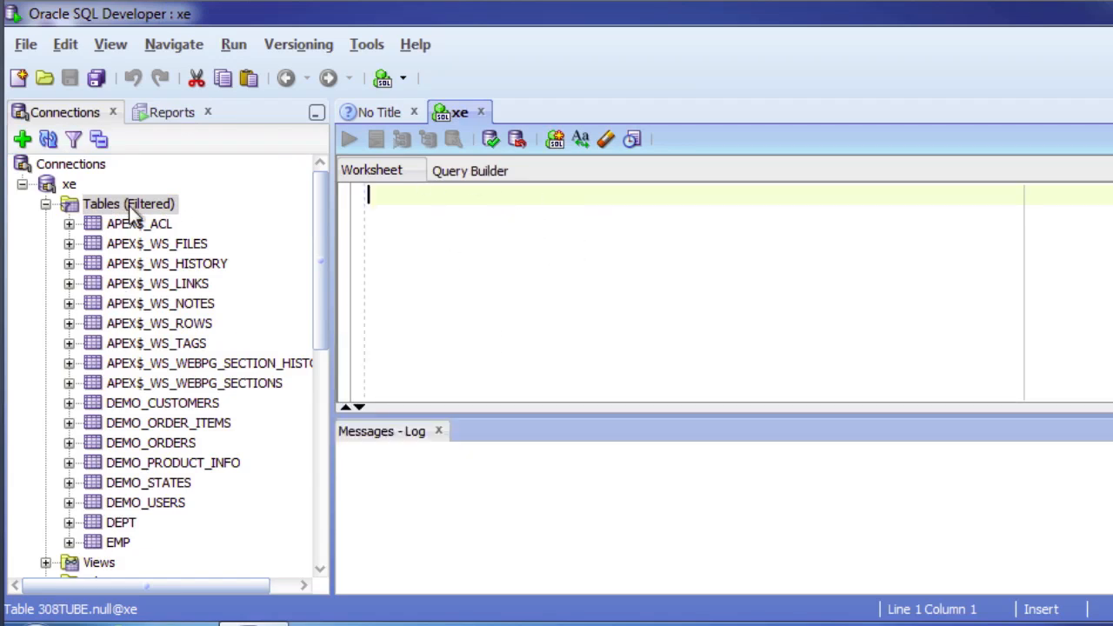
mouse_move(204, 474)
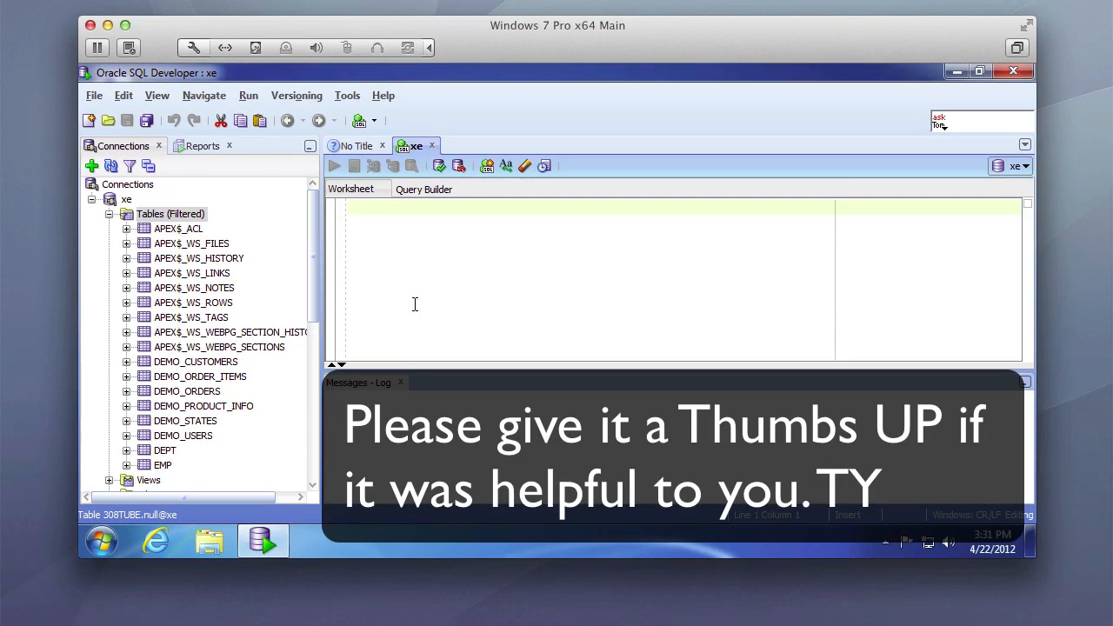
mouse_move(629, 273)
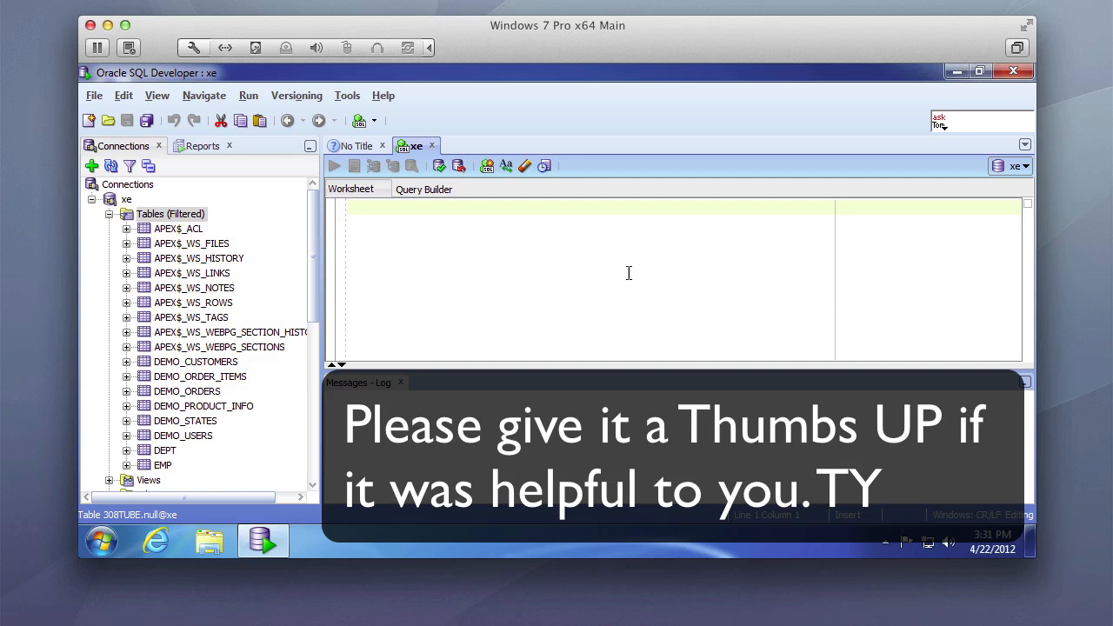